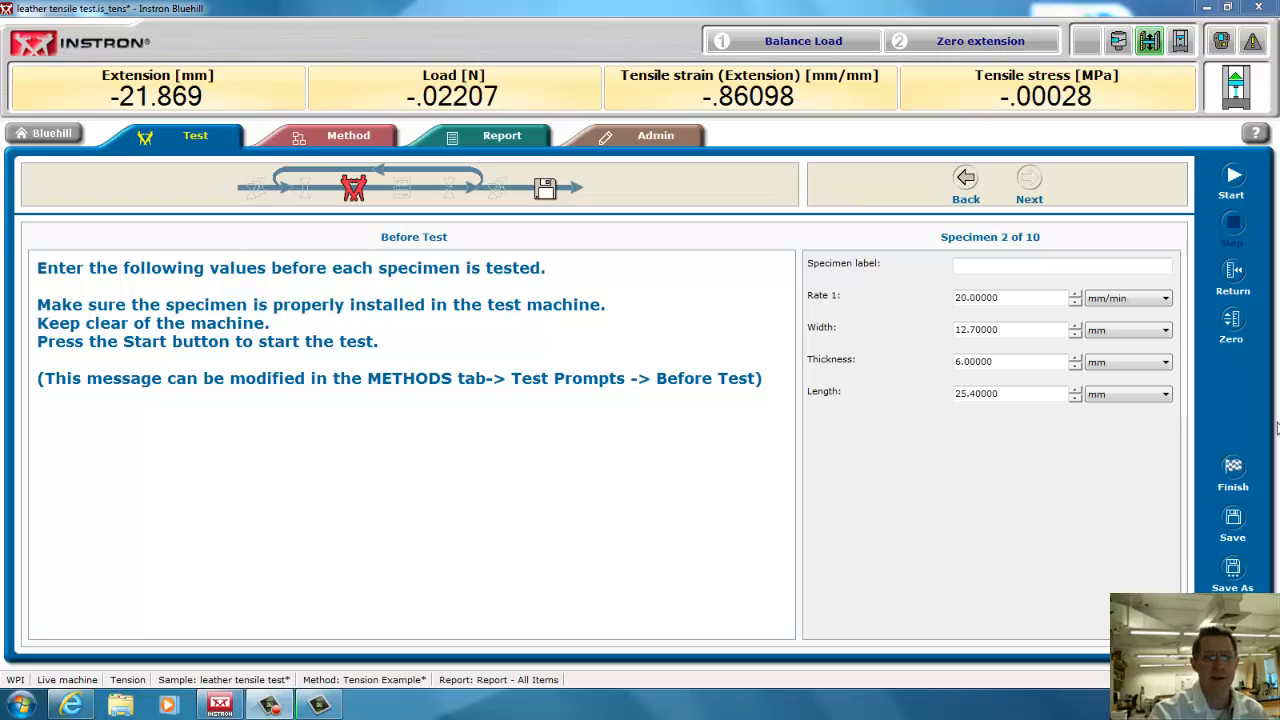
mouse_move(418, 160)
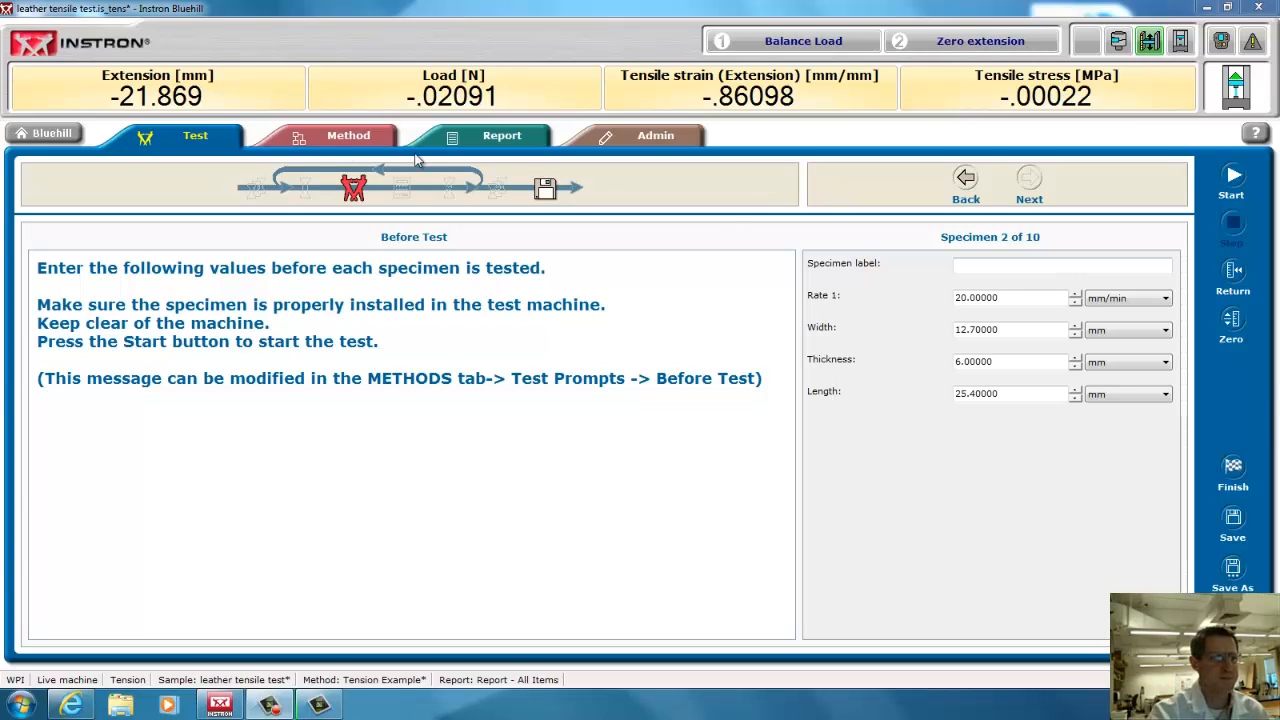
Go from the specimen prompt to the method's General > Measurements setup
left_click(348, 135)
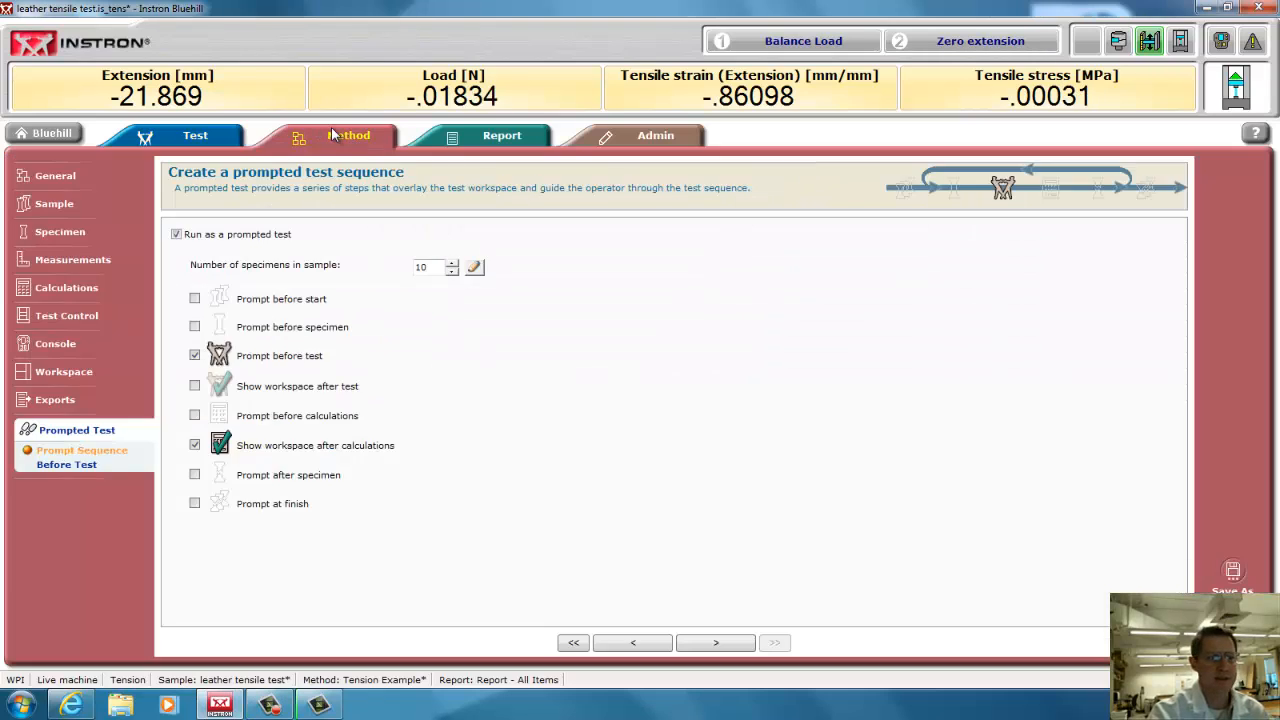
left_click(59, 178)
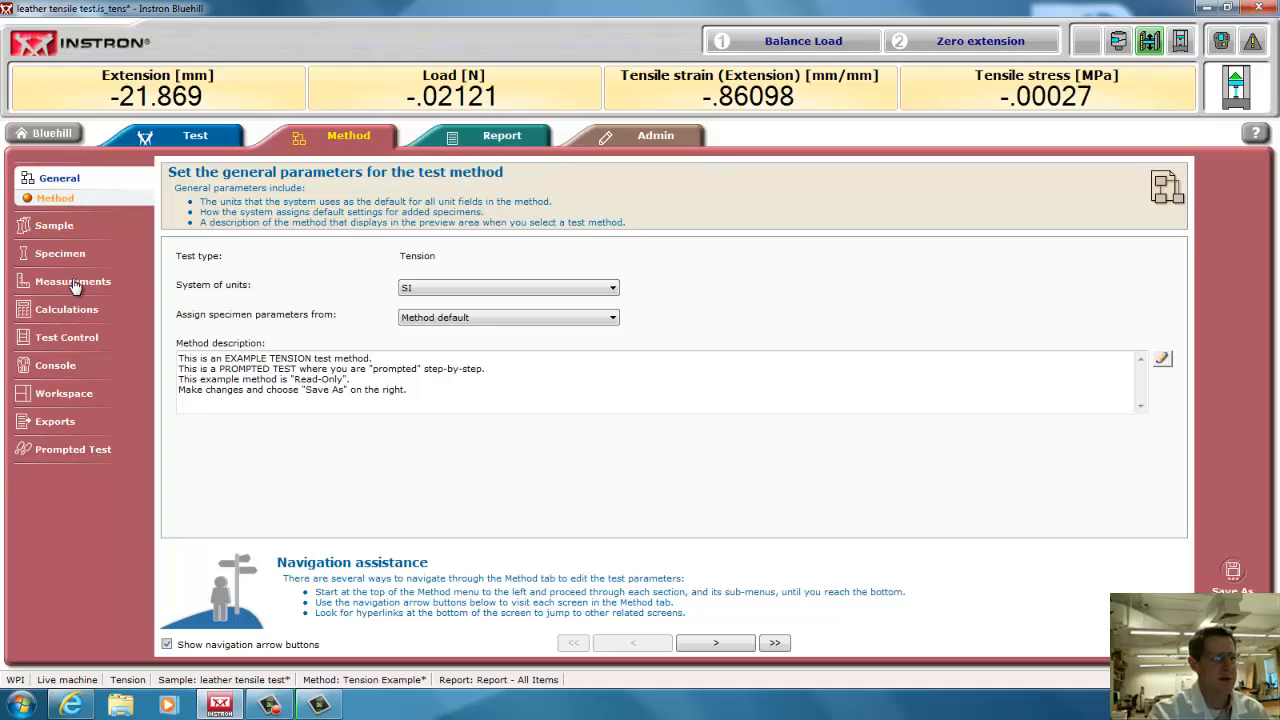
left_click(72, 281)
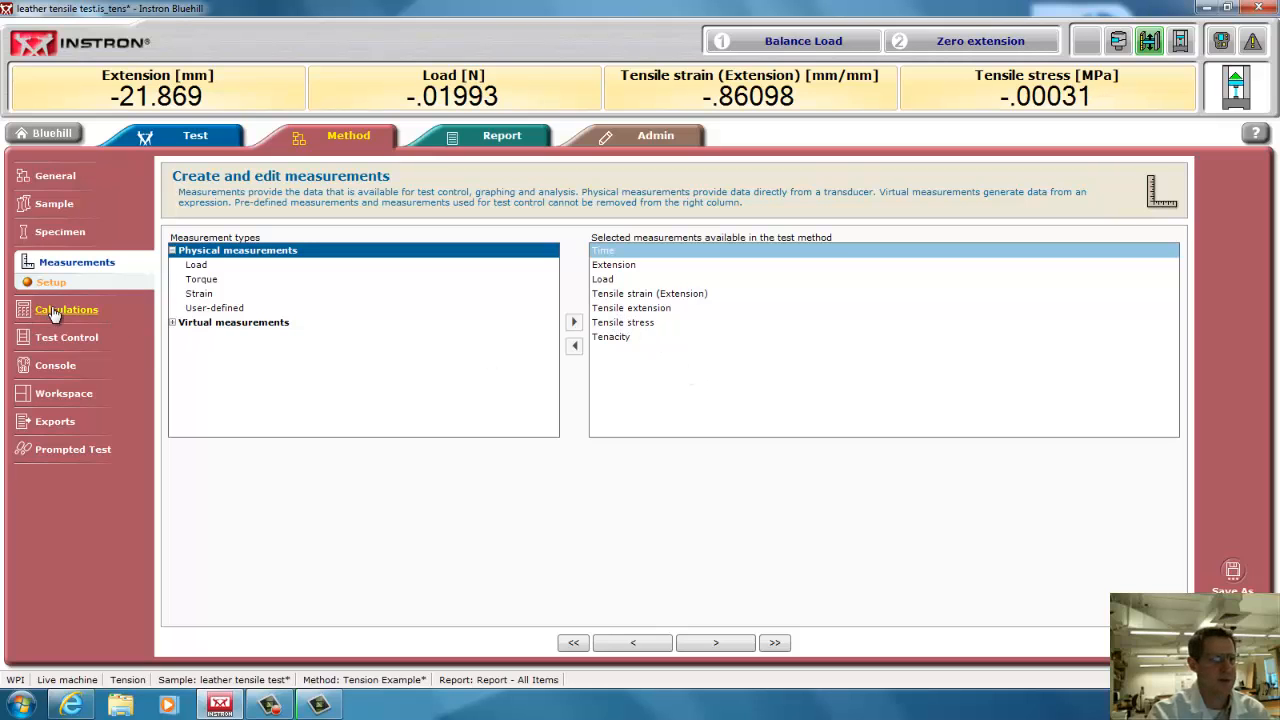
Show the Calculations page listing Maximum Load, Break, Modulus and Yield
left_click(67, 309)
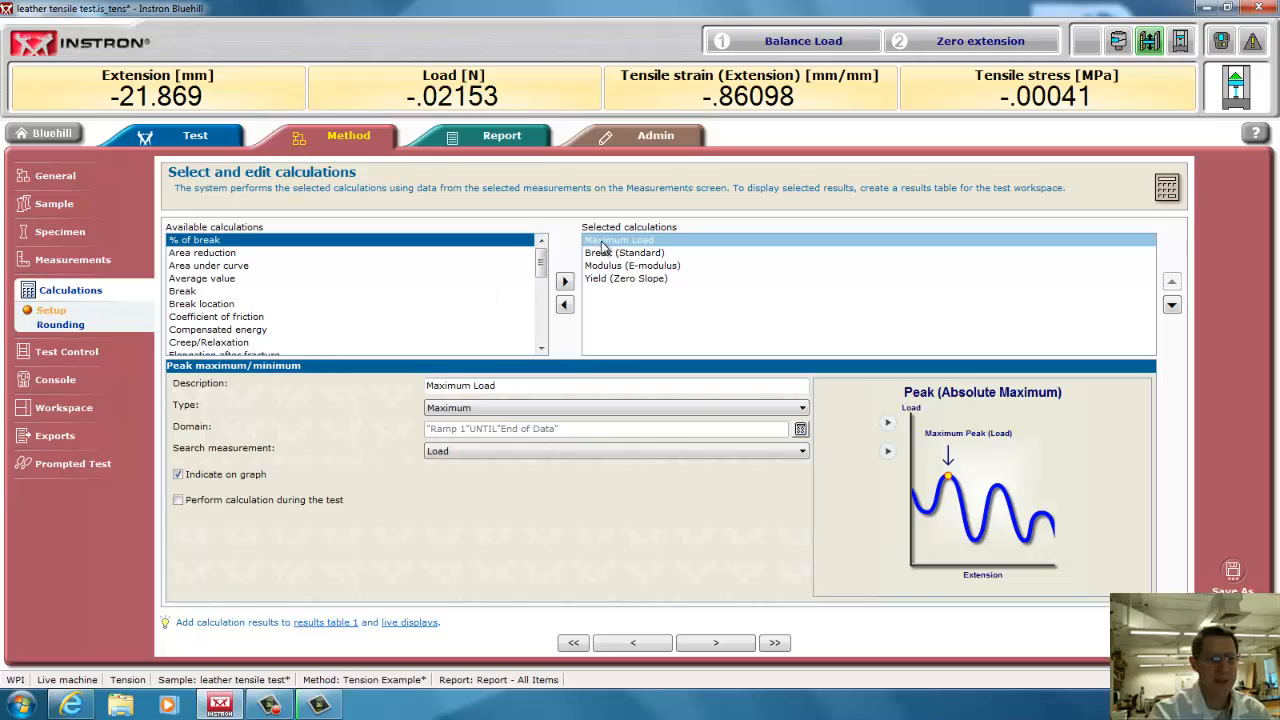
mouse_move(703, 318)
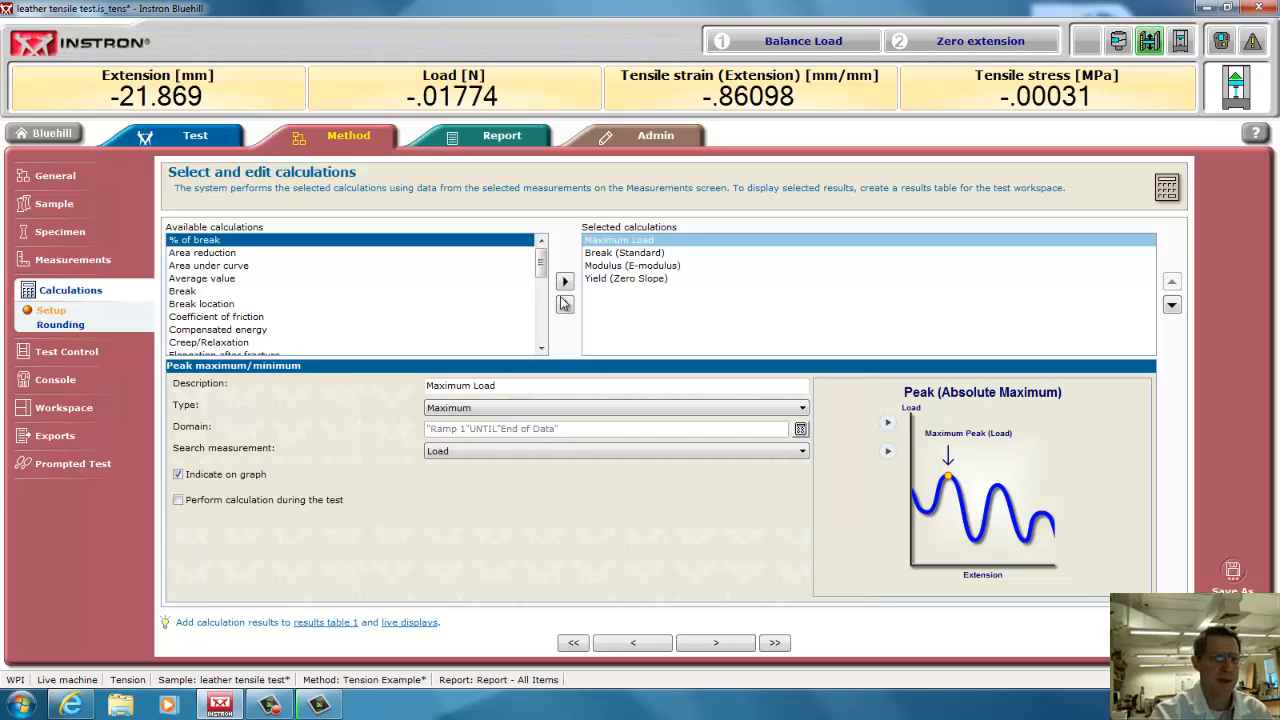
left_click(623, 252)
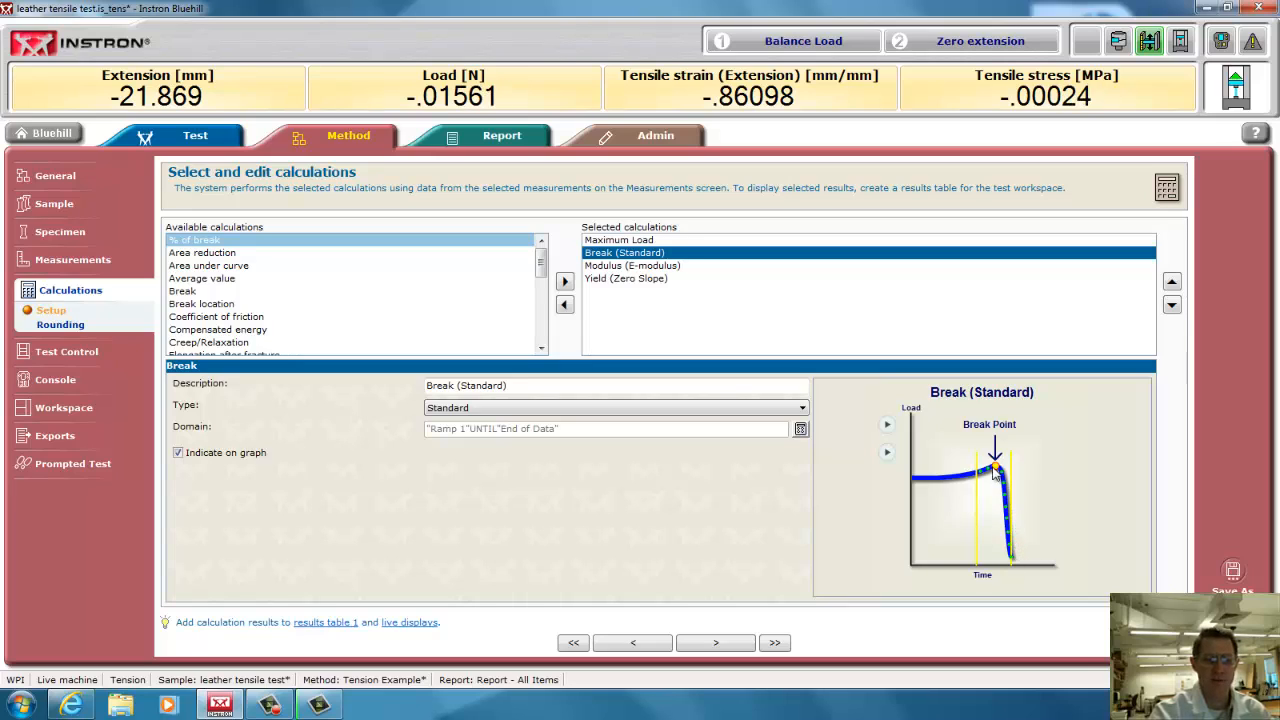
mouse_move(1048, 471)
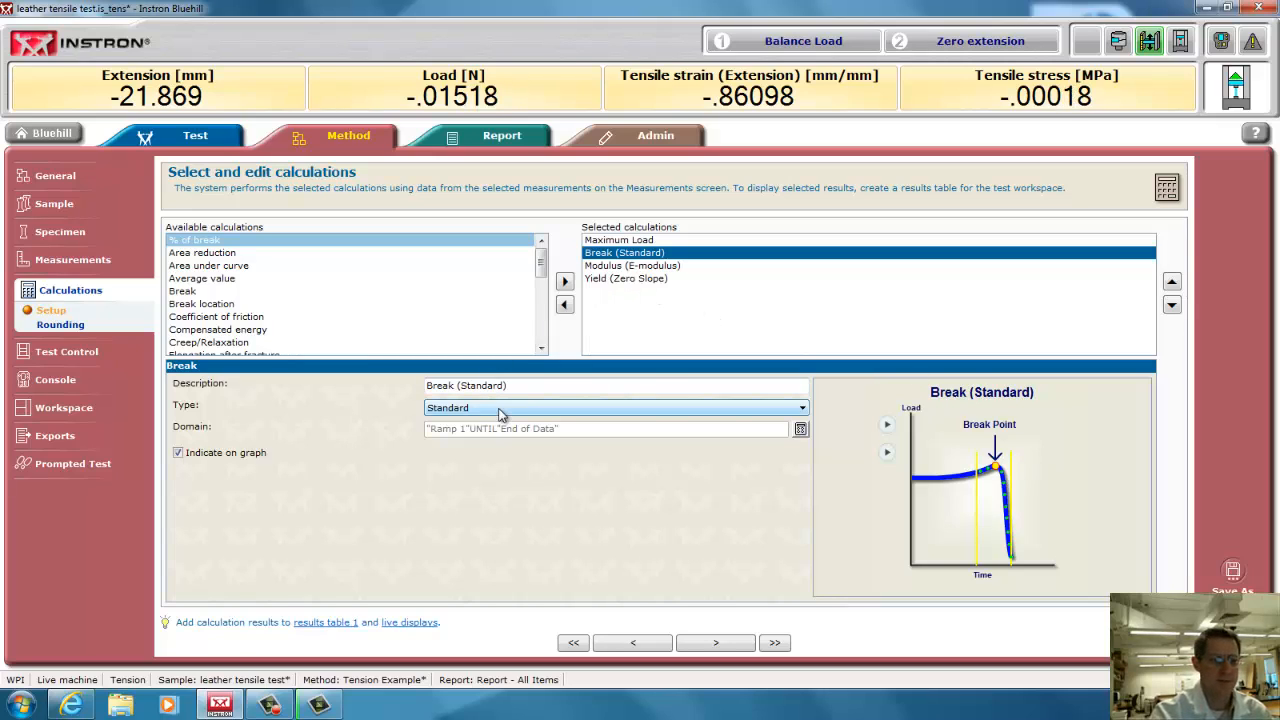
left_click(801, 407)
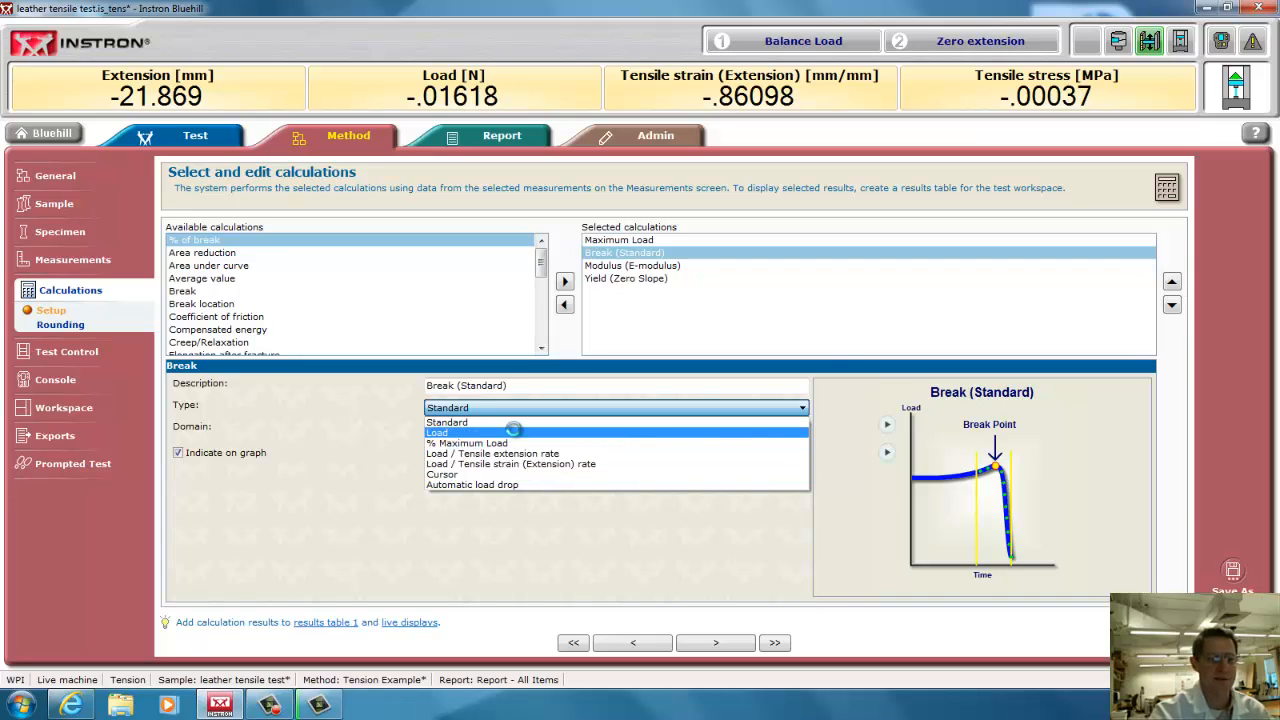
left_click(437, 432)
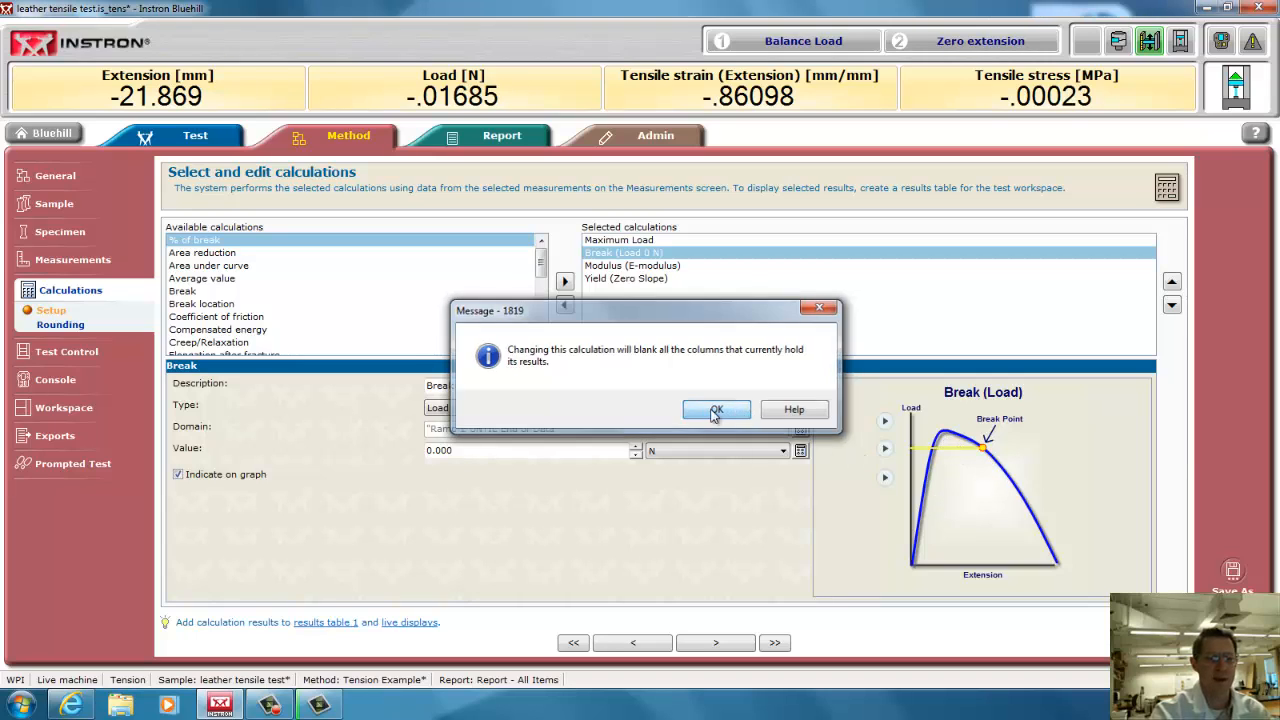
left_click(716, 410)
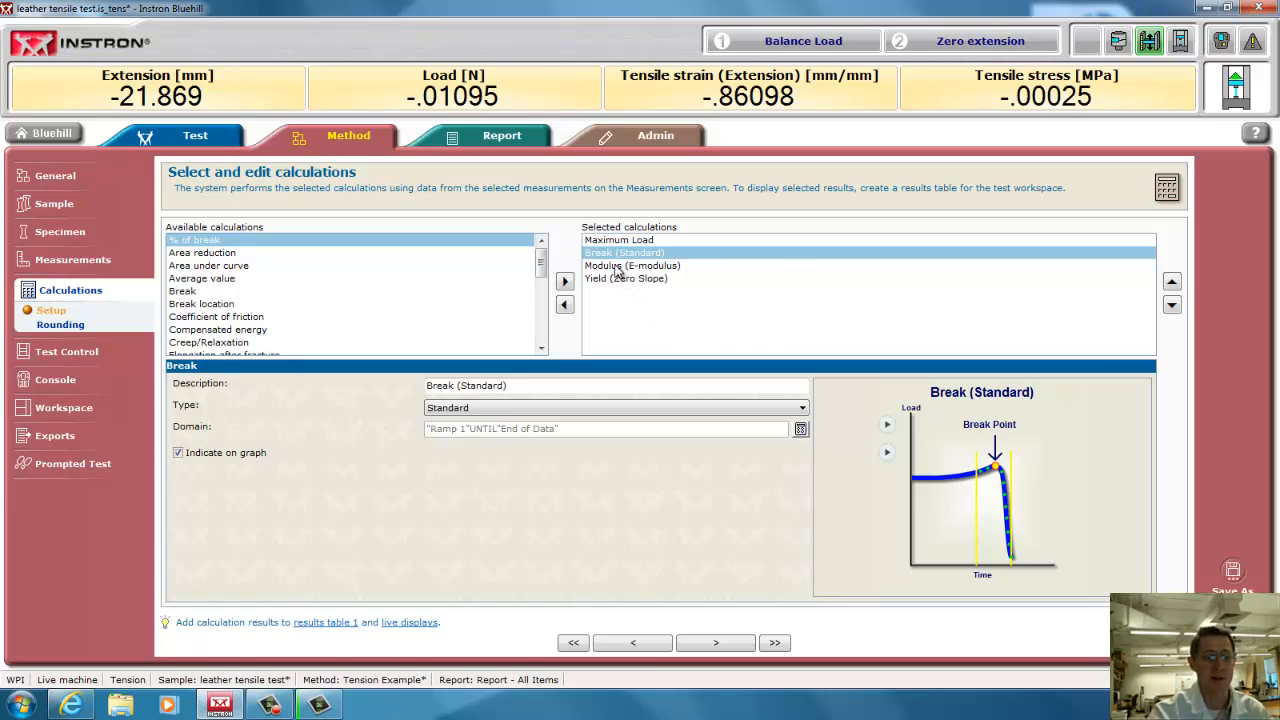
left_click(632, 265)
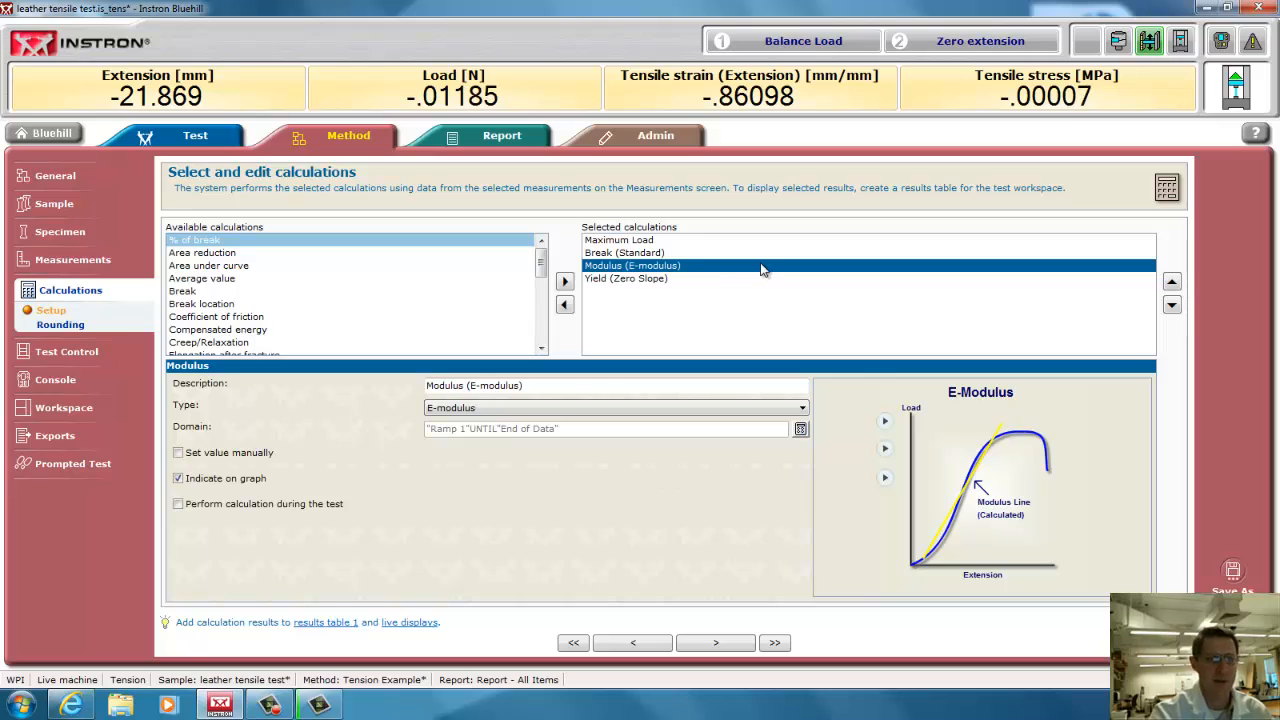
mouse_move(712, 321)
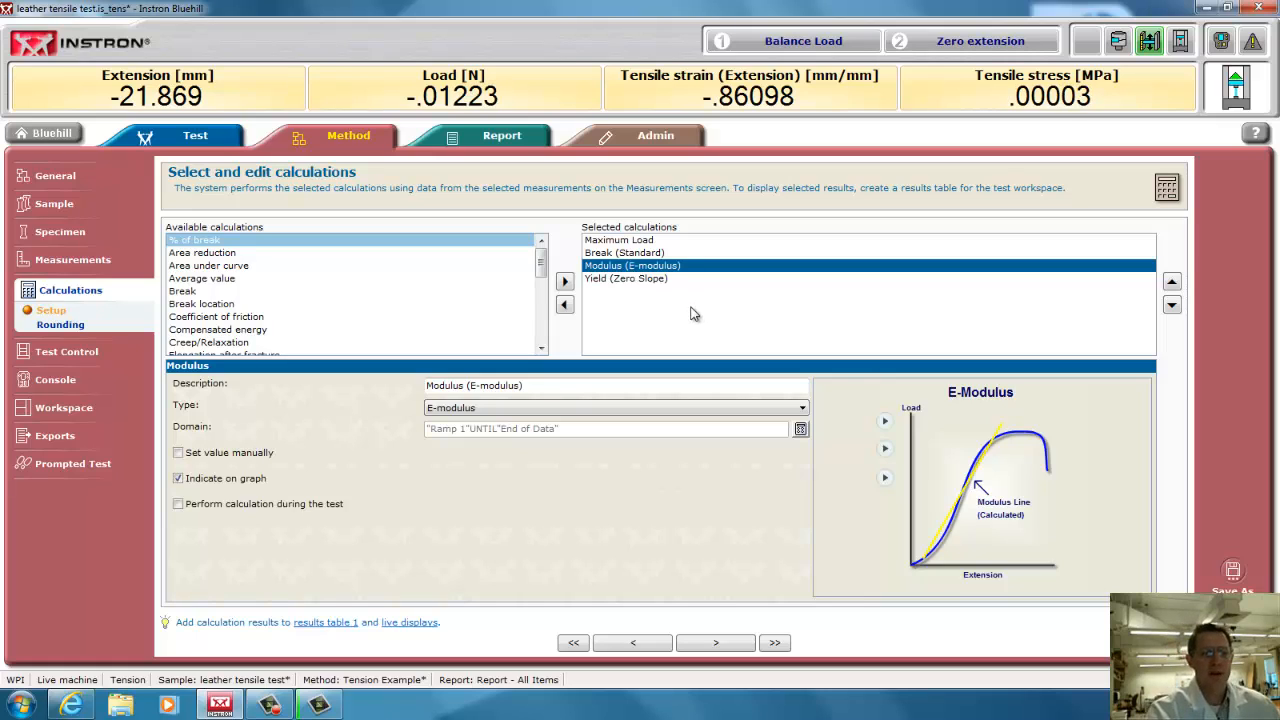
mouse_move(710, 287)
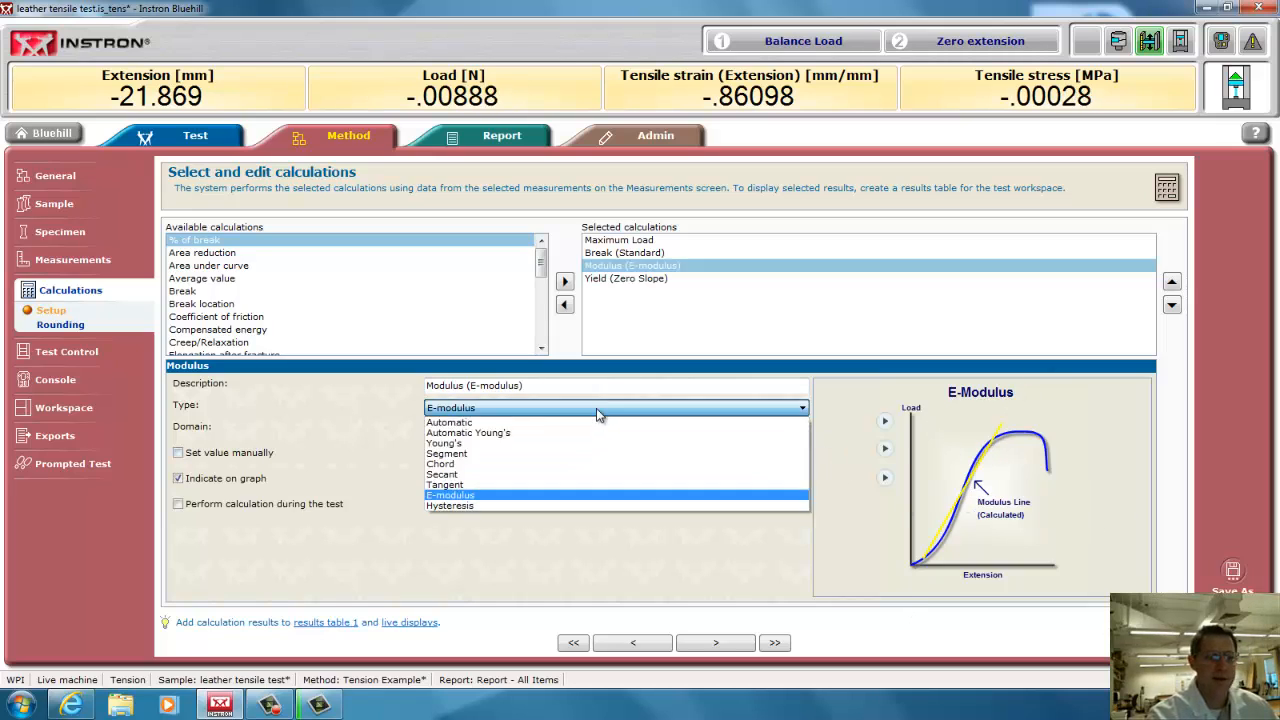
left_click(448, 422)
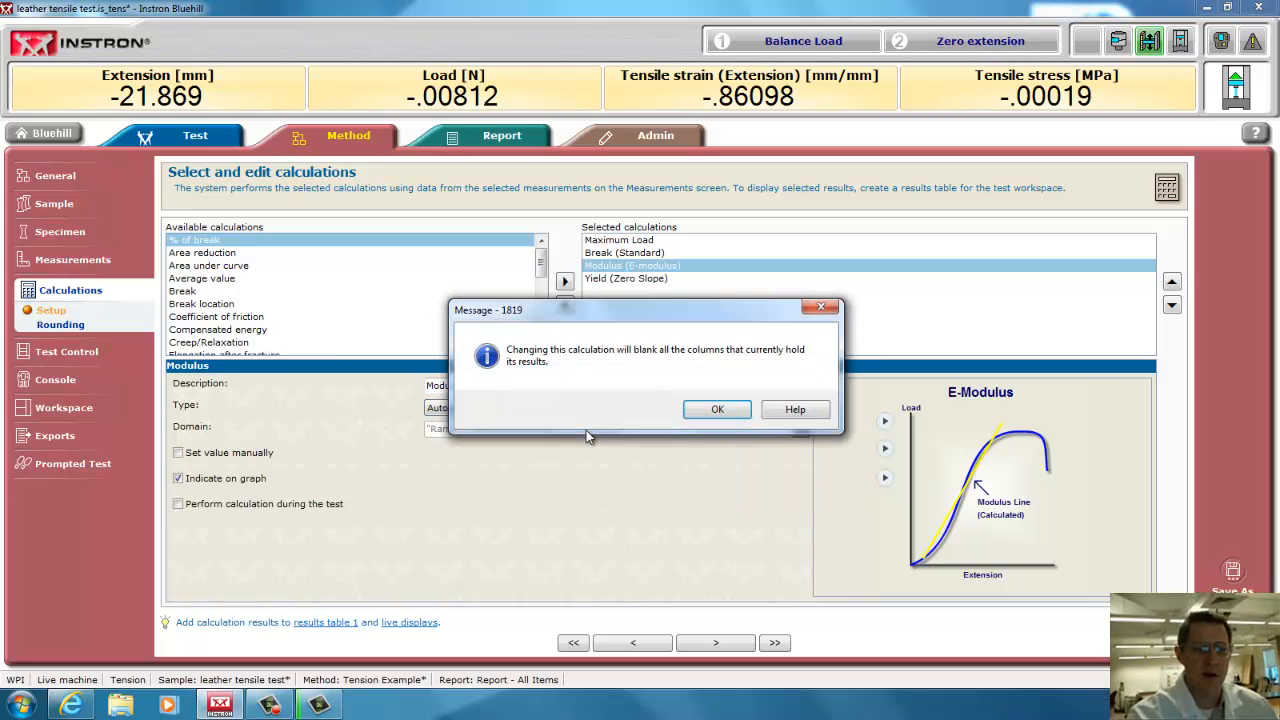
left_click(717, 409)
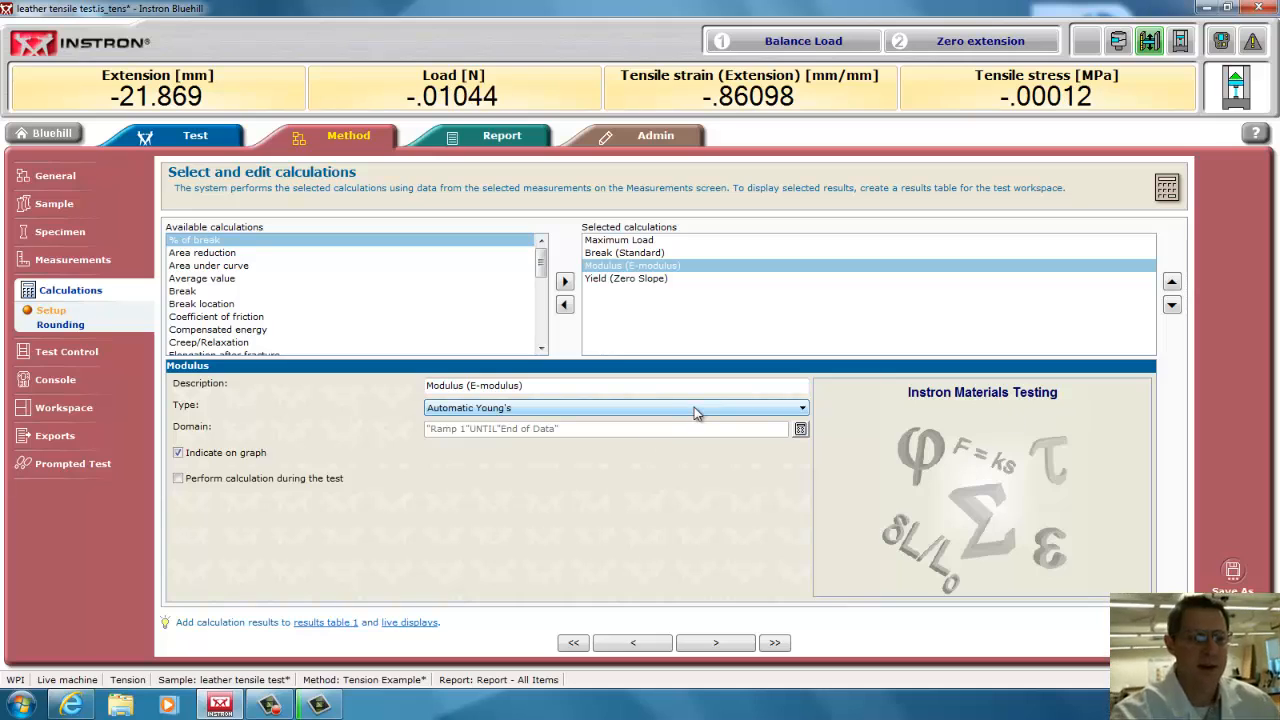
left_click(800, 407)
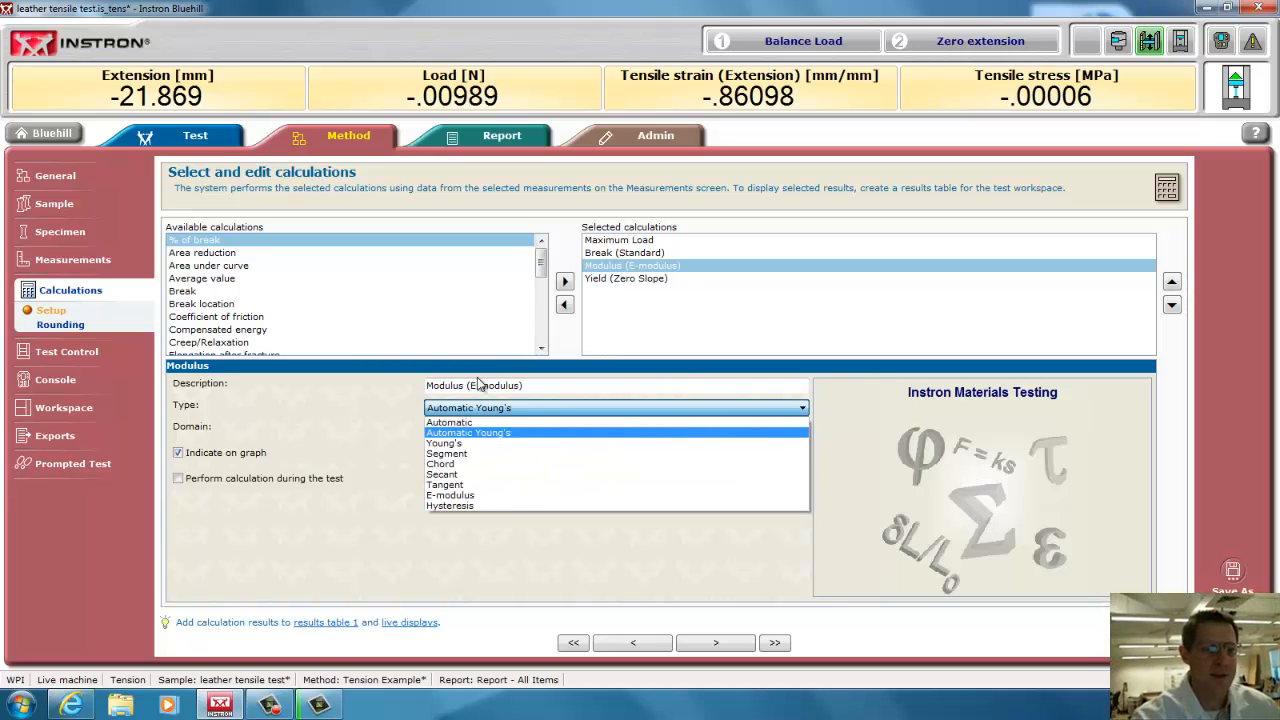
left_click(447, 453)
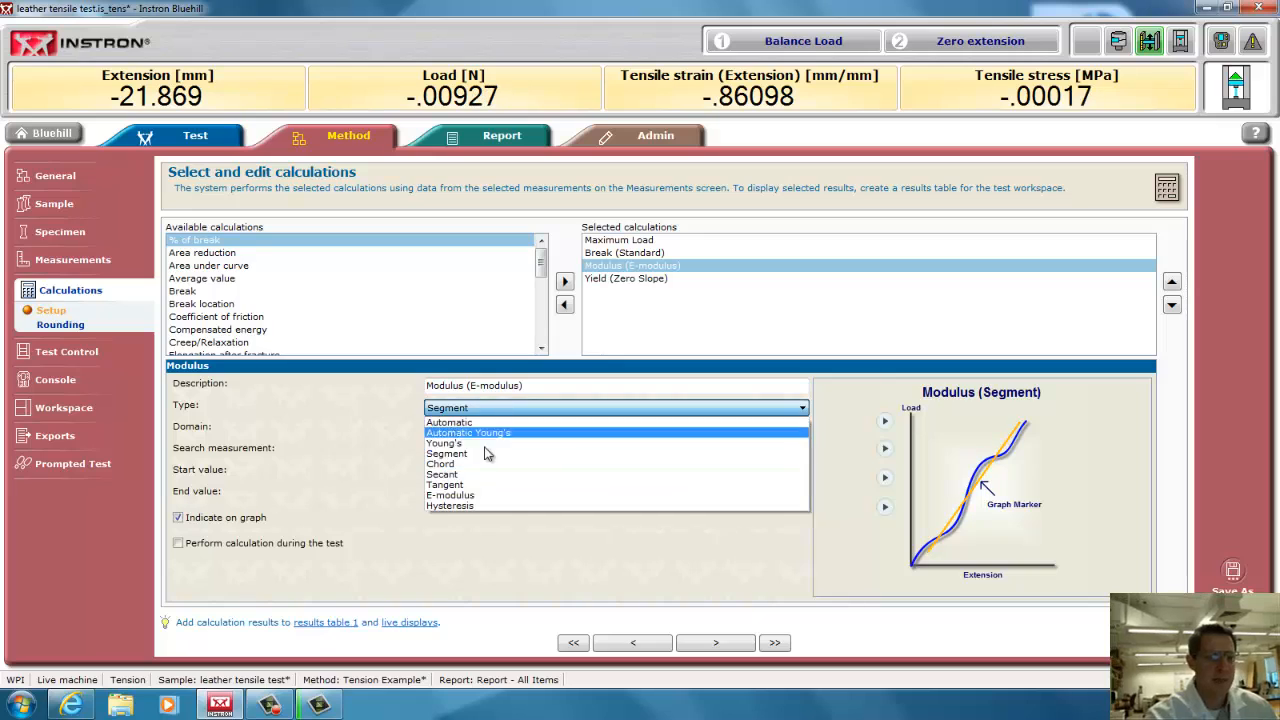
left_click(440, 463)
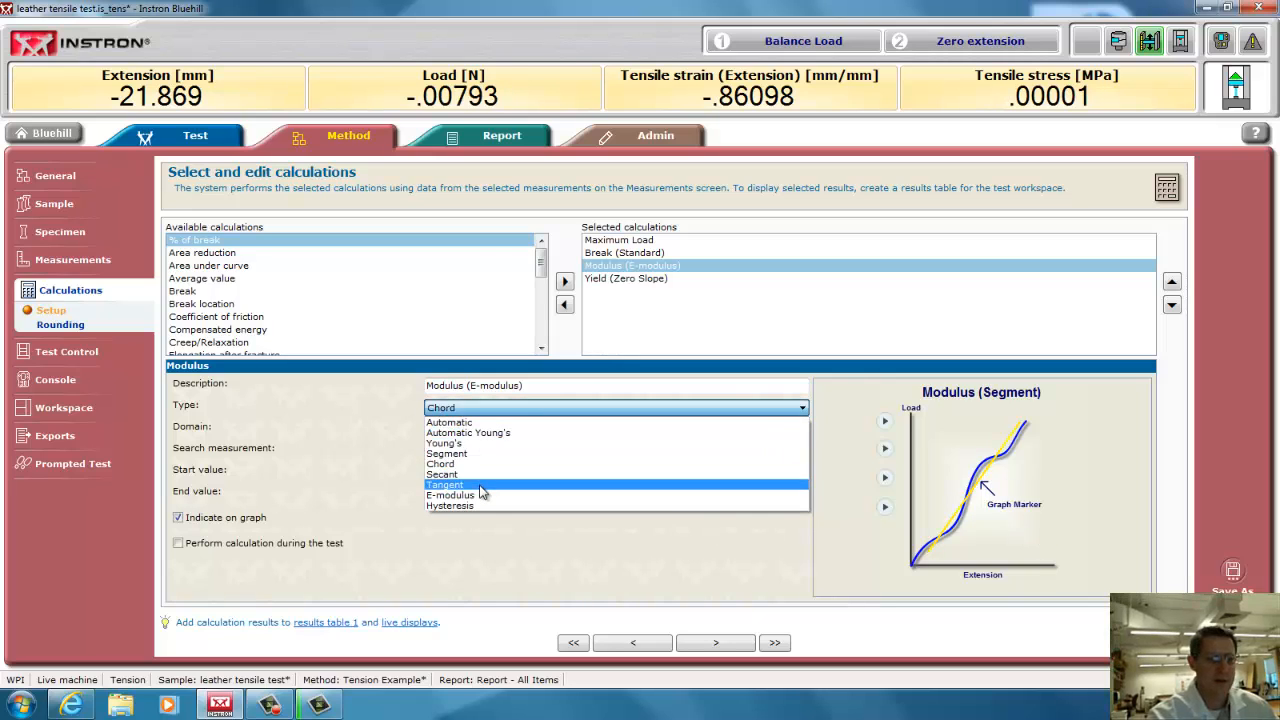
left_click(444, 485)
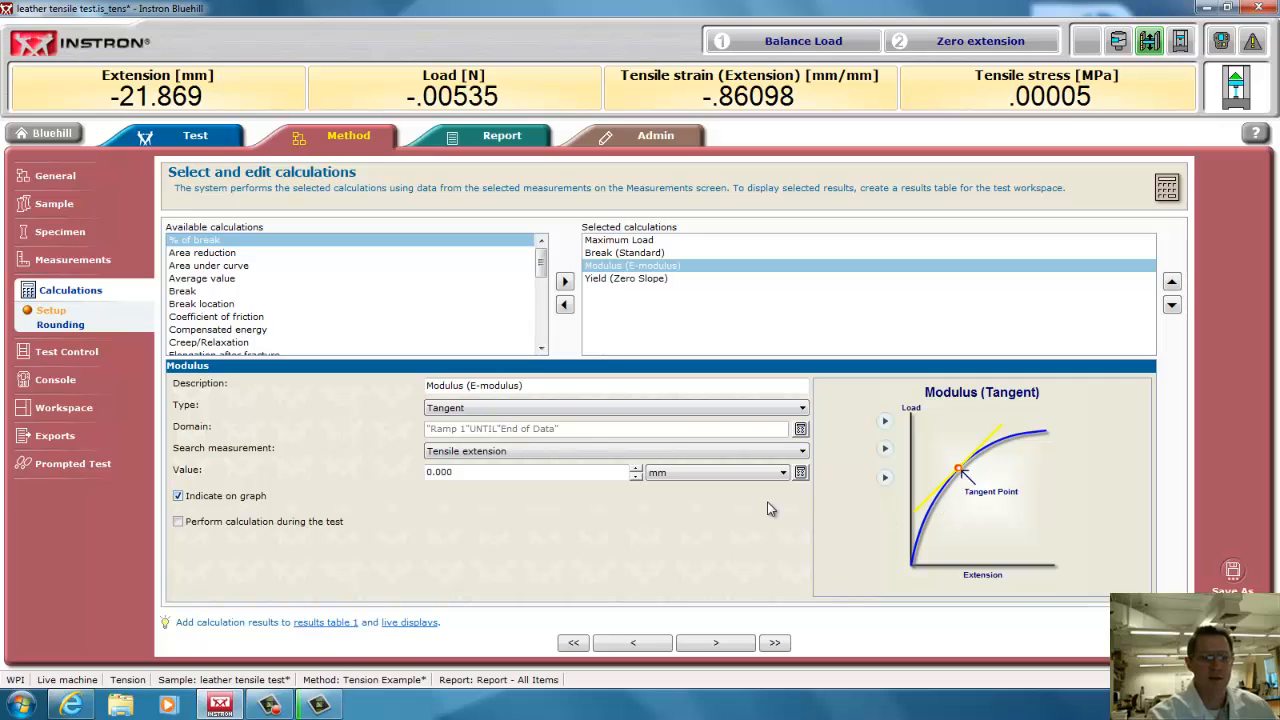
mouse_move(700, 348)
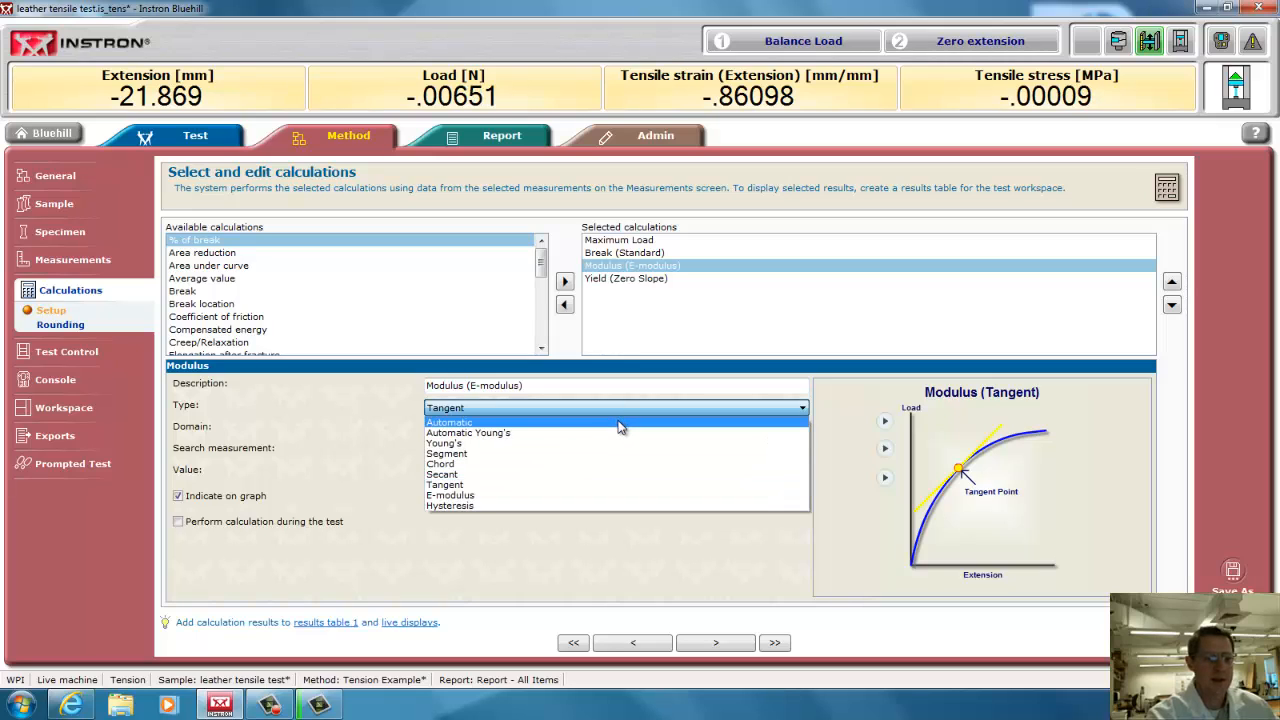
left_click(449, 421)
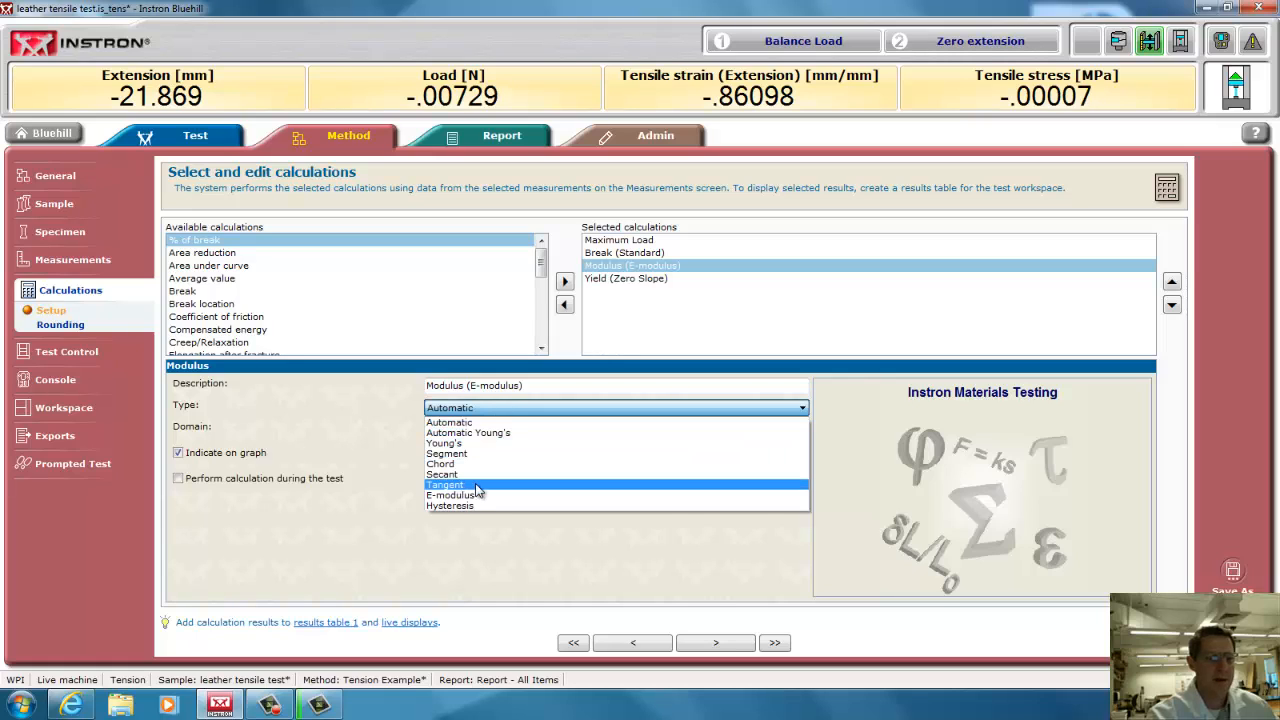
left_click(455, 495)
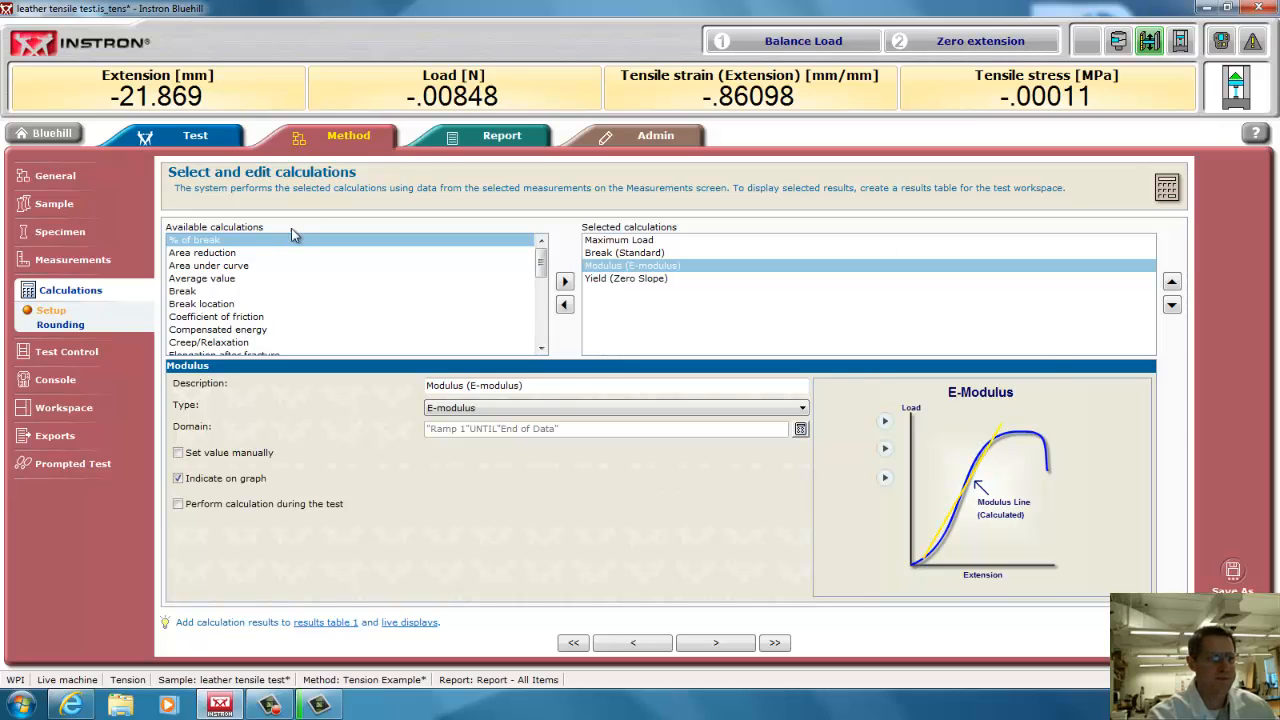
Set the Yield (Zero Slope) calculation type to Offset after trying Slope threshold
left_click(624, 278)
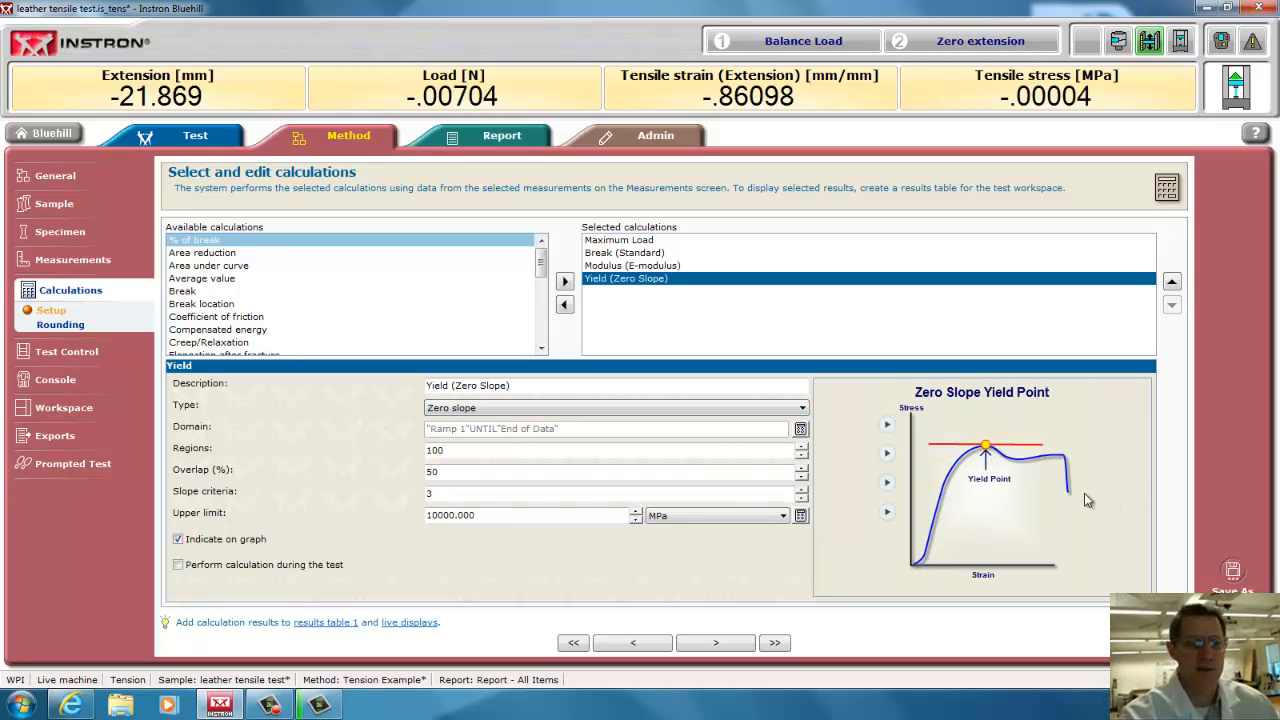
left_click(800, 407)
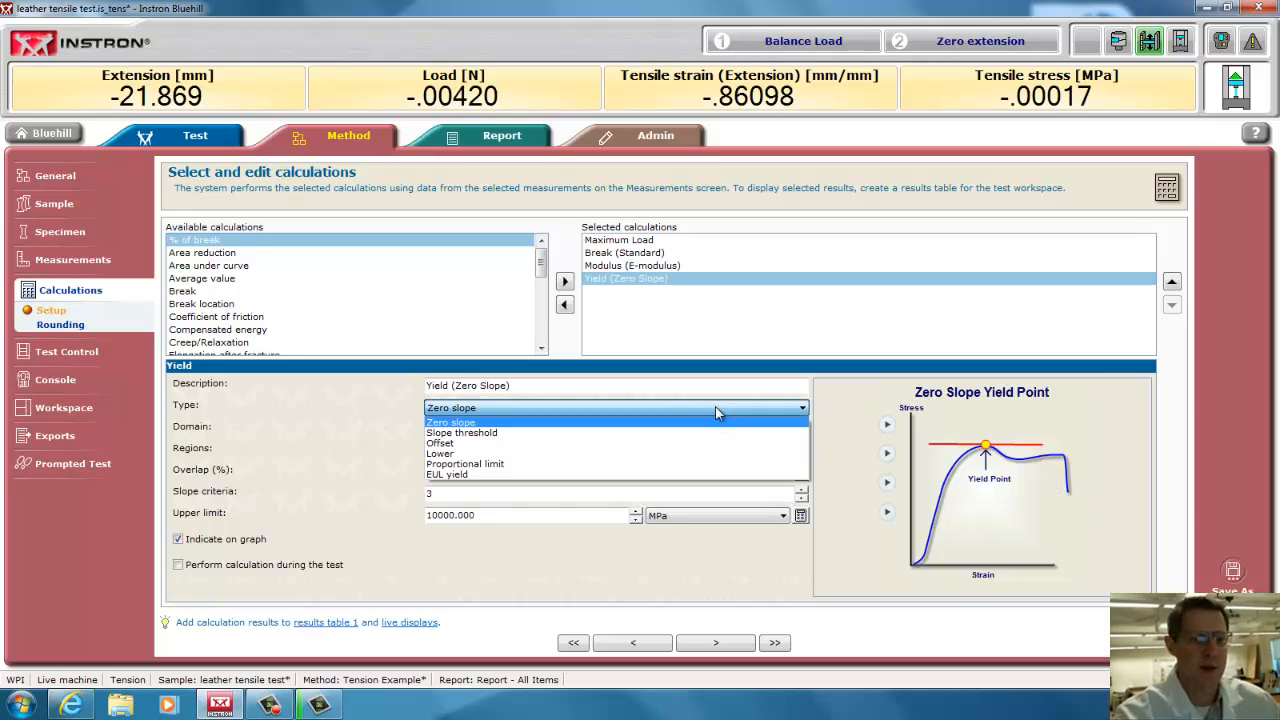
left_click(461, 432)
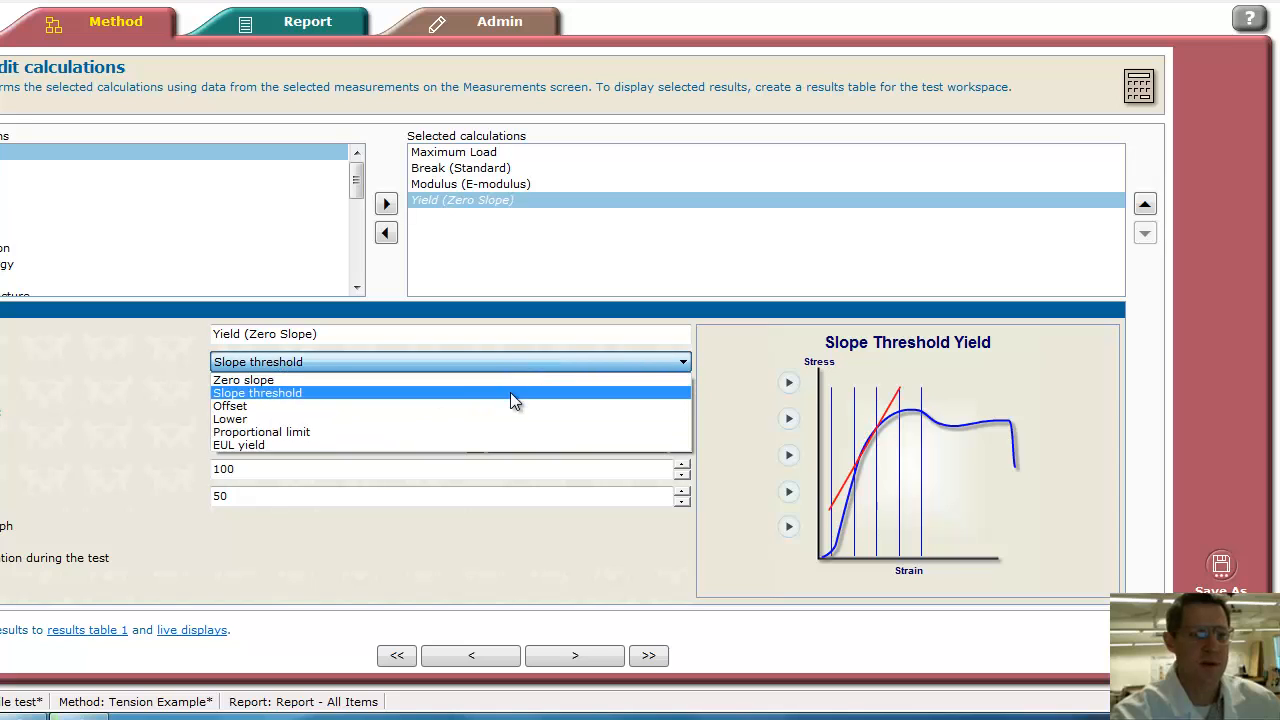
left_click(230, 406)
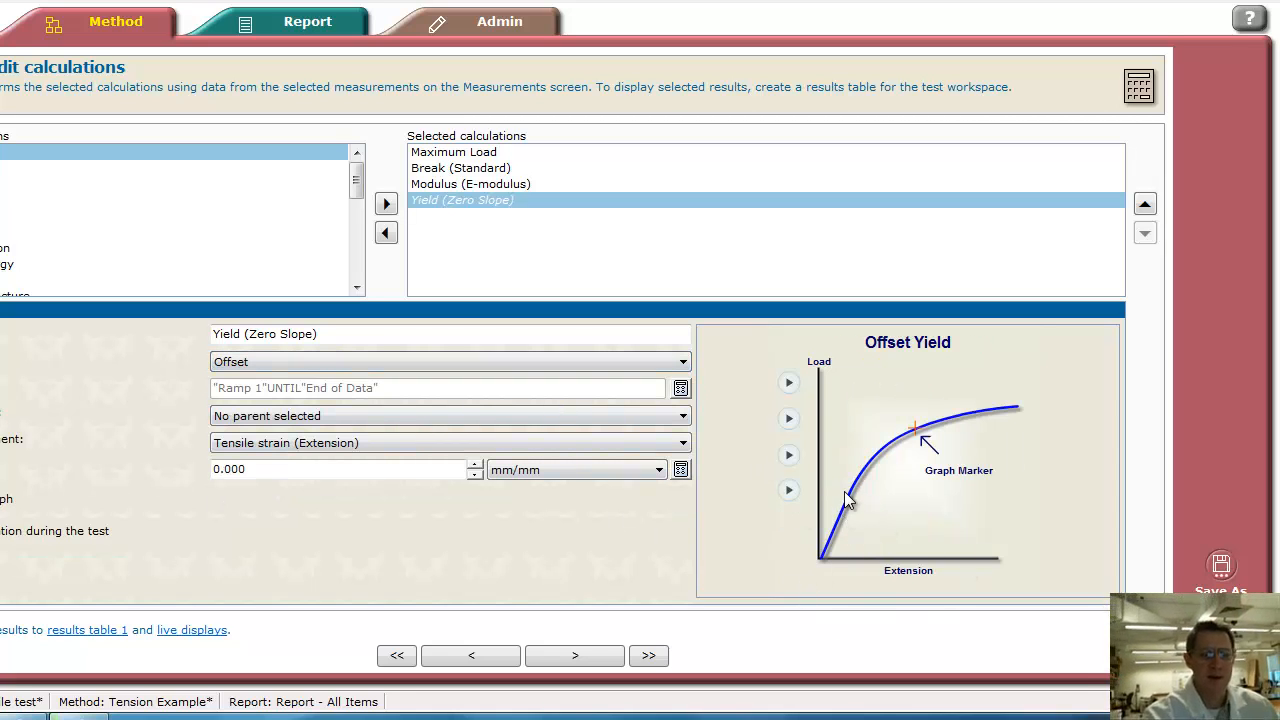
left_click(450, 361)
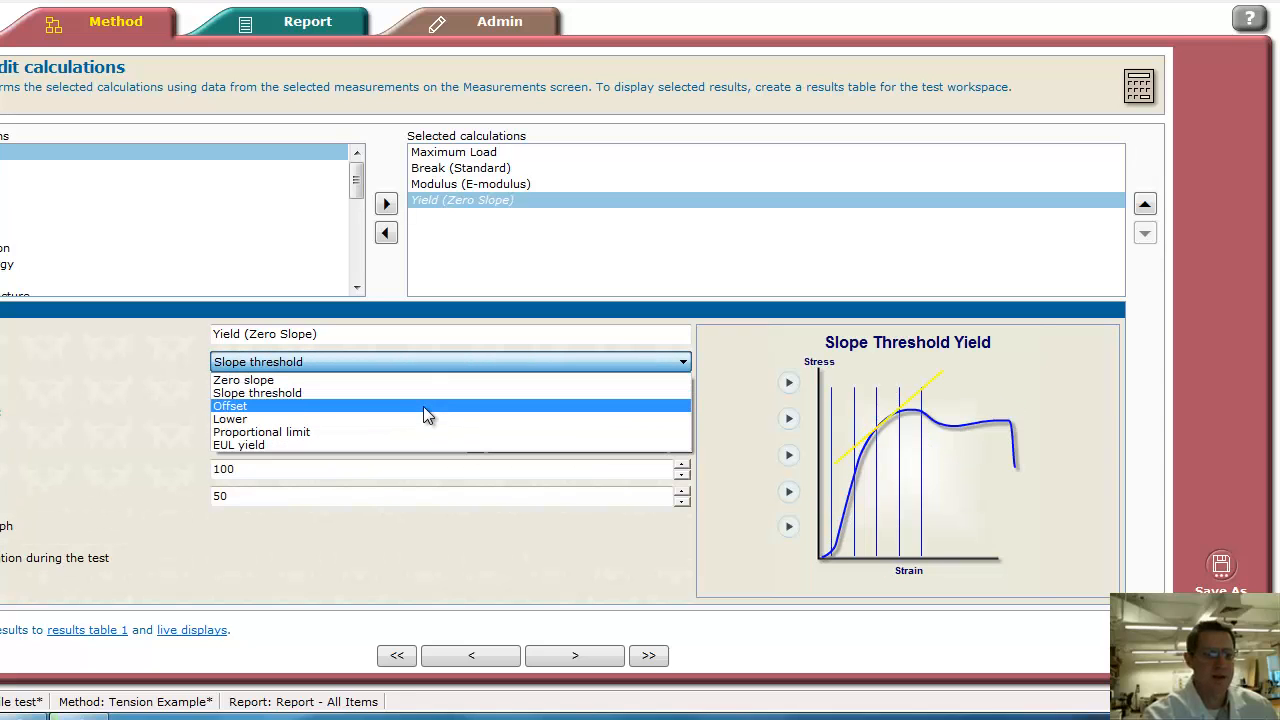
left_click(231, 405)
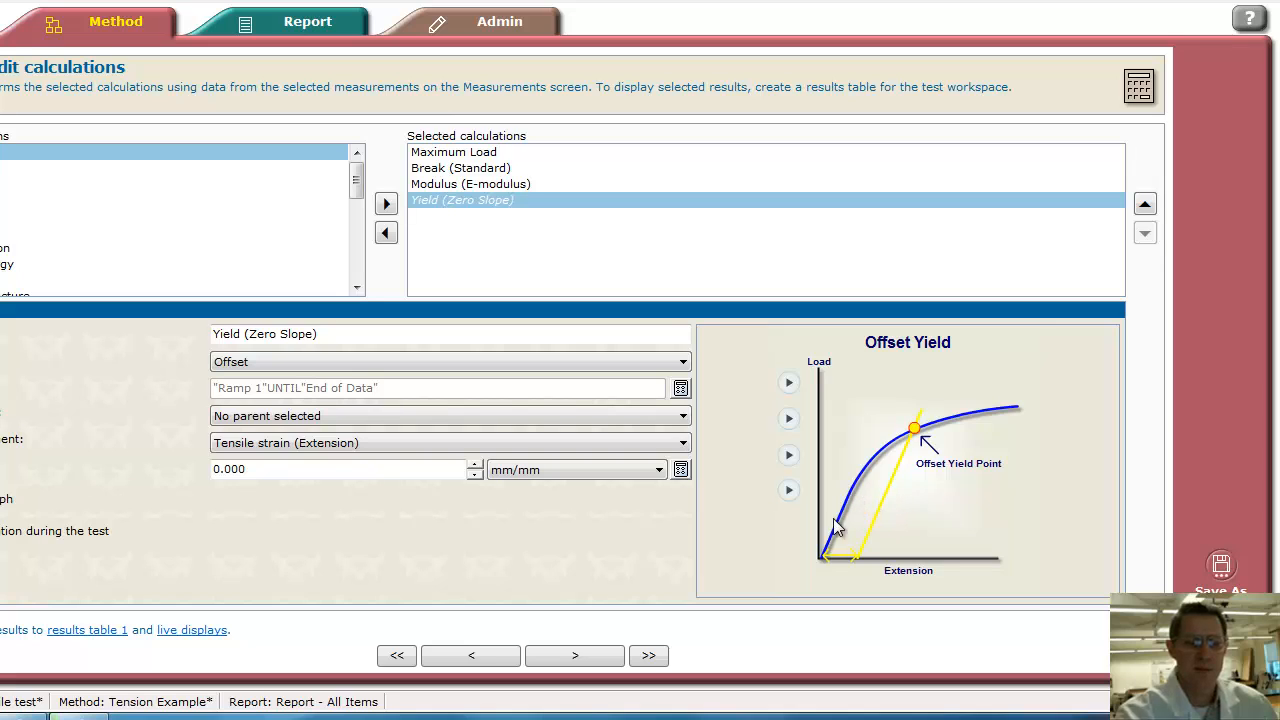
mouse_move(857, 497)
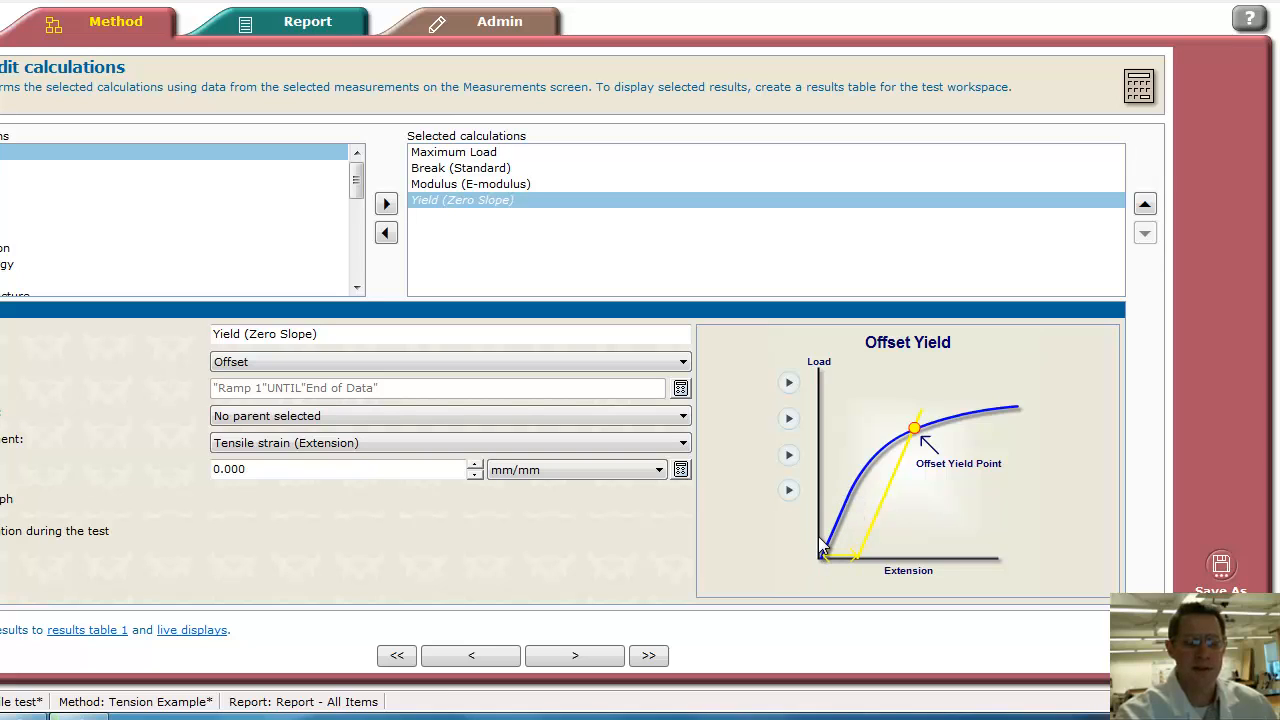
mouse_move(893, 463)
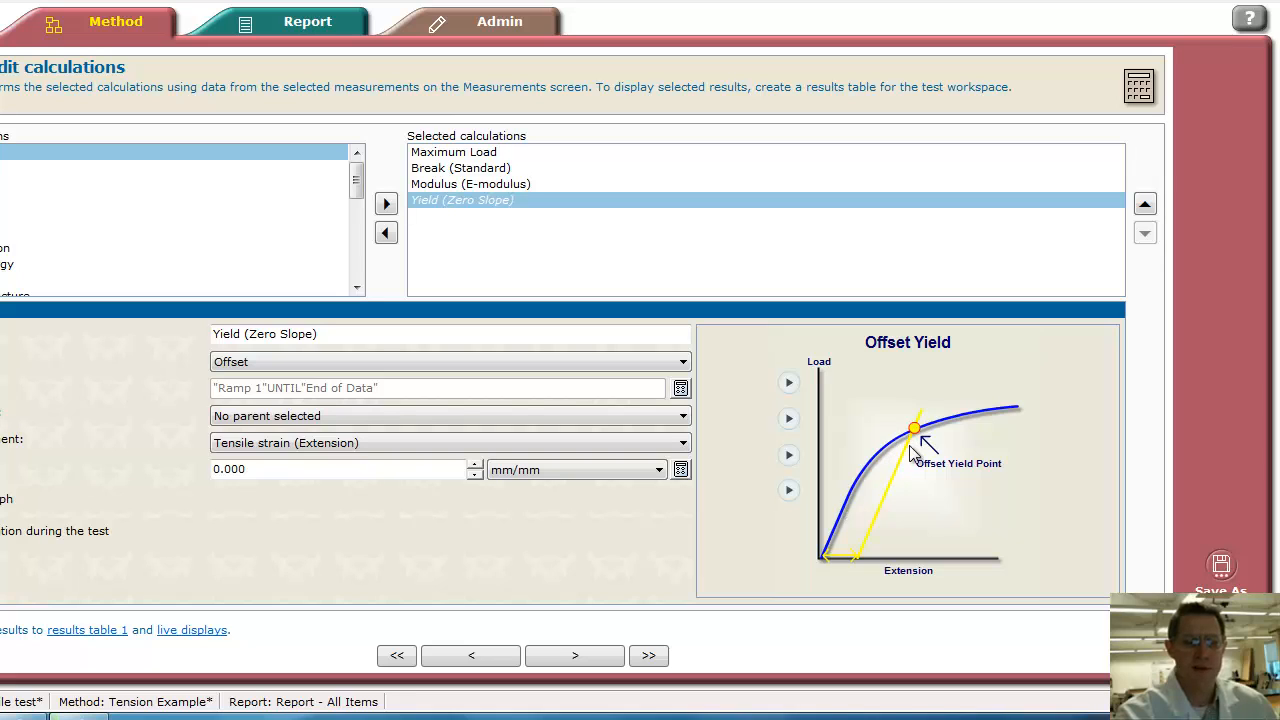
mouse_move(838, 562)
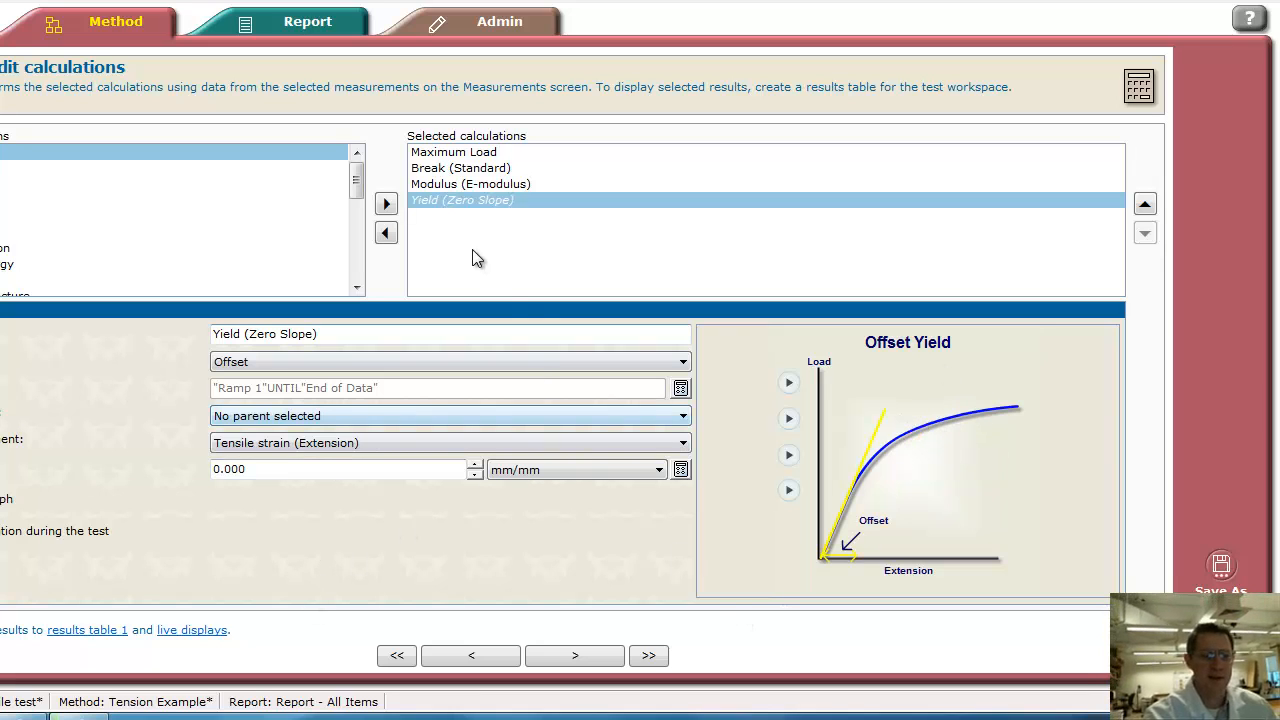
Remove Break (Standard) and advance to Data capture (100 ms, 2 N intervals)
left_click(453, 152)
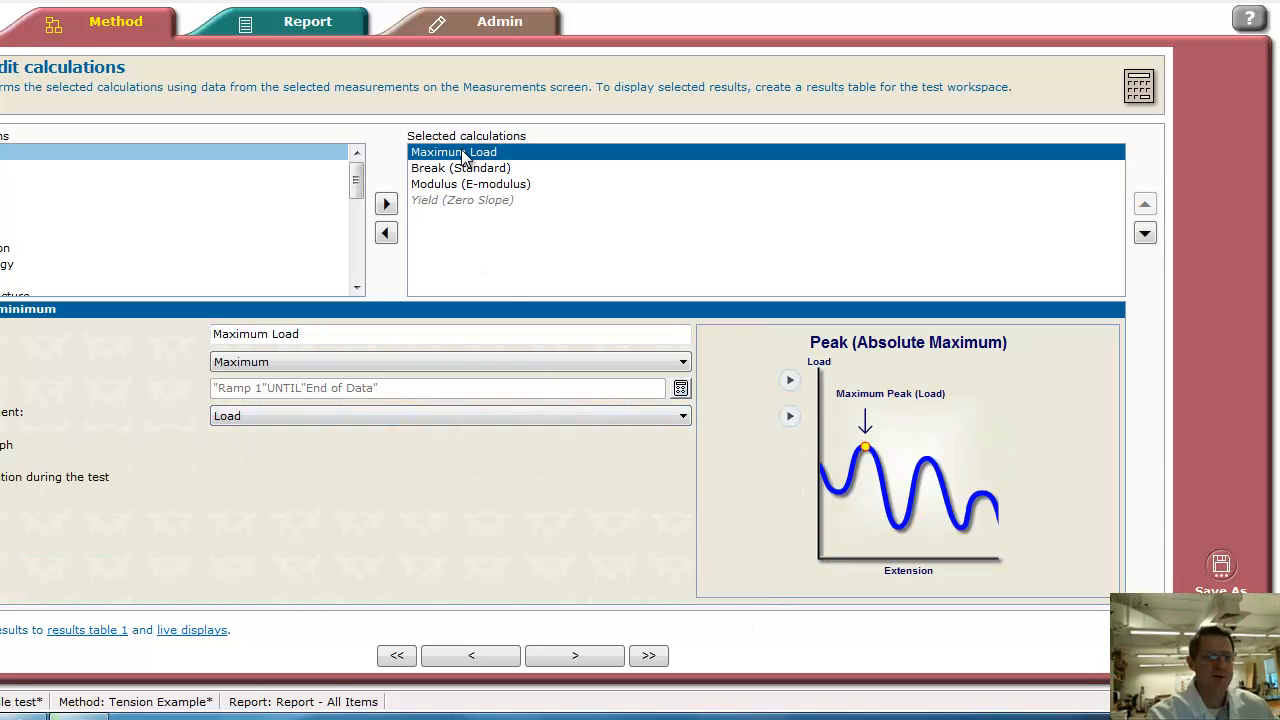
left_click(460, 168)
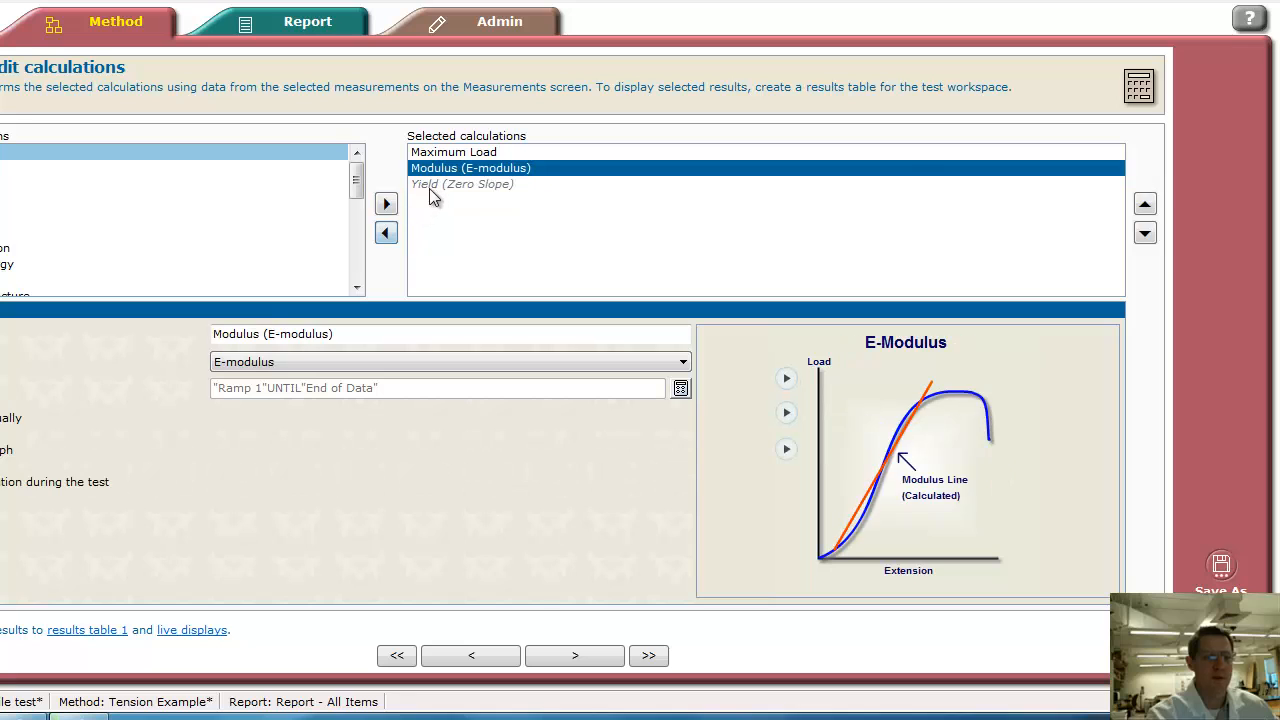
left_click(386, 232)
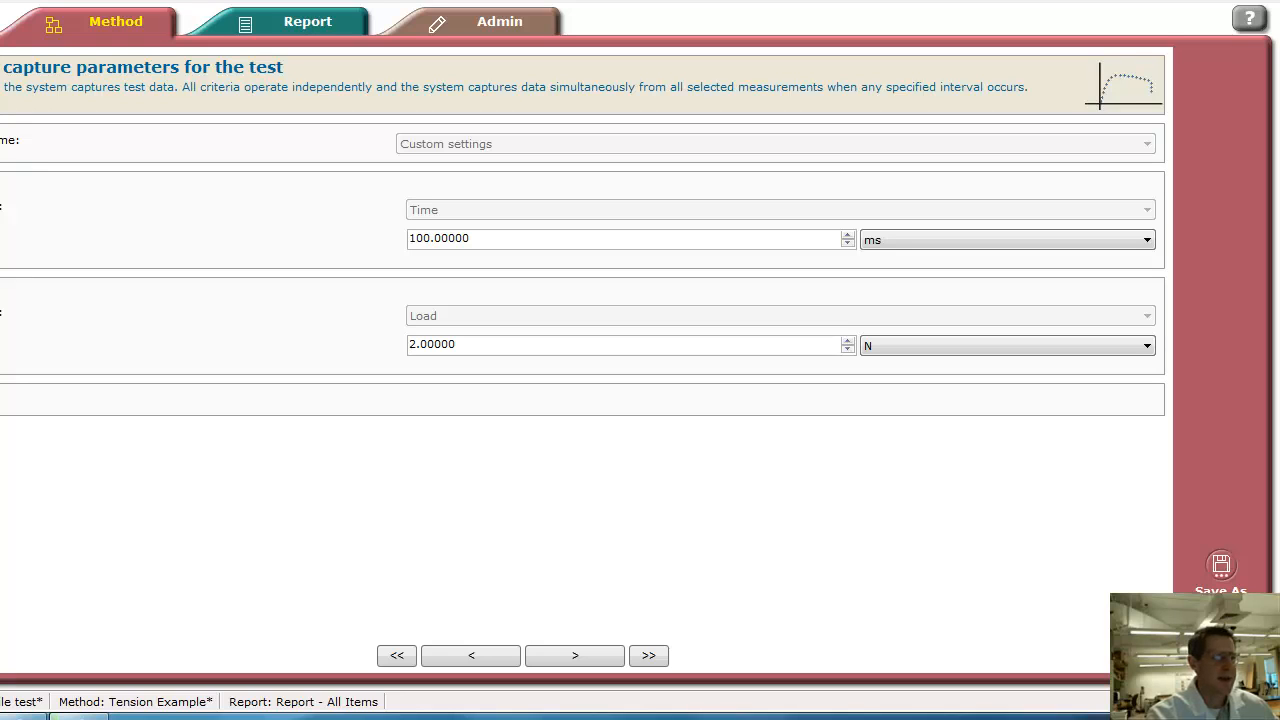
Advance past the Air control and Operator inputs pages toward the layout choice
left_click(574, 655)
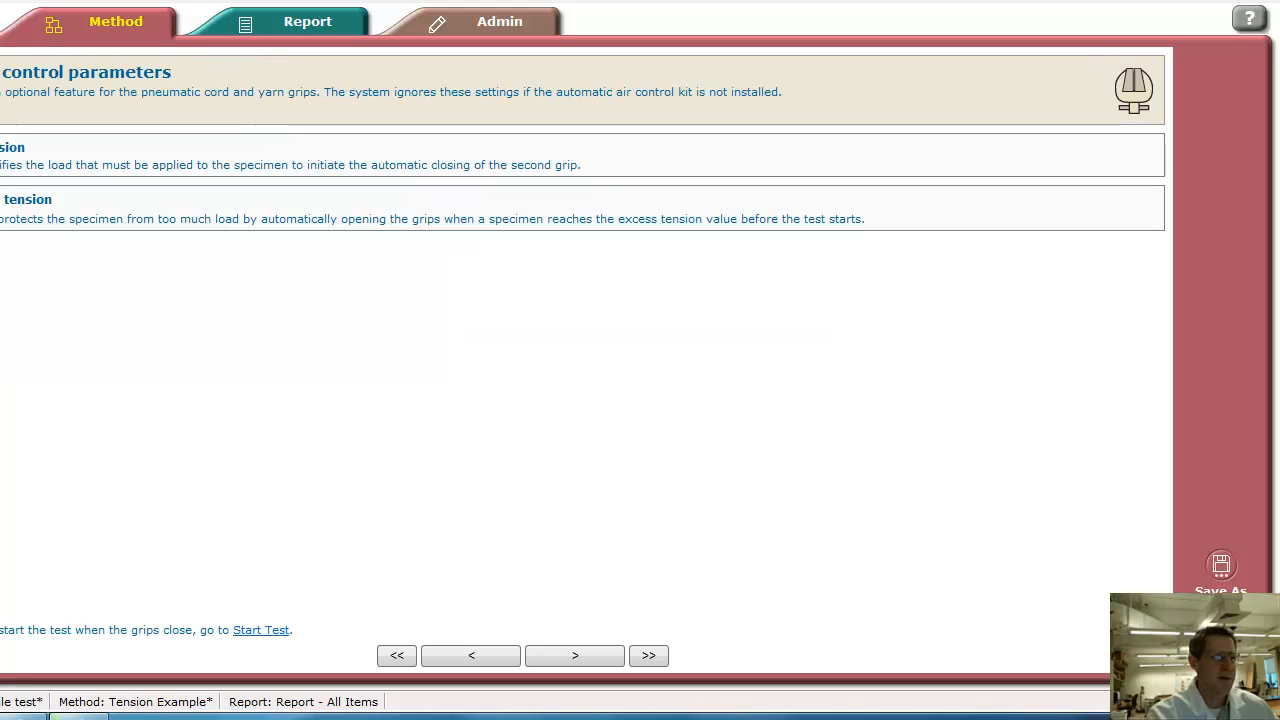
left_click(574, 655)
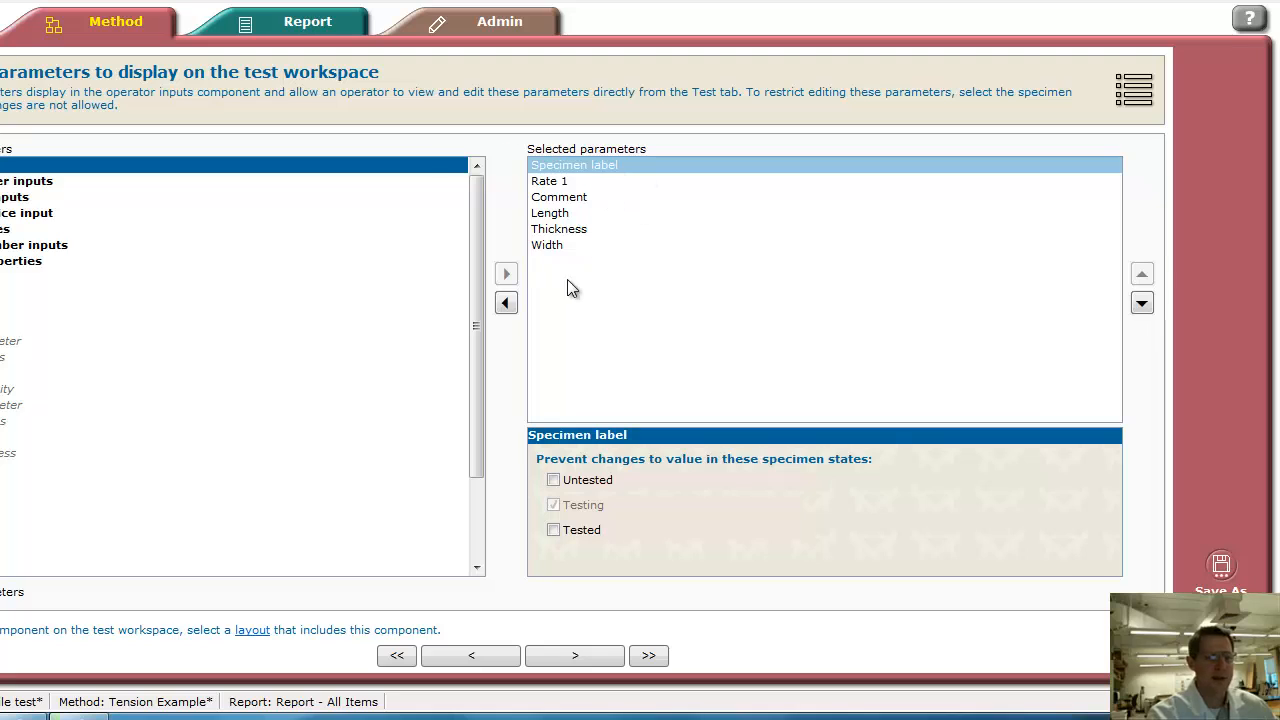
mouse_move(565, 238)
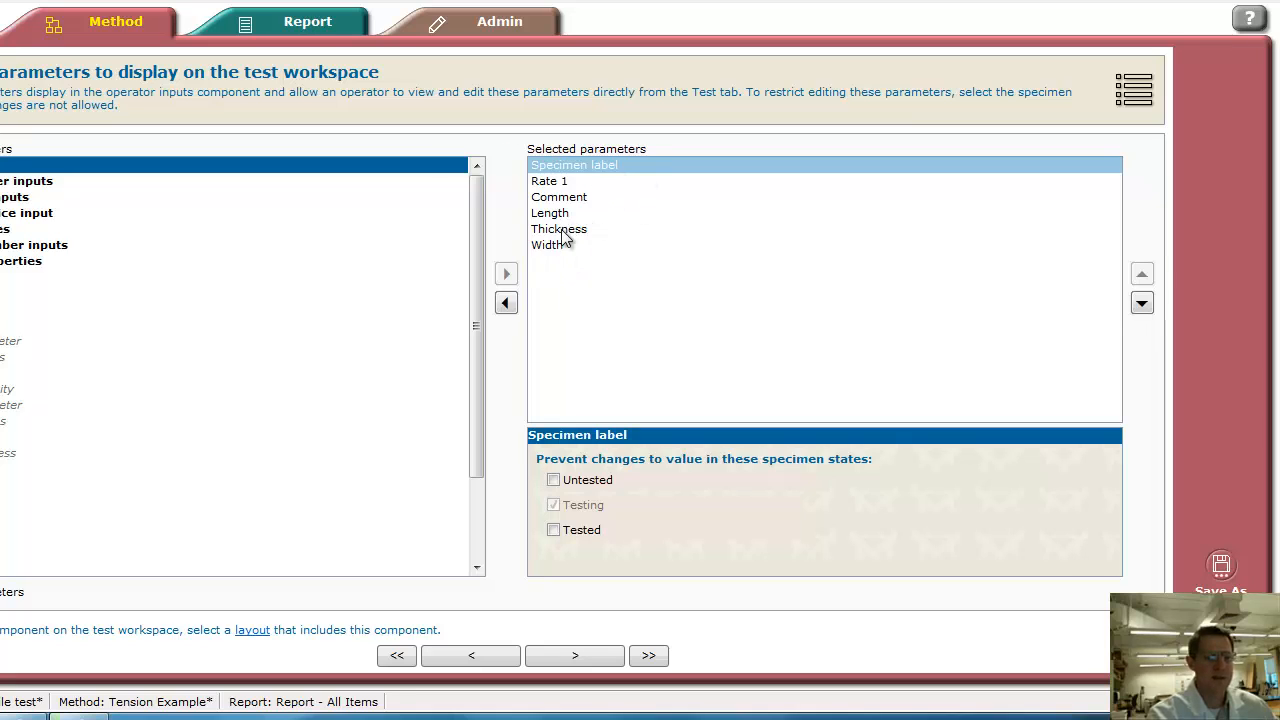
mouse_move(623, 173)
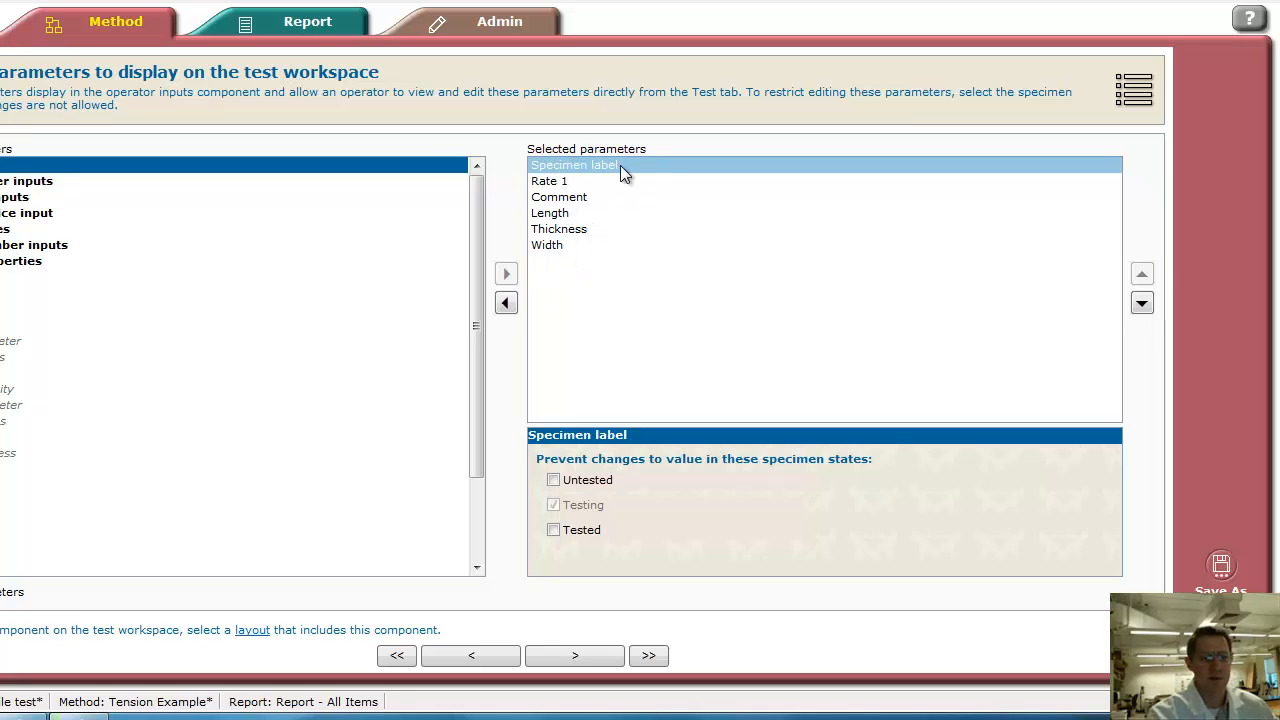
mouse_move(568, 197)
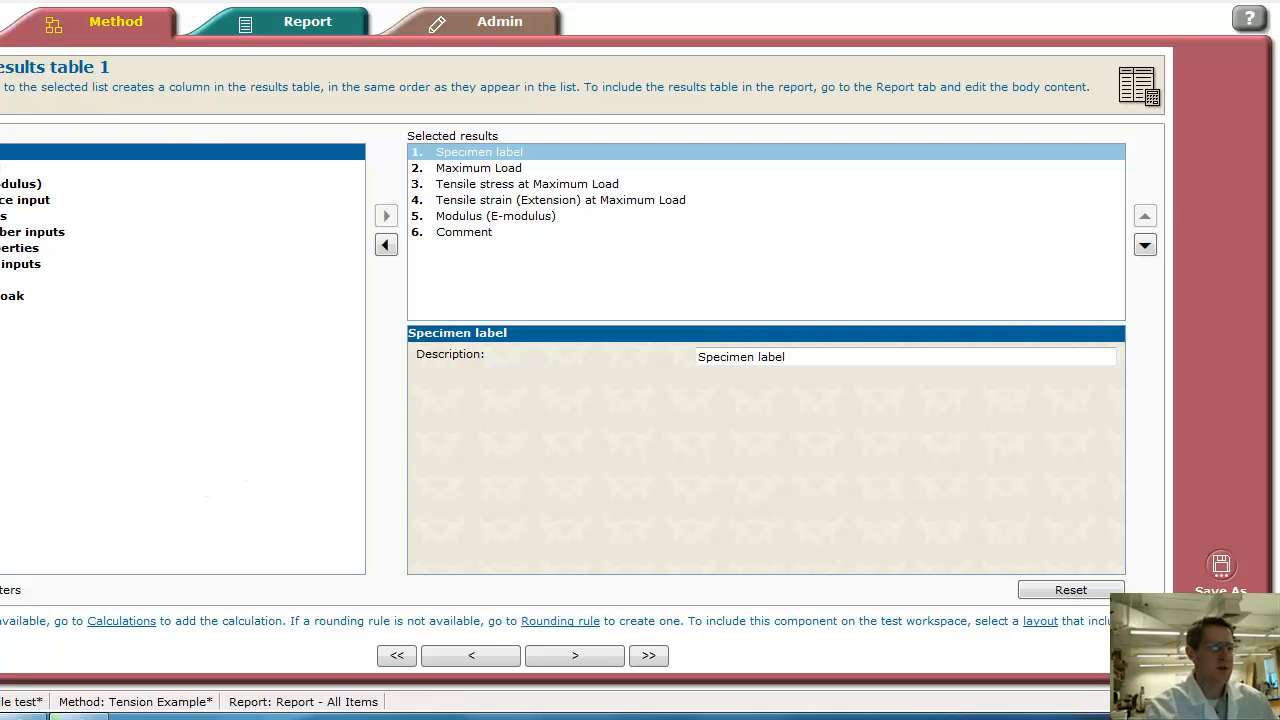
mouse_move(529, 282)
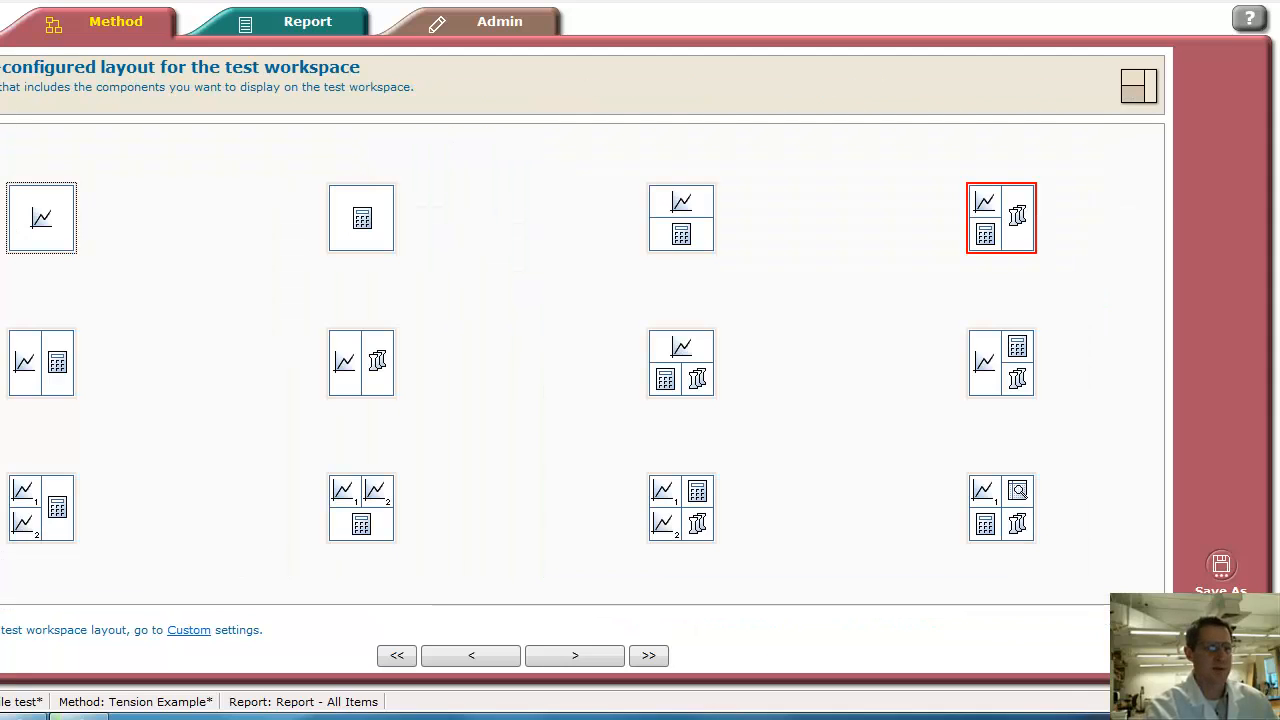
Choose the two-graphs-plus-results-table workspace layout and return to Results table 1
left_click(41, 507)
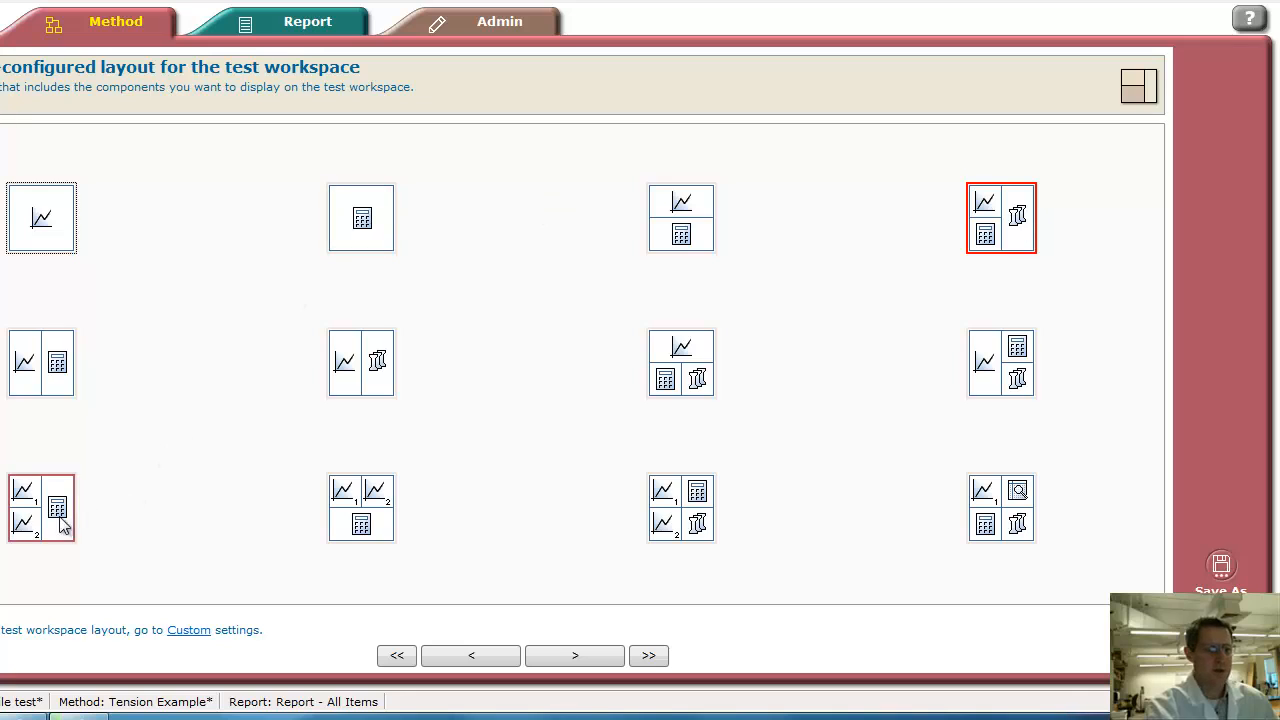
left_click(41, 507)
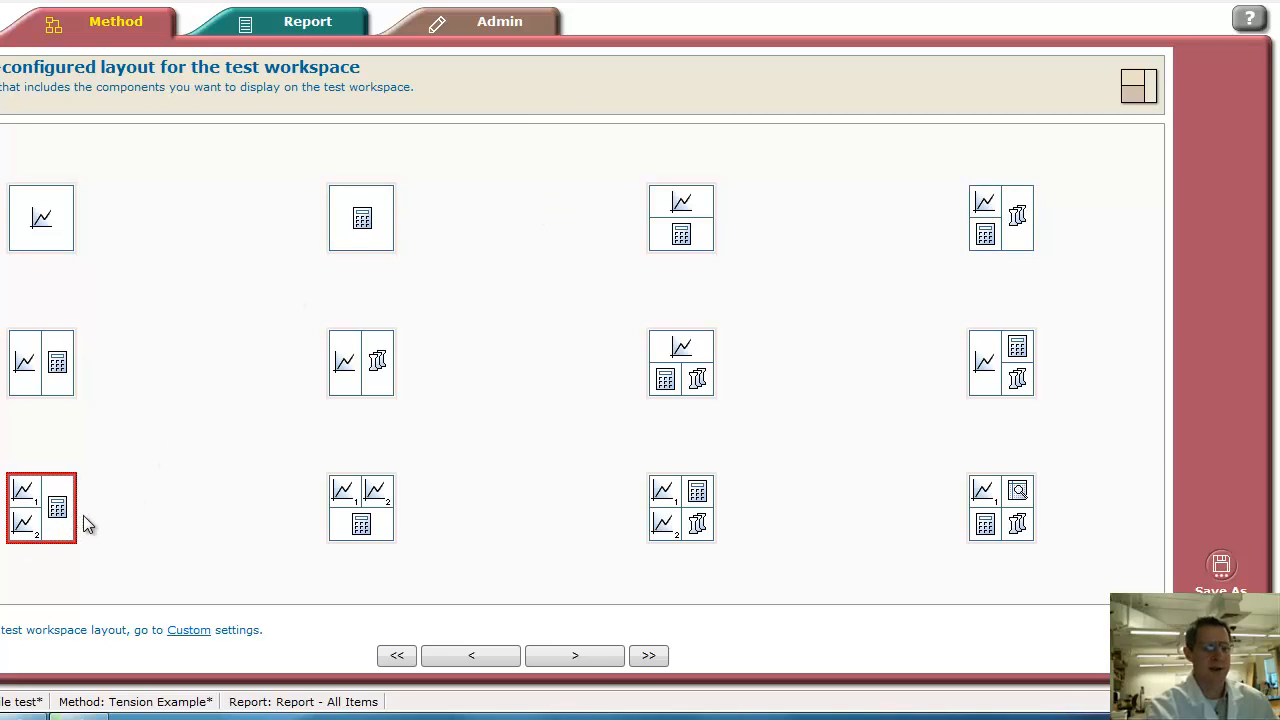
mouse_move(155, 583)
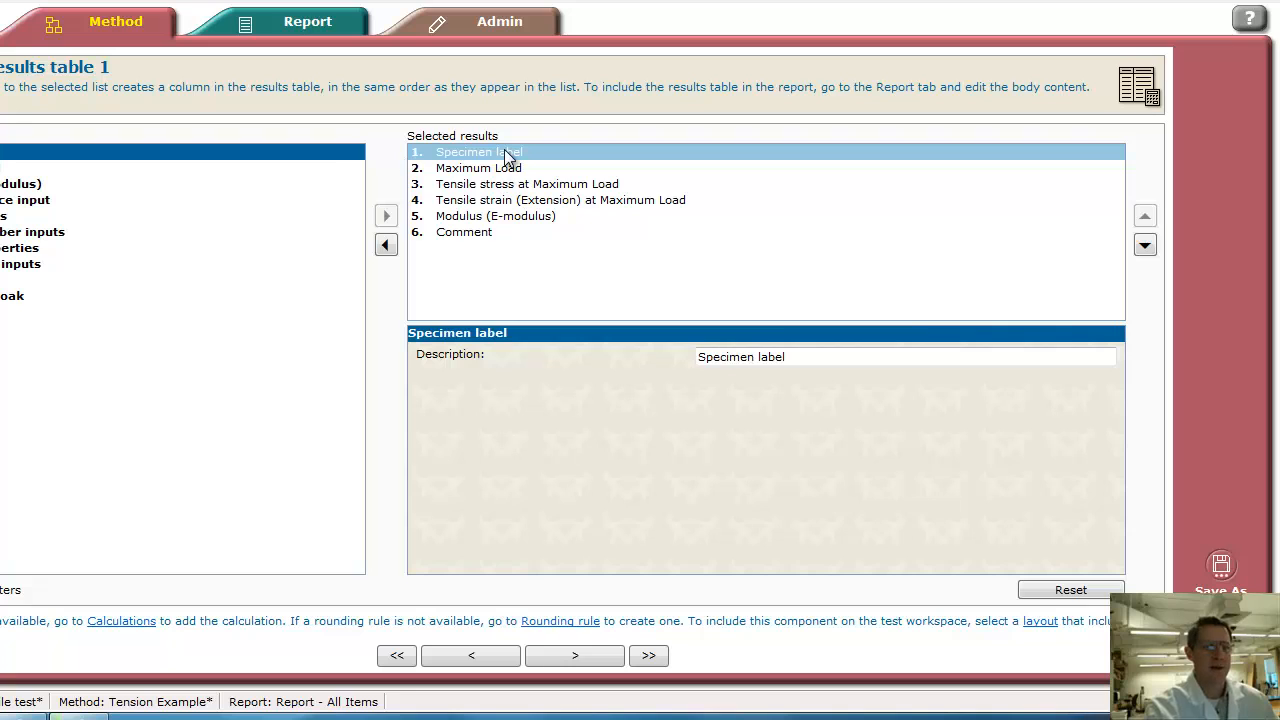
mouse_move(511, 172)
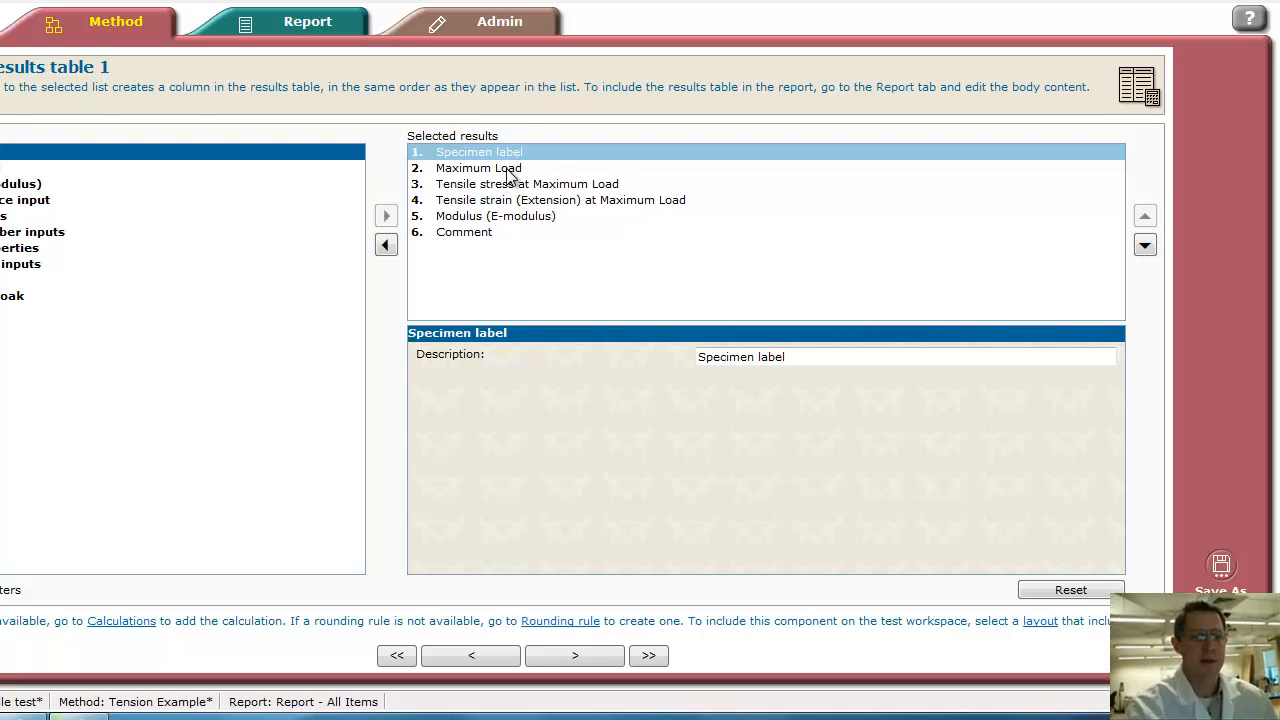
left_click(478, 168)
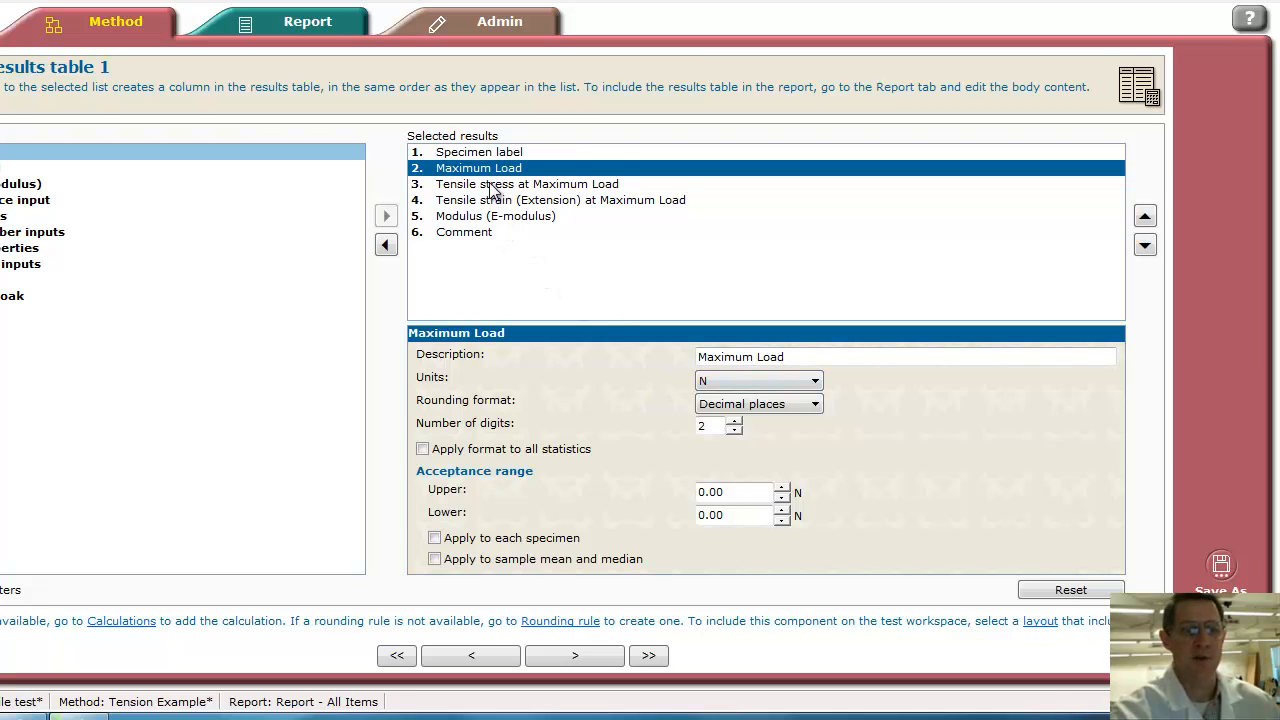
left_click(527, 184)
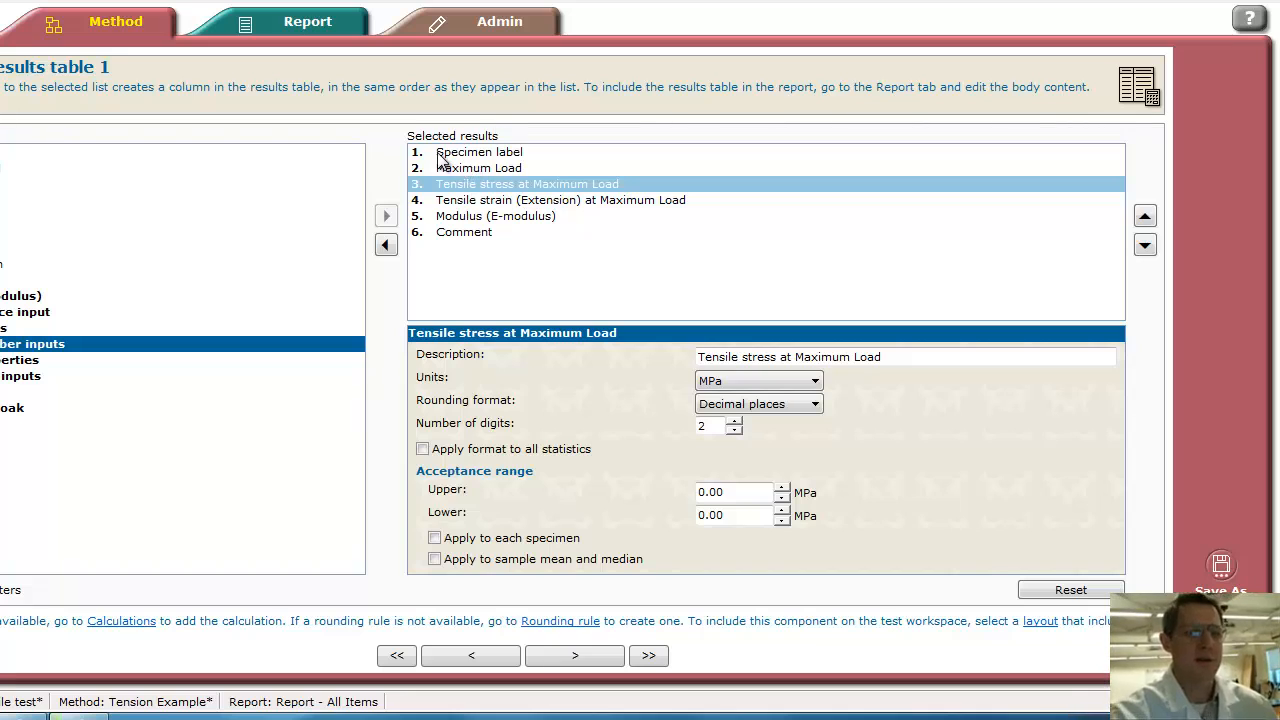
left_click(479, 152)
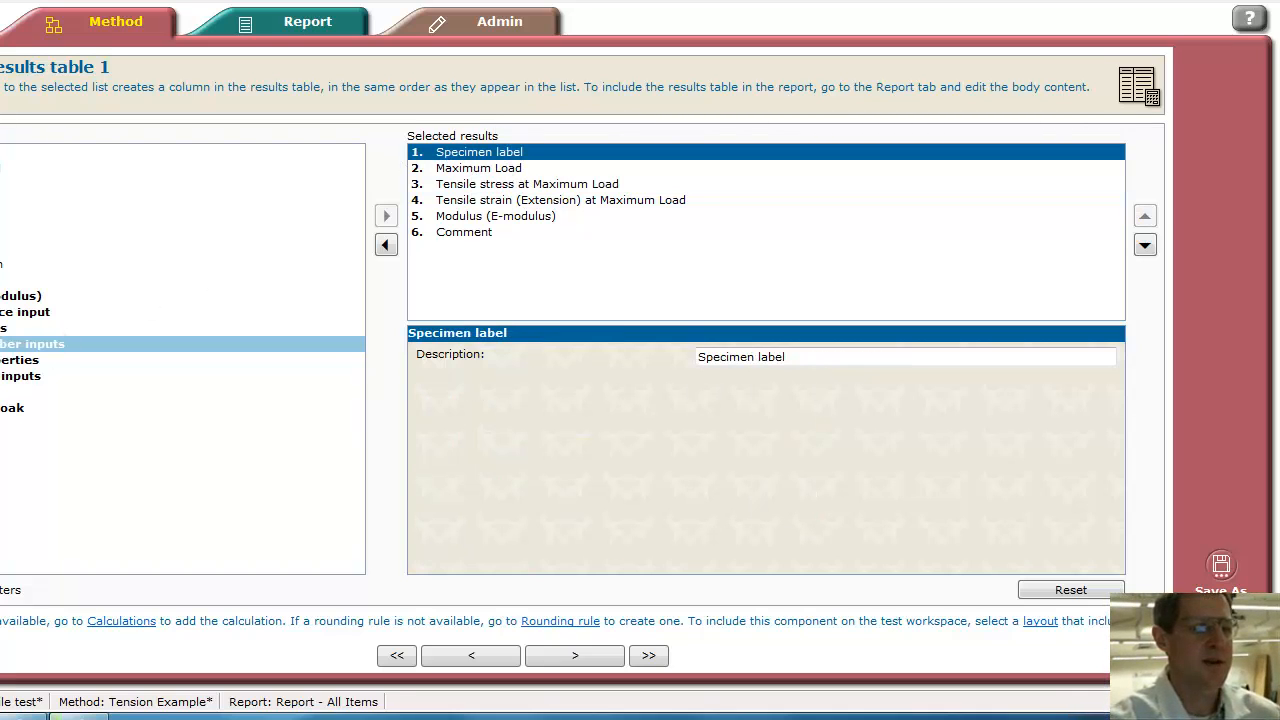
Add Length, Thickness and Width from Specimen properties to results table 1
left_click(32, 359)
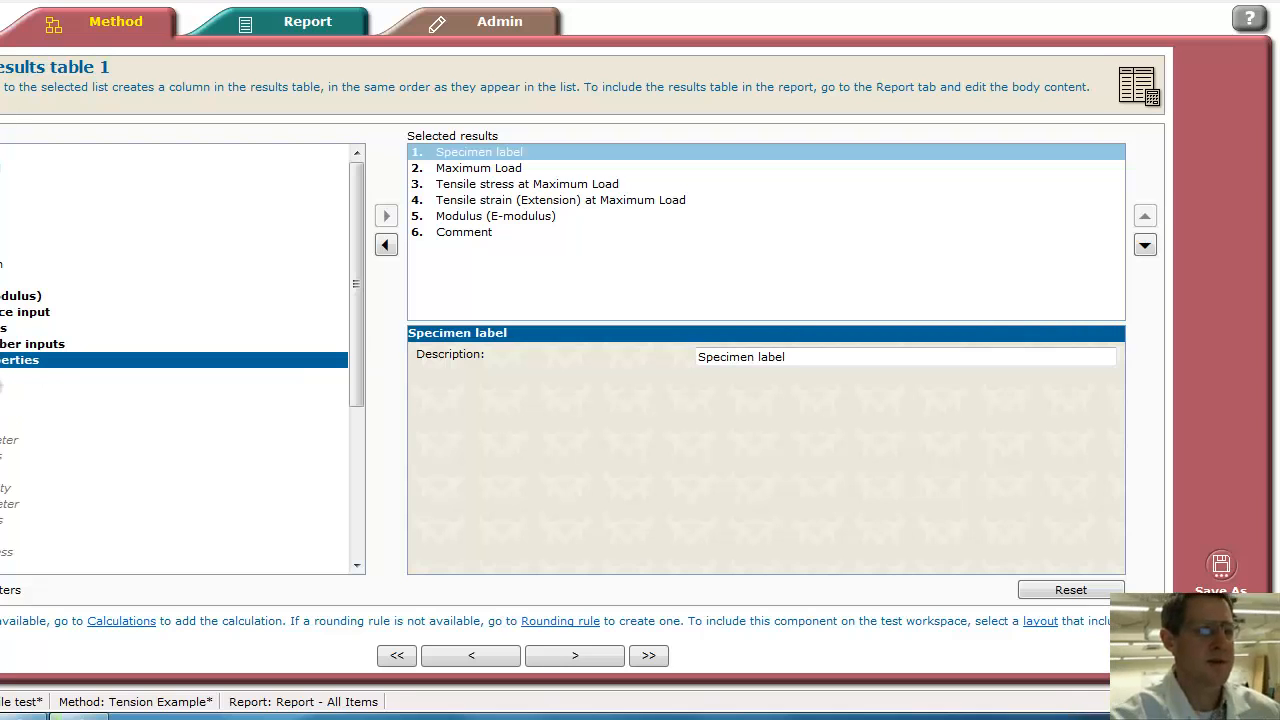
scroll("down", 3)
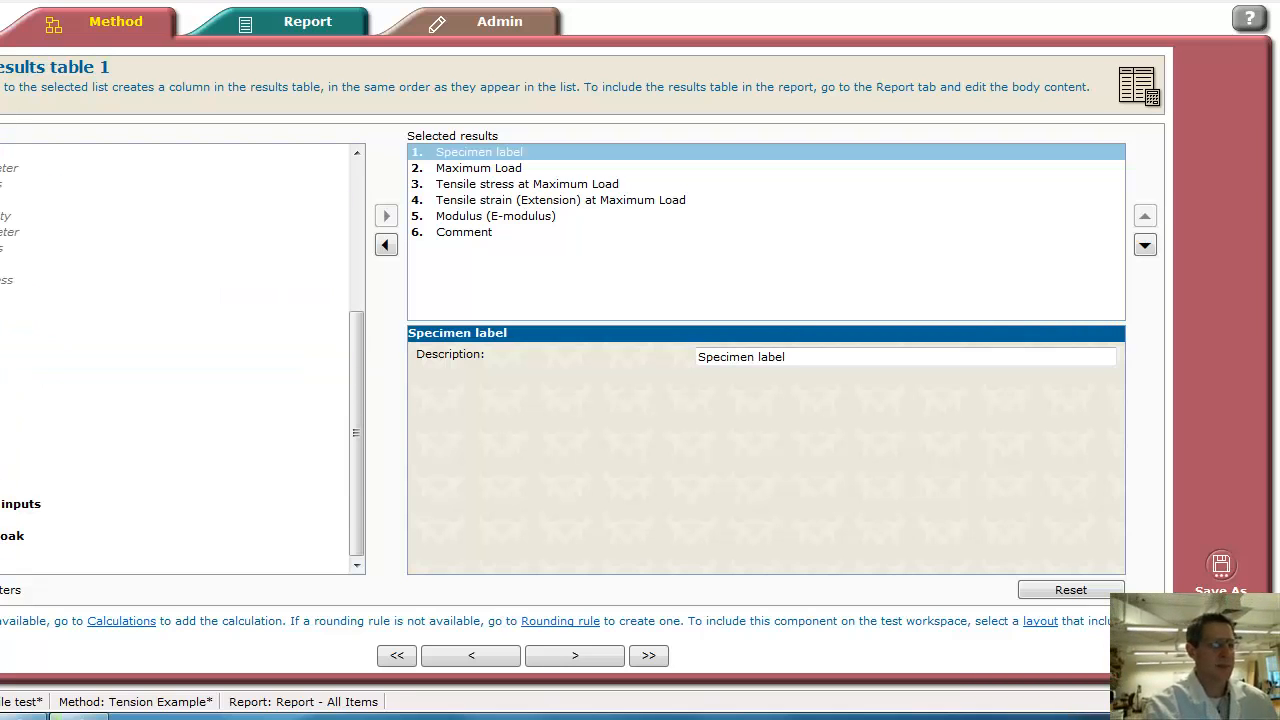
left_click(386, 216)
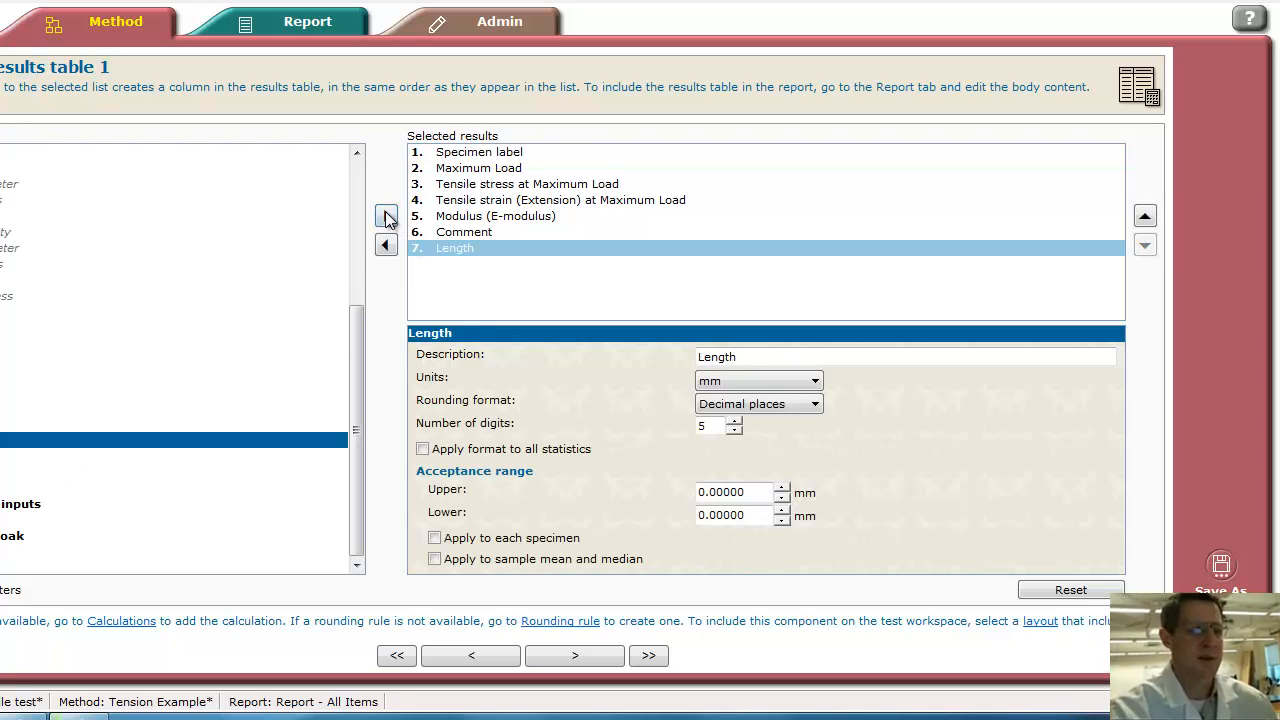
left_click(386, 216)
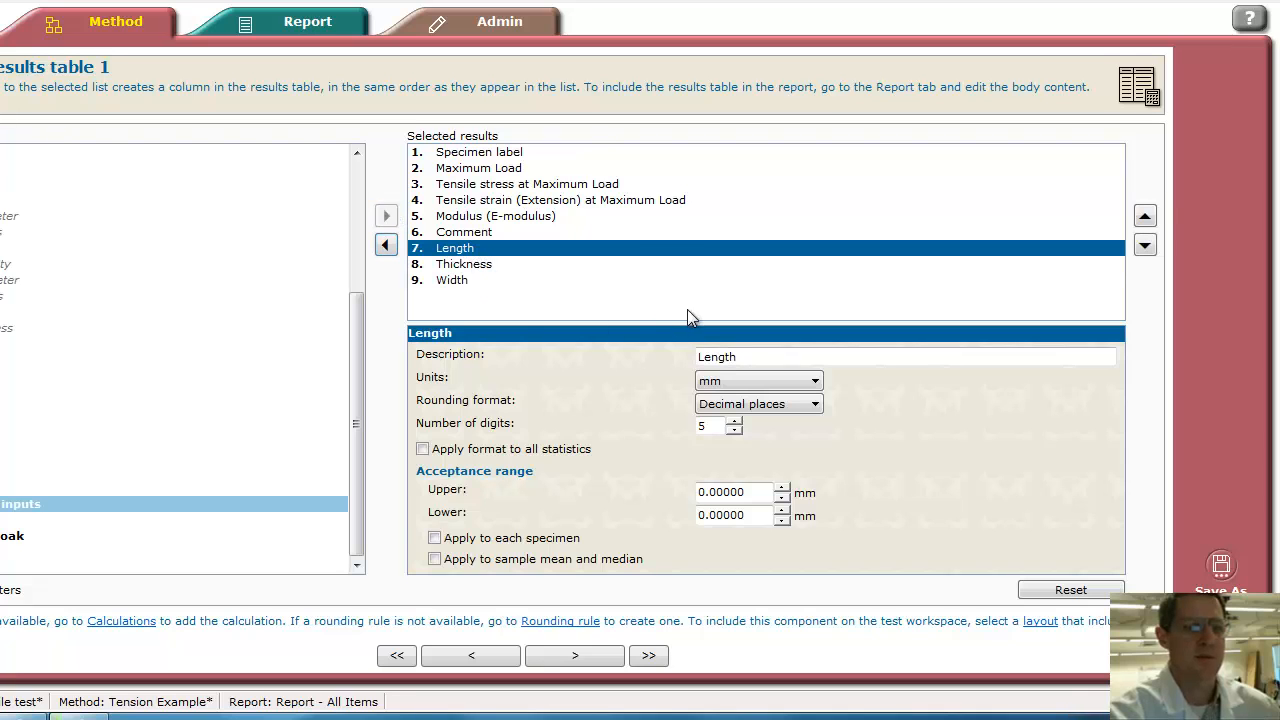
Reorder the columns so Length, Thickness and Width follow Specimen label
left_click(1144, 215)
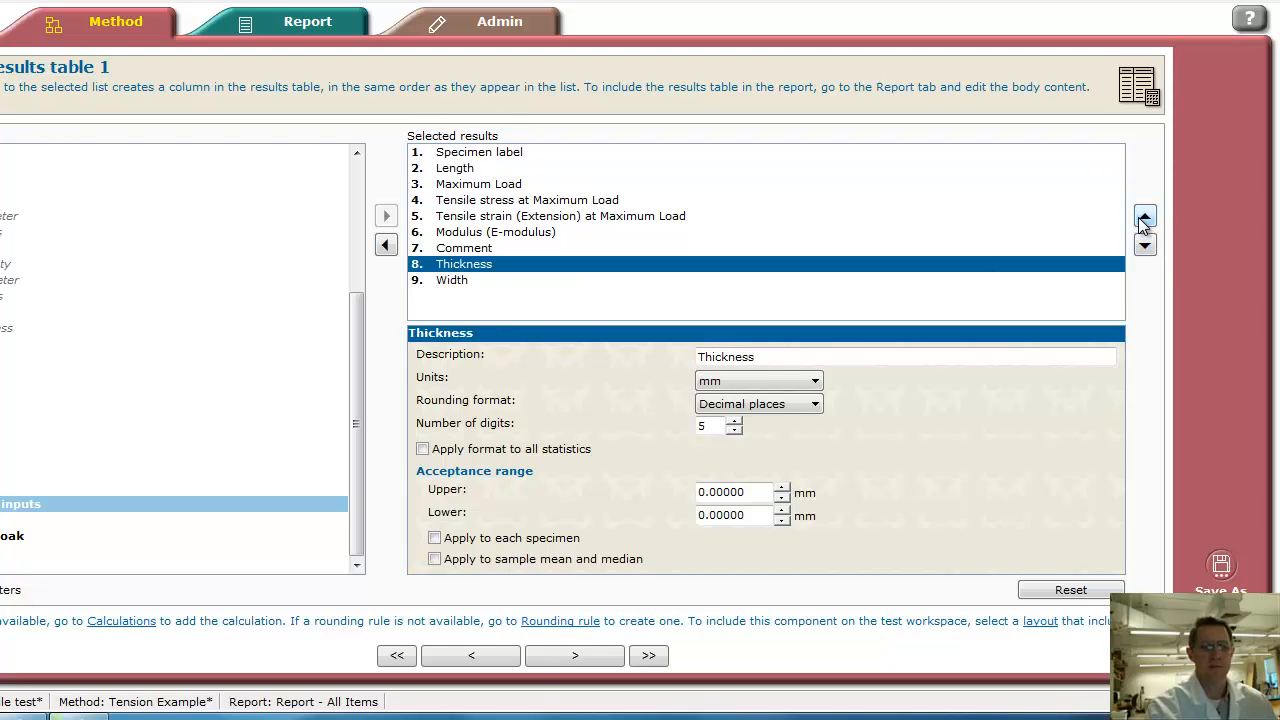
left_click(1145, 215)
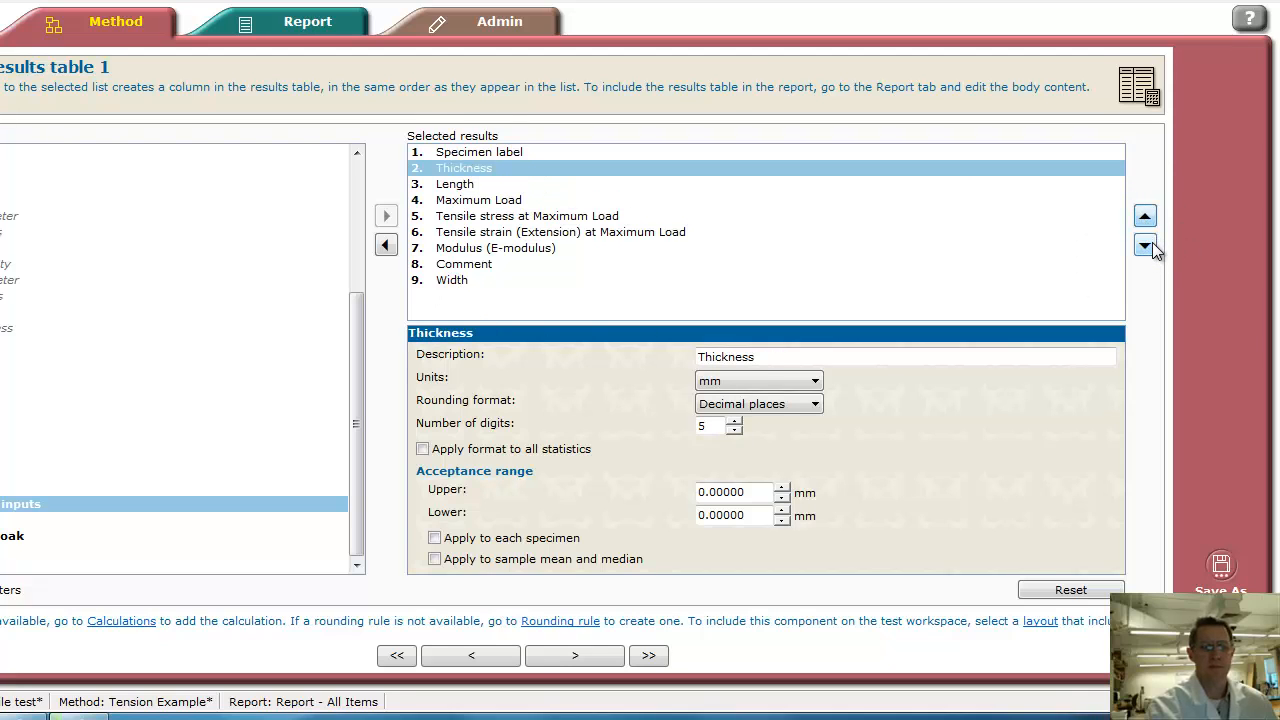
left_click(1144, 247)
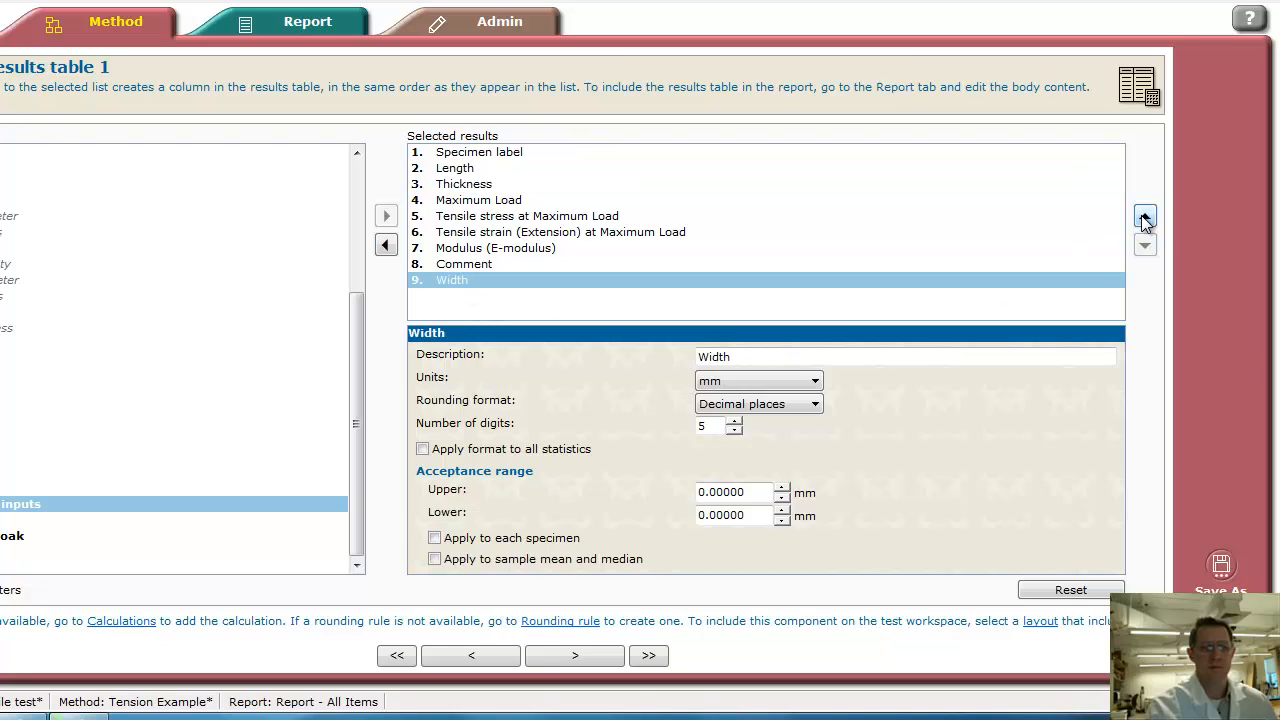
left_click(1145, 215)
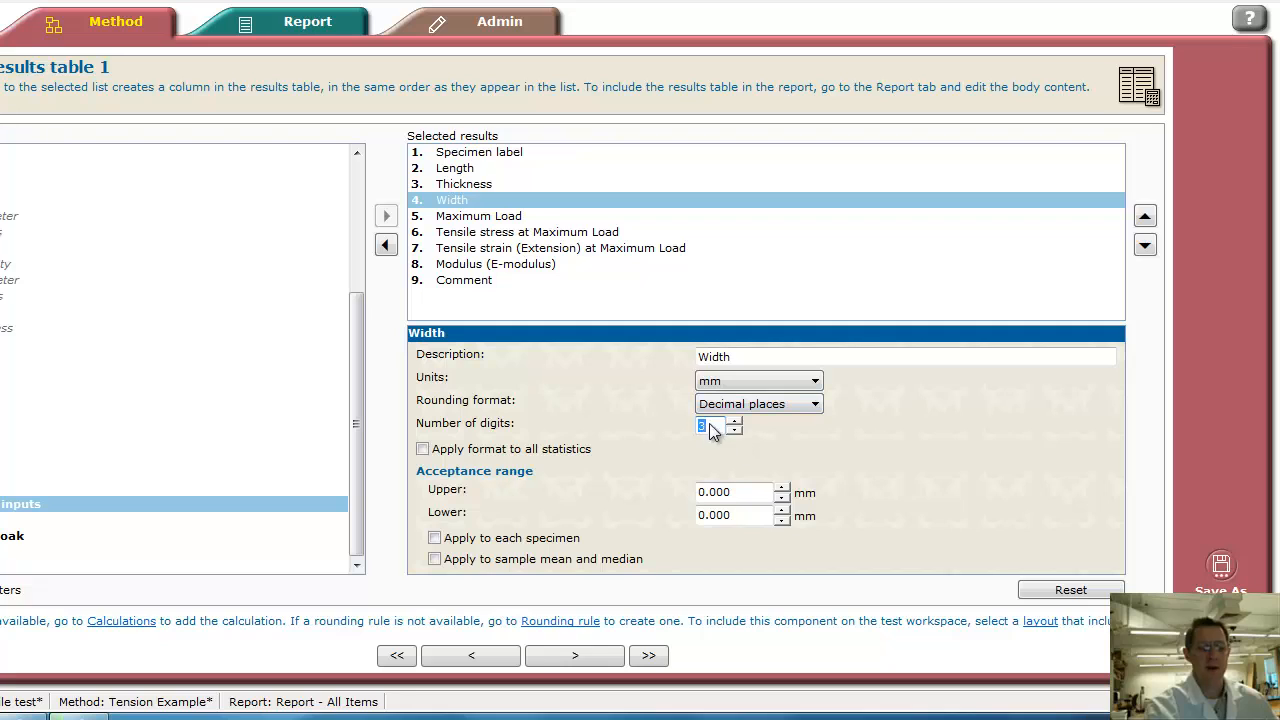
mouse_move(690, 428)
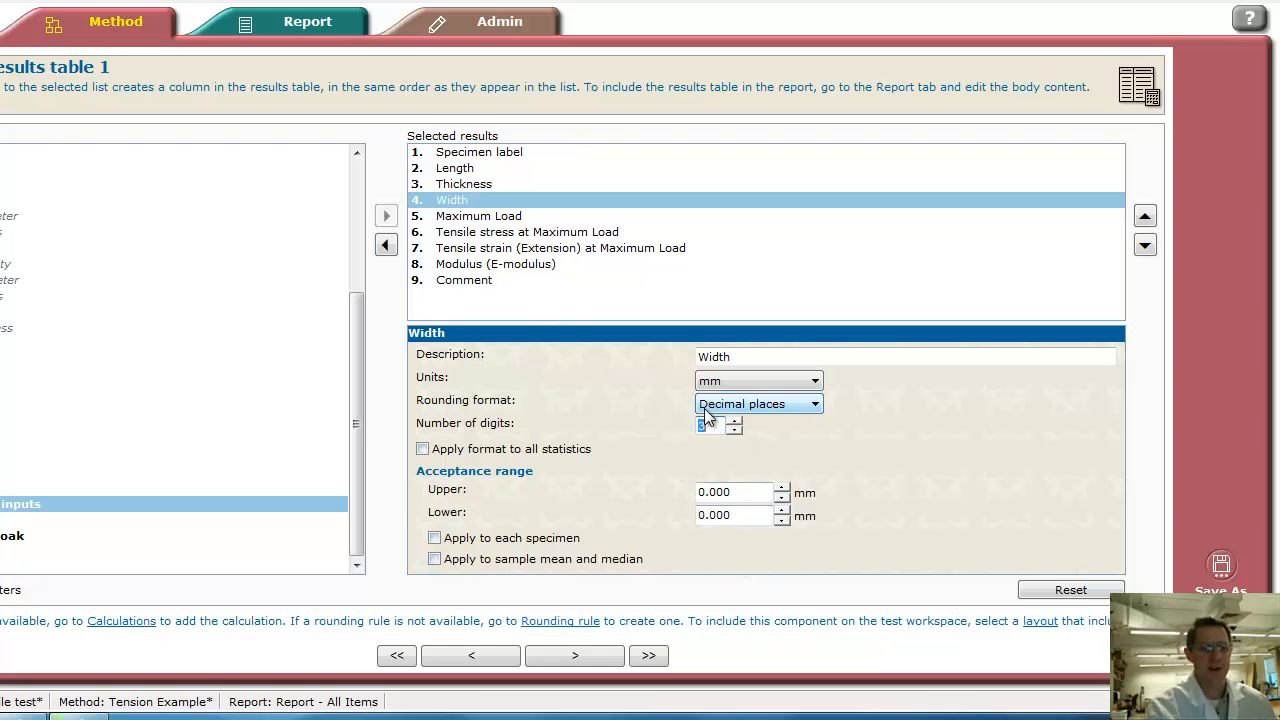
left_click(463, 184)
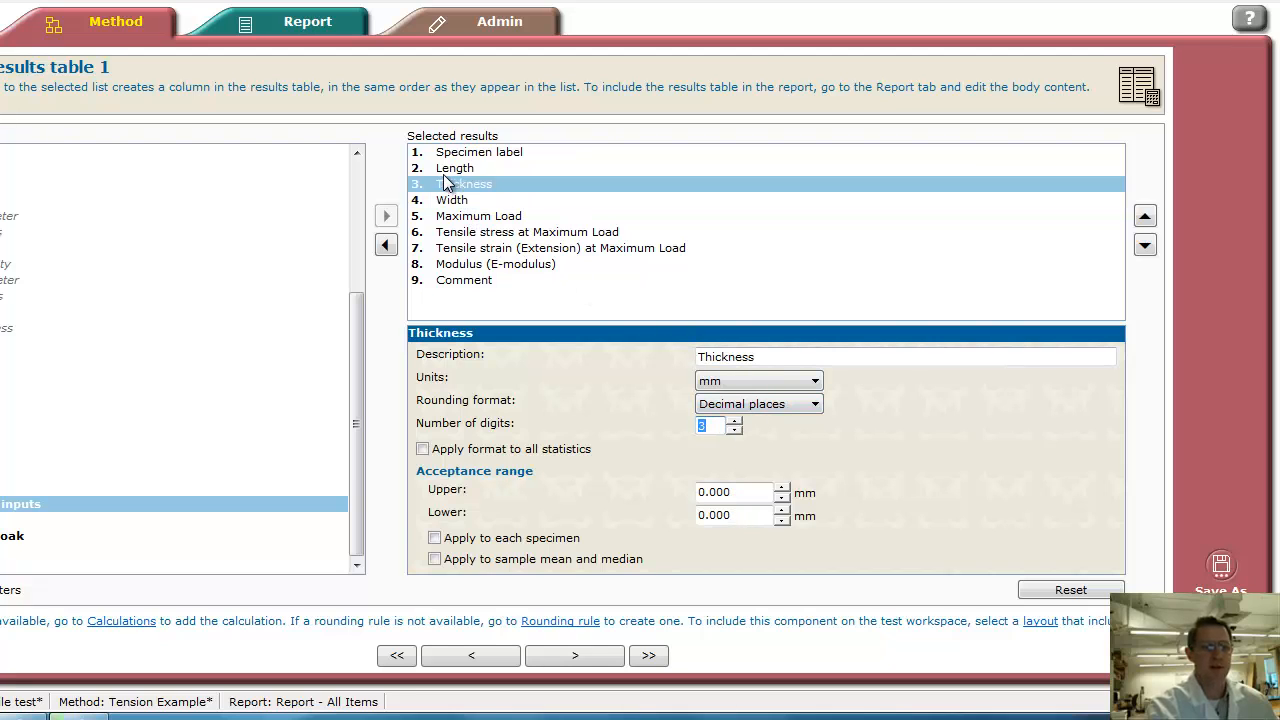
left_click(455, 168)
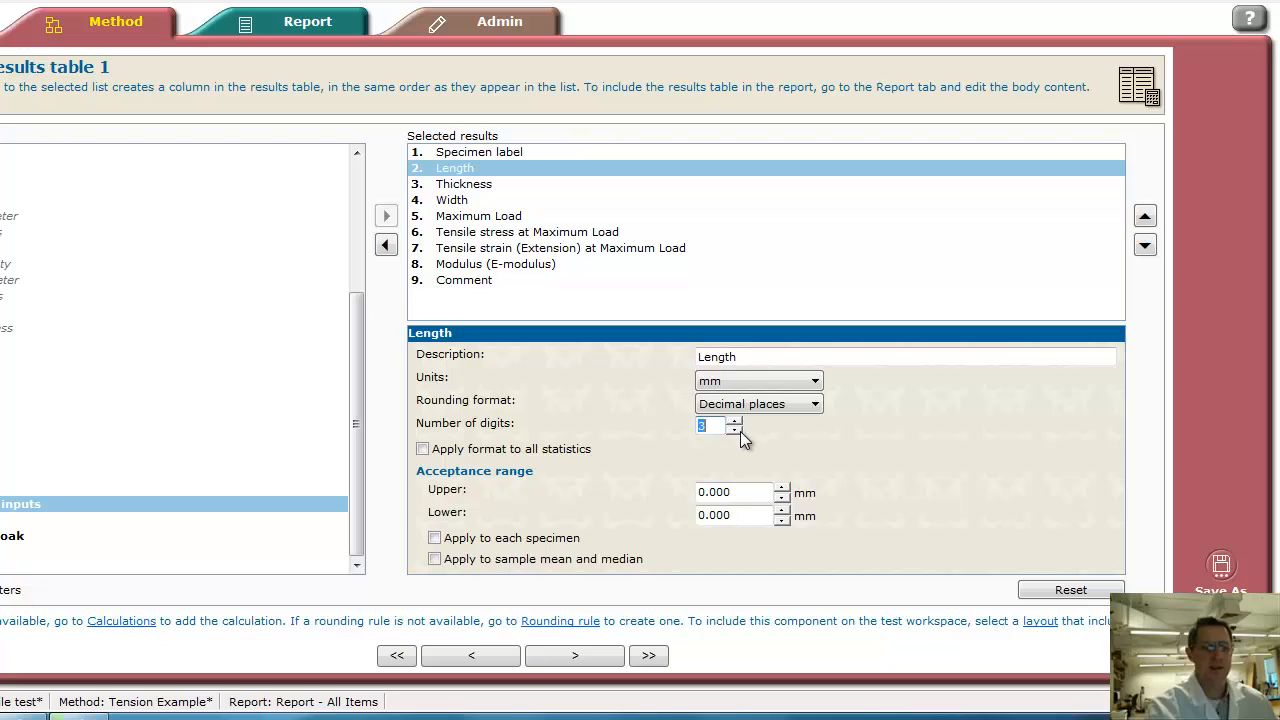
mouse_move(838, 437)
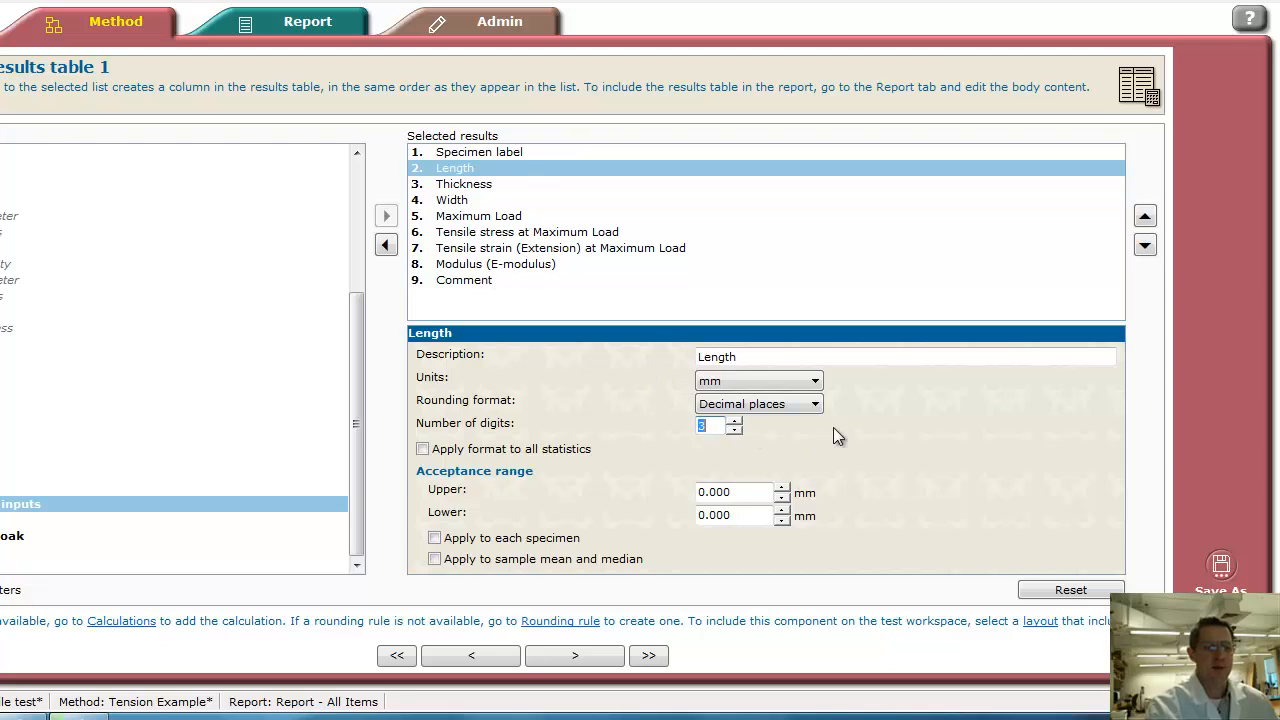
left_click(478, 215)
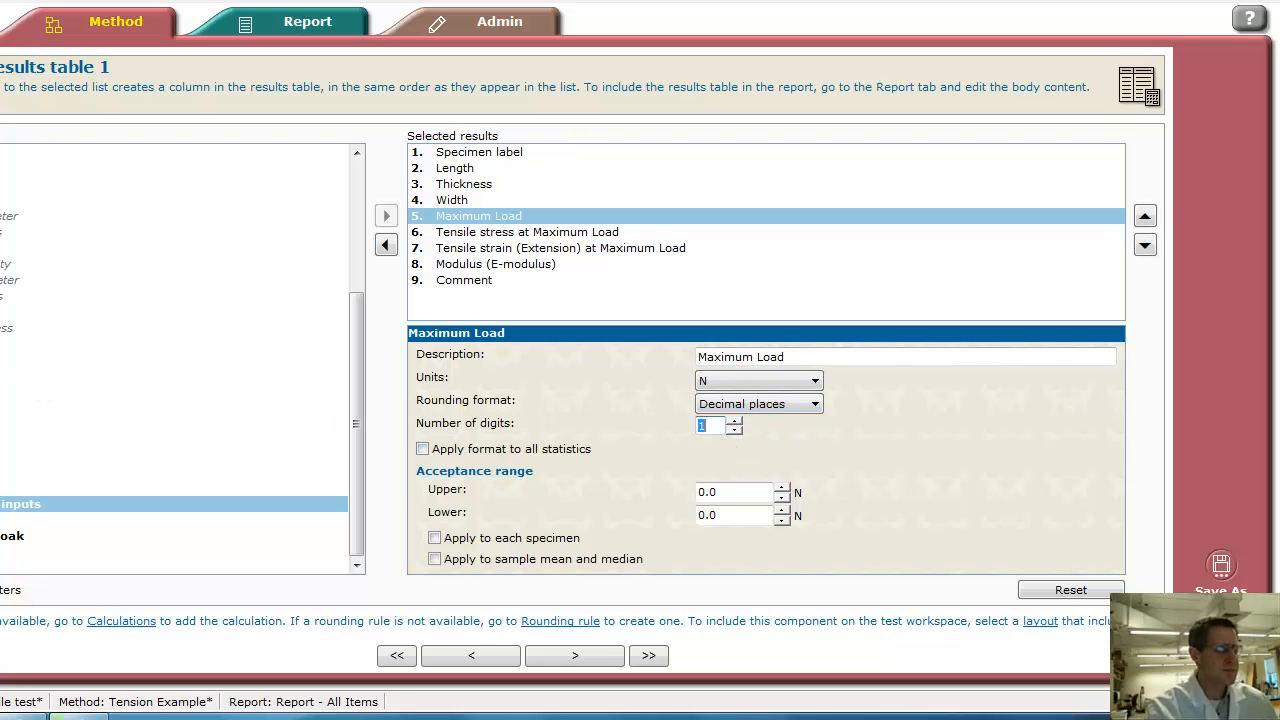
Remove Mean + 1 SD and Mean - 1 SD from results table 1 statistics, leaving seven
left_click(575, 655)
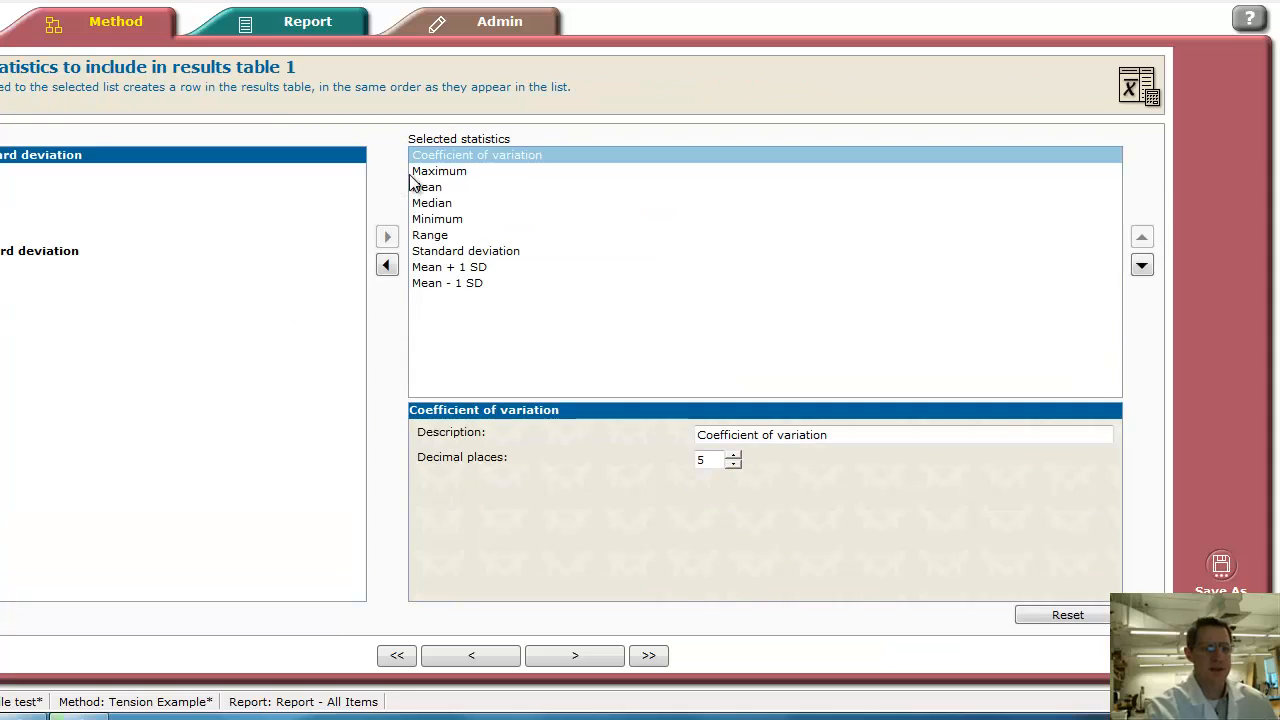
mouse_move(408, 220)
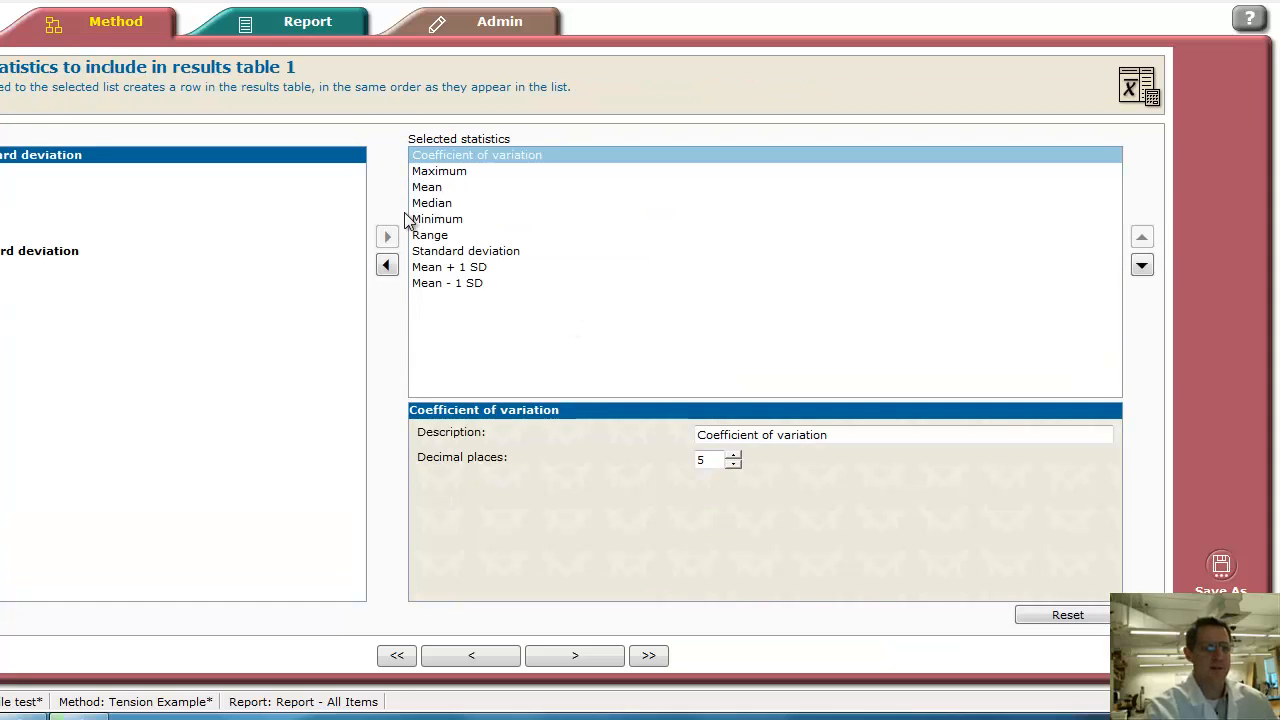
mouse_move(463, 249)
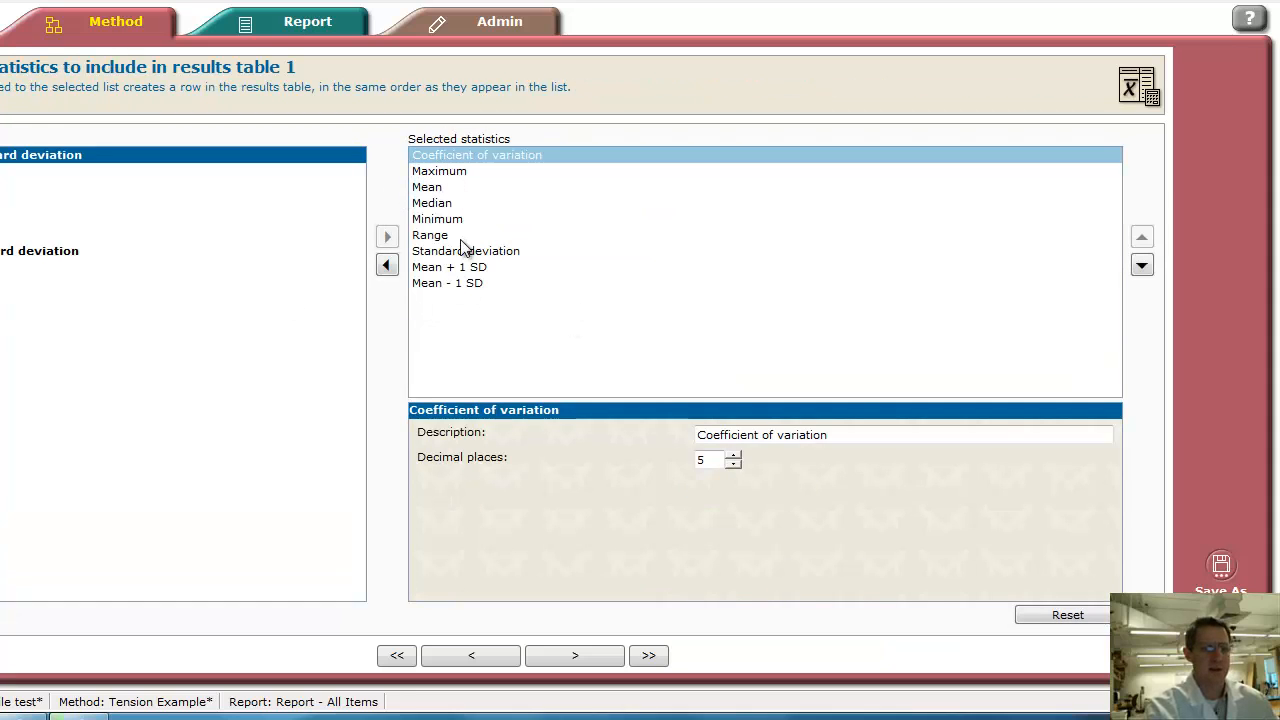
mouse_move(453, 177)
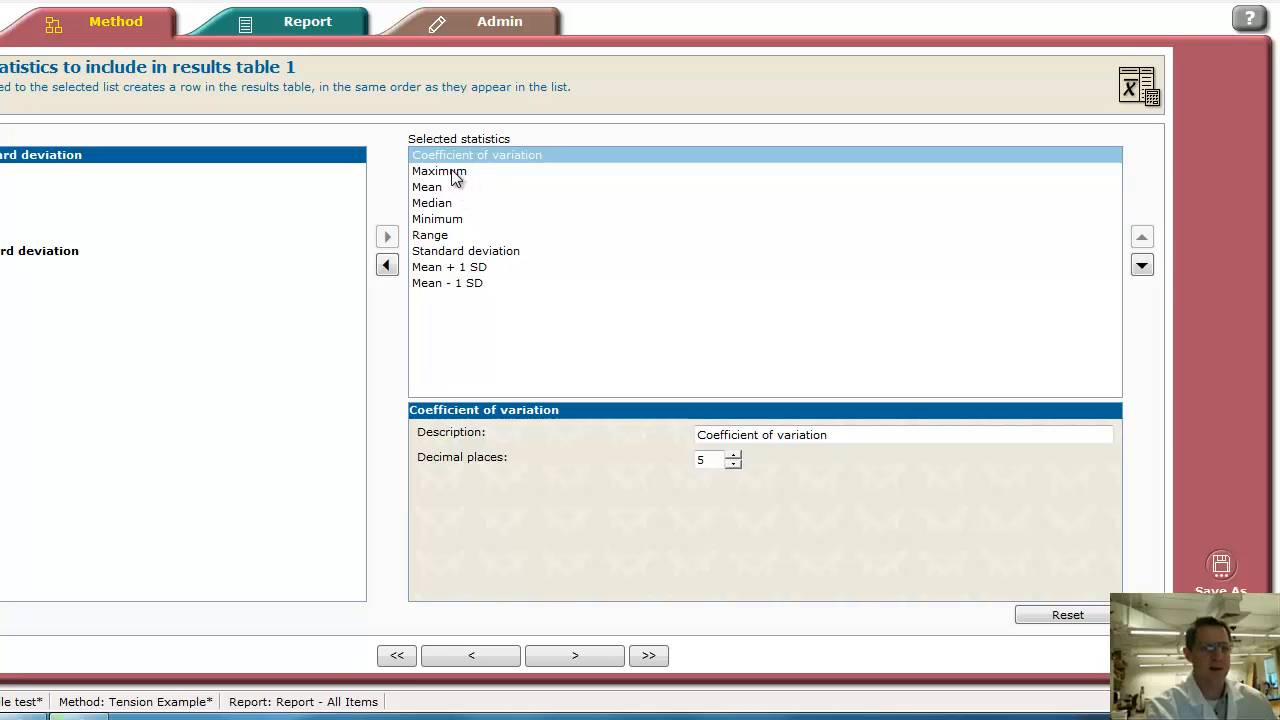
left_click(449, 267)
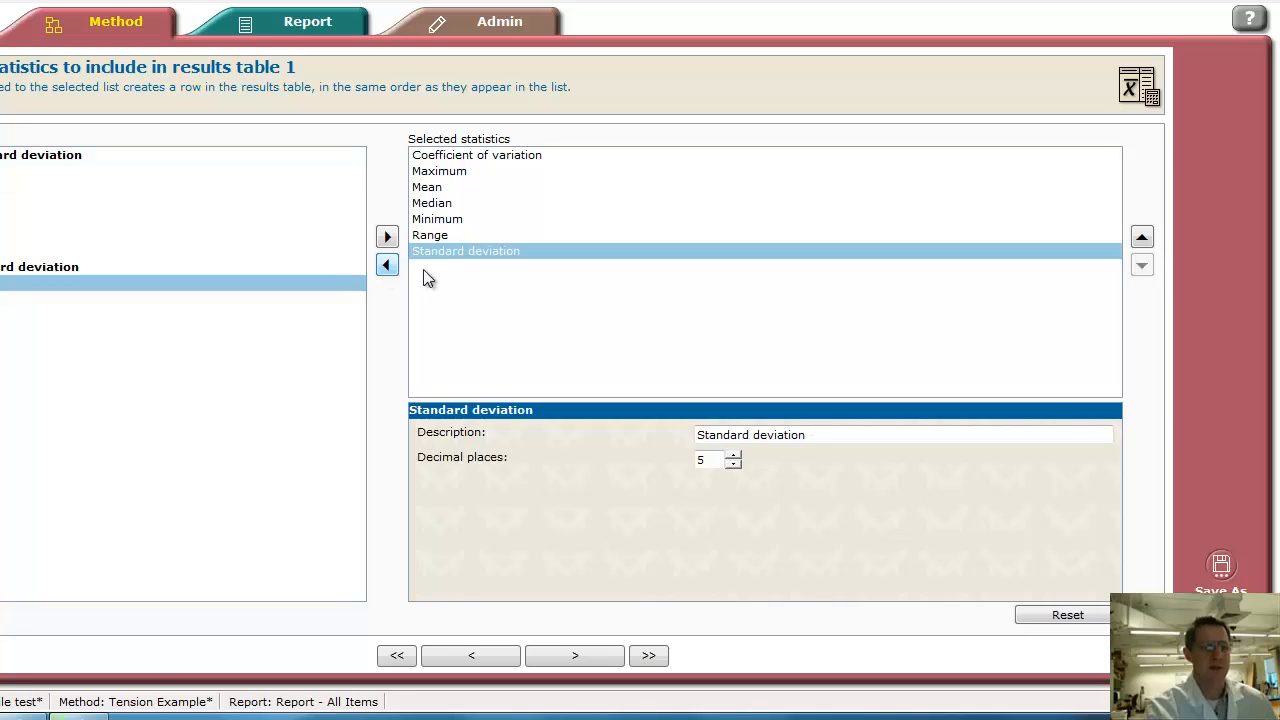
left_click(430, 235)
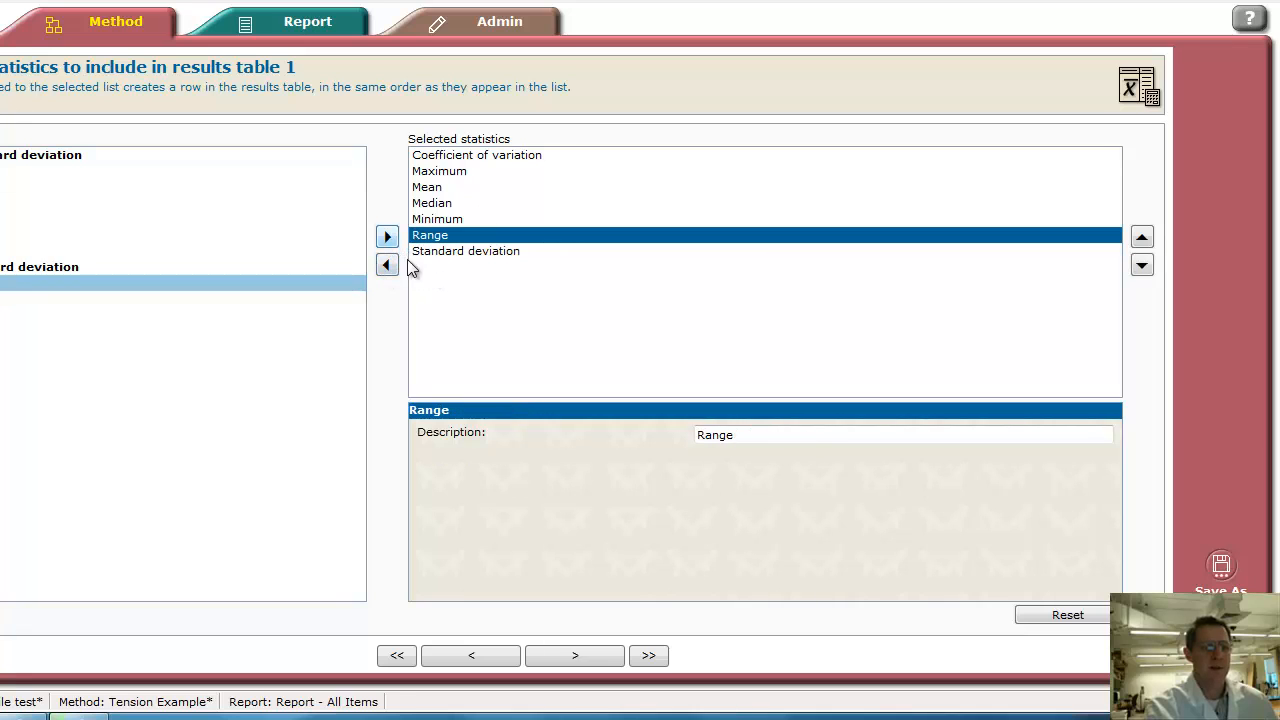
mouse_move(490, 240)
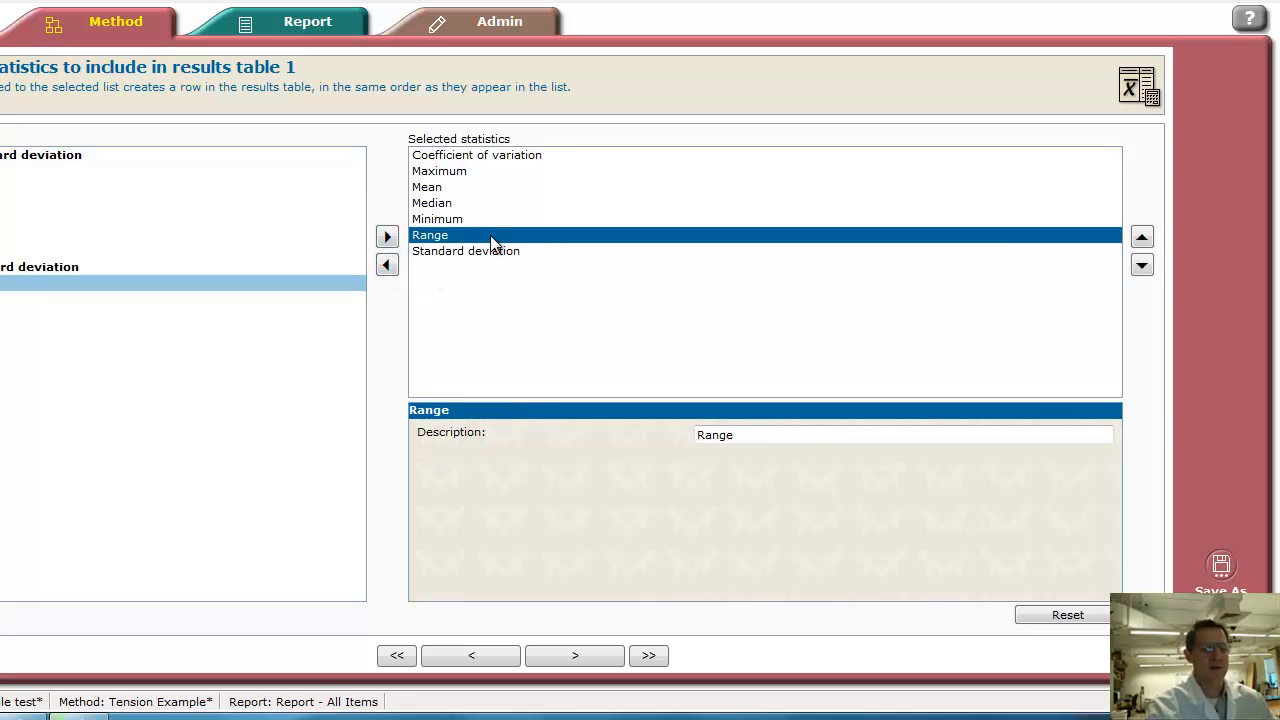
mouse_move(123, 274)
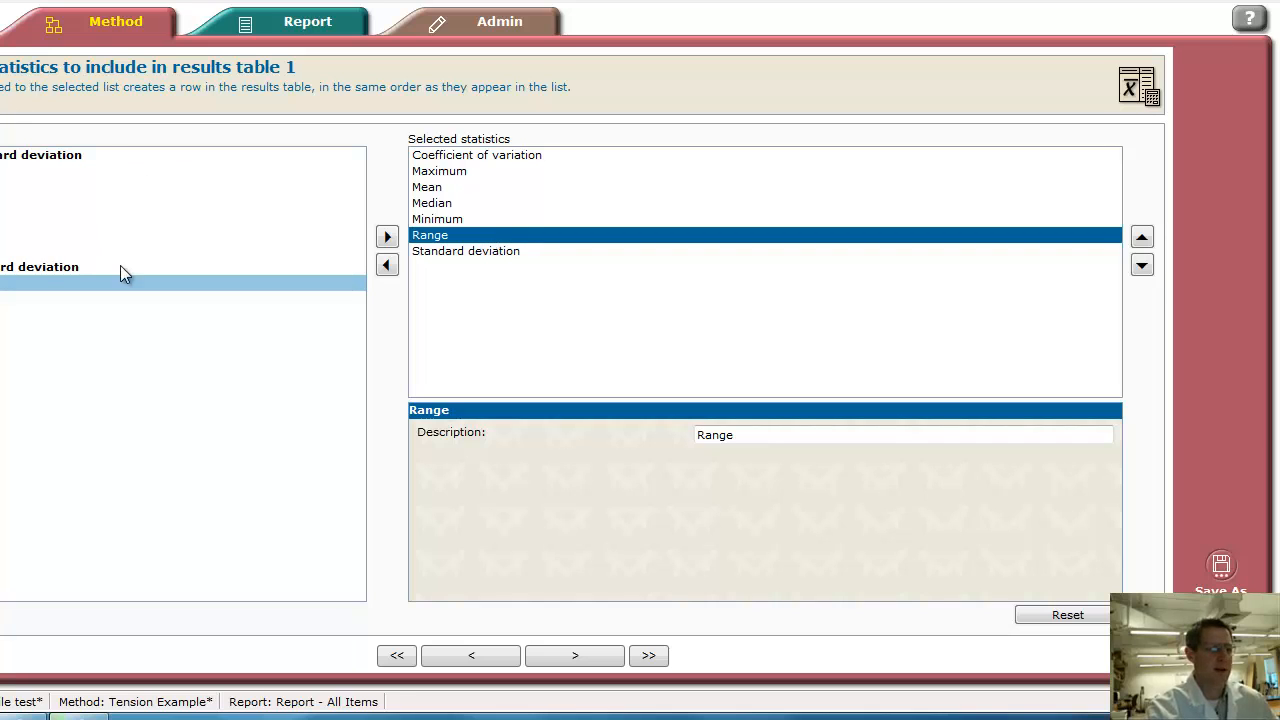
mouse_move(430, 180)
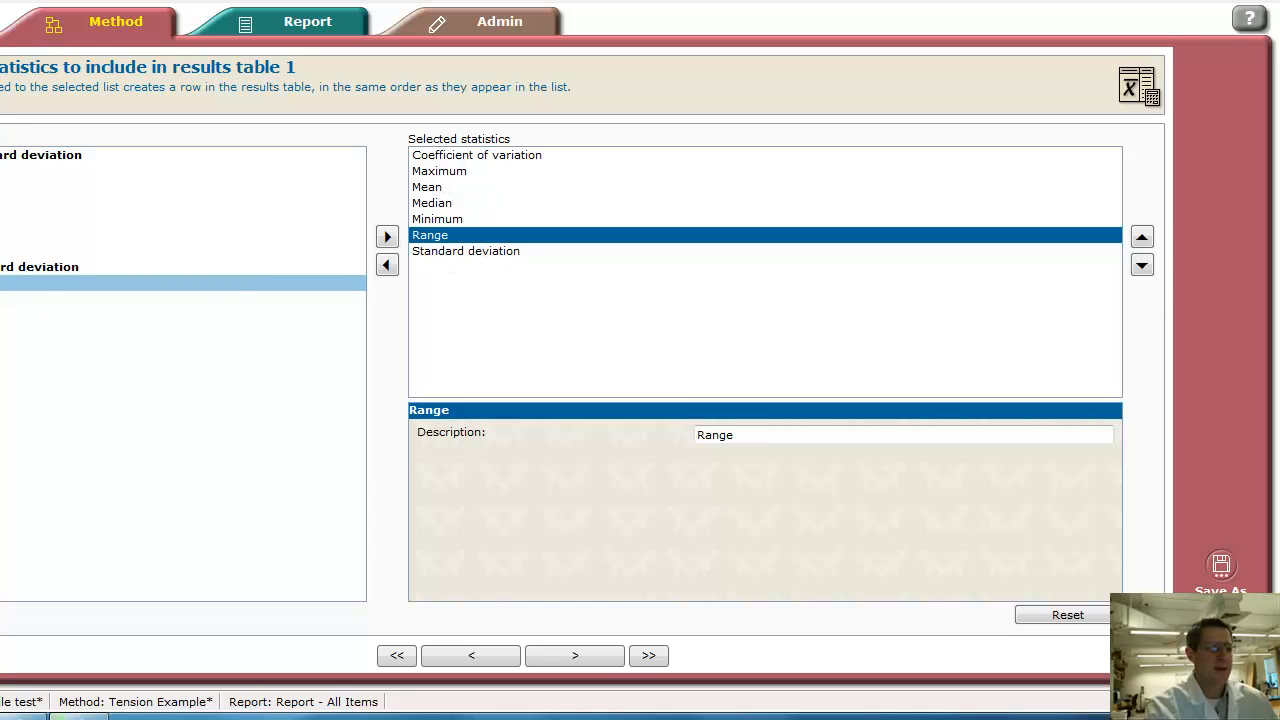
Advance to the Results 2 page, where no results are selected yet
left_click(574, 655)
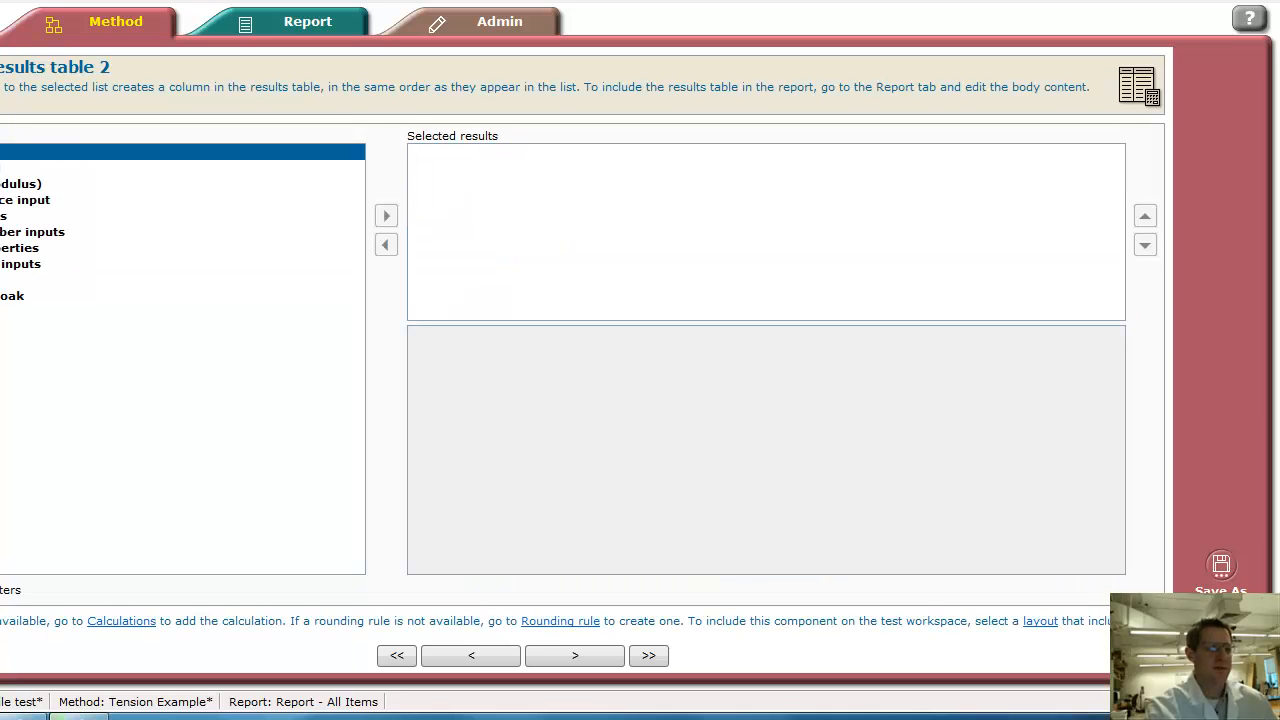
mouse_move(166, 143)
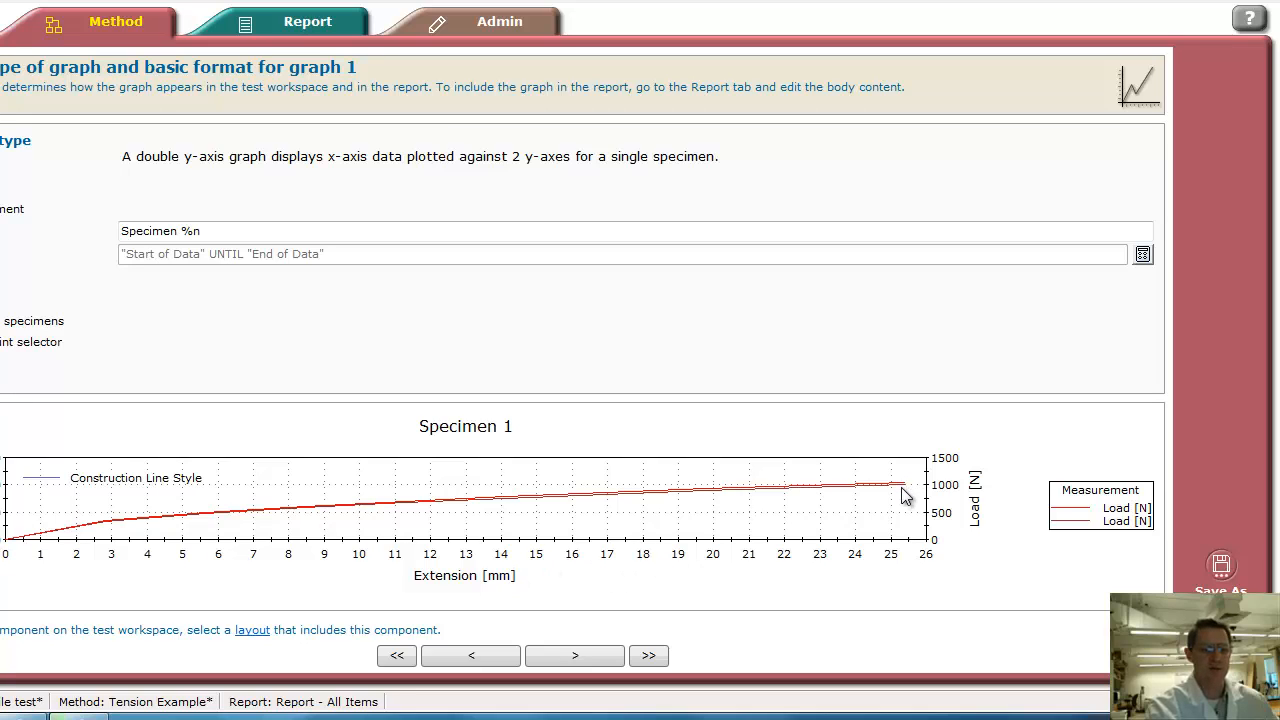
mouse_move(156, 218)
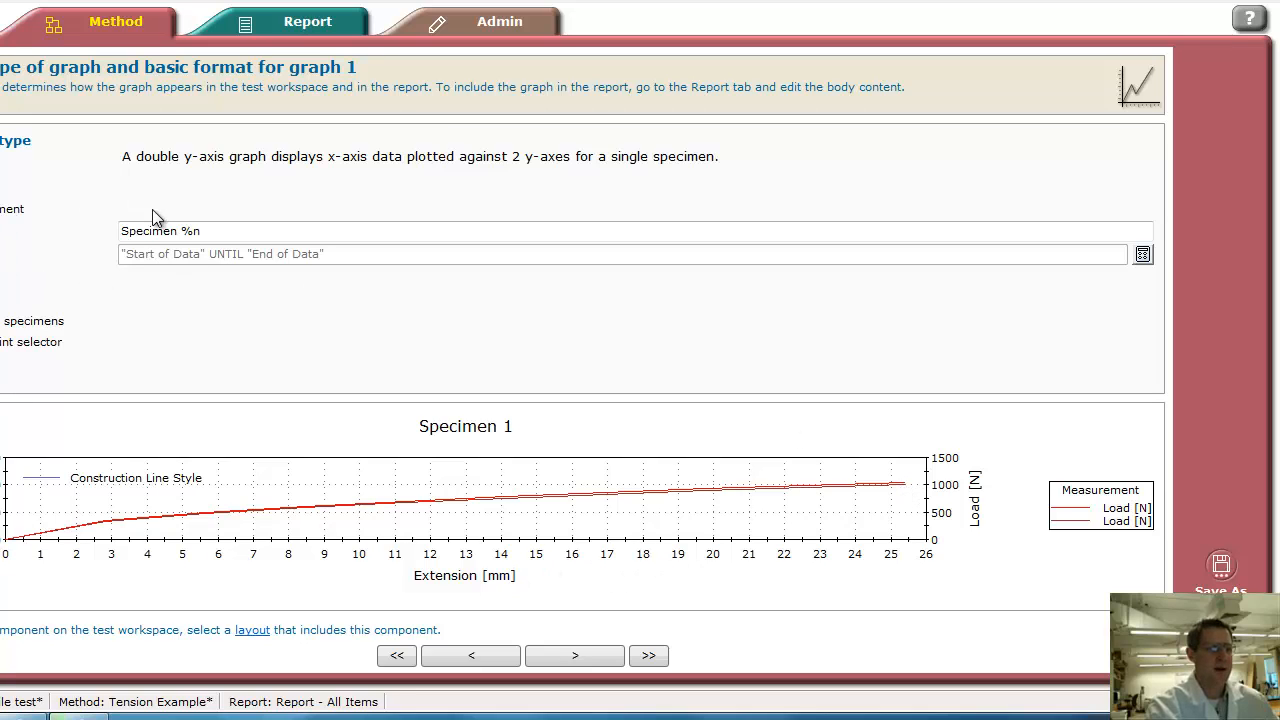
mouse_move(257, 425)
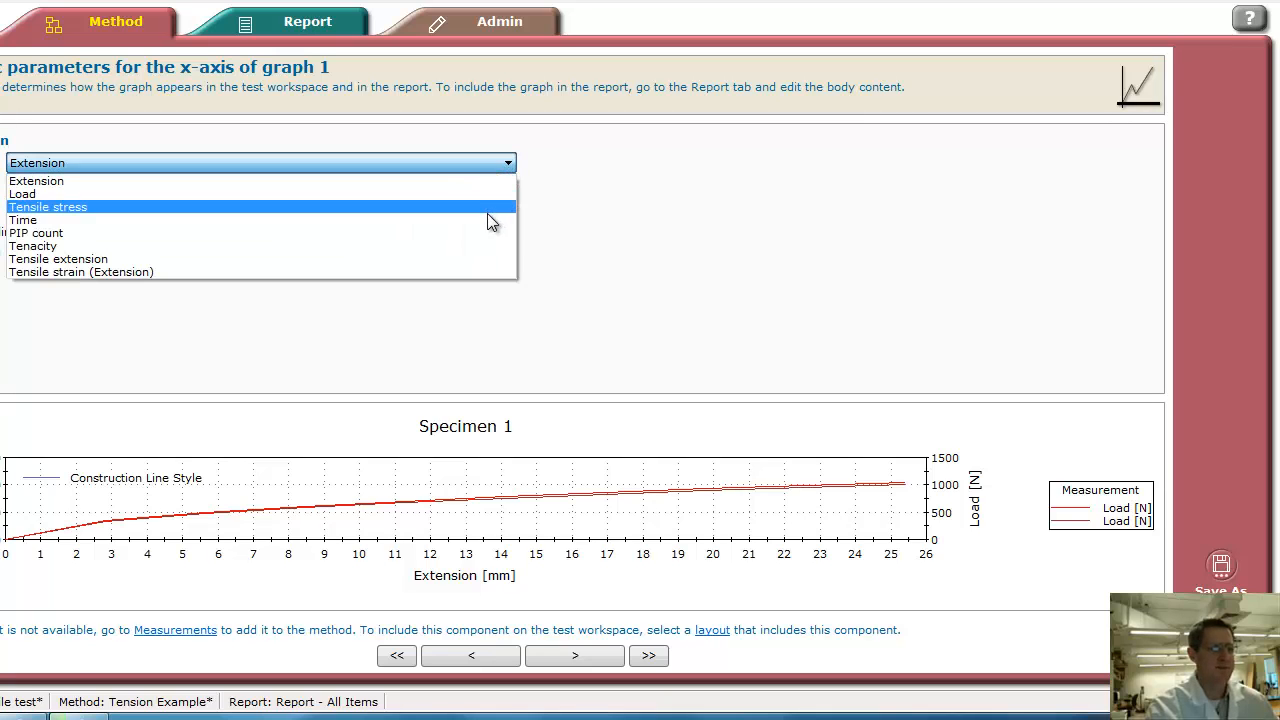
Plot Time on graph 1's x-axis and Extension (mm) on its Y2-axis
left_click(23, 219)
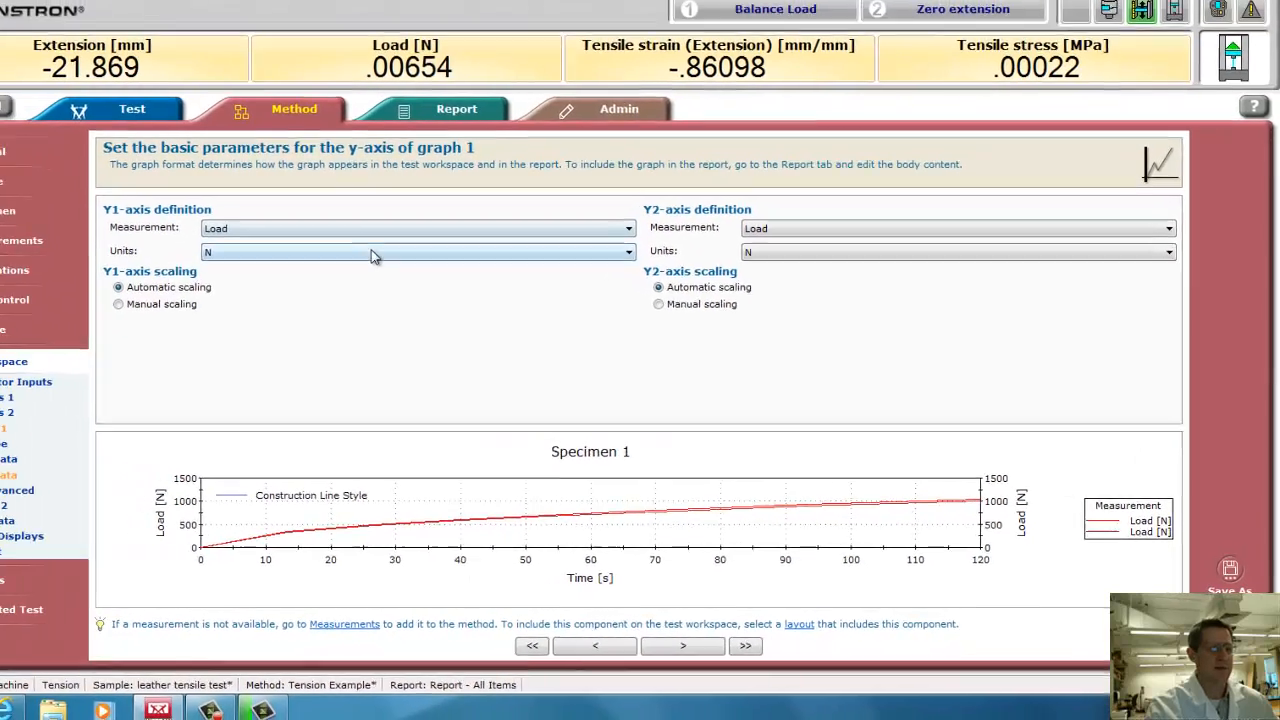
left_click(1172, 248)
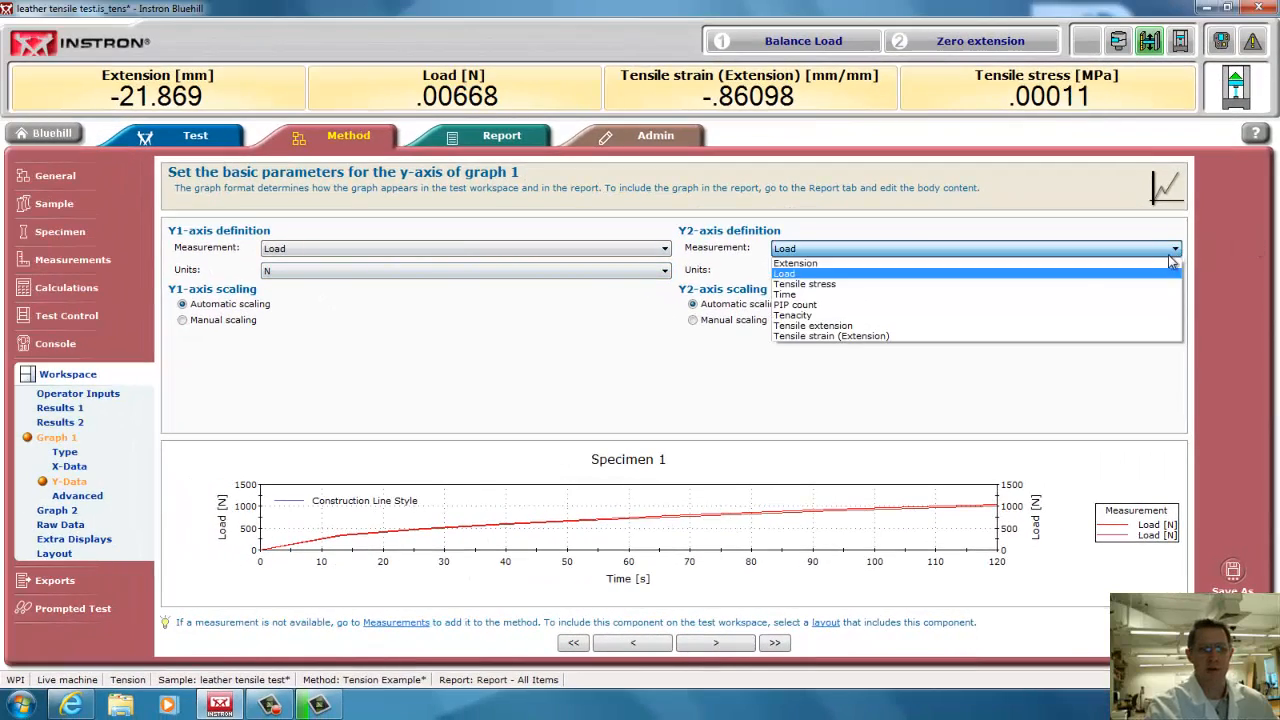
left_click(795, 262)
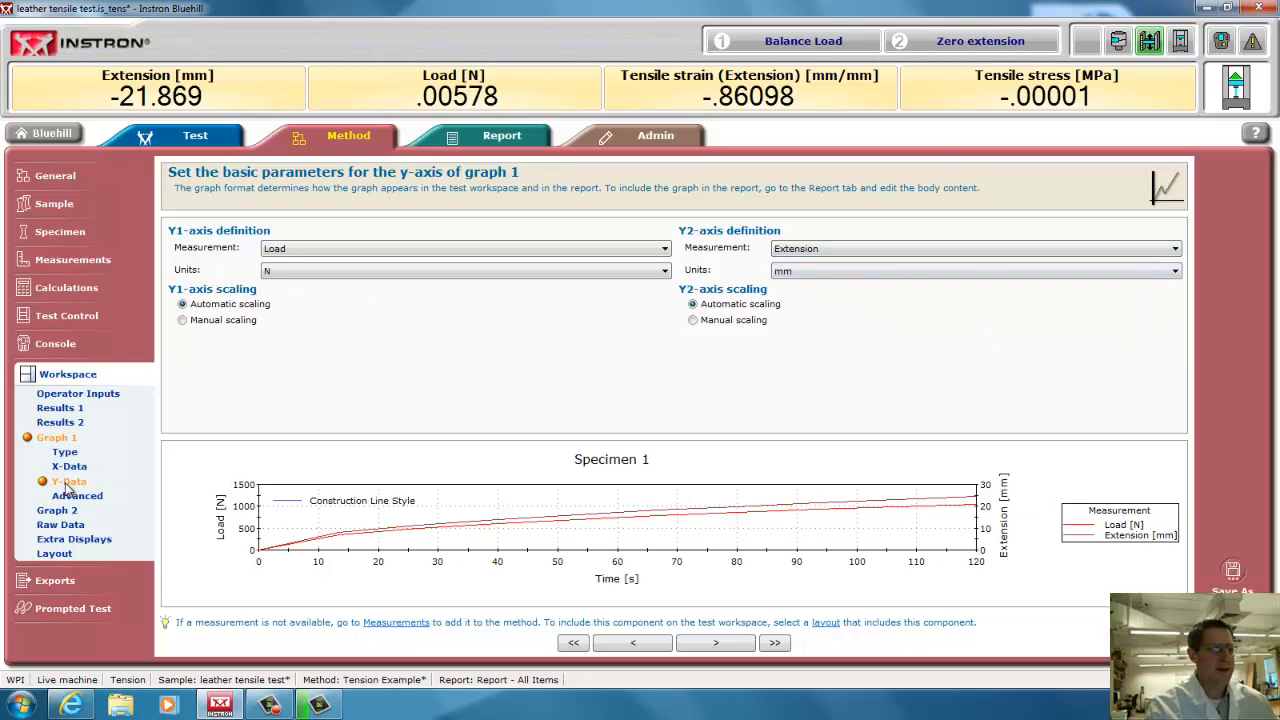
left_click(77, 495)
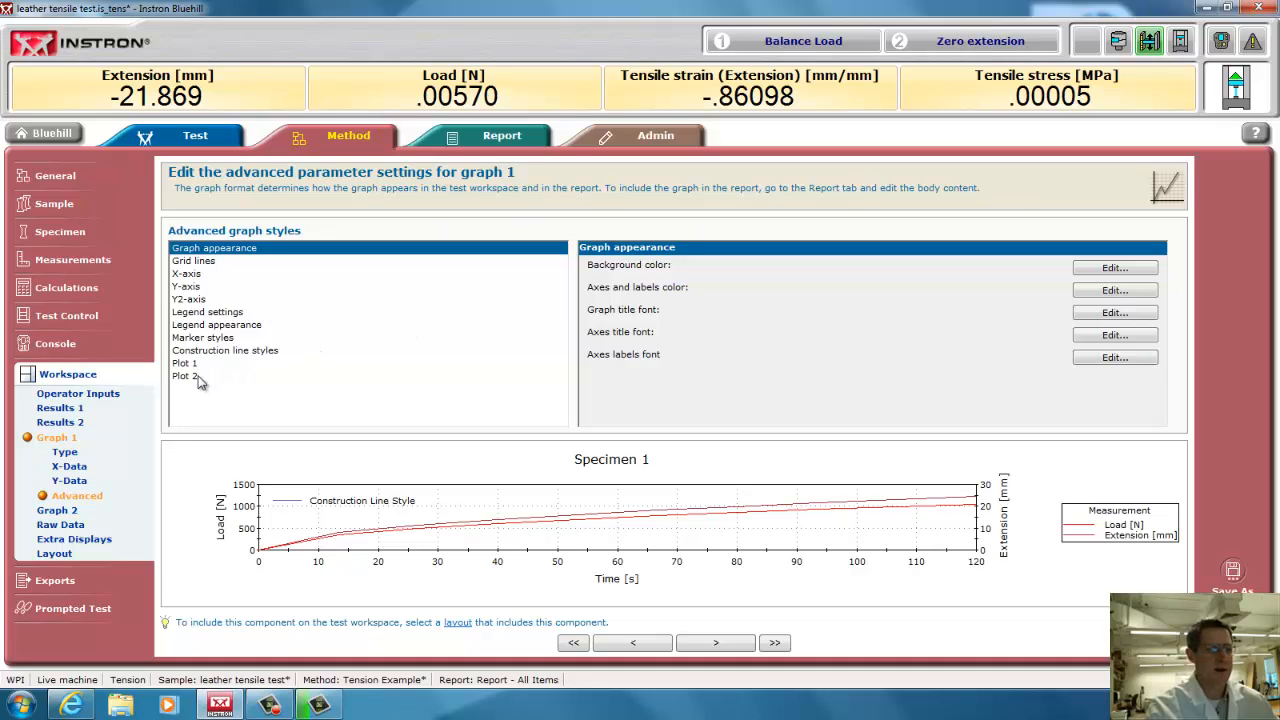
Change graph 1's Plot 2 (Extension curve) line colour to blue
left_click(185, 375)
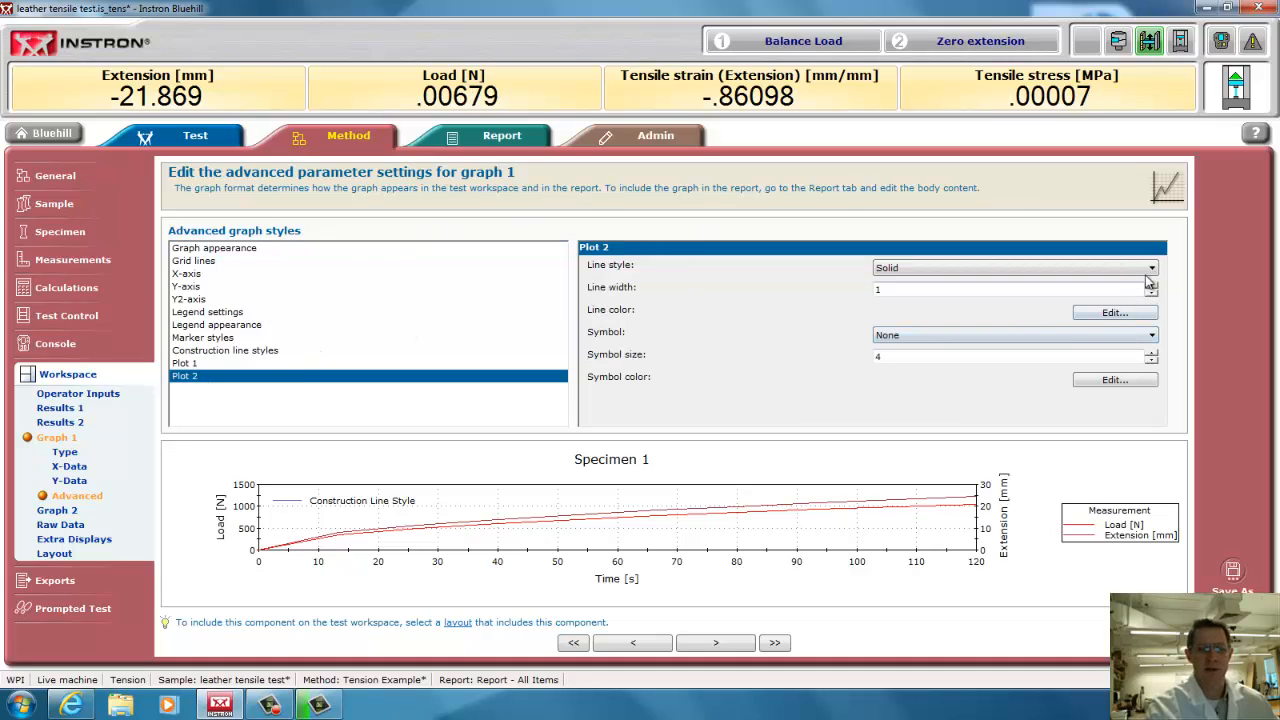
left_click(1114, 312)
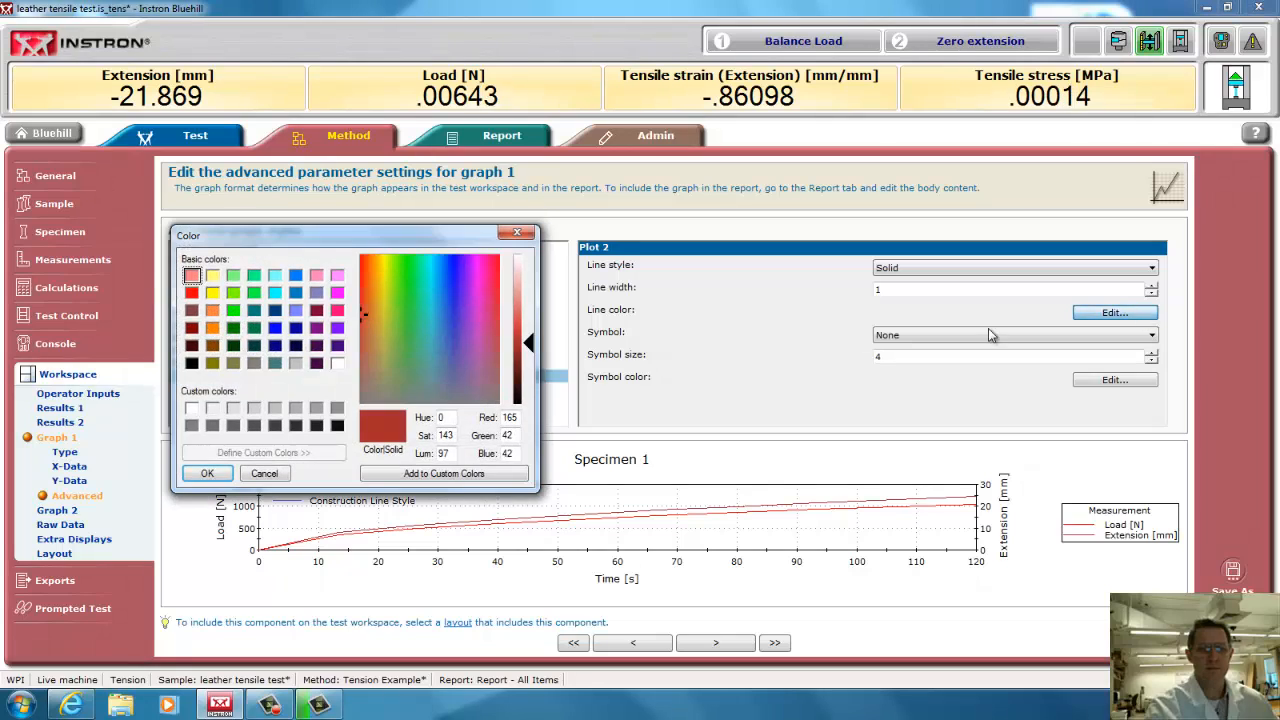
left_click(274, 328)
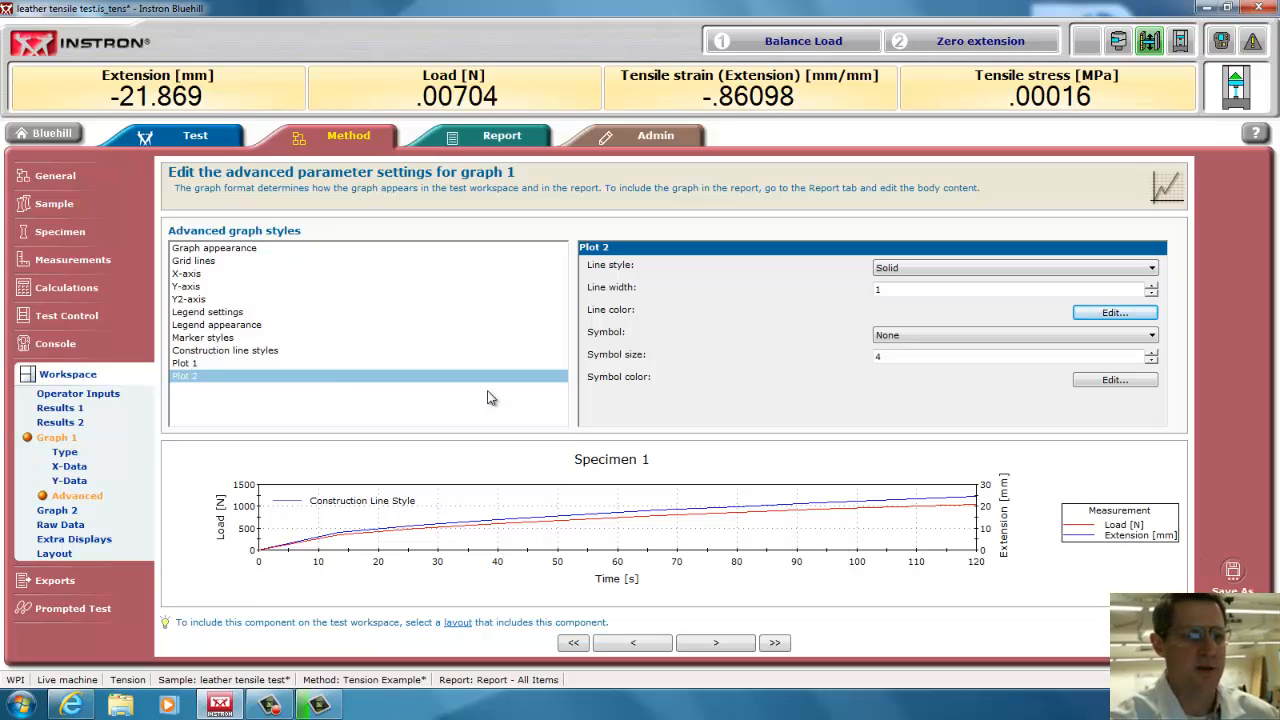
left_click(63, 467)
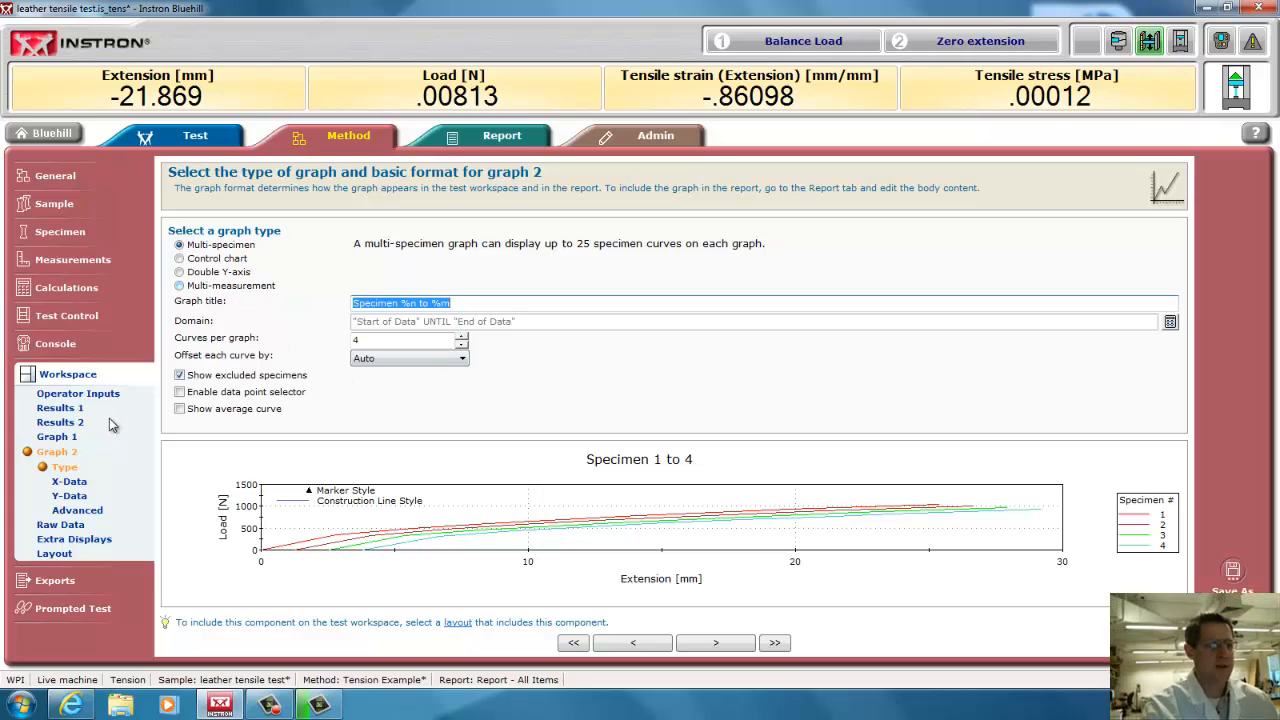
Set graph 2's X-data to Tensile strain (Extension) and Y-data to Tensile stress
left_click(69, 481)
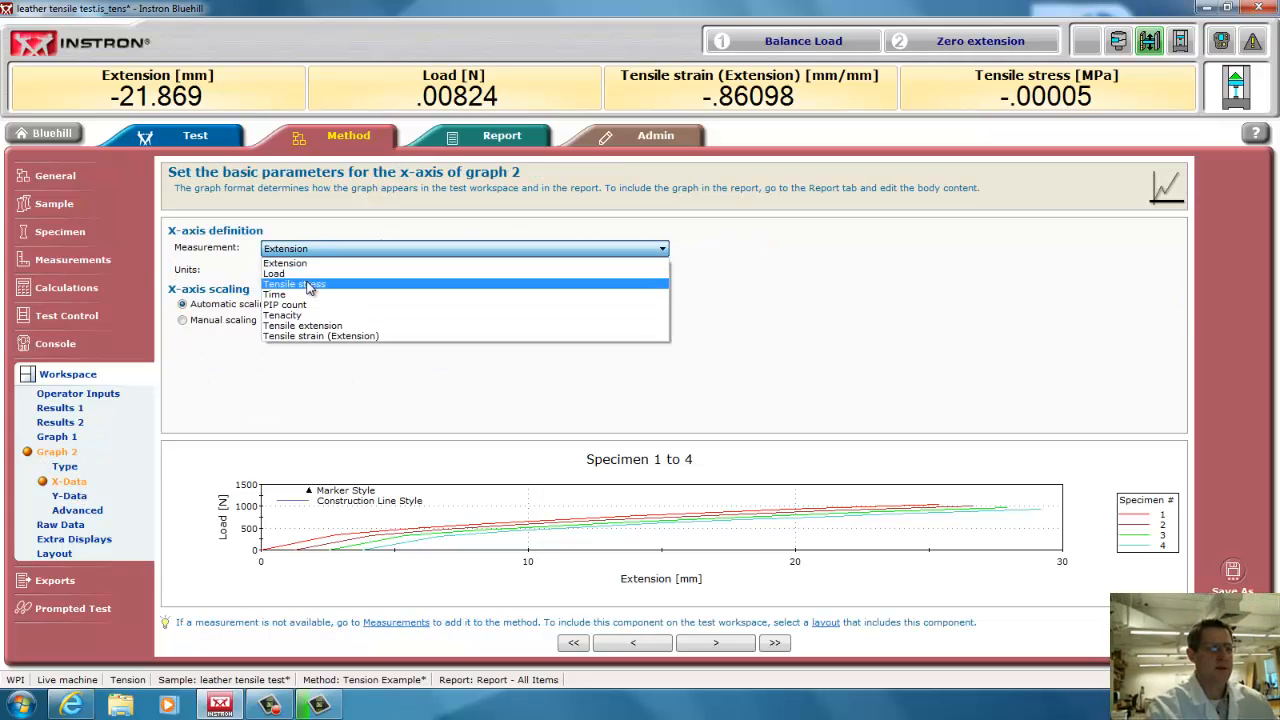
mouse_move(320, 294)
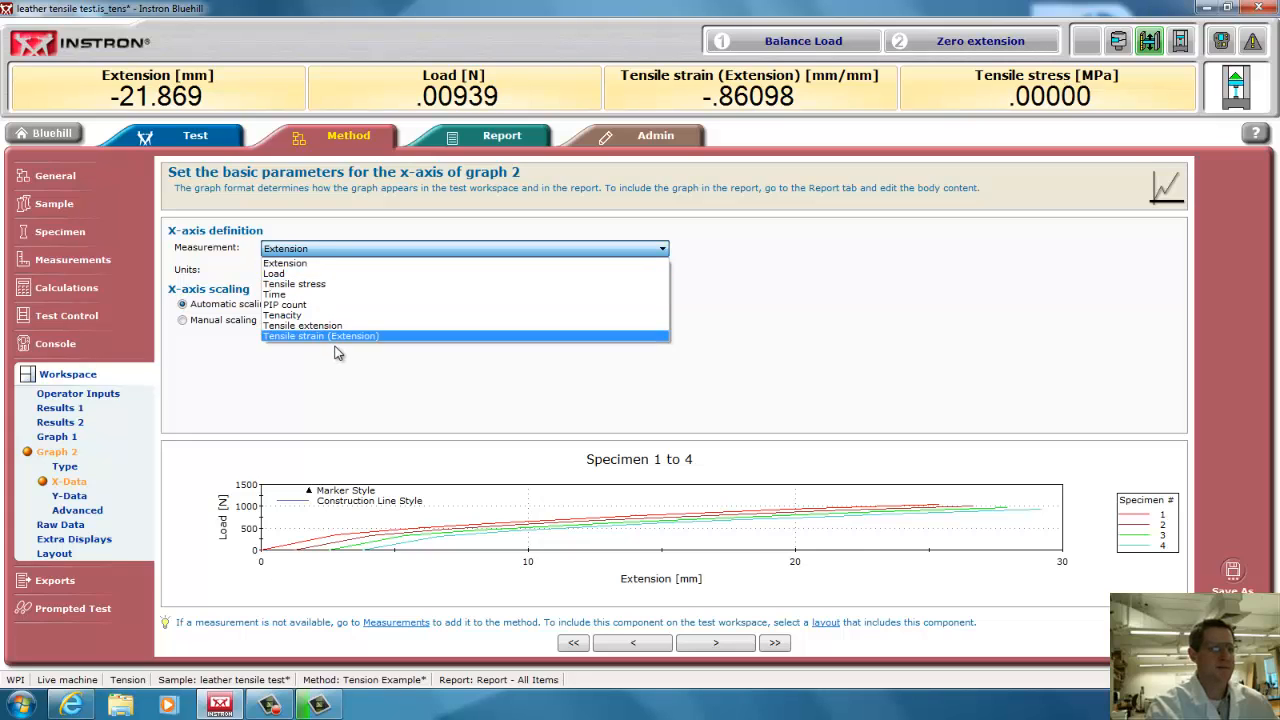
left_click(320, 335)
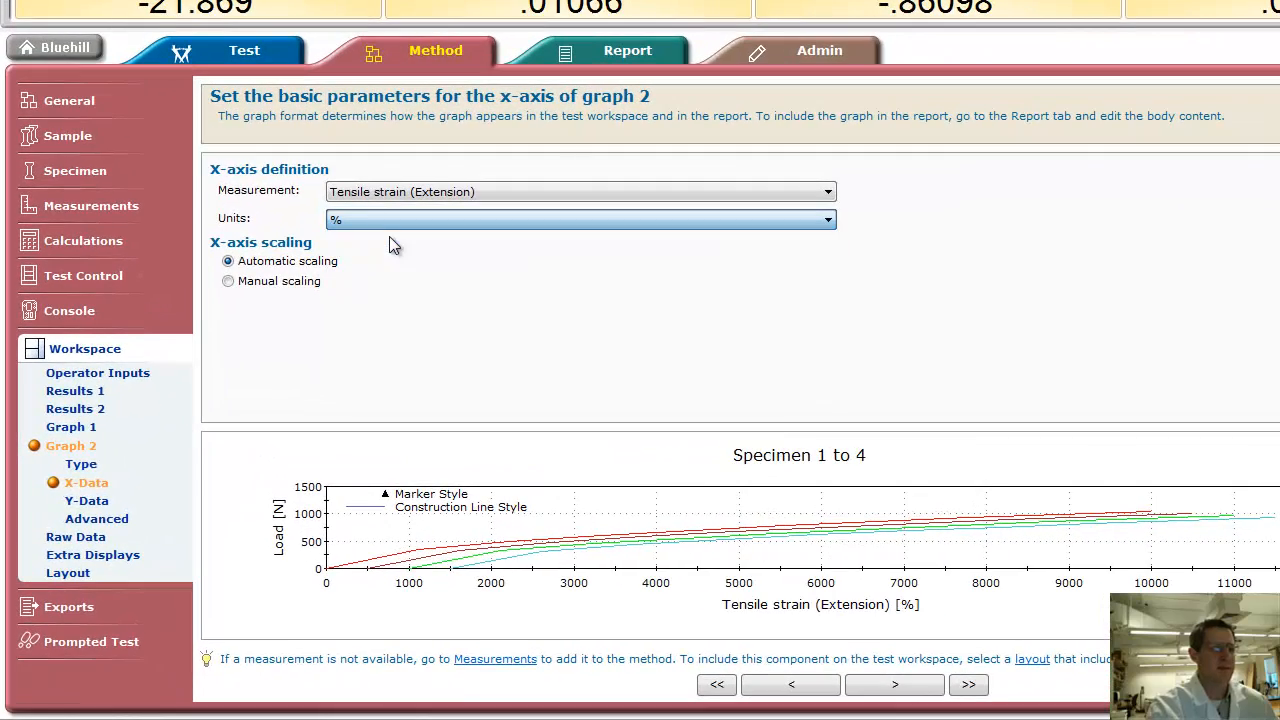
left_click(86, 500)
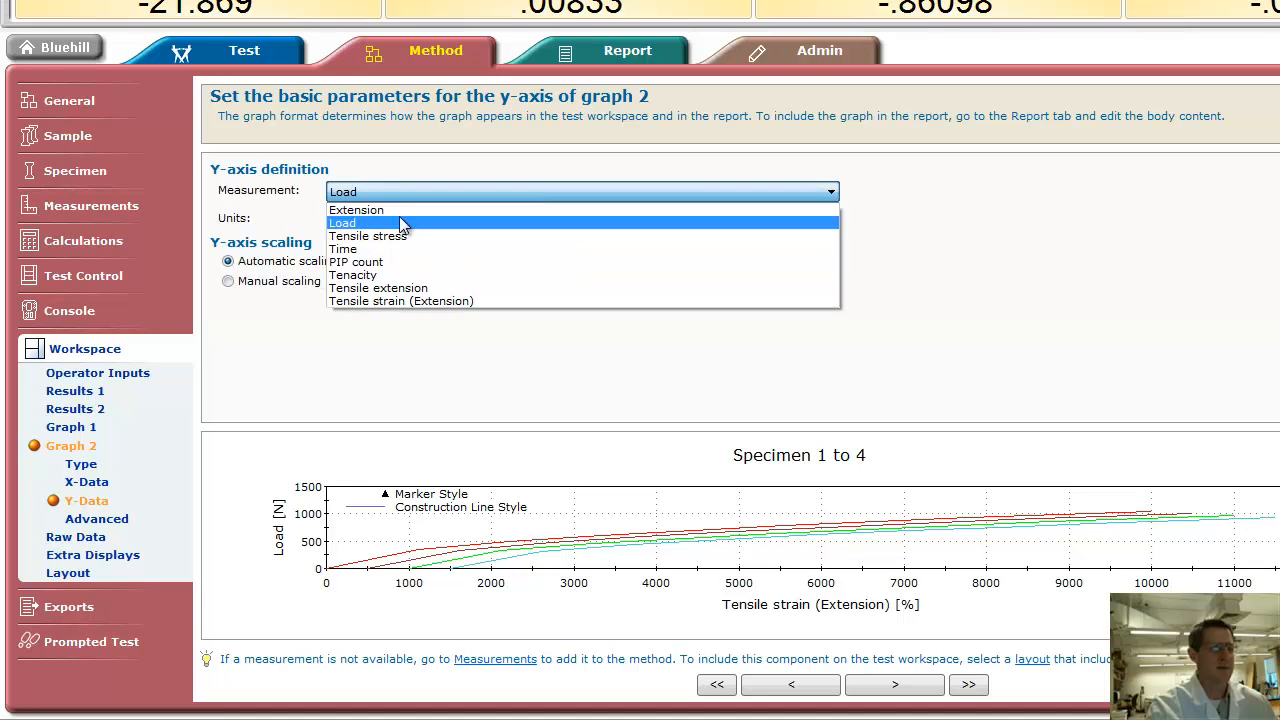
left_click(368, 236)
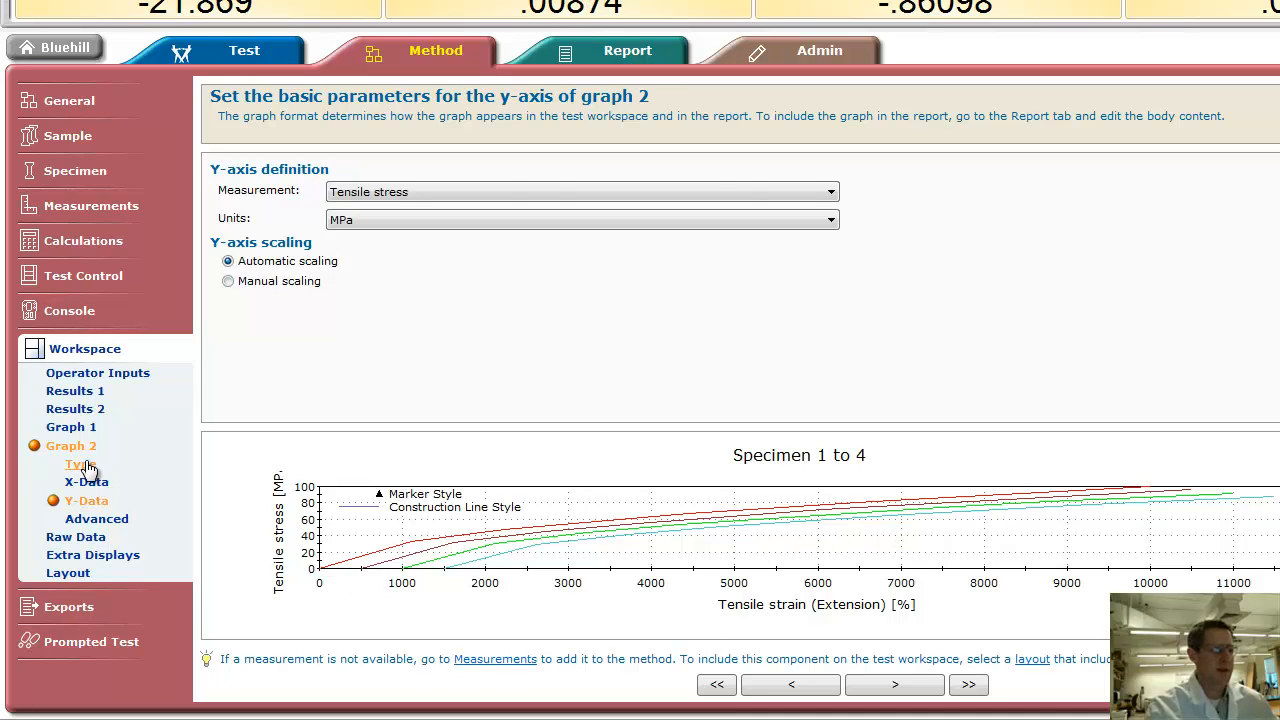
Set graph 2's 'Offset each curve by' option to None
left_click(74, 464)
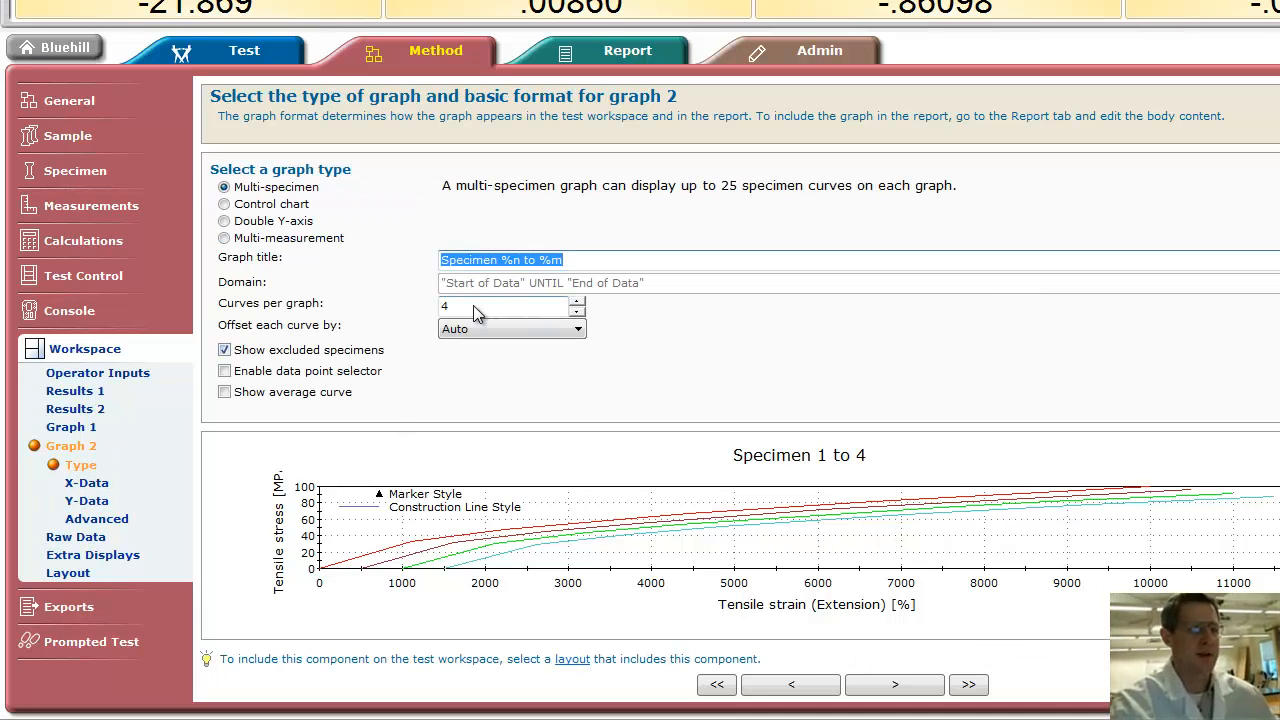
mouse_move(737, 221)
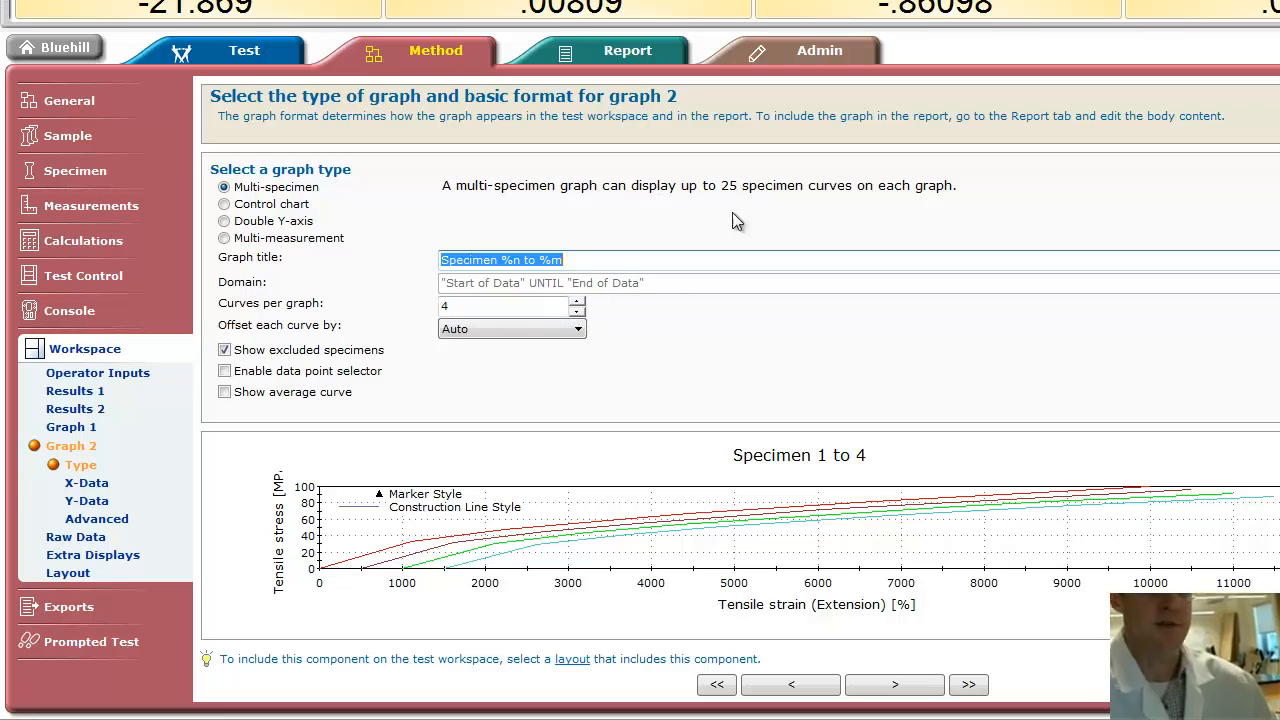
mouse_move(275, 335)
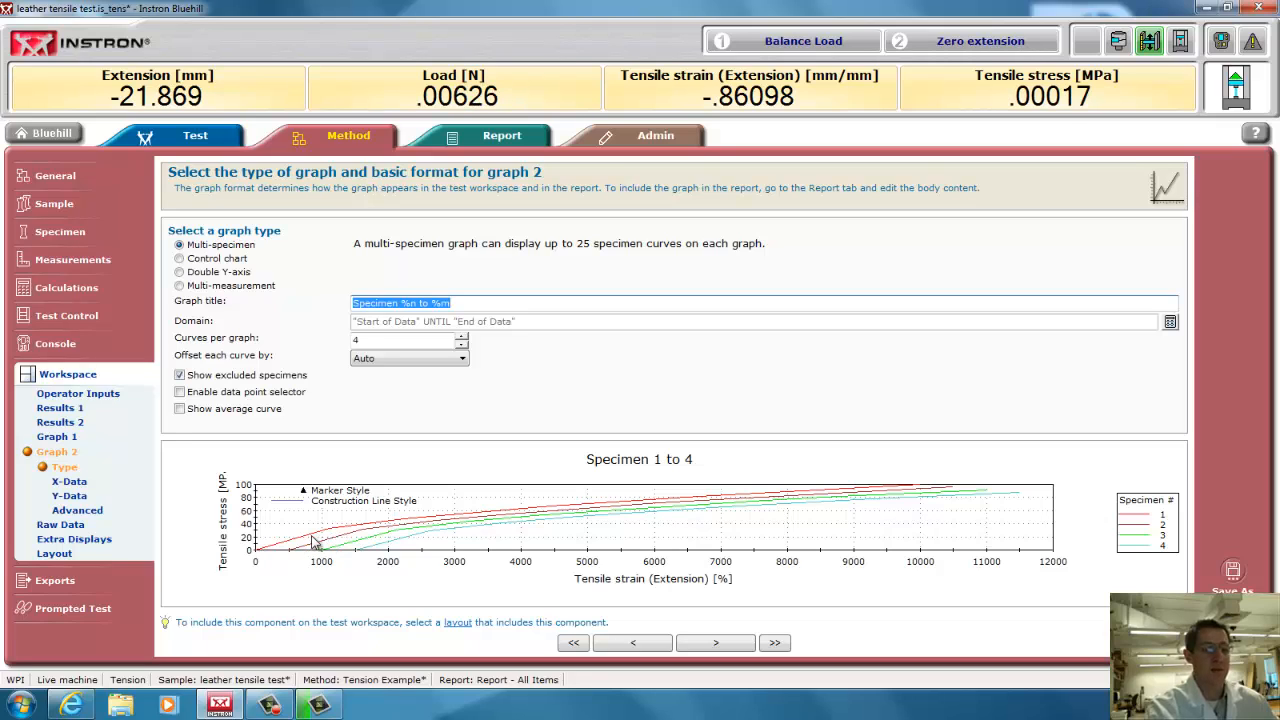
mouse_move(442, 529)
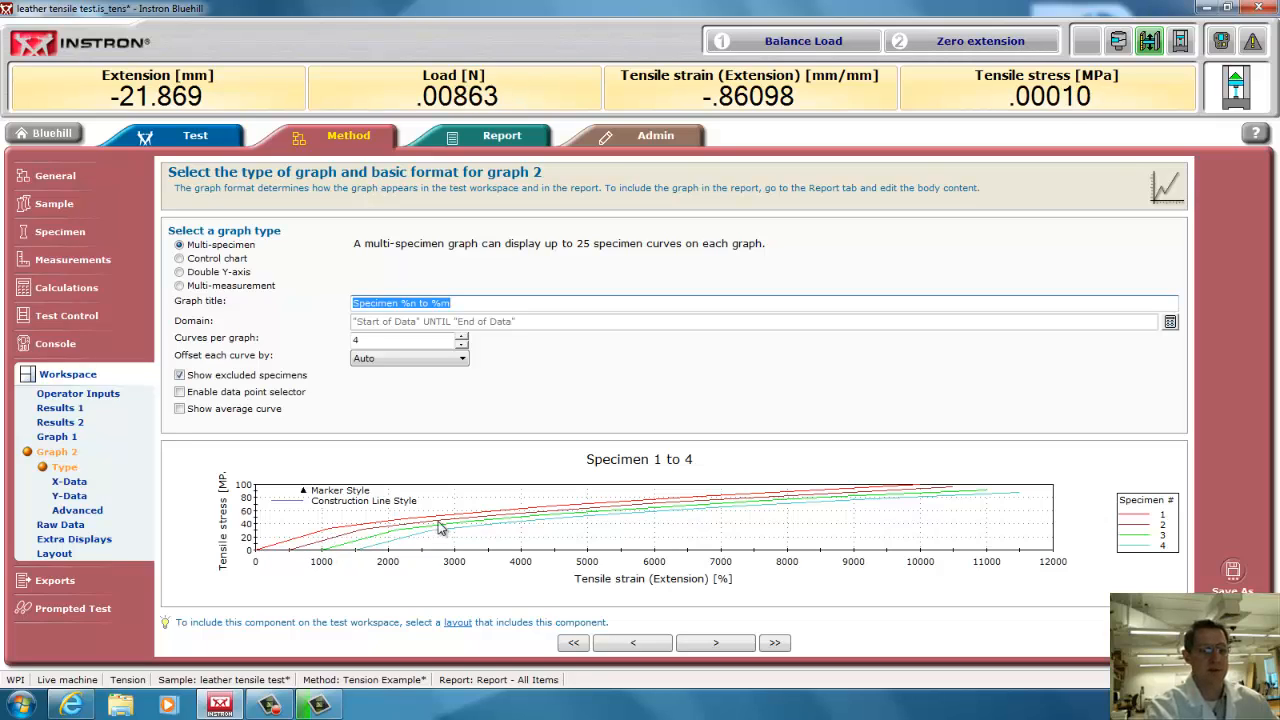
left_click(408, 358)
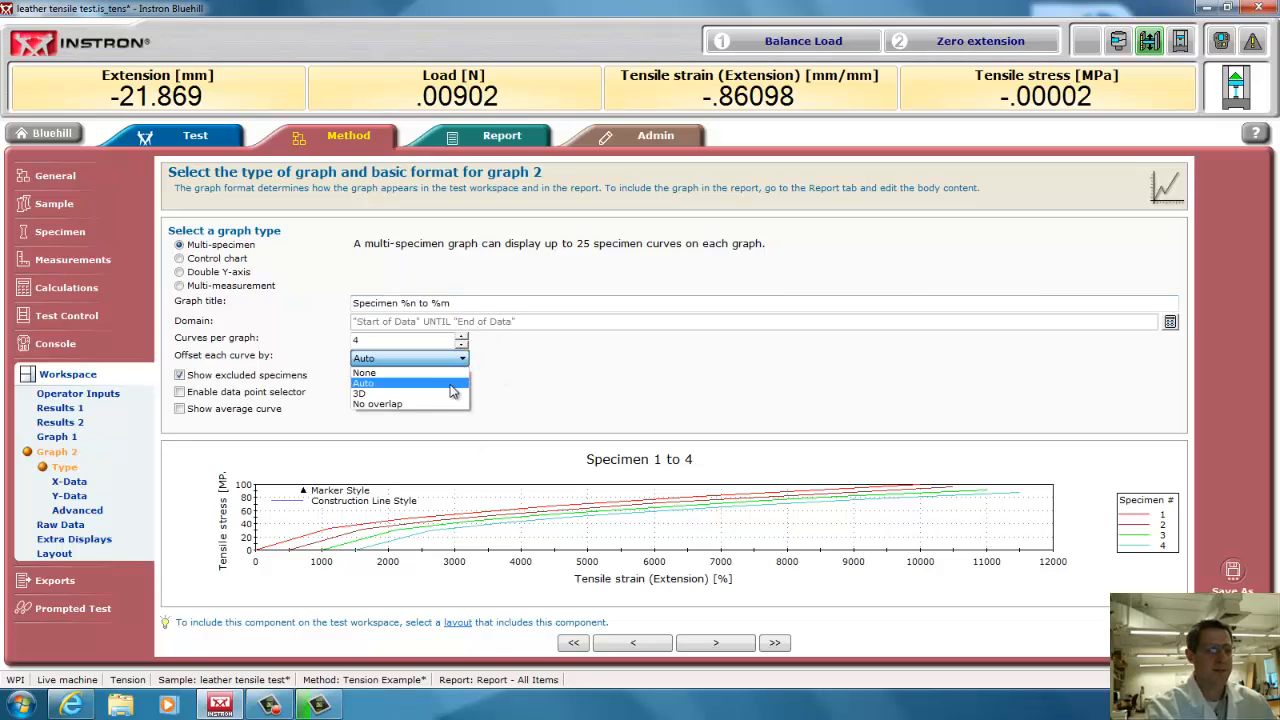
left_click(364, 372)
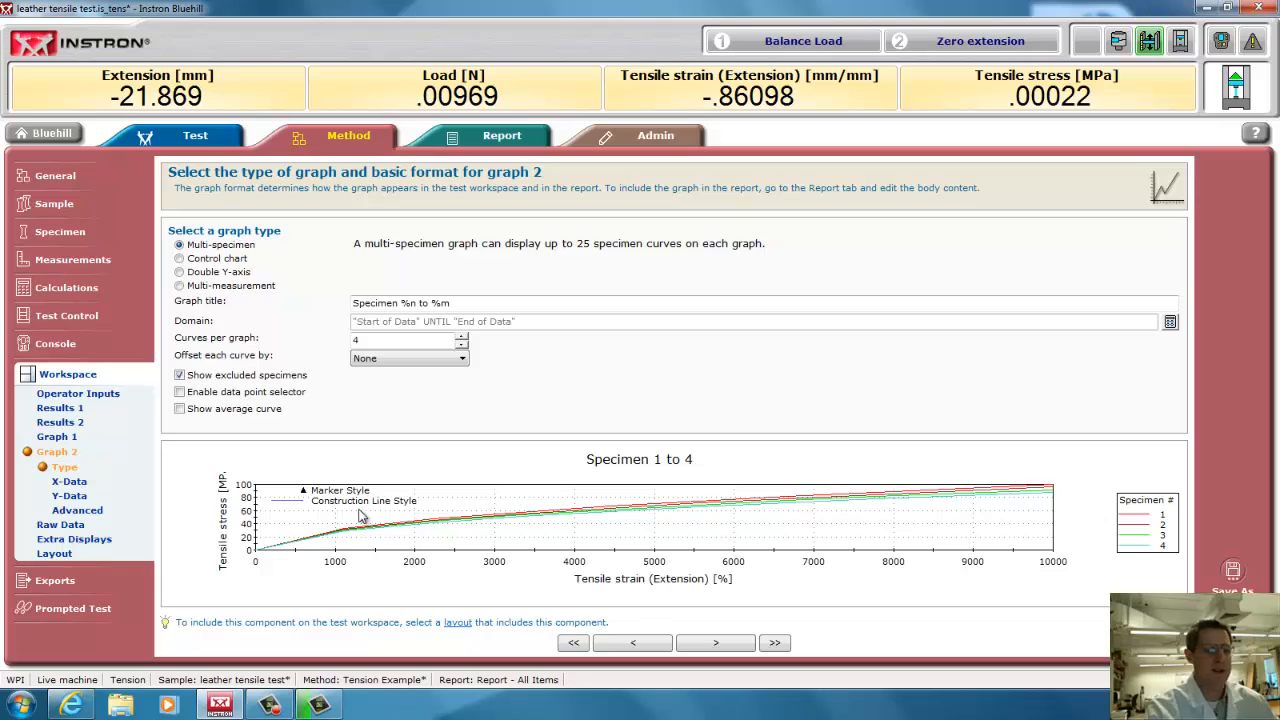
mouse_move(583, 391)
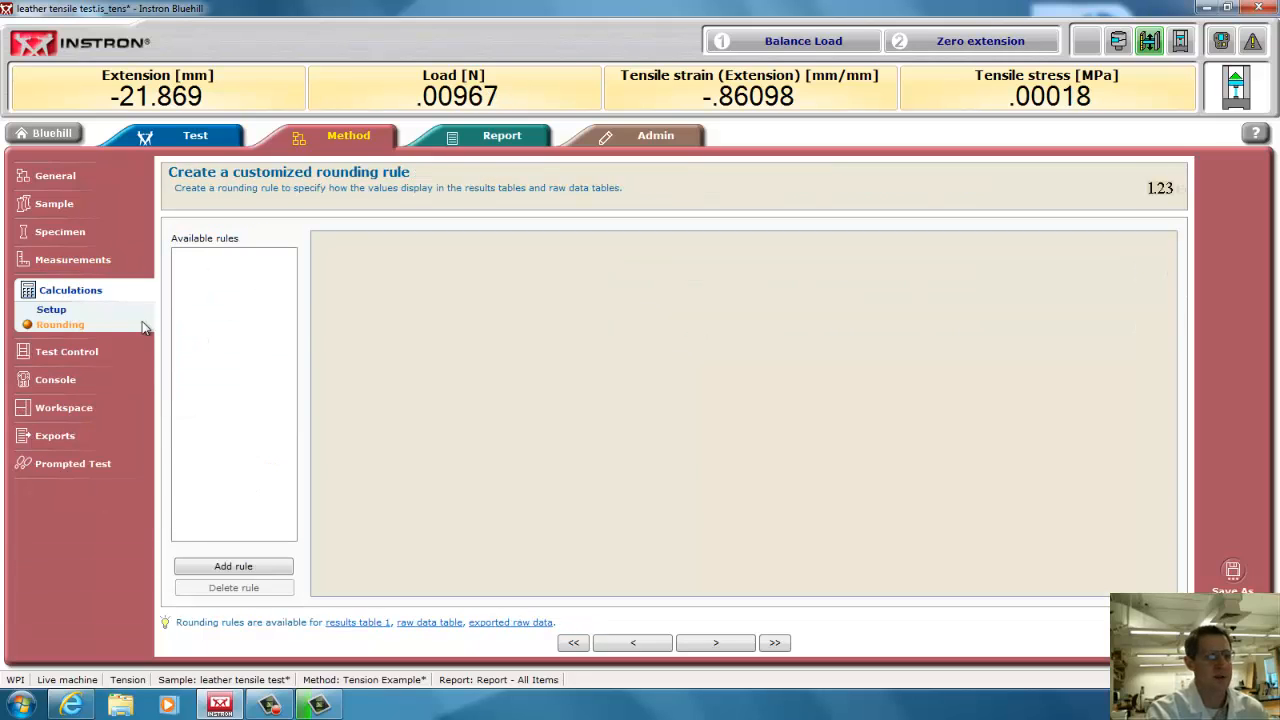
Enable 'Indicate on graph' for Maximum Load in the calculation setup
left_click(51, 309)
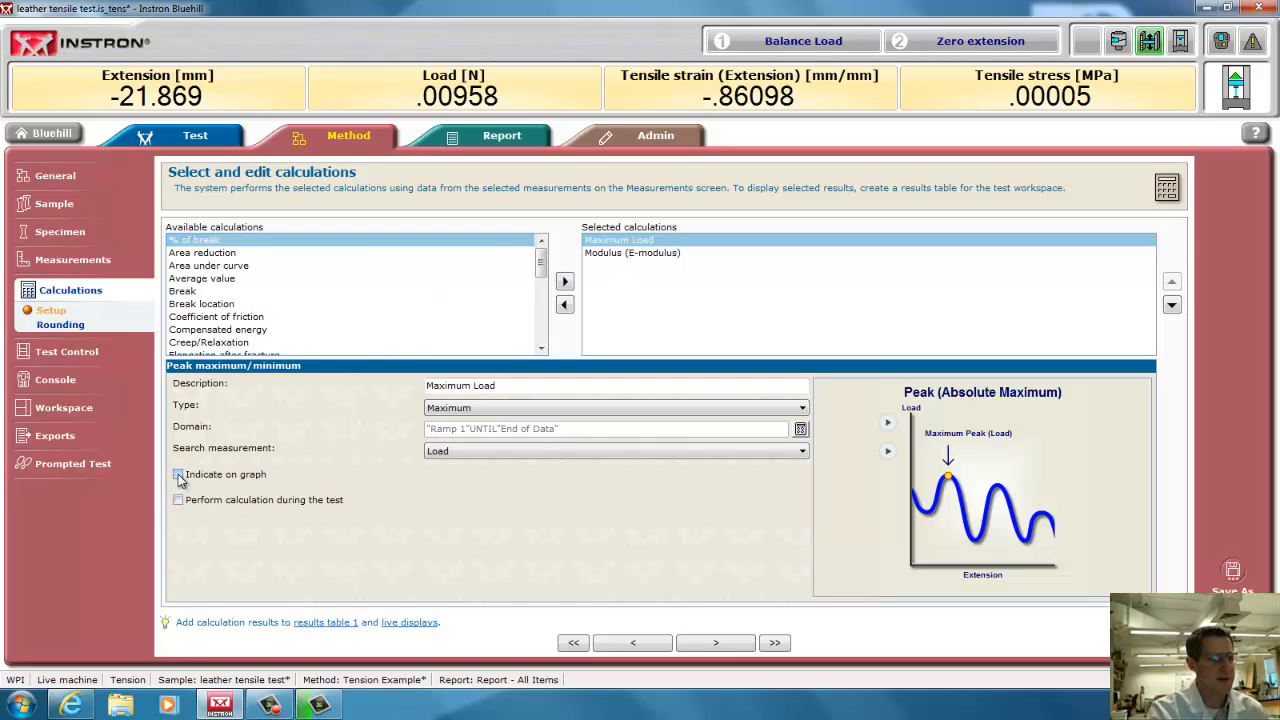
left_click(178, 474)
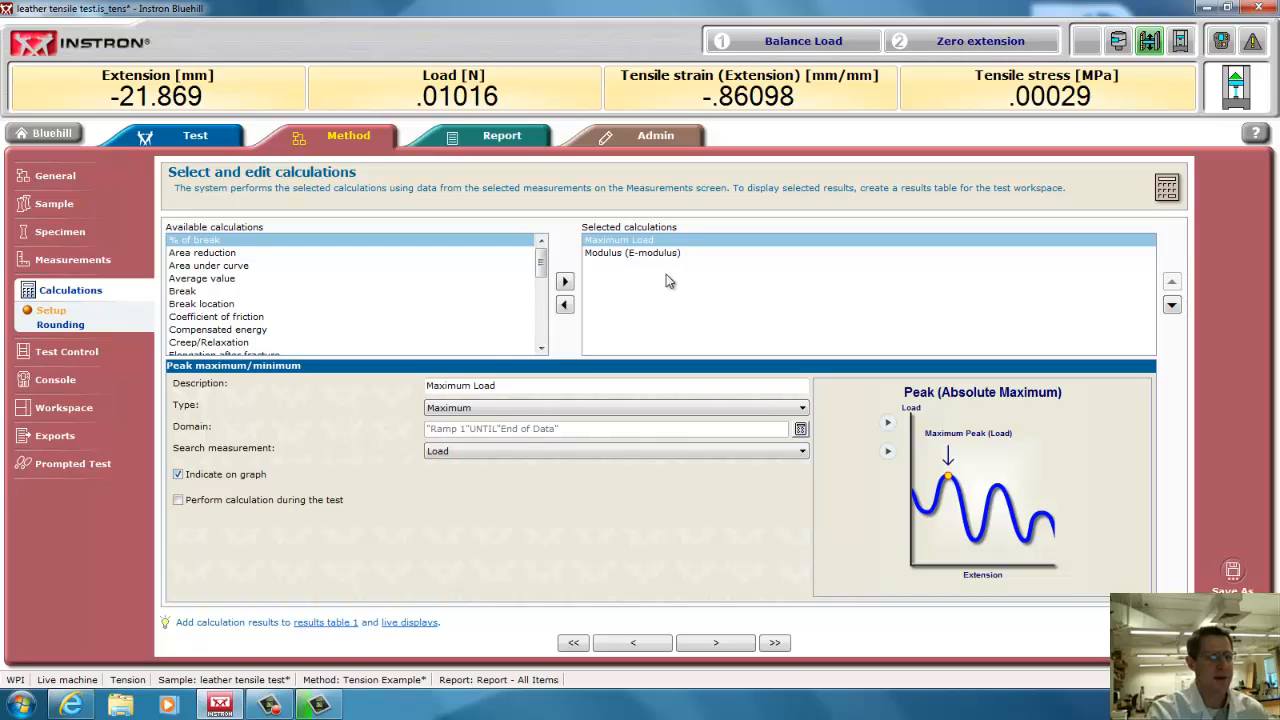
left_click(632, 252)
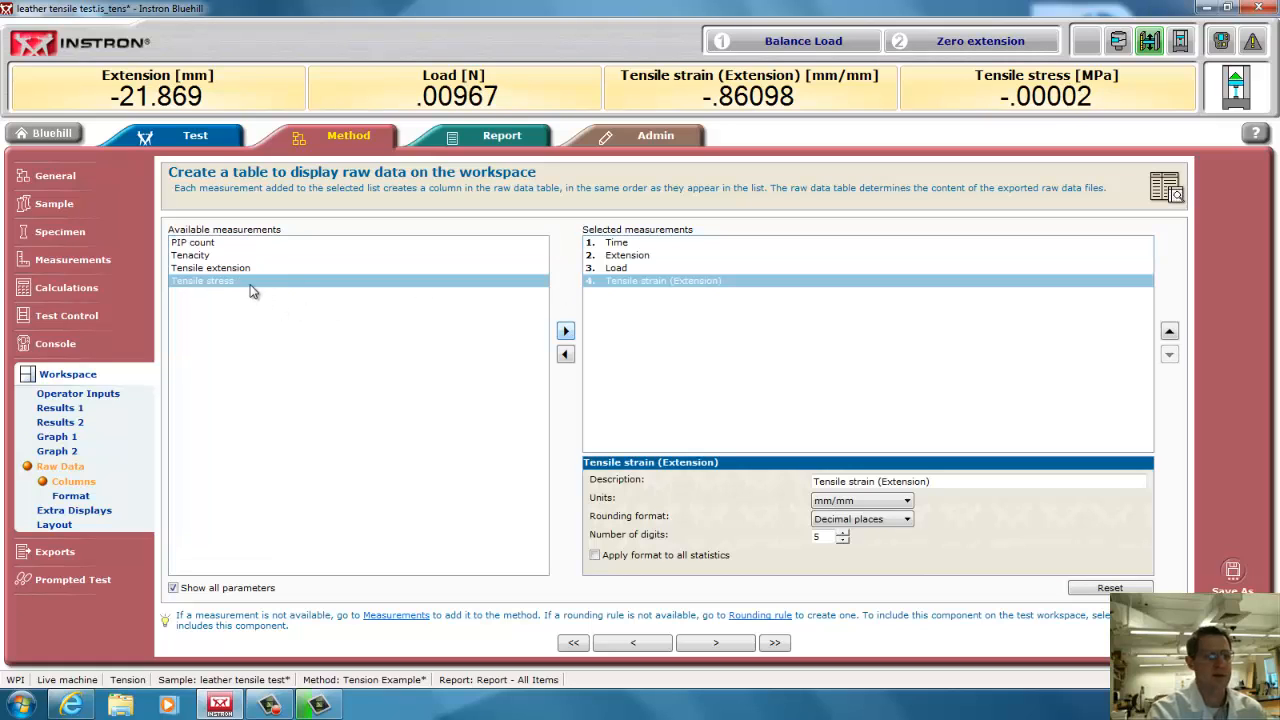
Add a Tensile stress raw data column; set Time and Extension to three decimals, Load to one
left_click(565, 330)
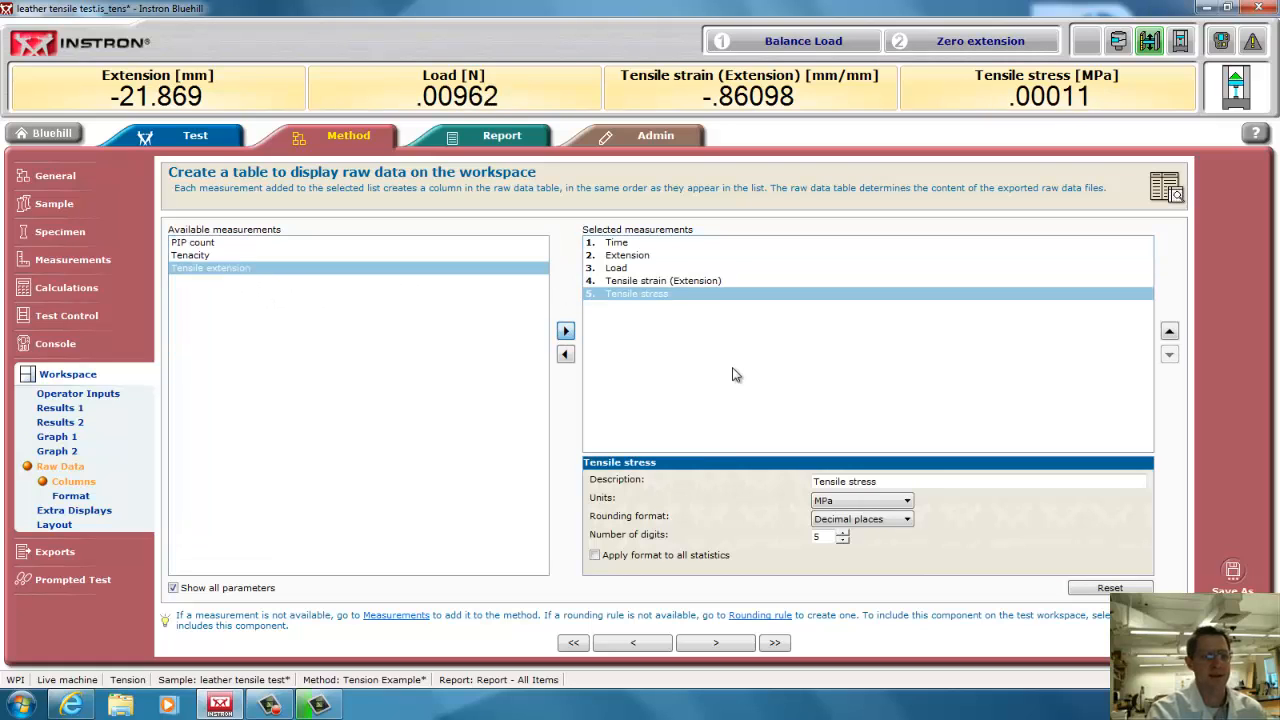
mouse_move(685, 347)
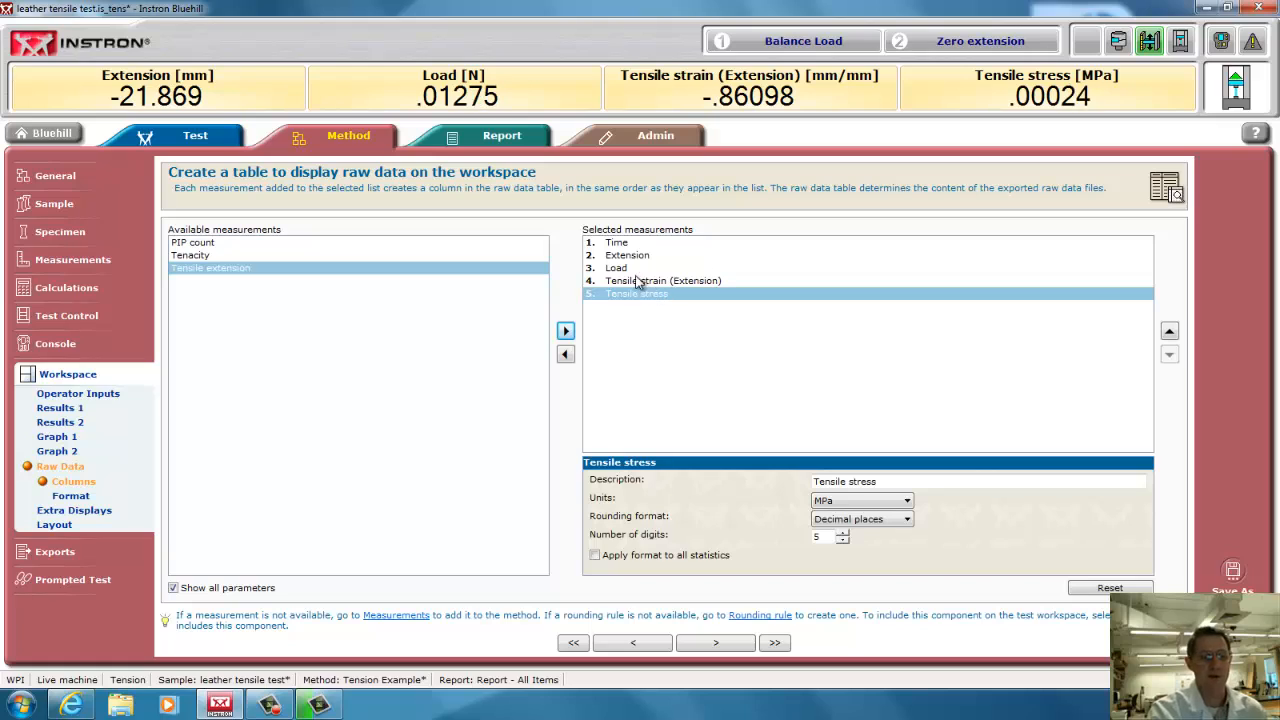
left_click(616, 242)
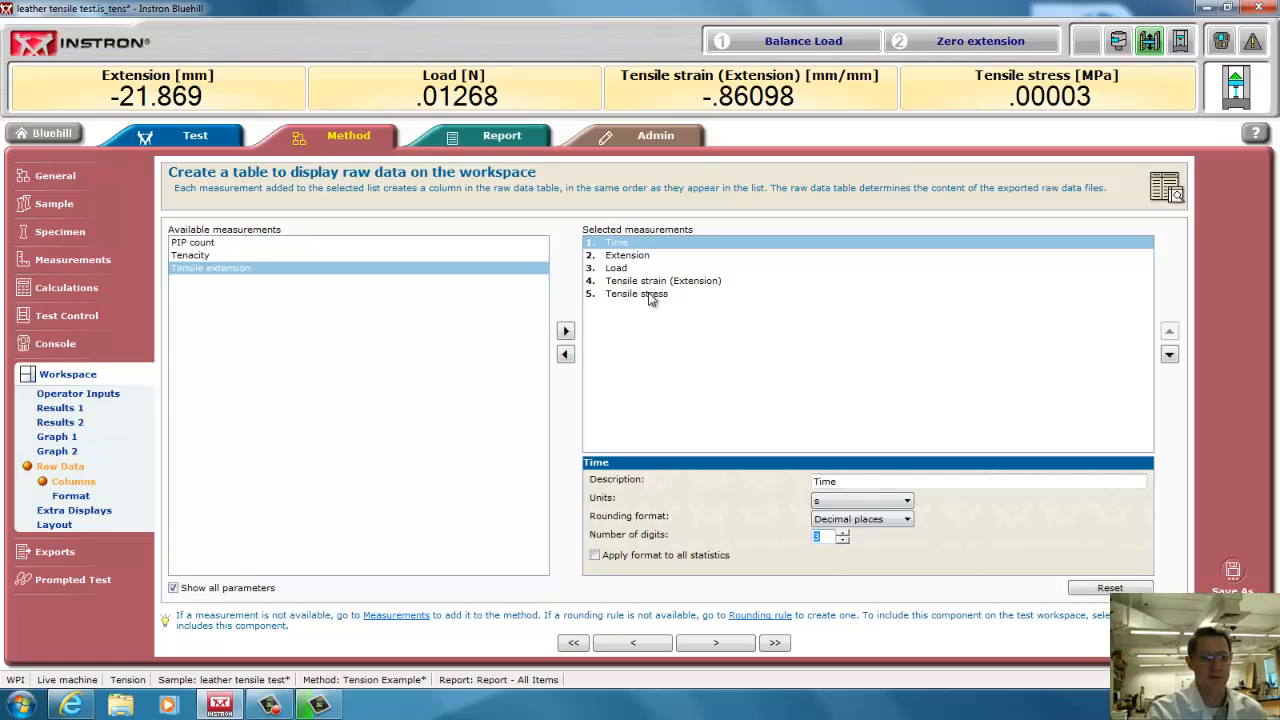
left_click(627, 255)
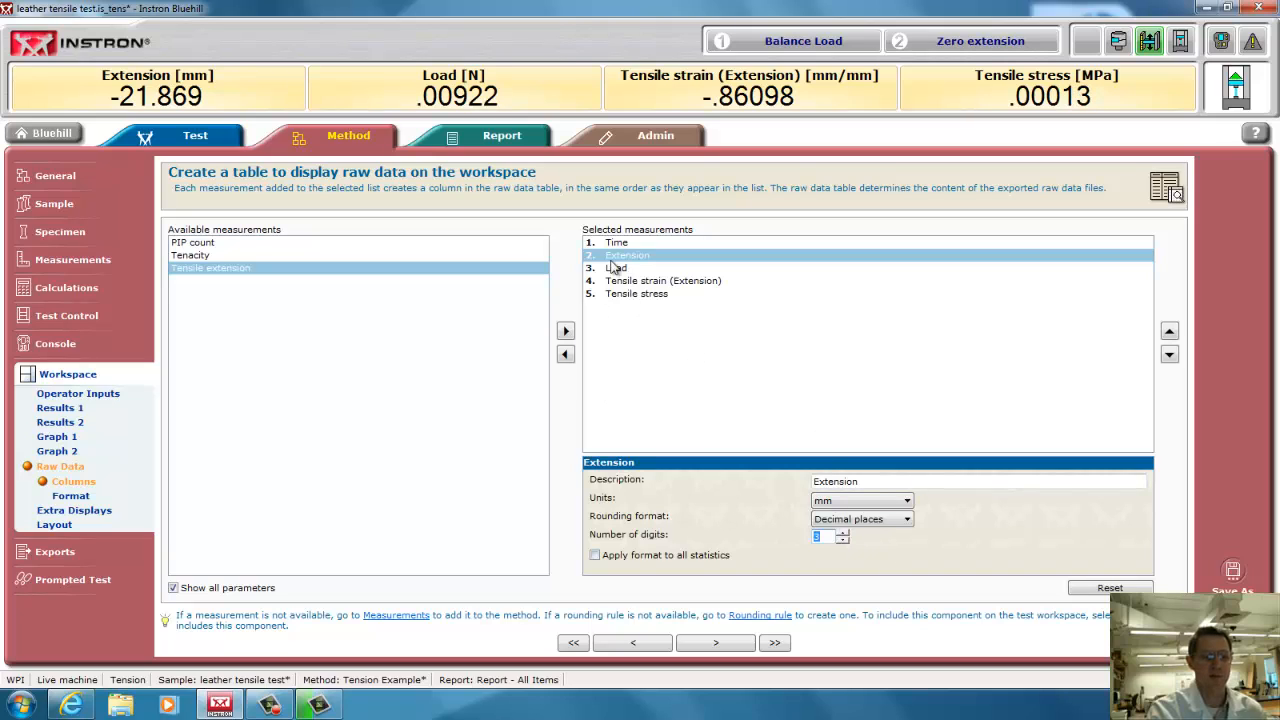
left_click(616, 268)
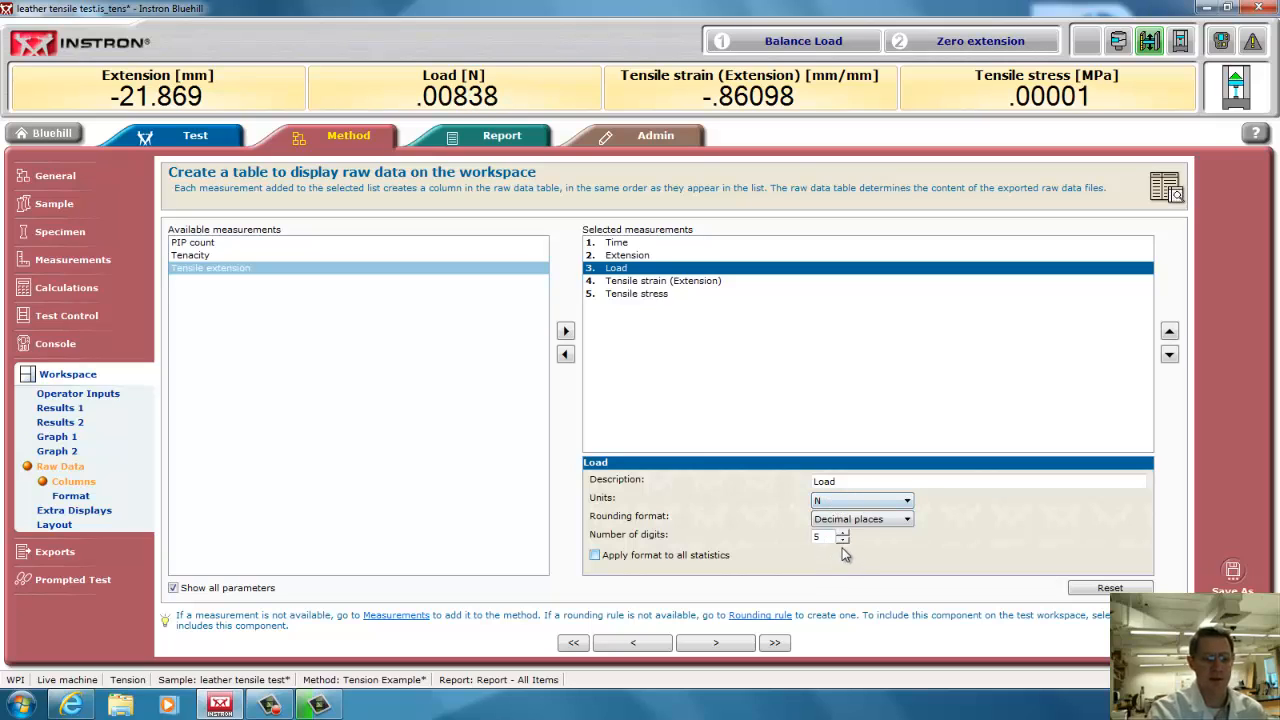
left_click(819, 536)
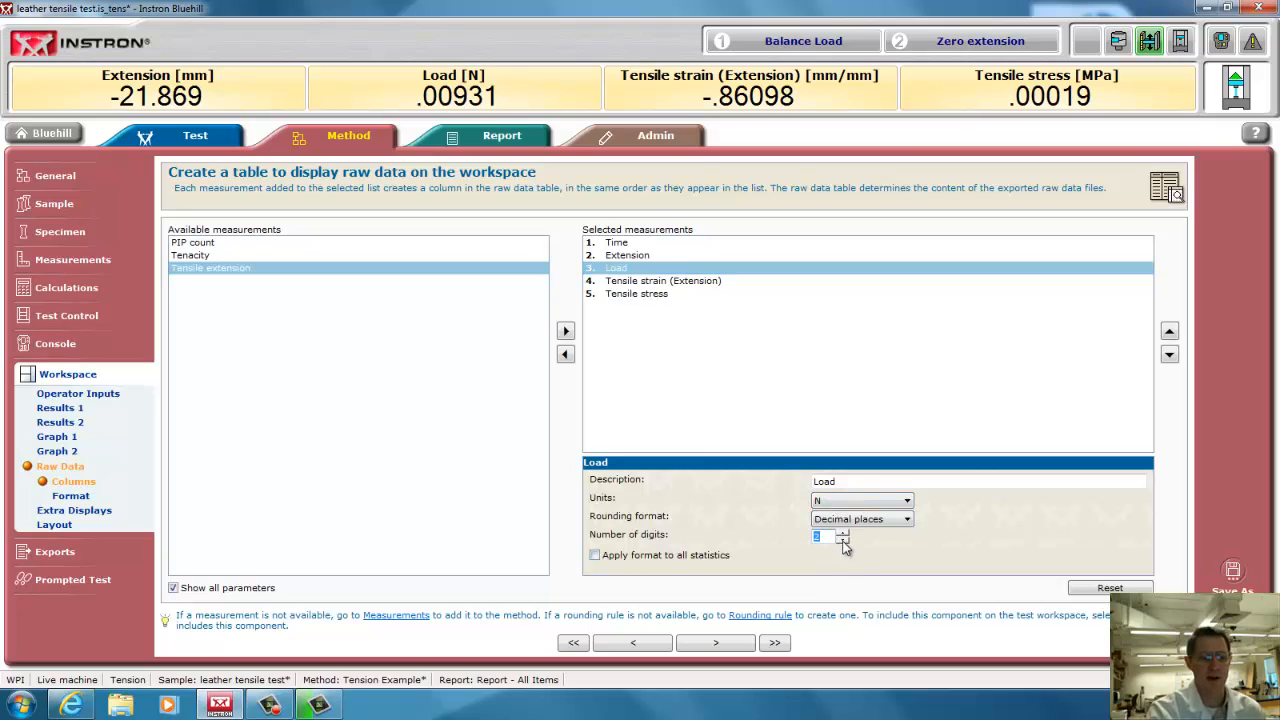
left_click(843, 539)
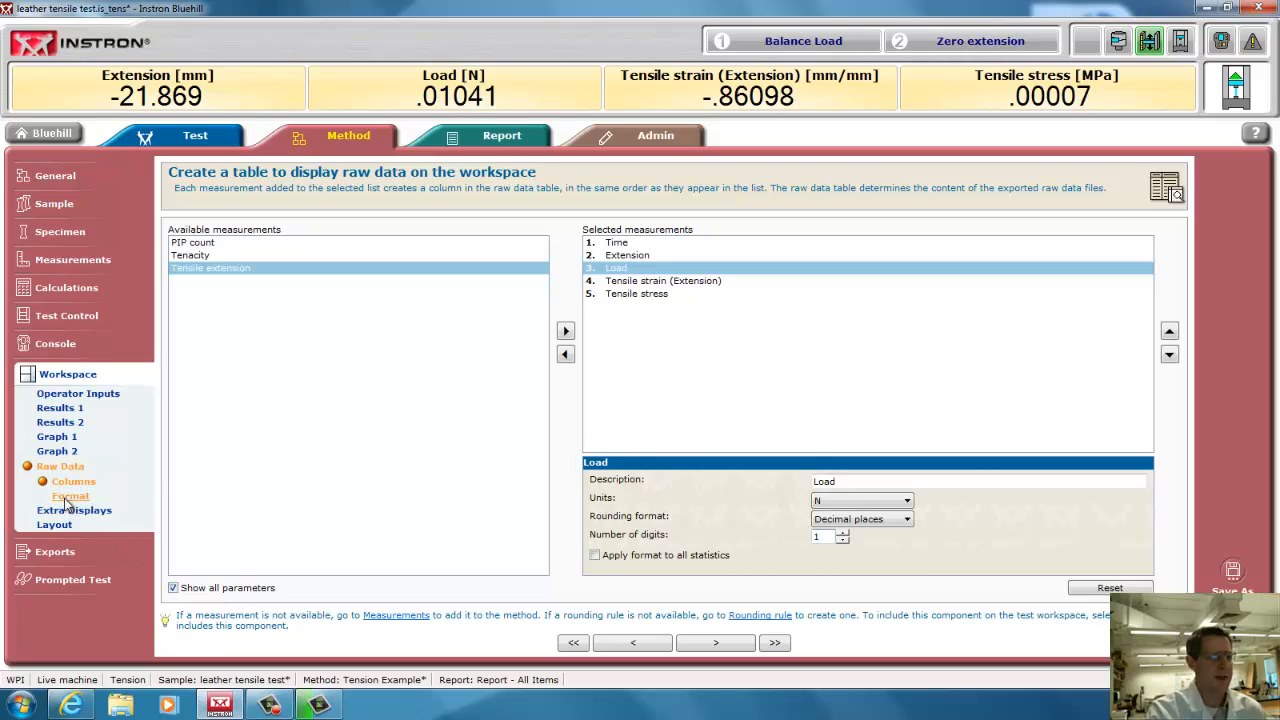
left_click(70, 496)
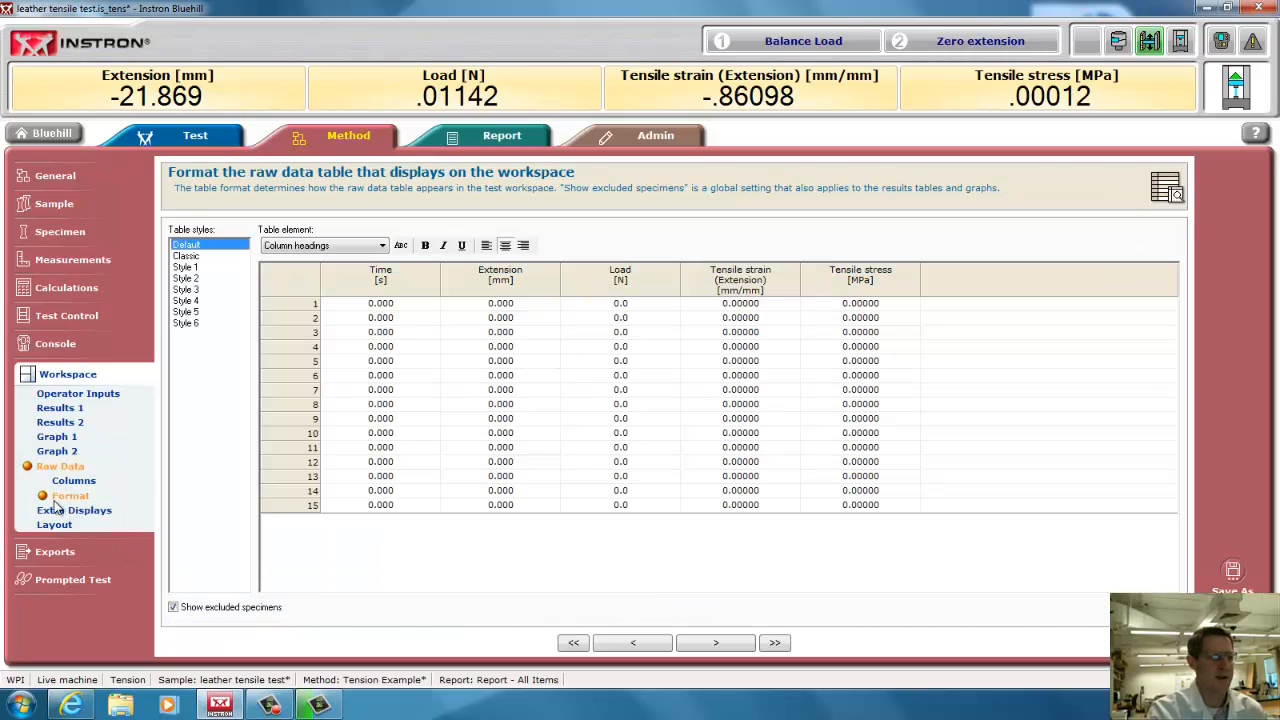
Choose the preset workspace layout with two graphs and a results table
left_click(54, 511)
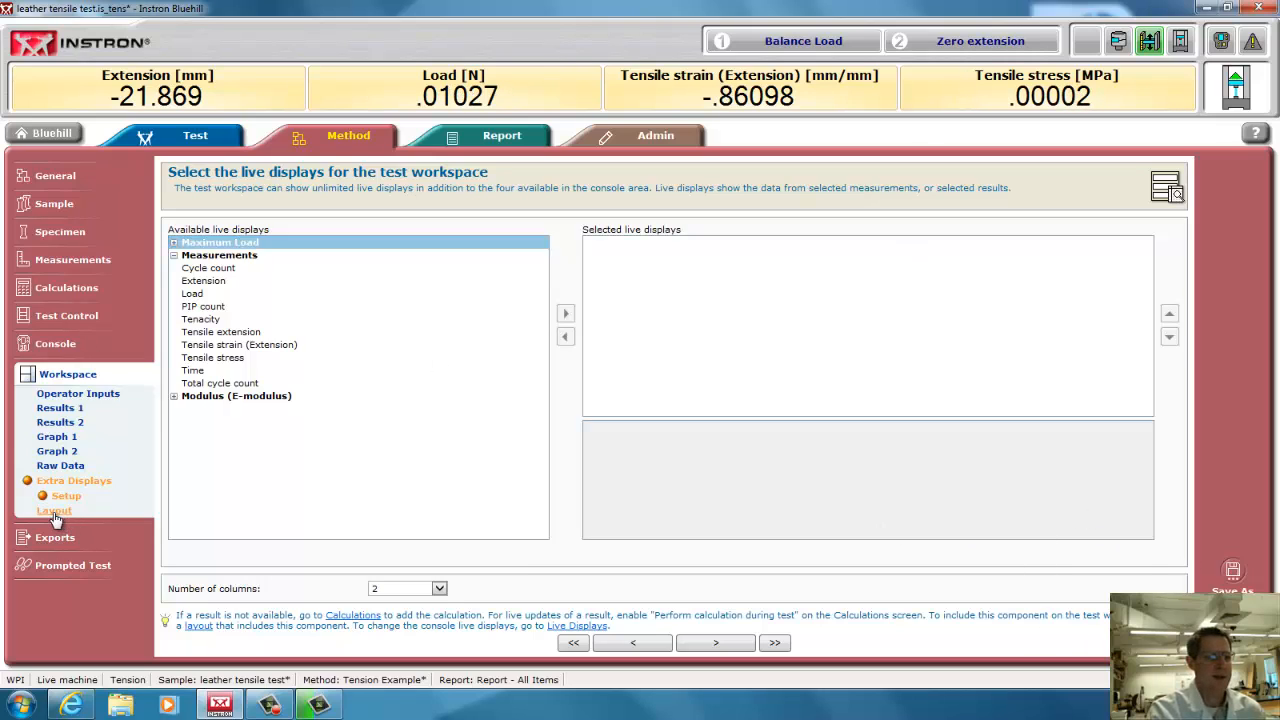
left_click(54, 510)
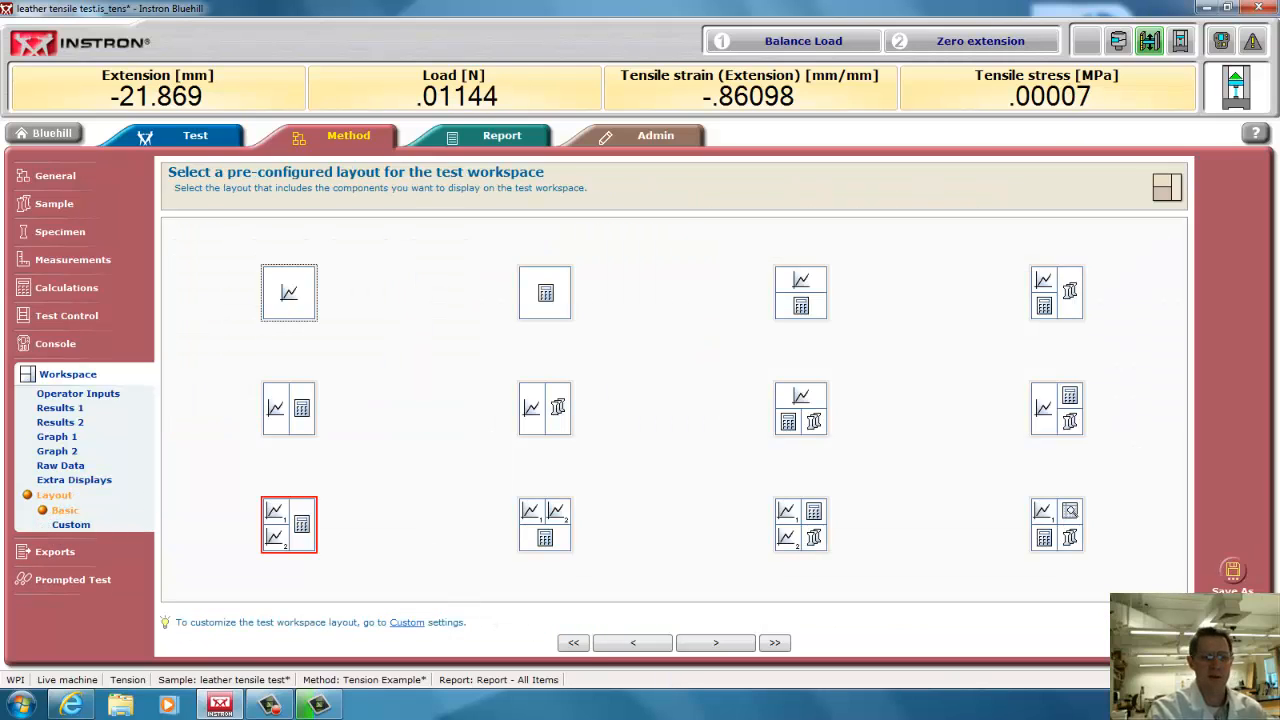
left_click(800, 525)
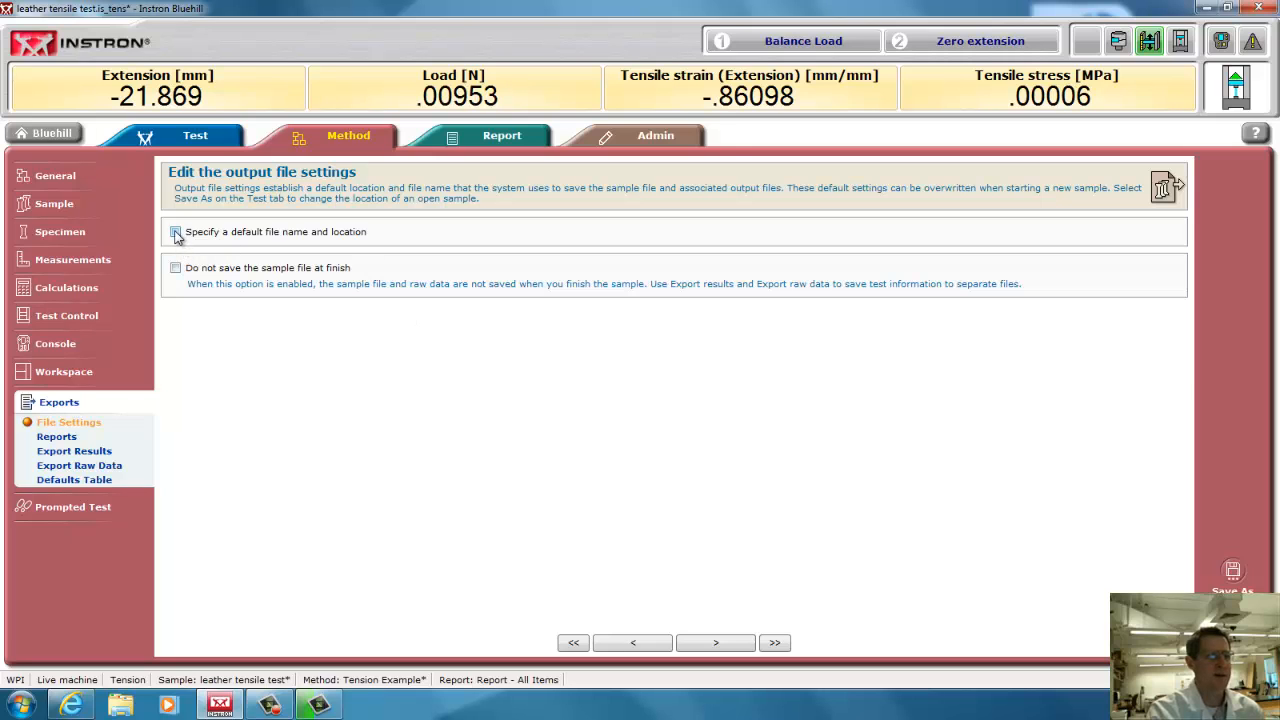
Set the default sample file location to the Documents\3505 folder
left_click(176, 231)
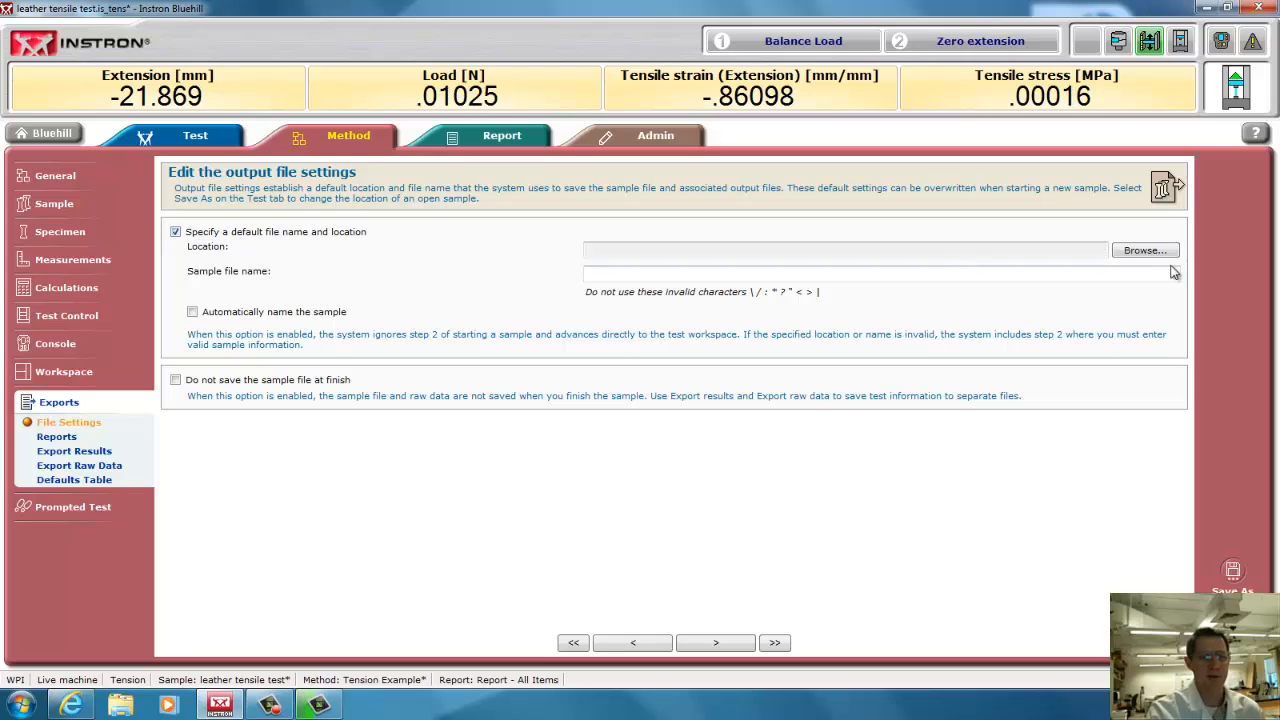
left_click(1144, 250)
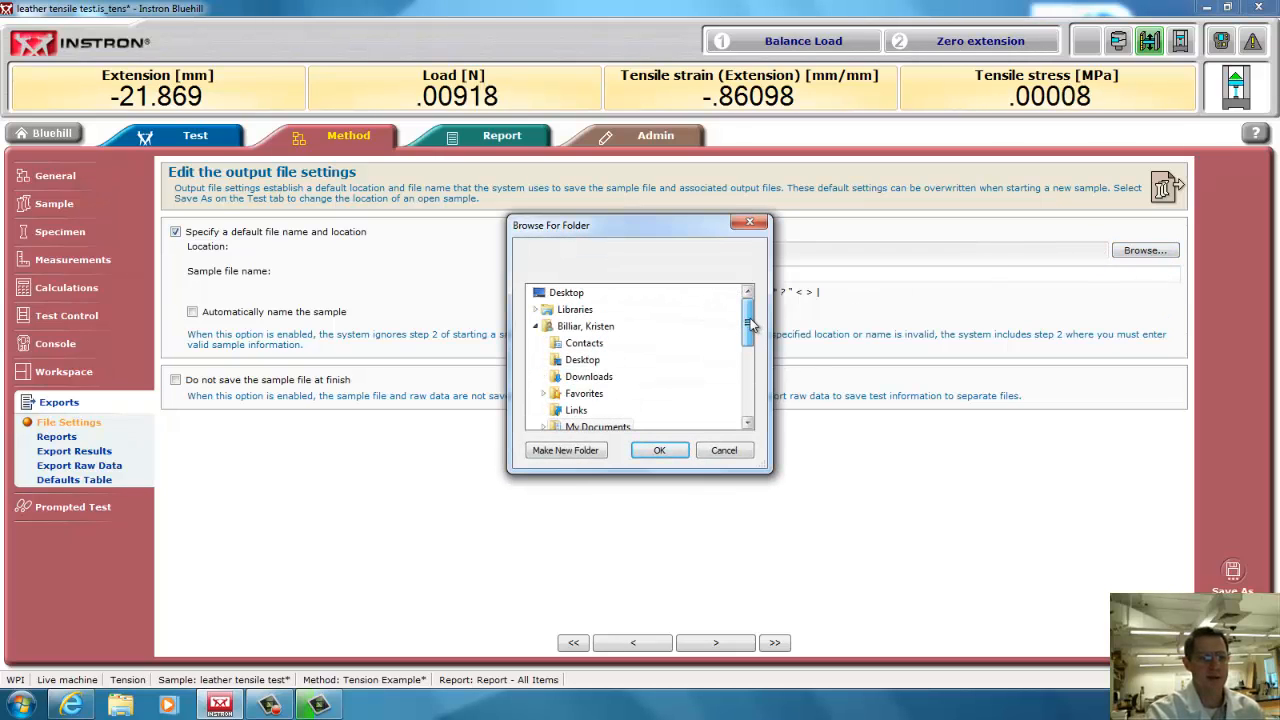
mouse_move(582, 376)
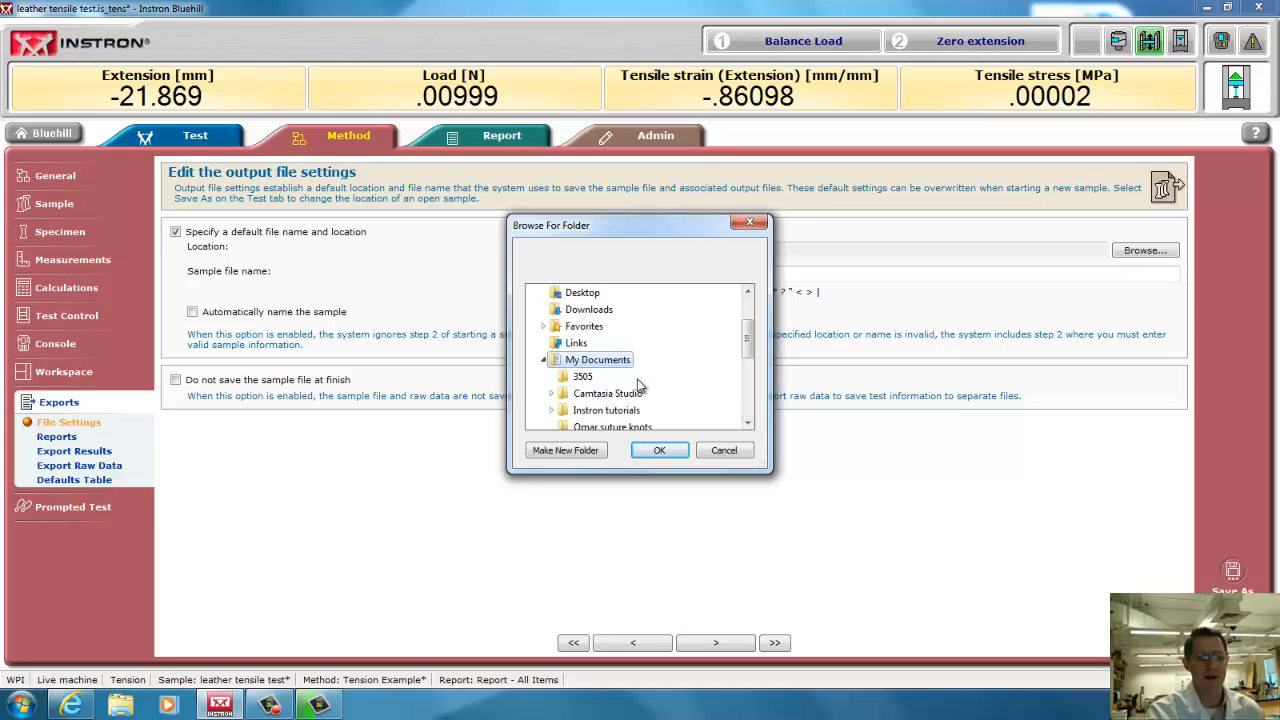
mouse_move(685, 403)
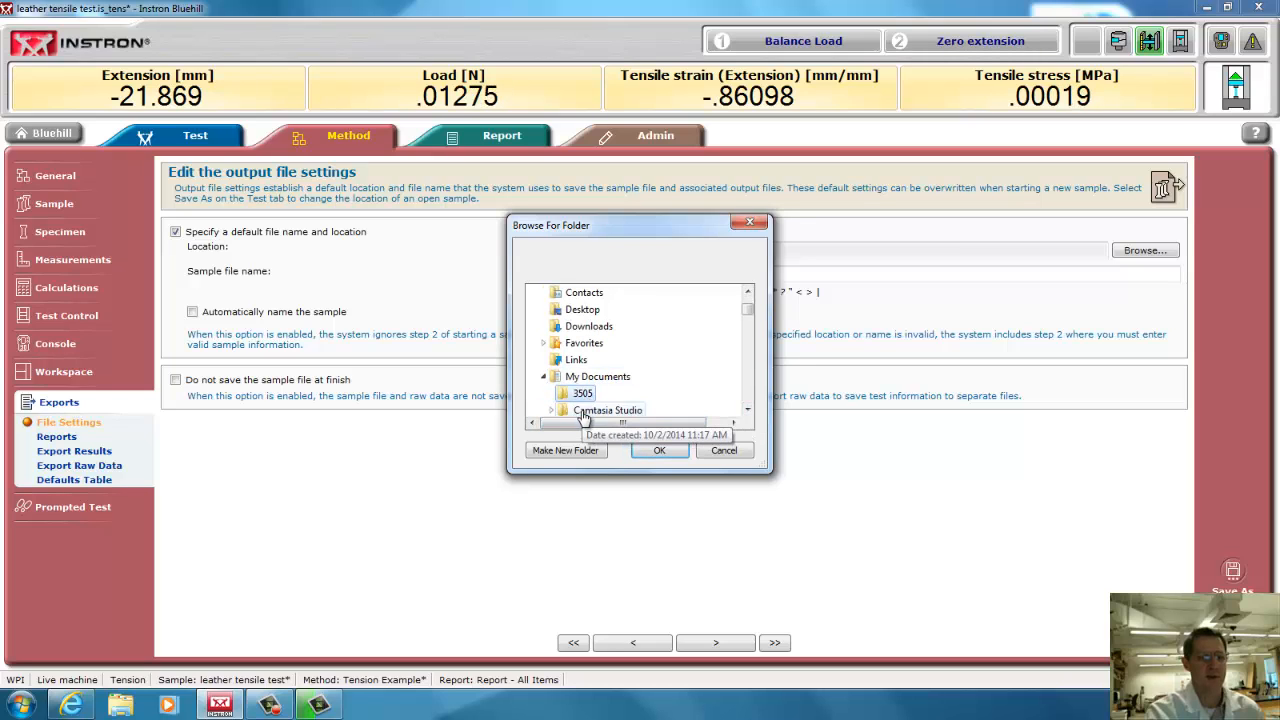
left_click(659, 450)
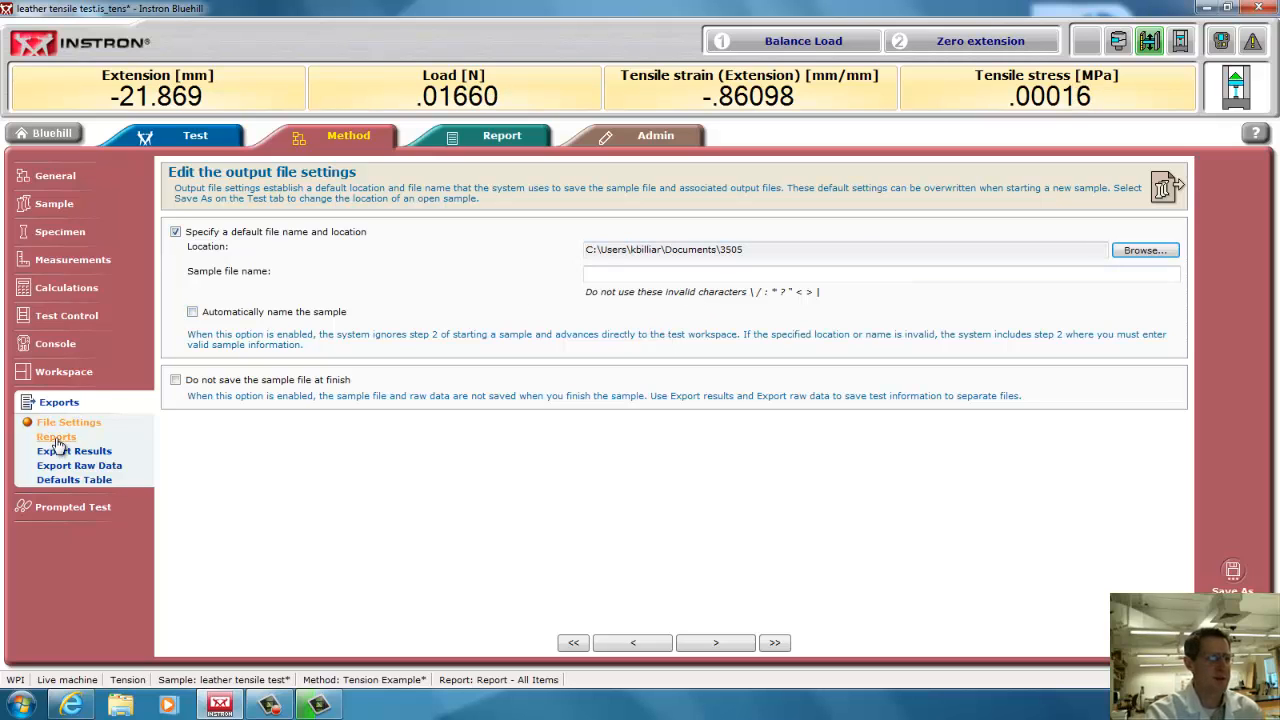
Keep the report saving as PDF and turn off report printing
left_click(56, 436)
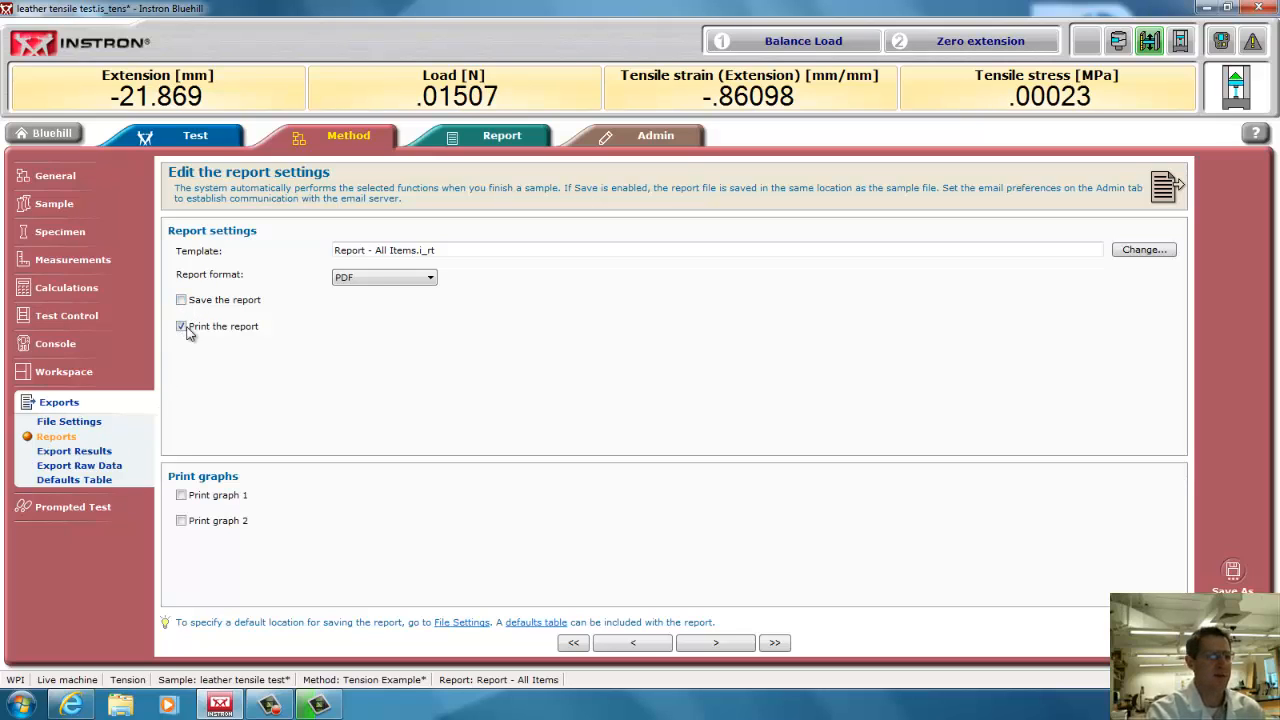
left_click(181, 300)
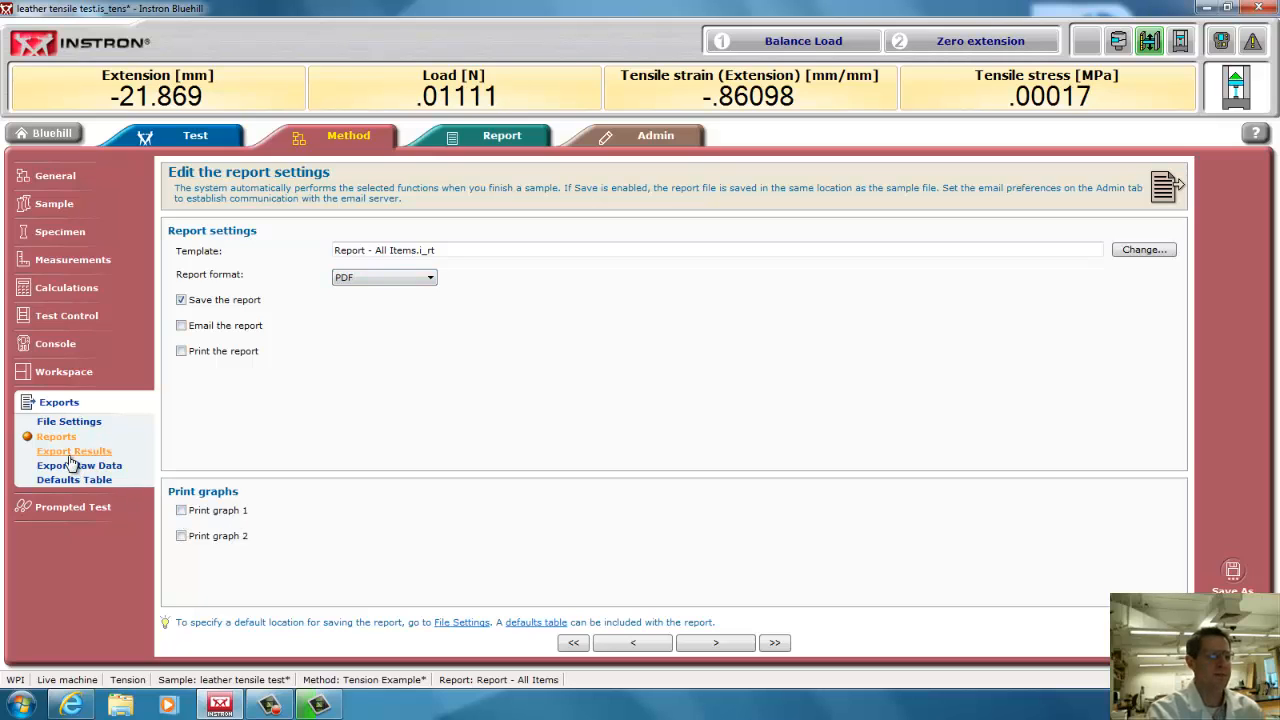
Enable results export with content set to Results only
left_click(74, 451)
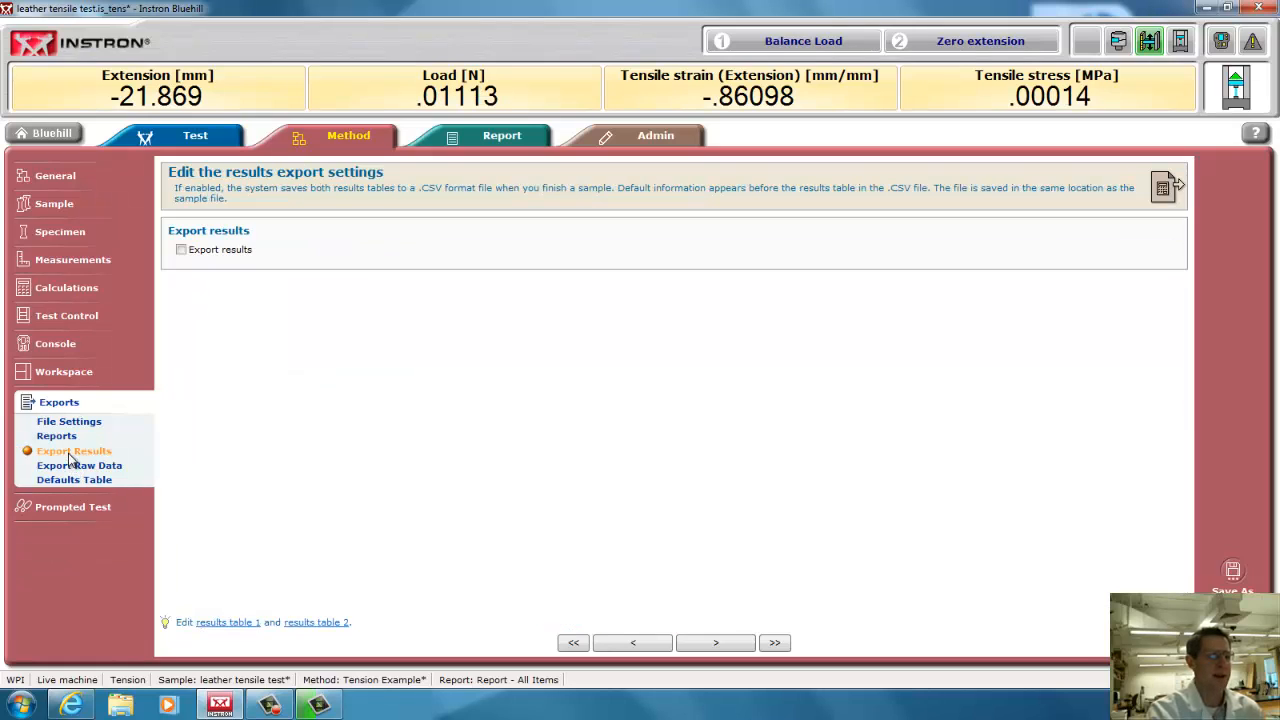
left_click(181, 249)
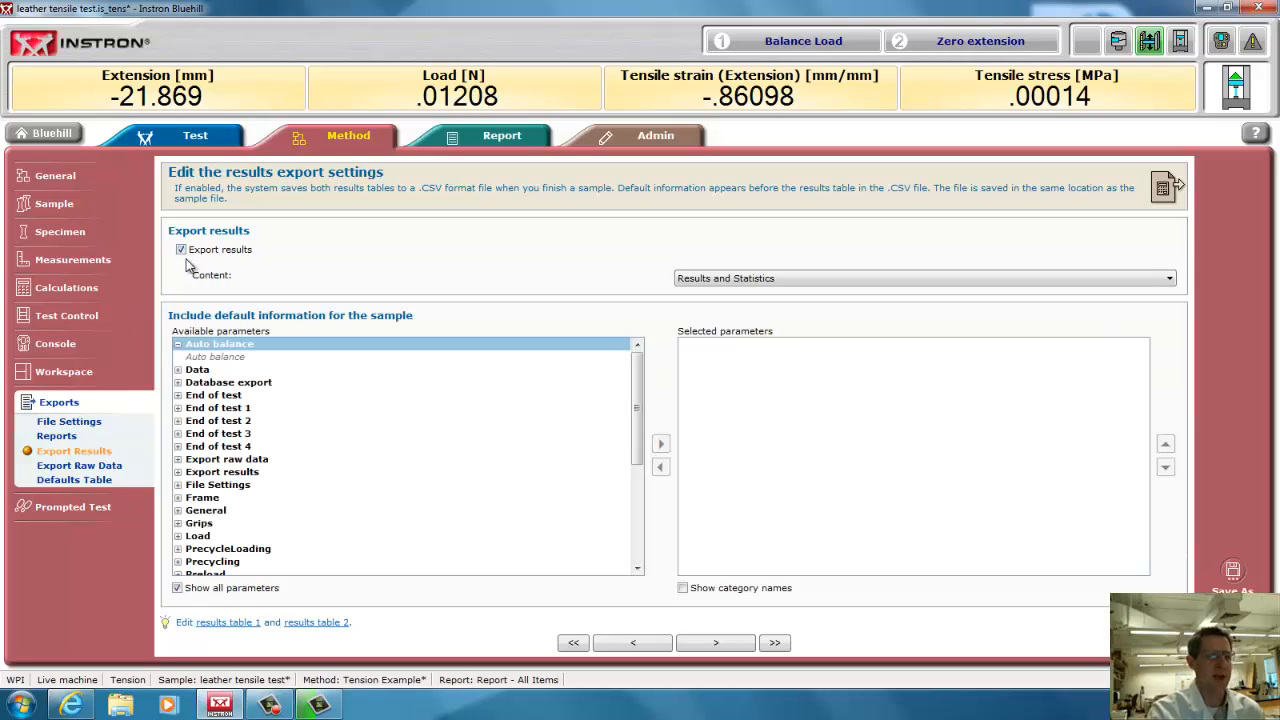
mouse_move(748, 428)
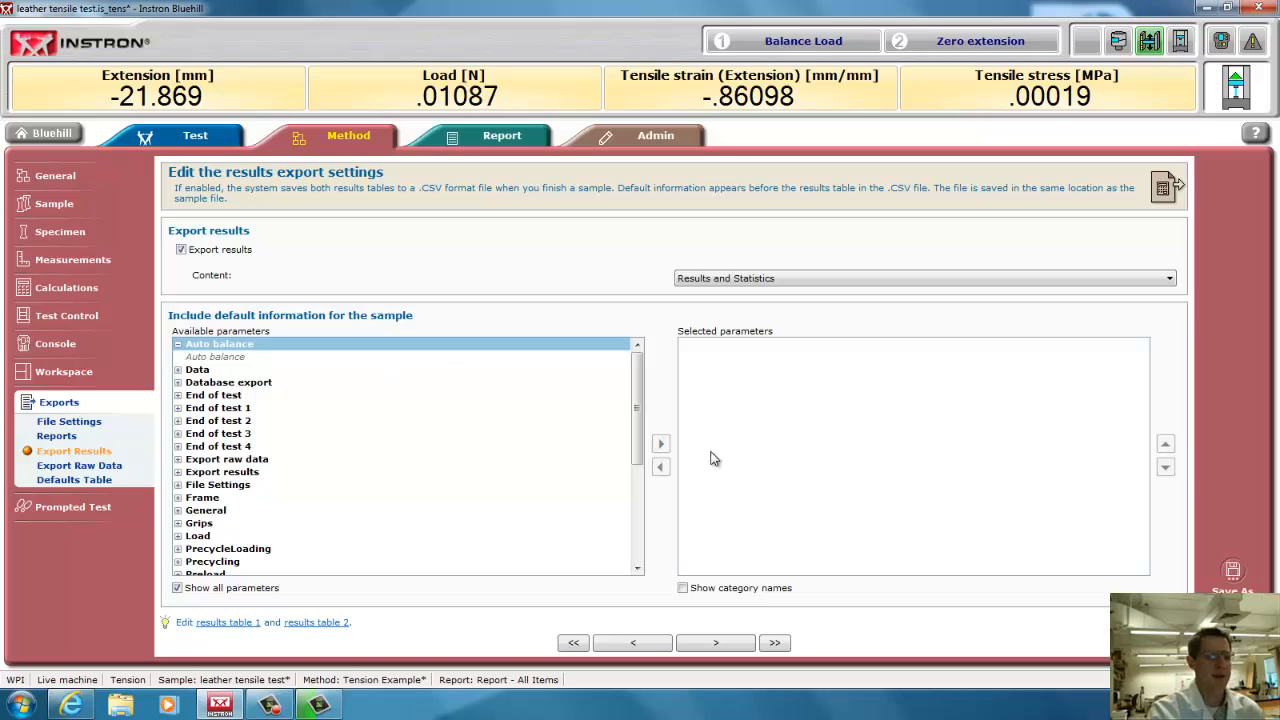
mouse_move(820, 434)
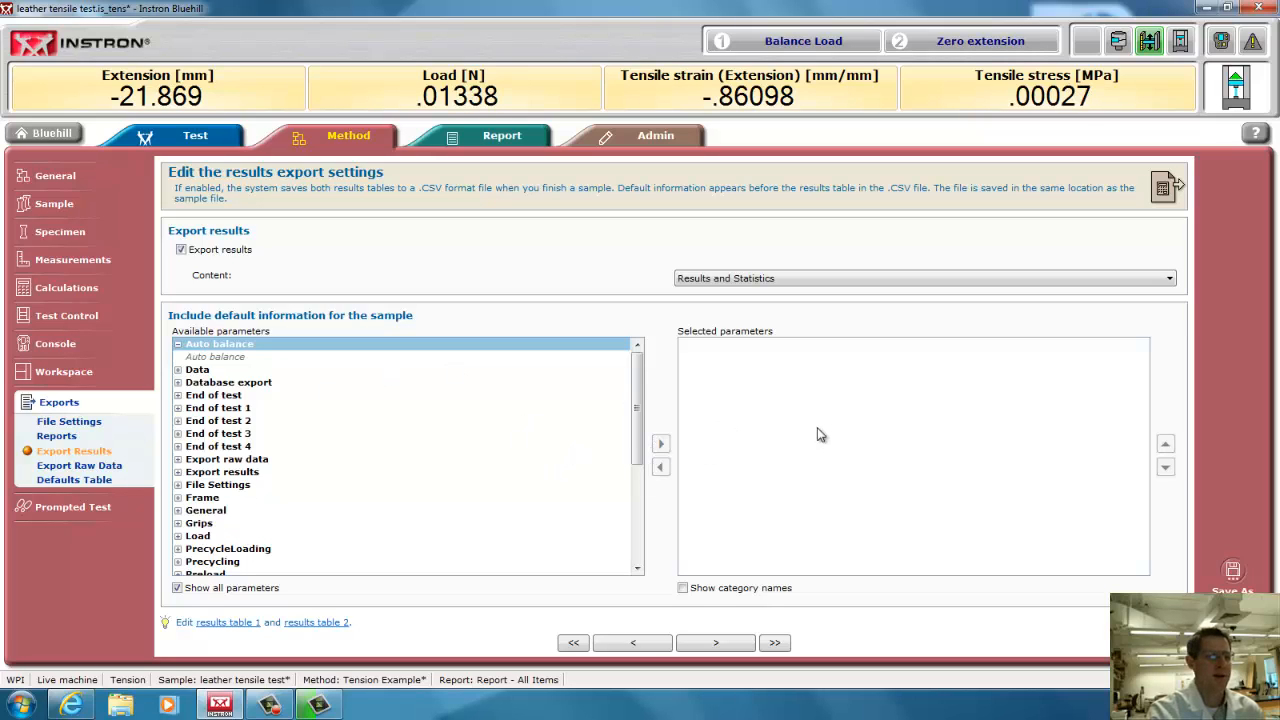
mouse_move(260, 410)
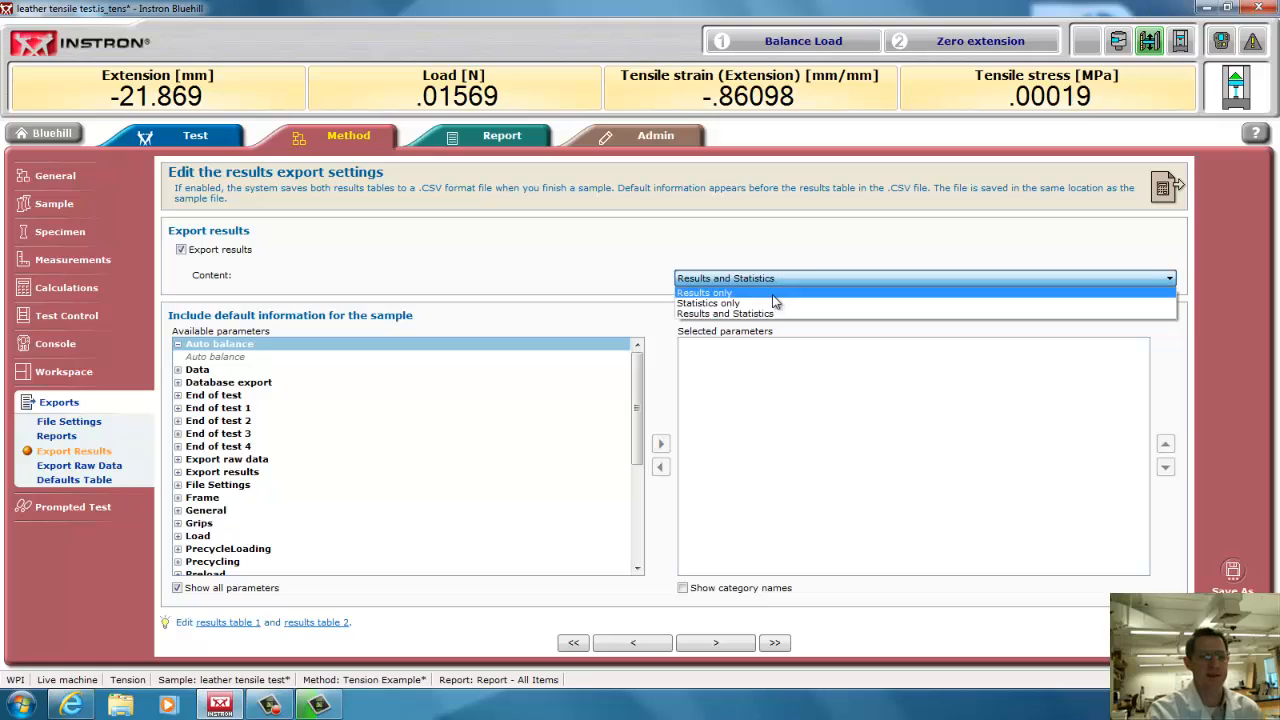
left_click(708, 292)
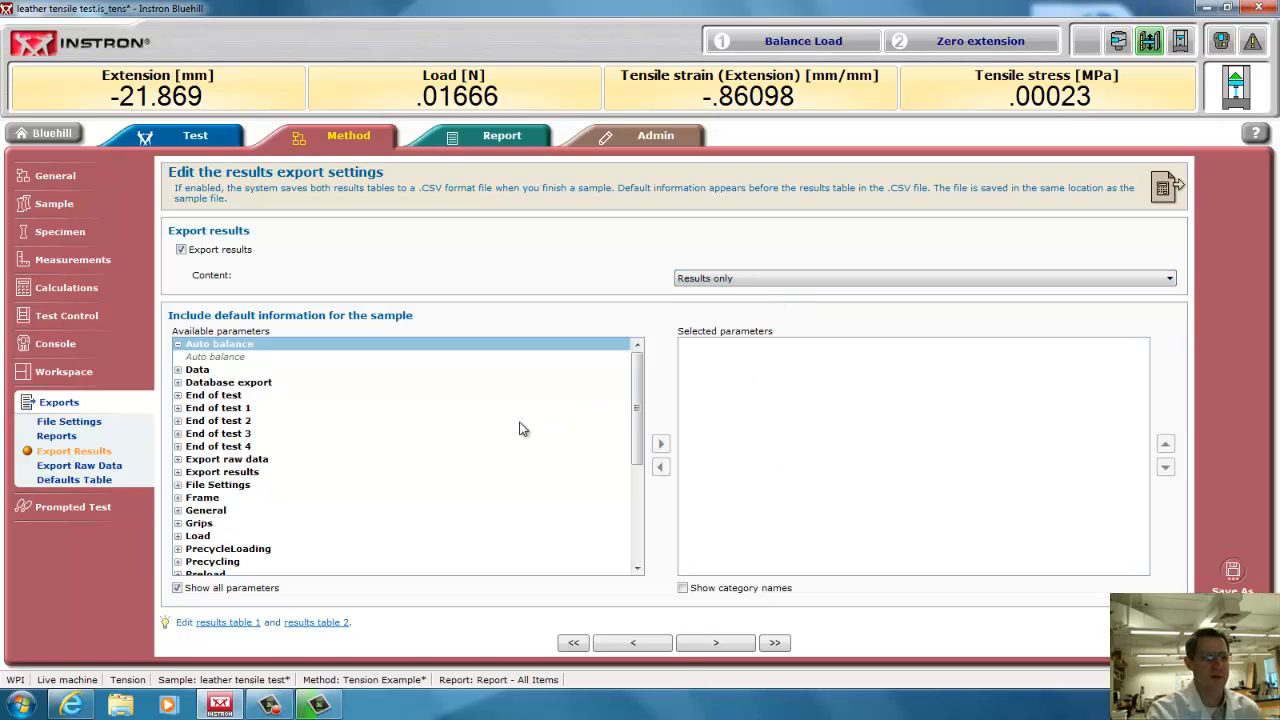
mouse_move(70, 477)
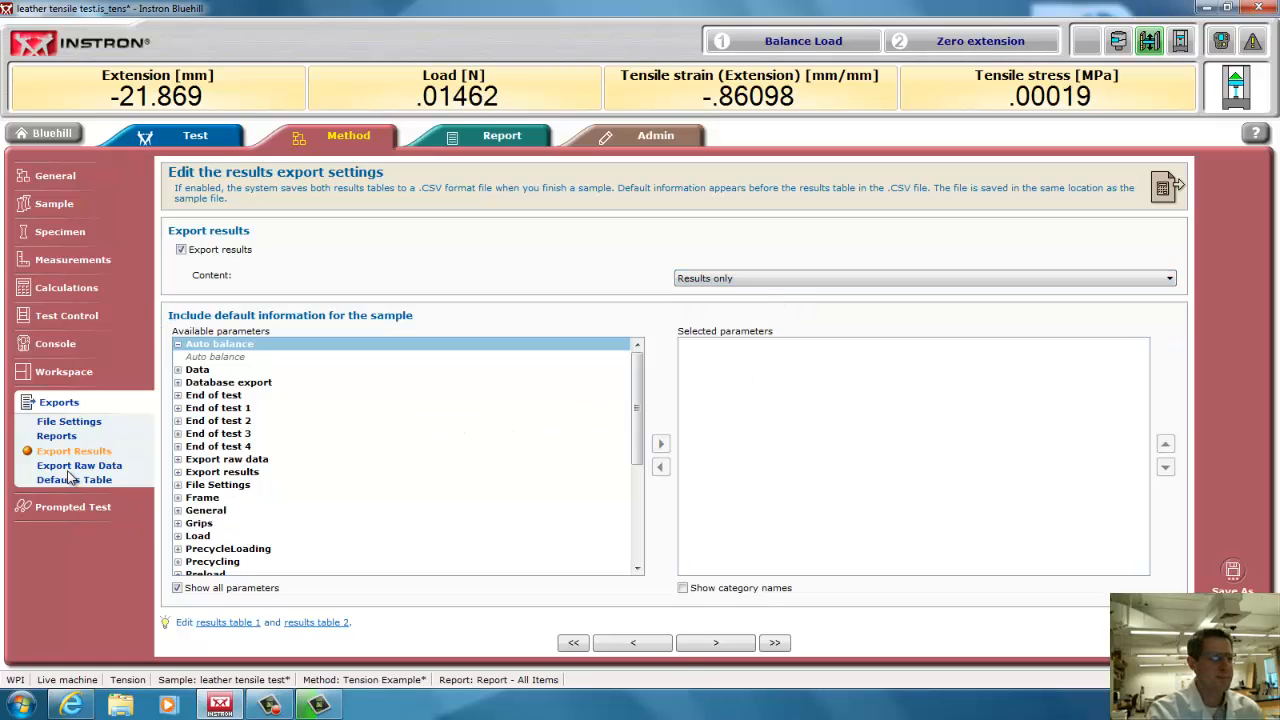
left_click(79, 465)
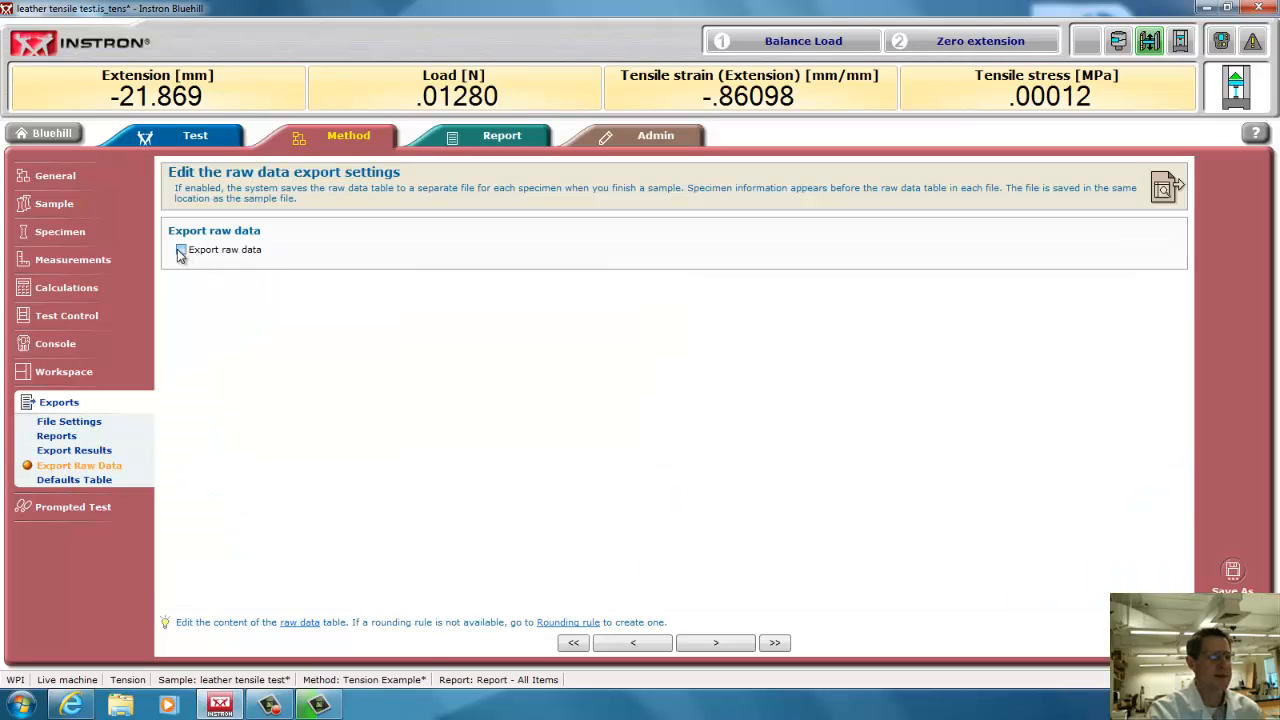
Enable raw data export including Specimen label, Length, Thickness, Width and Rate 1
left_click(181, 249)
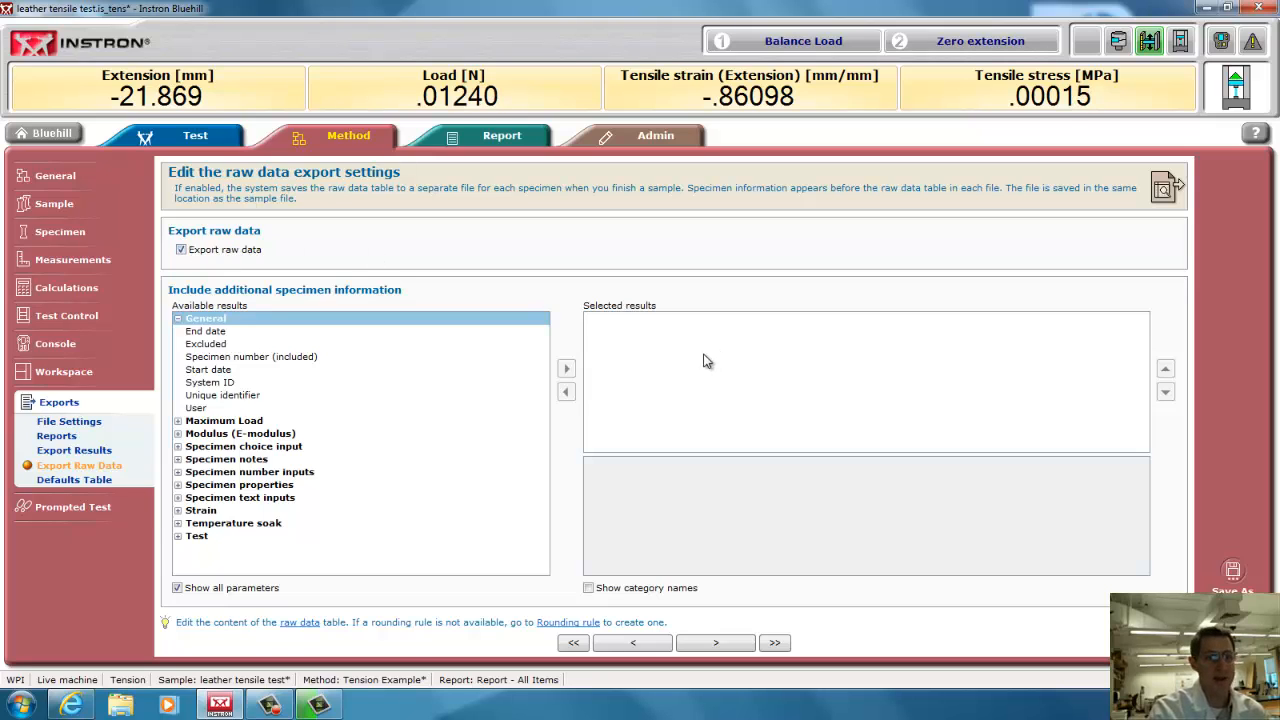
mouse_move(660, 340)
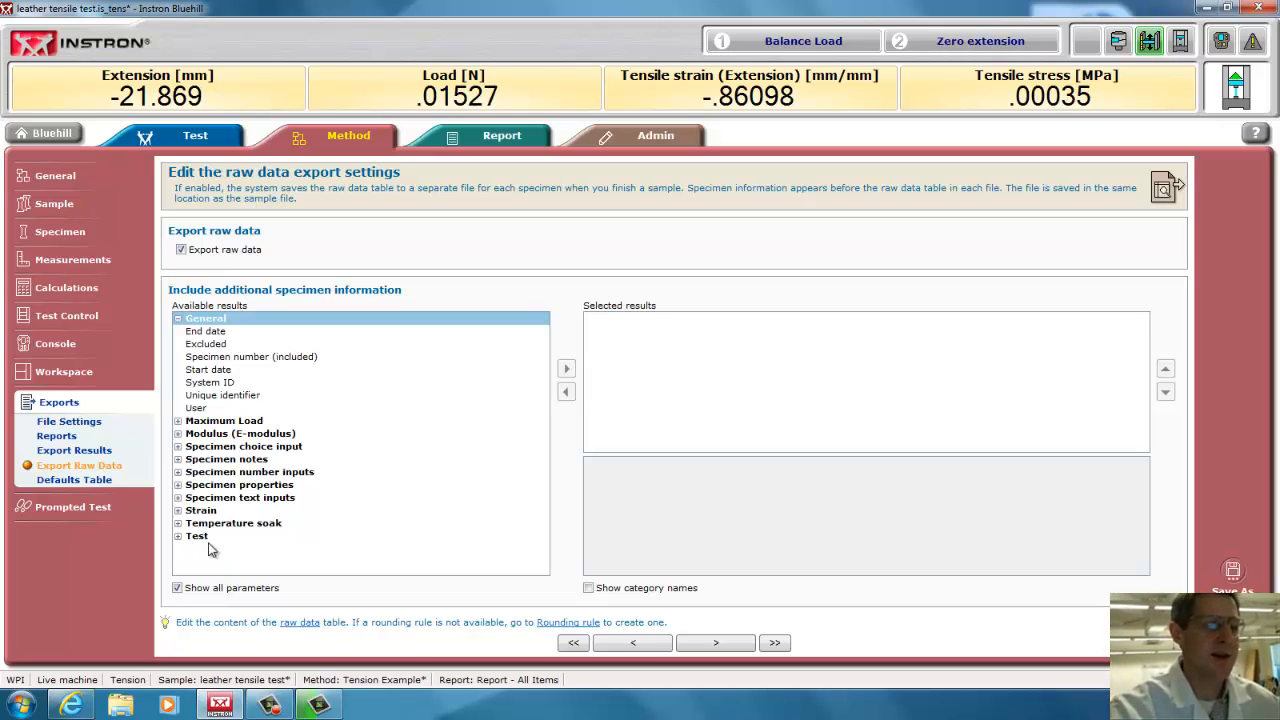
left_click(178, 484)
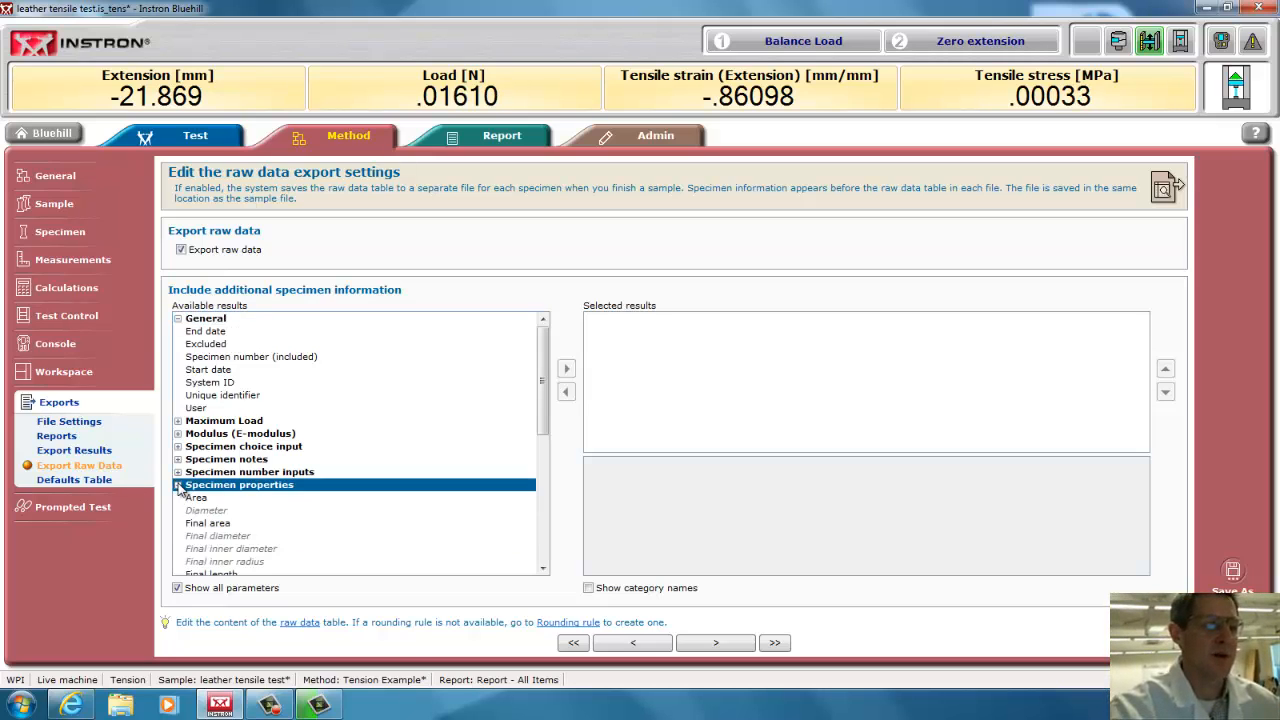
scroll("down", 3)
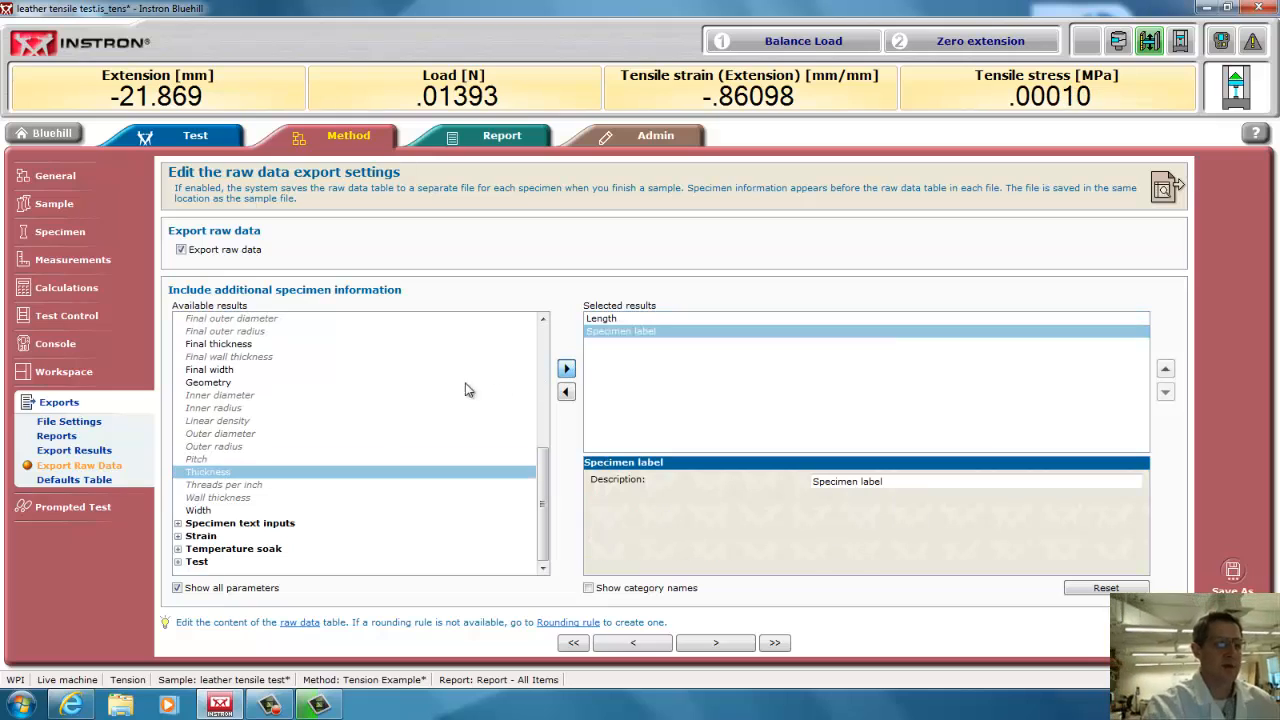
left_click(566, 368)
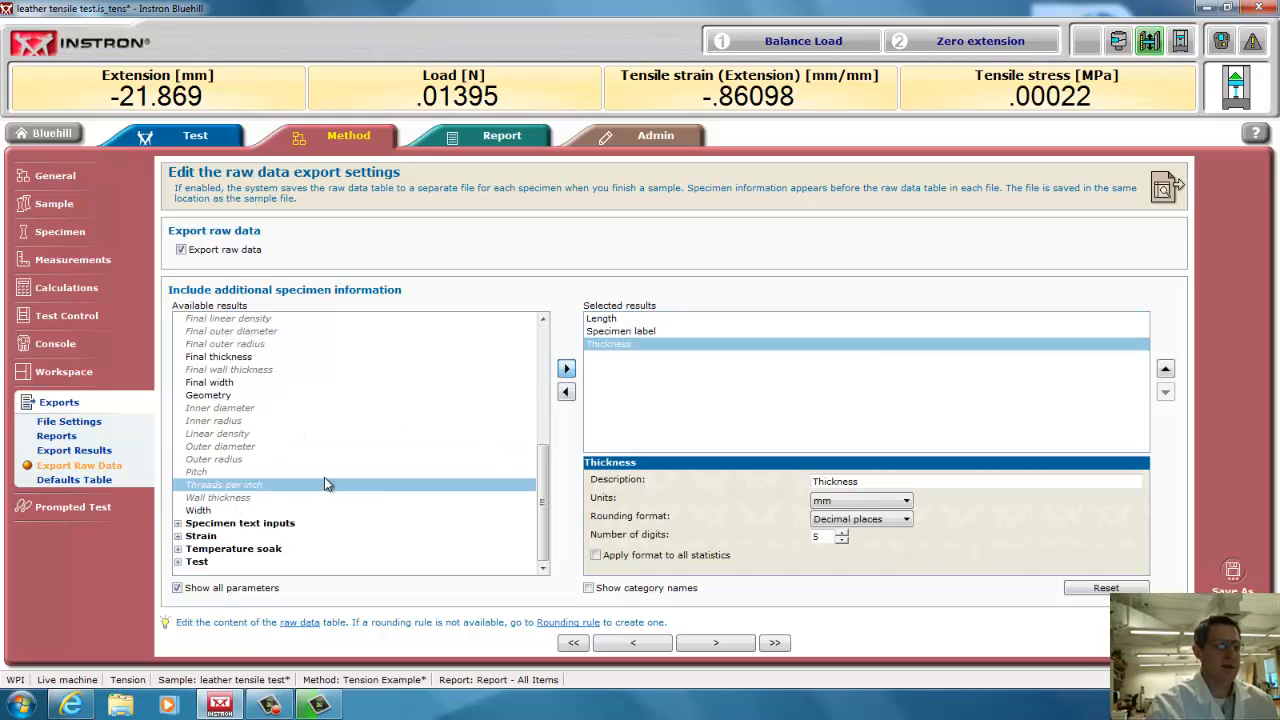
left_click(566, 368)
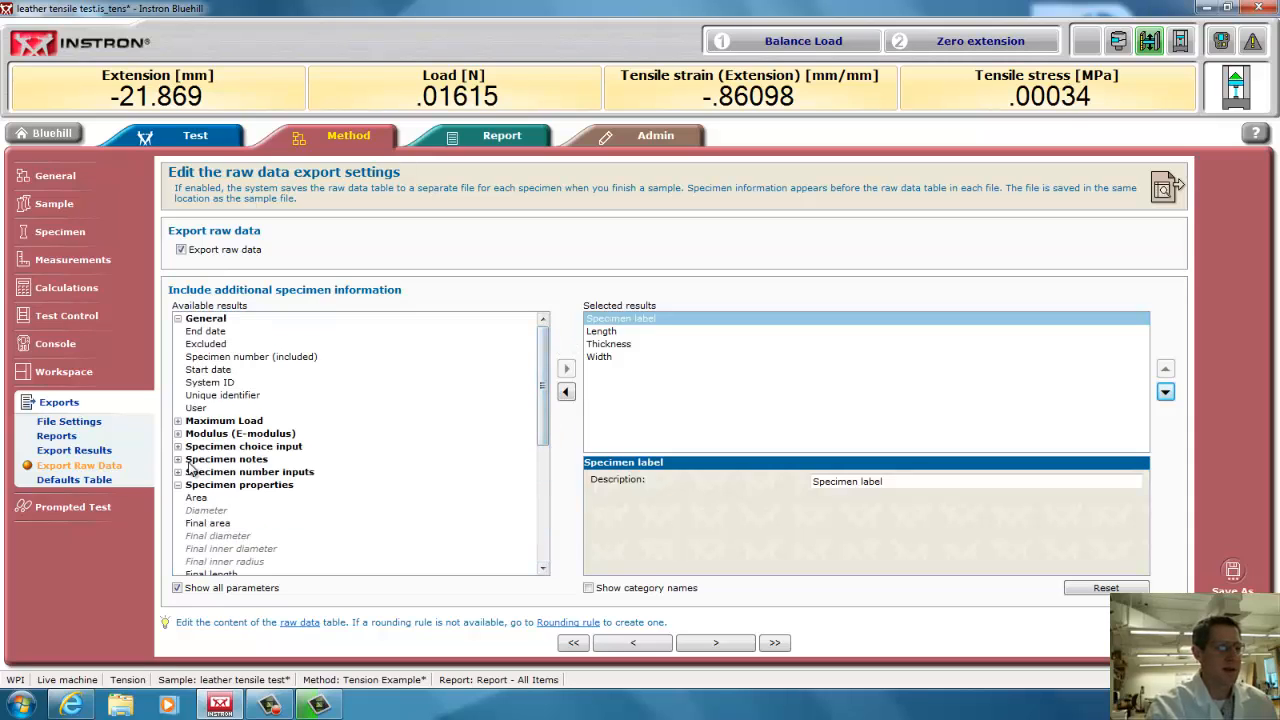
mouse_move(338, 470)
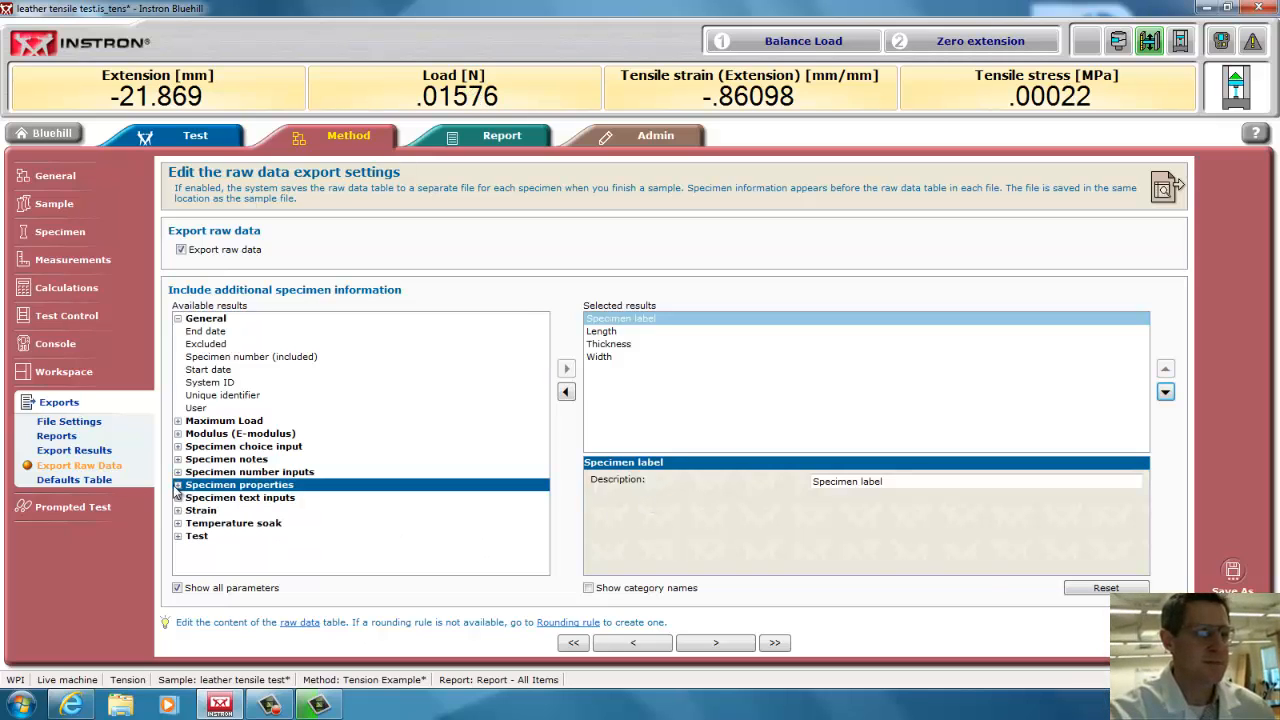
left_click(178, 535)
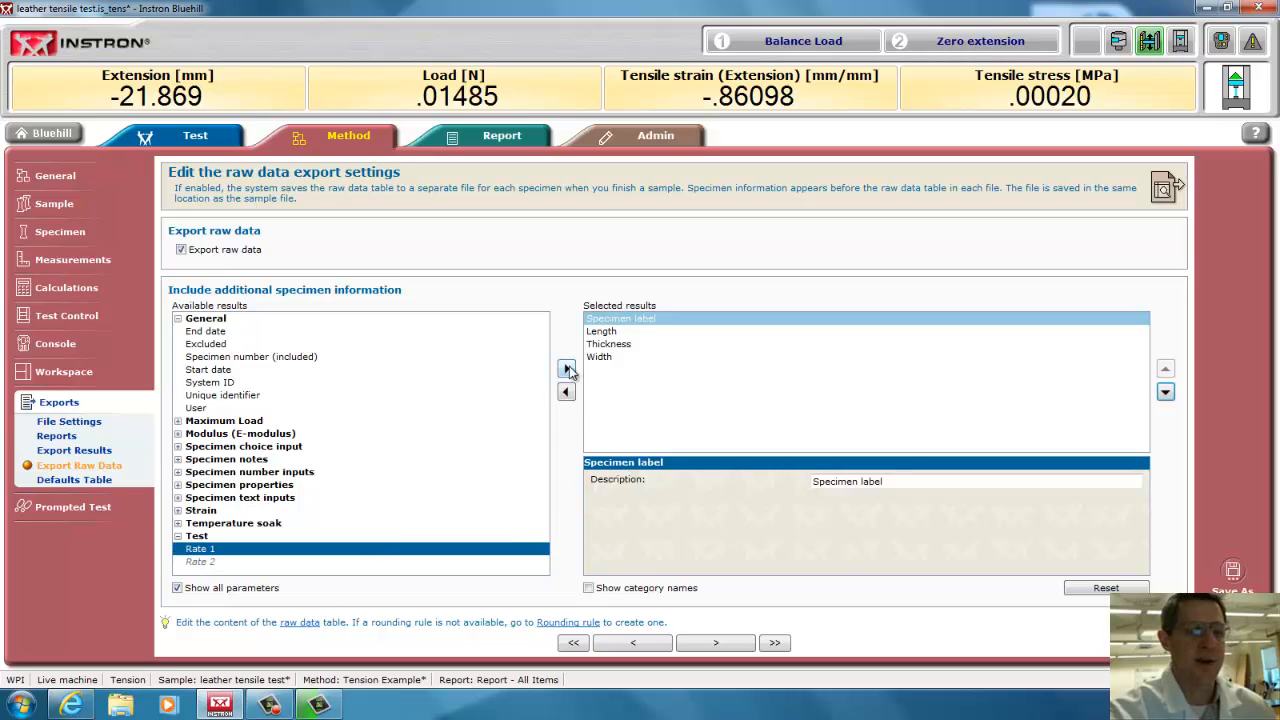
left_click(566, 369)
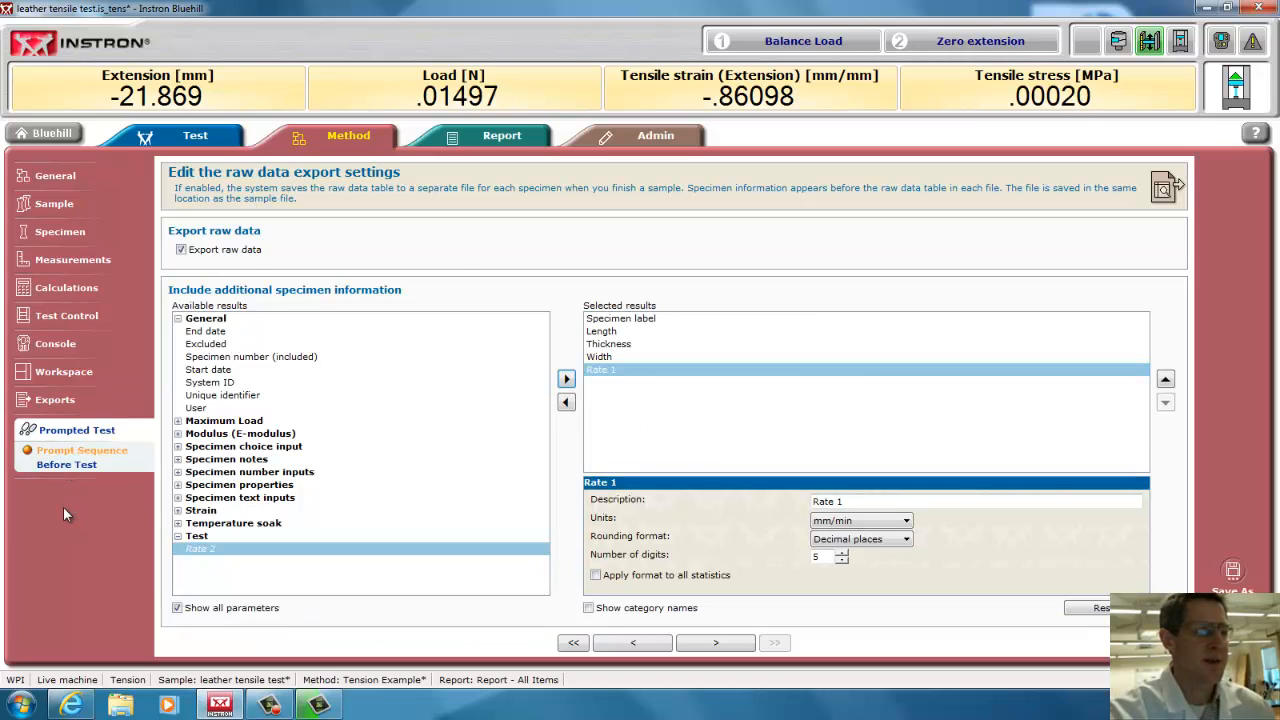
left_click(55, 176)
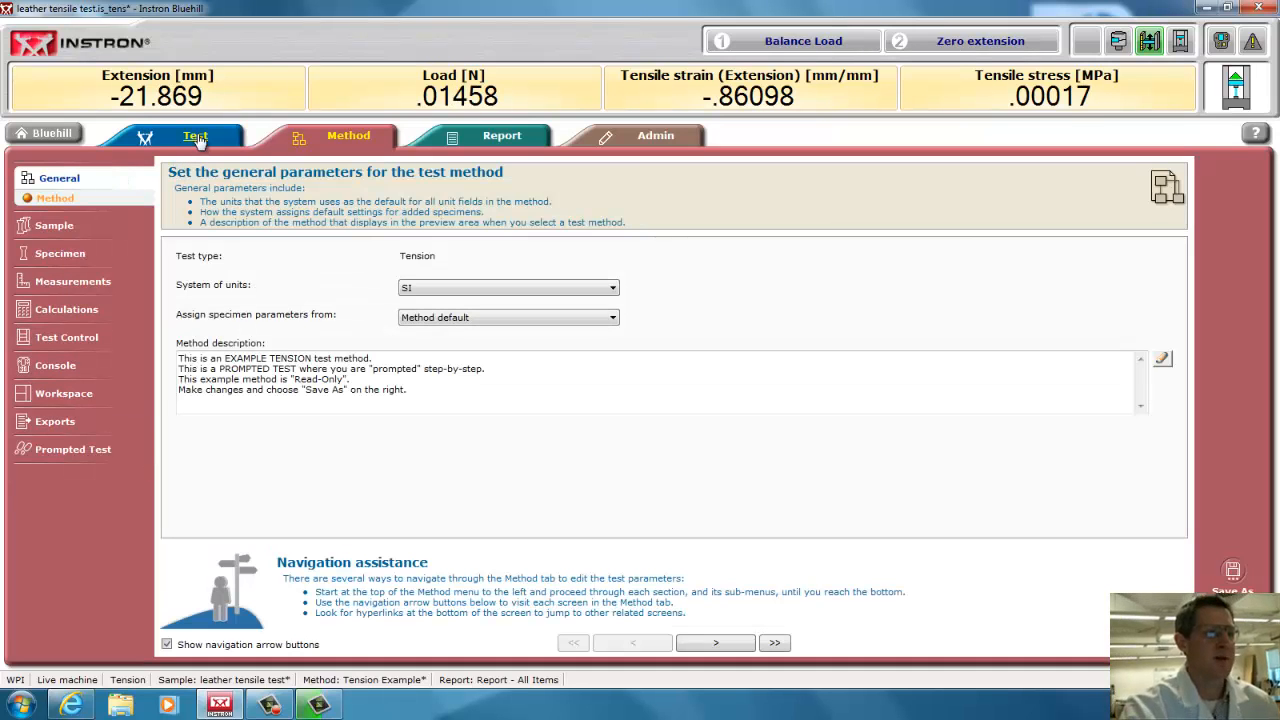
Go back to the Test tab to show specimen 2 of 10's Before Test prompt
left_click(195, 135)
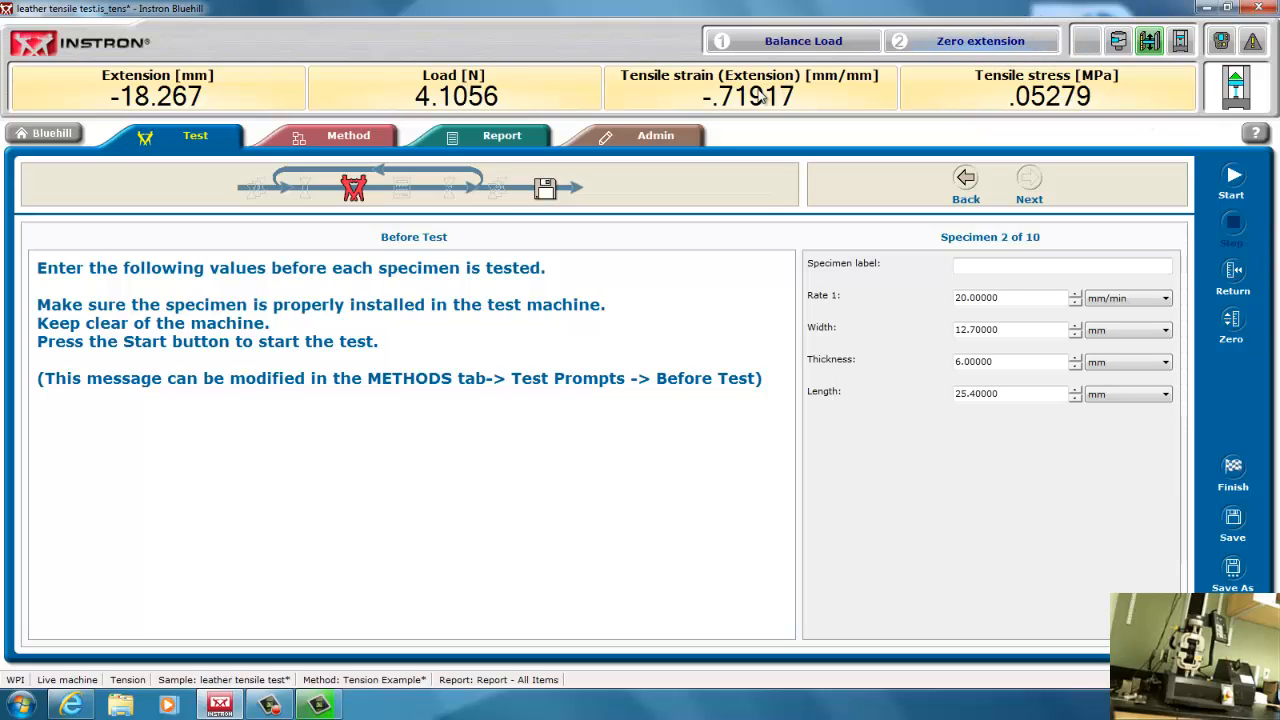
Enter thickness 1 mm and length 28 mm for specimen 2 and start its tensile test
left_click(980, 41)
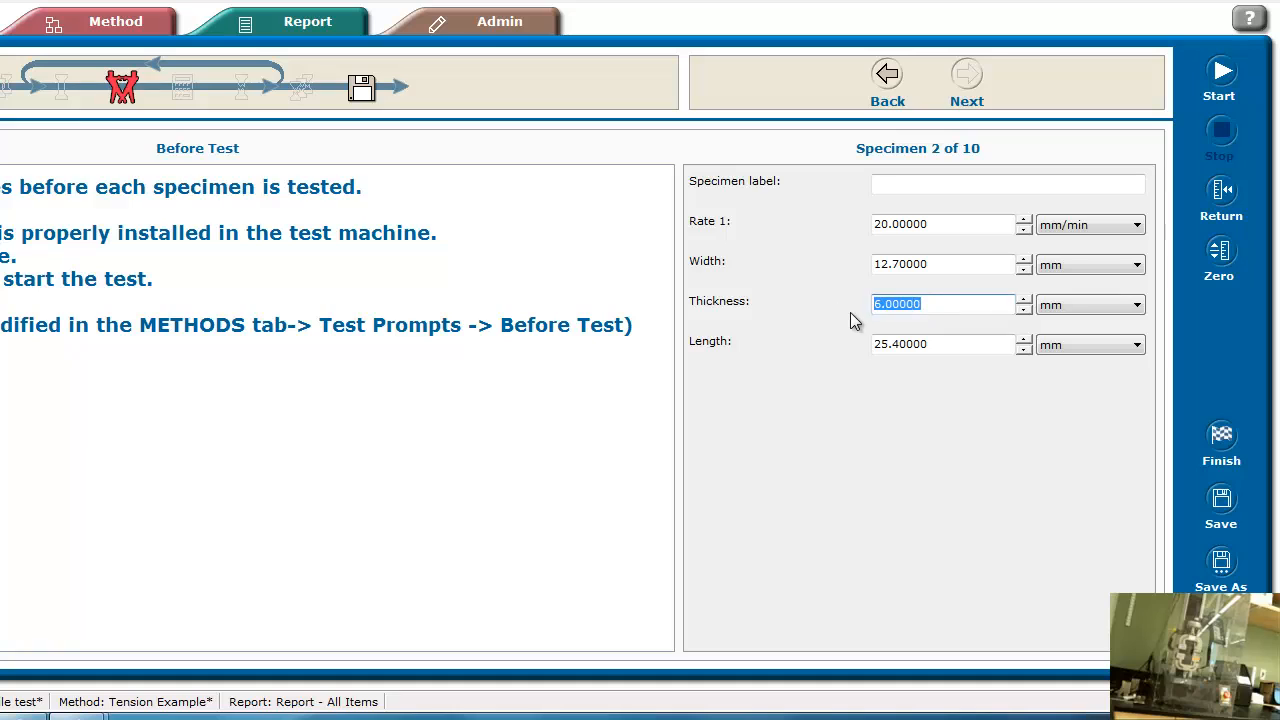
type("1.00000")
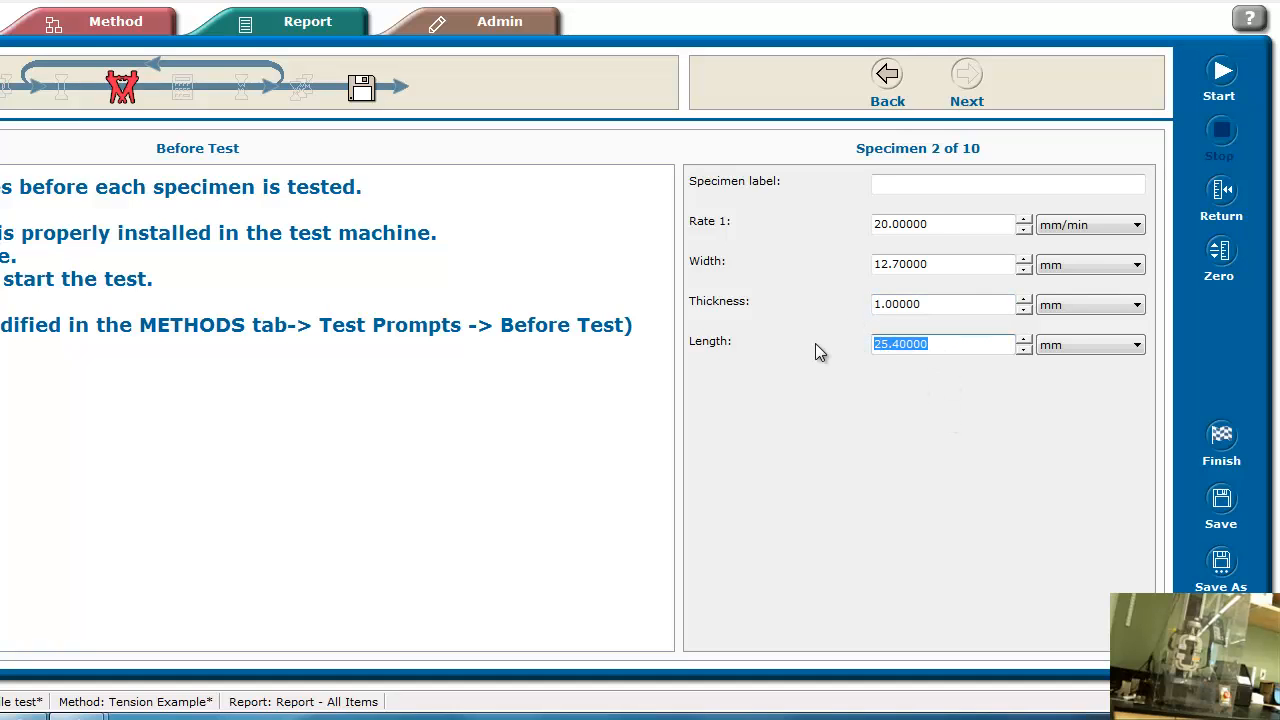
type("2")
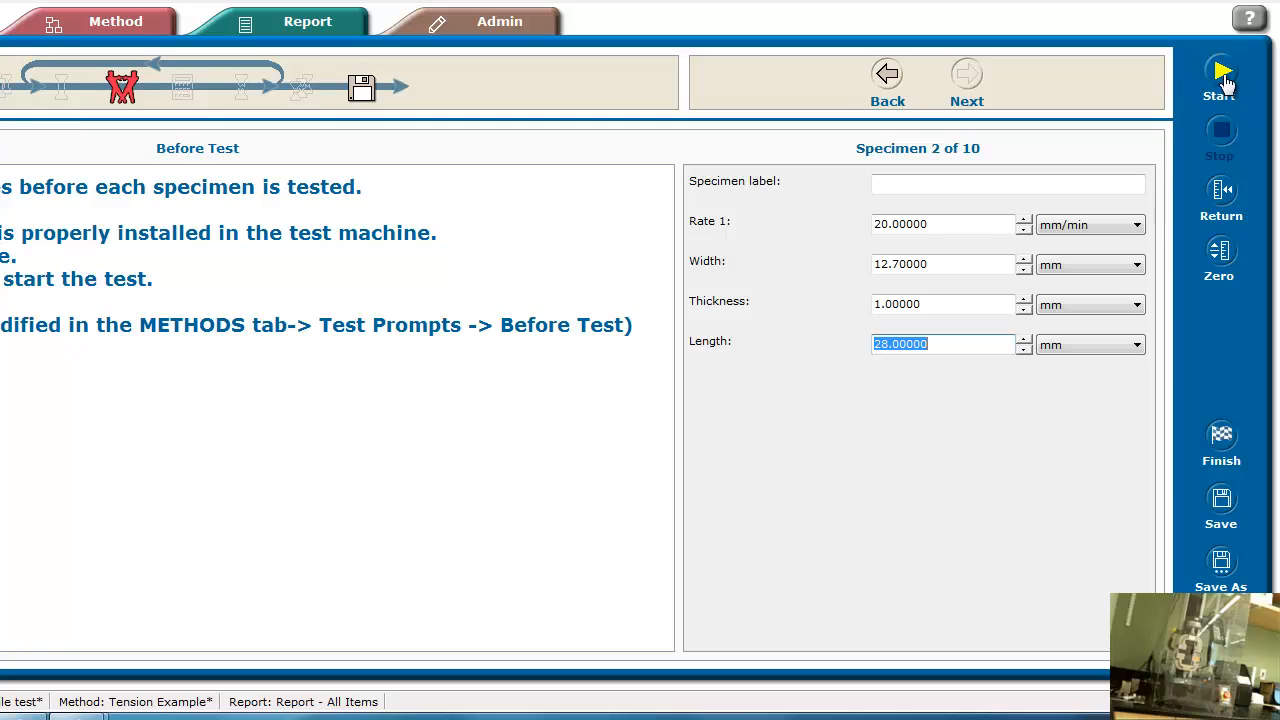
left_click(1220, 80)
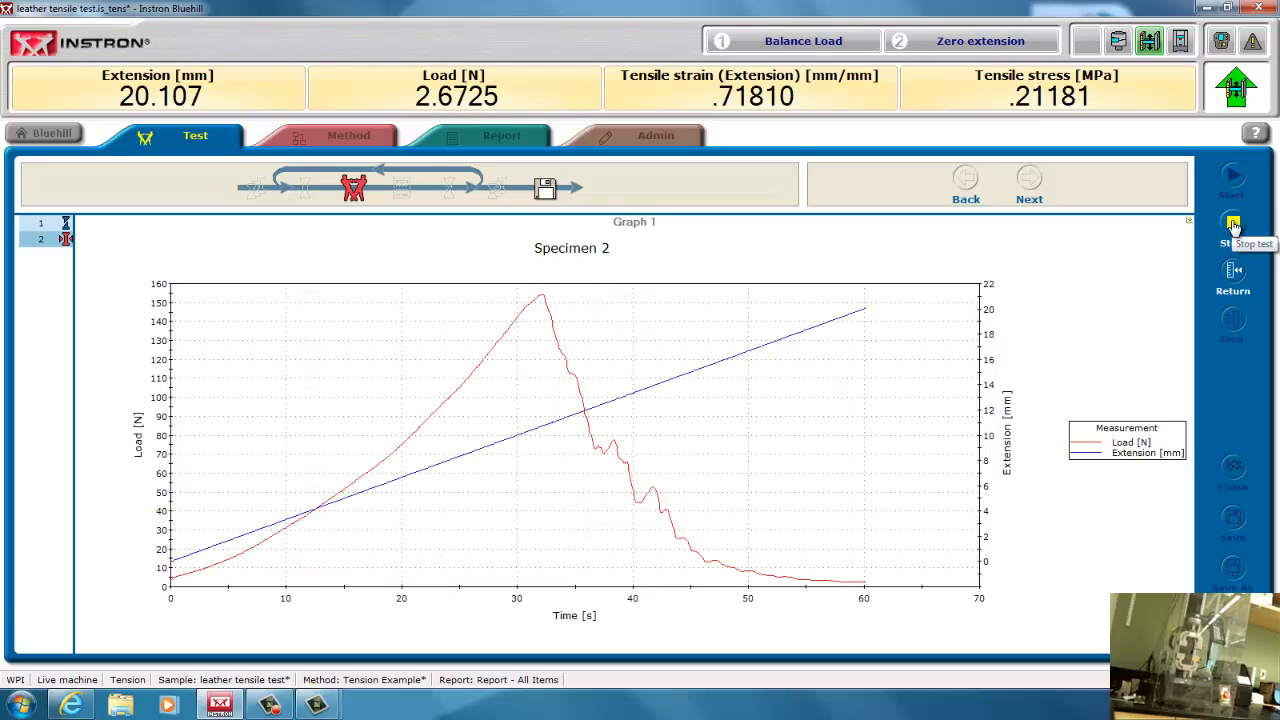
Stop specimen 2's test after it breaks and return the crosshead to zero extension
left_click(1232, 225)
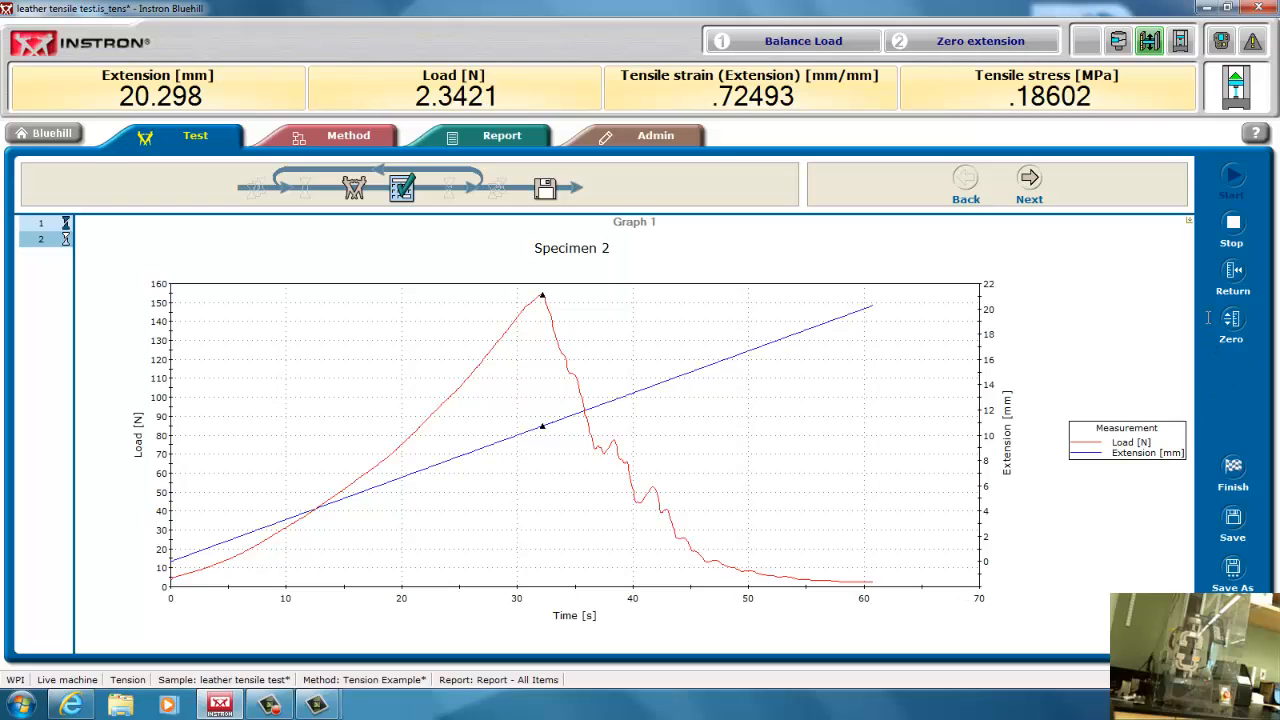
mouse_move(1232, 270)
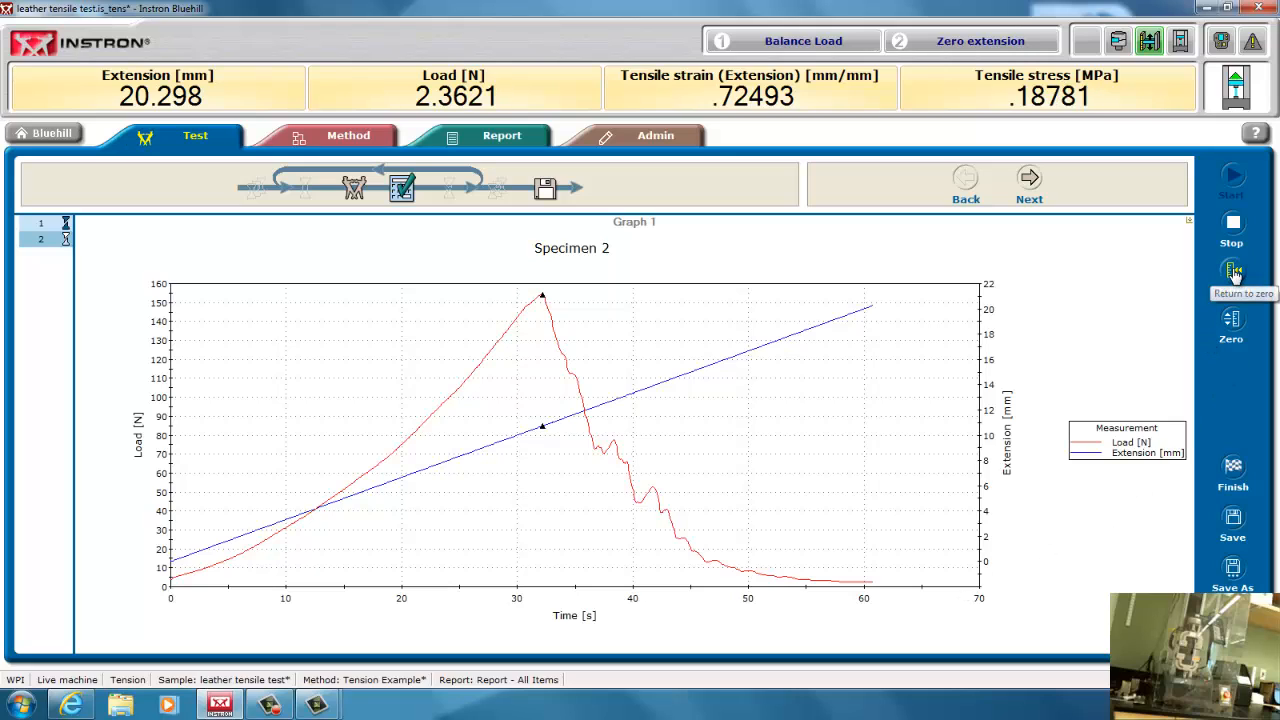
left_click(1232, 275)
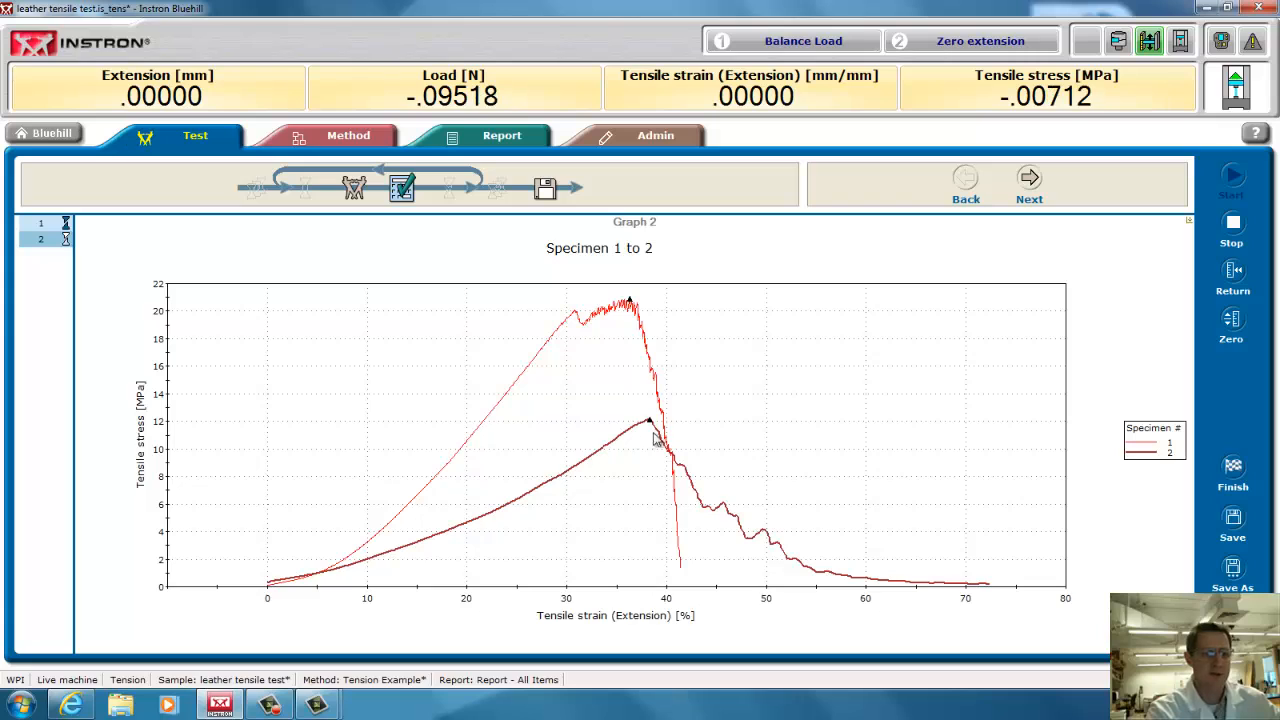
mouse_move(1135, 389)
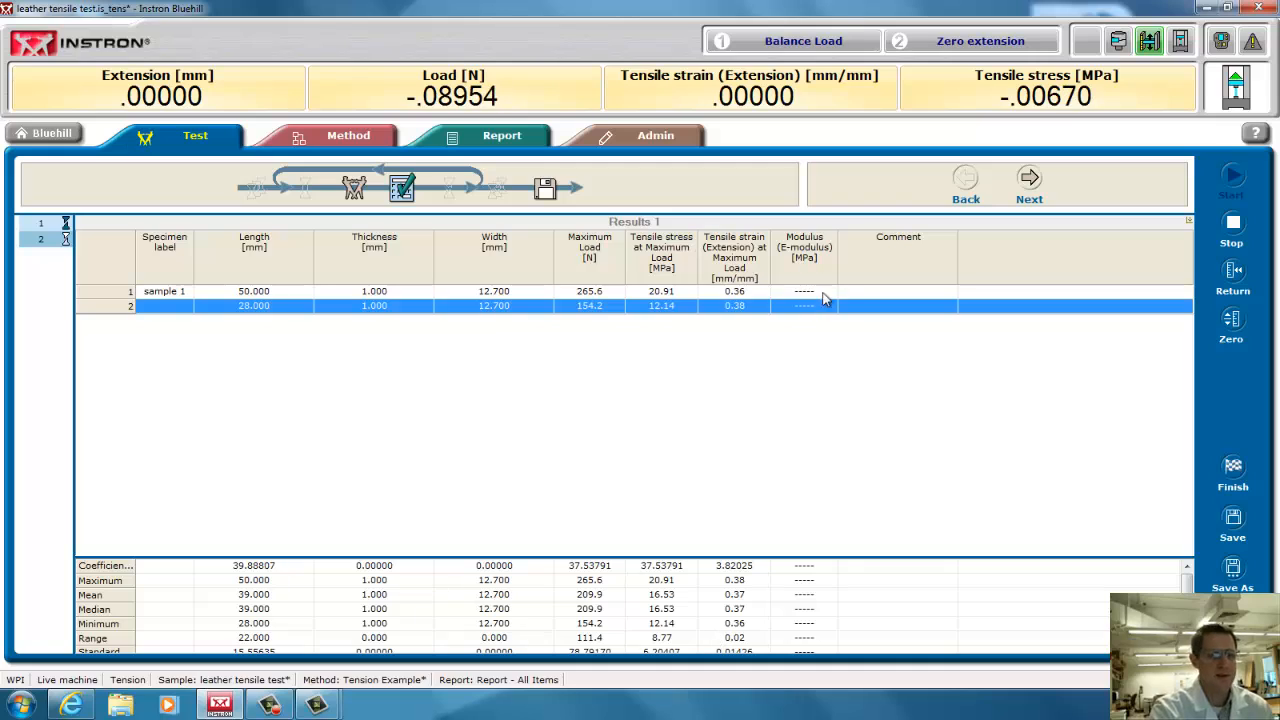
mouse_move(805, 318)
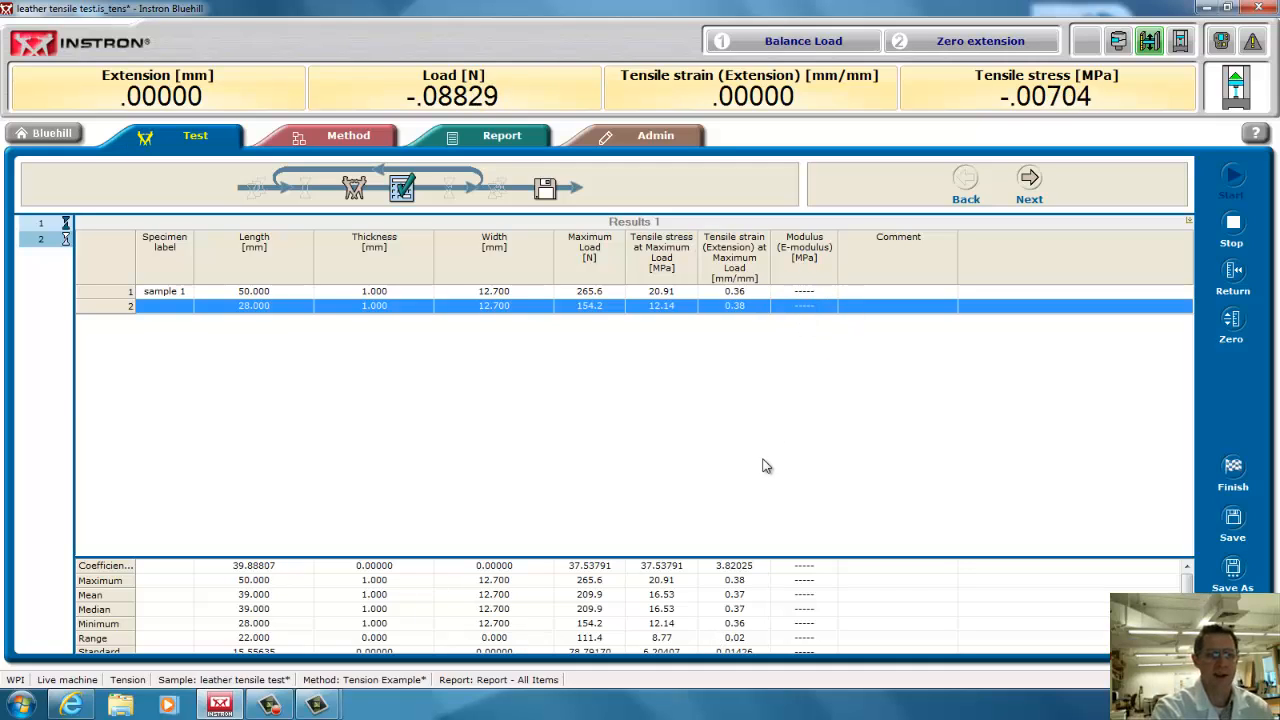
mouse_move(805, 475)
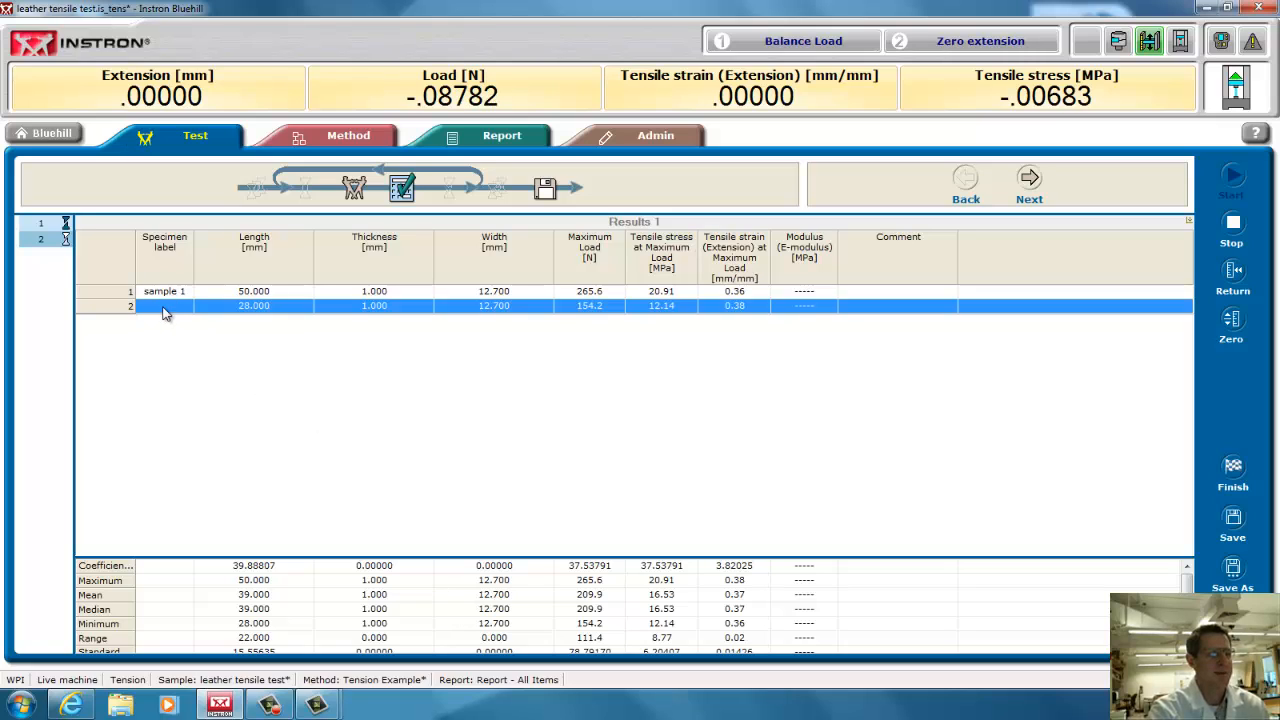
mouse_move(275, 371)
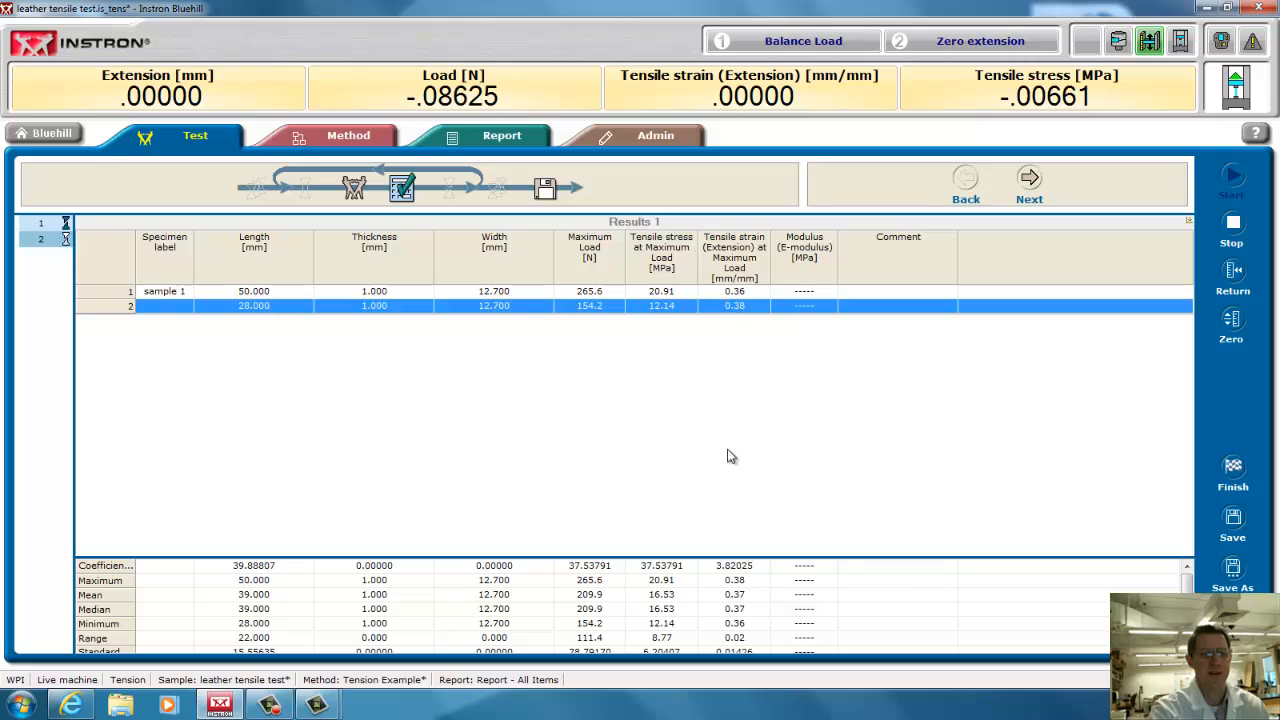
mouse_move(781, 330)
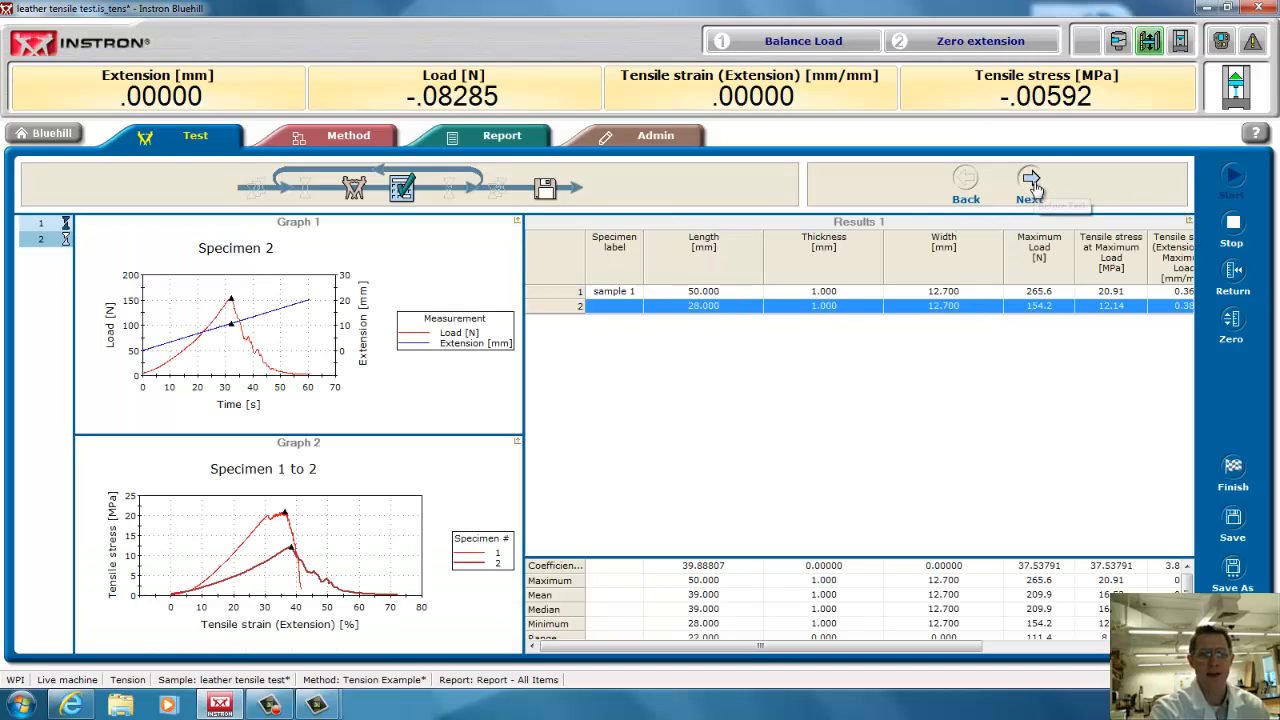
End testing after specimen 2 and finish the leather tensile sample, saving its sample file
left_click(1029, 178)
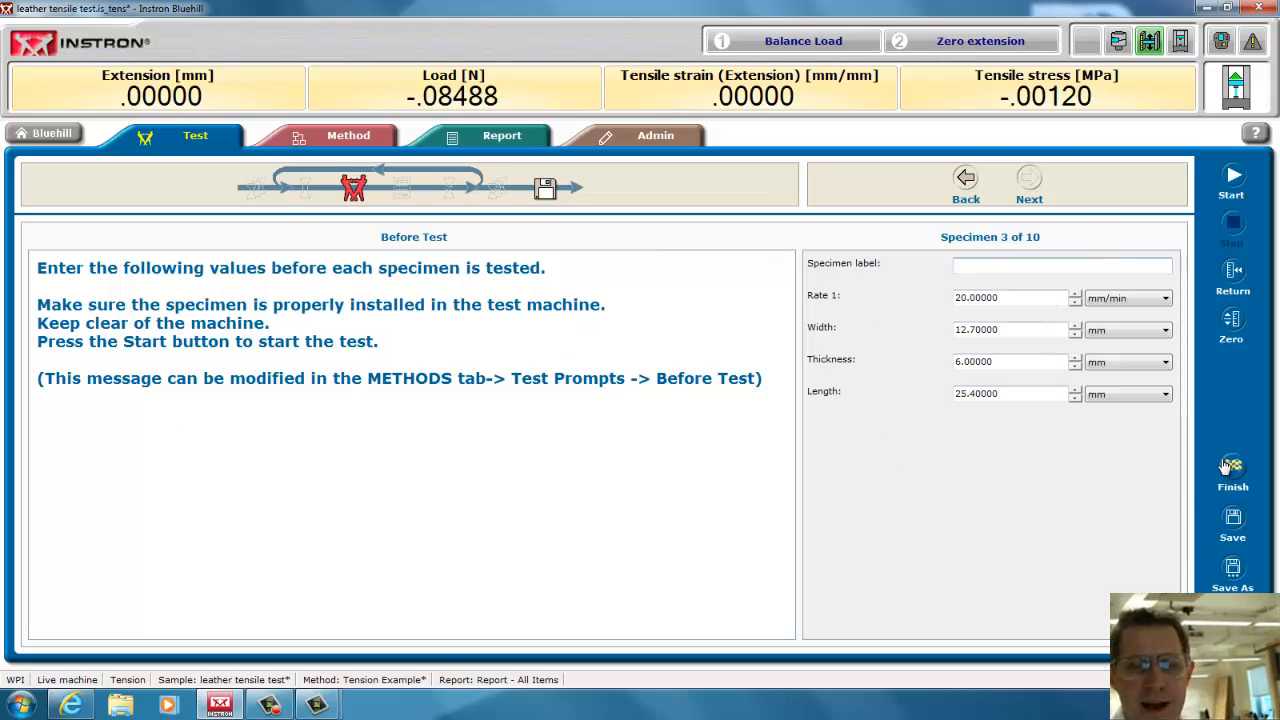
mouse_move(1232, 465)
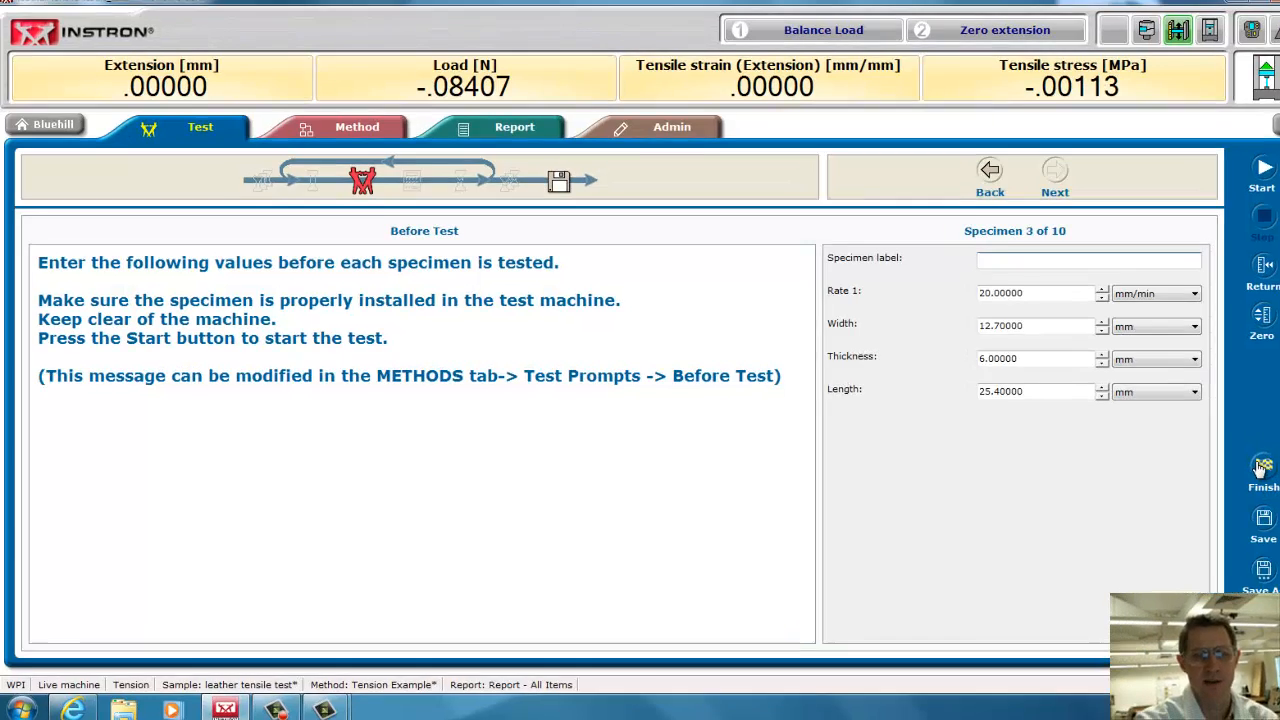
left_click(1263, 470)
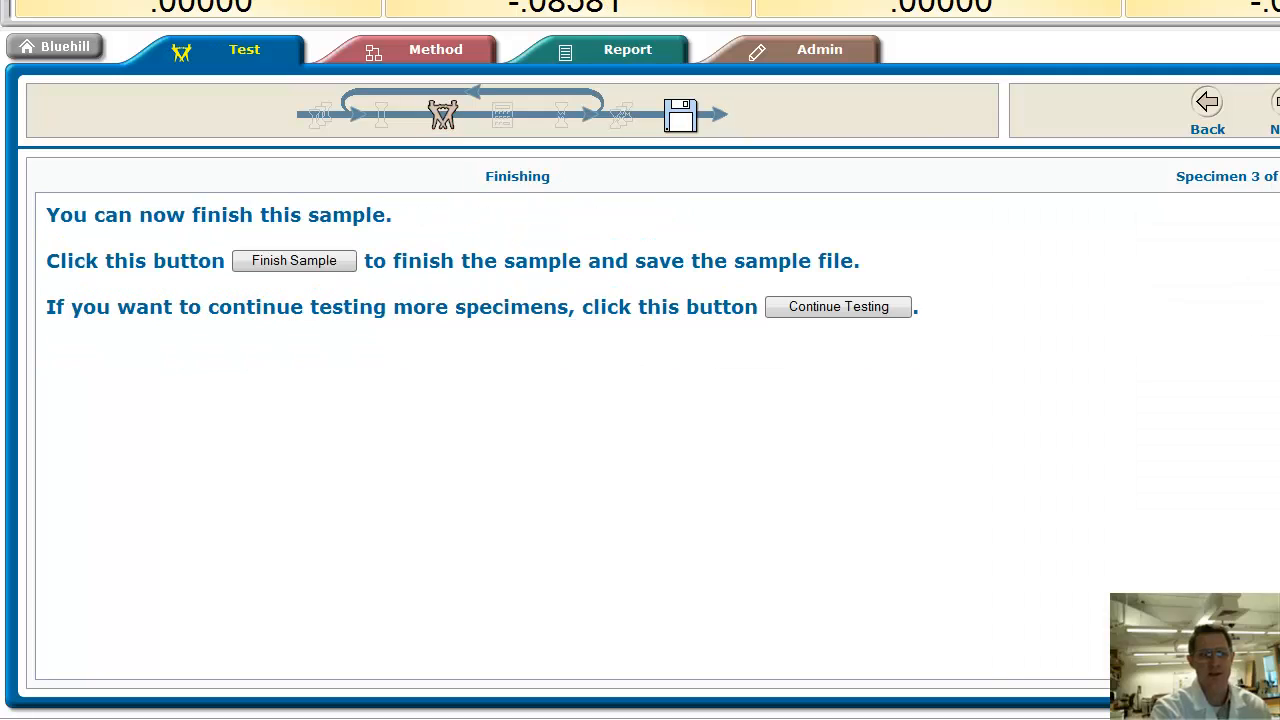
mouse_move(294, 261)
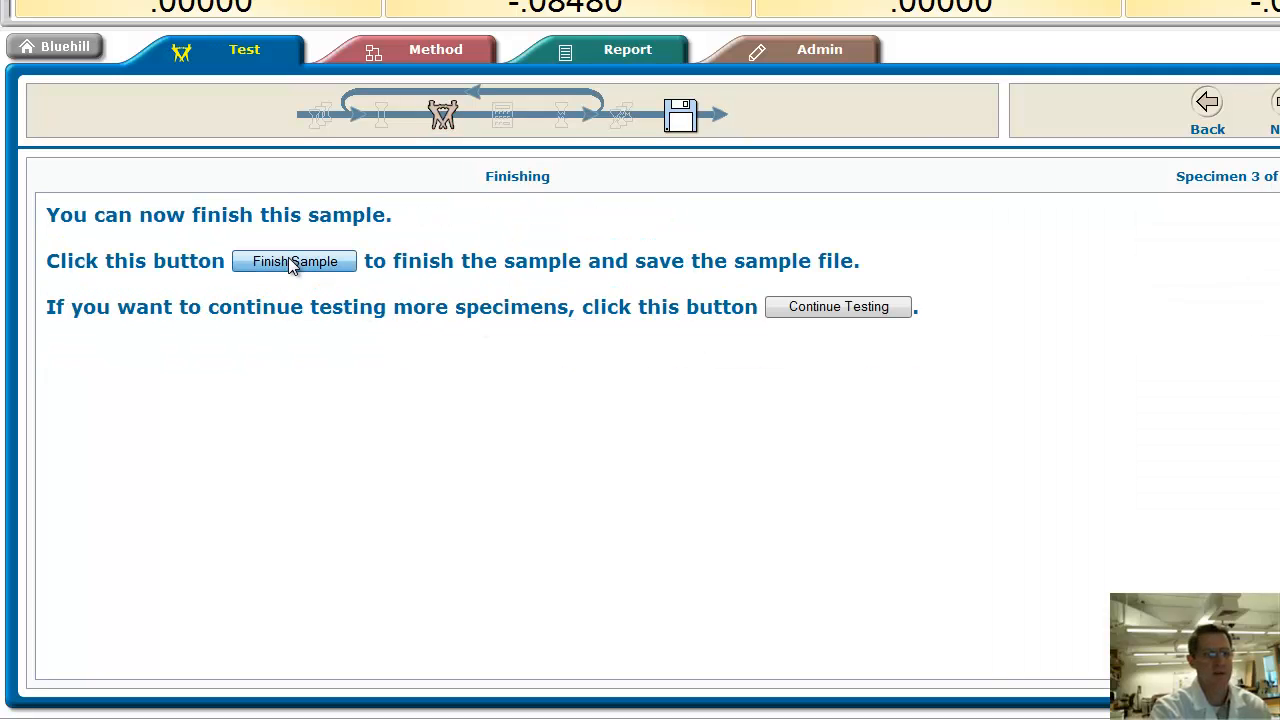
left_click(294, 261)
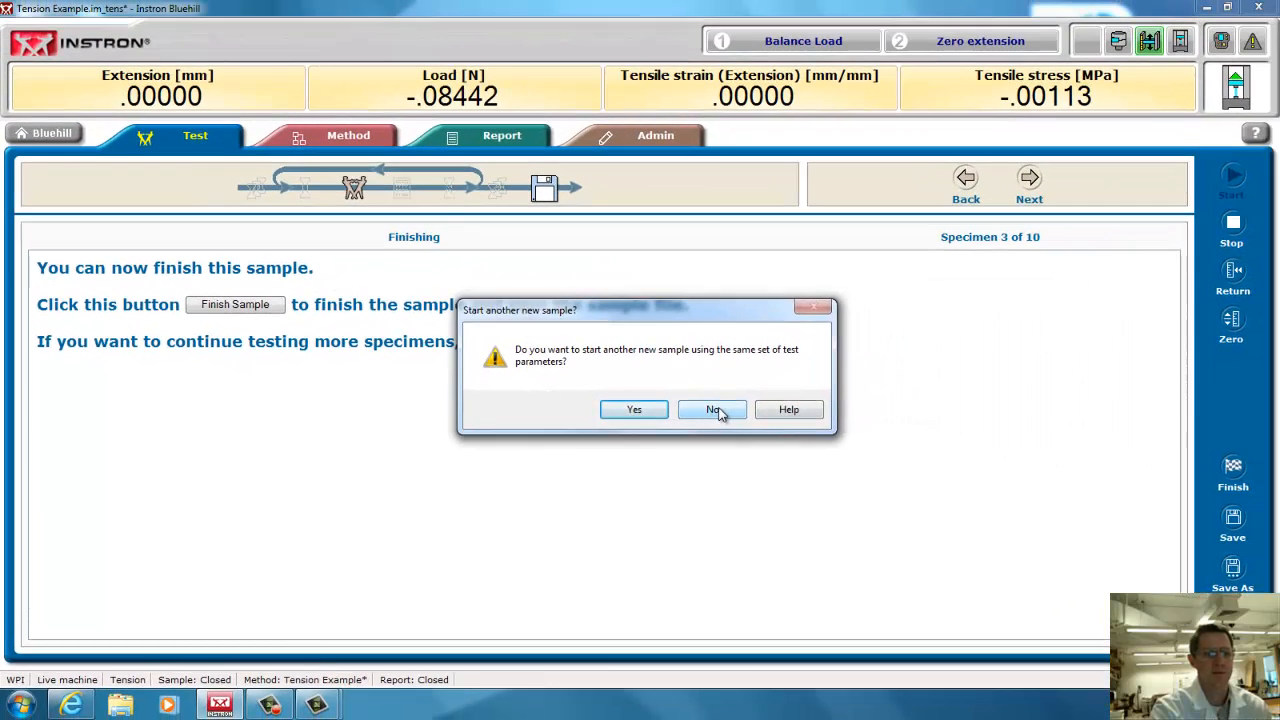
Decline another sample, then save the method as Leather tensile test2 in Billiar protocols
left_click(712, 409)
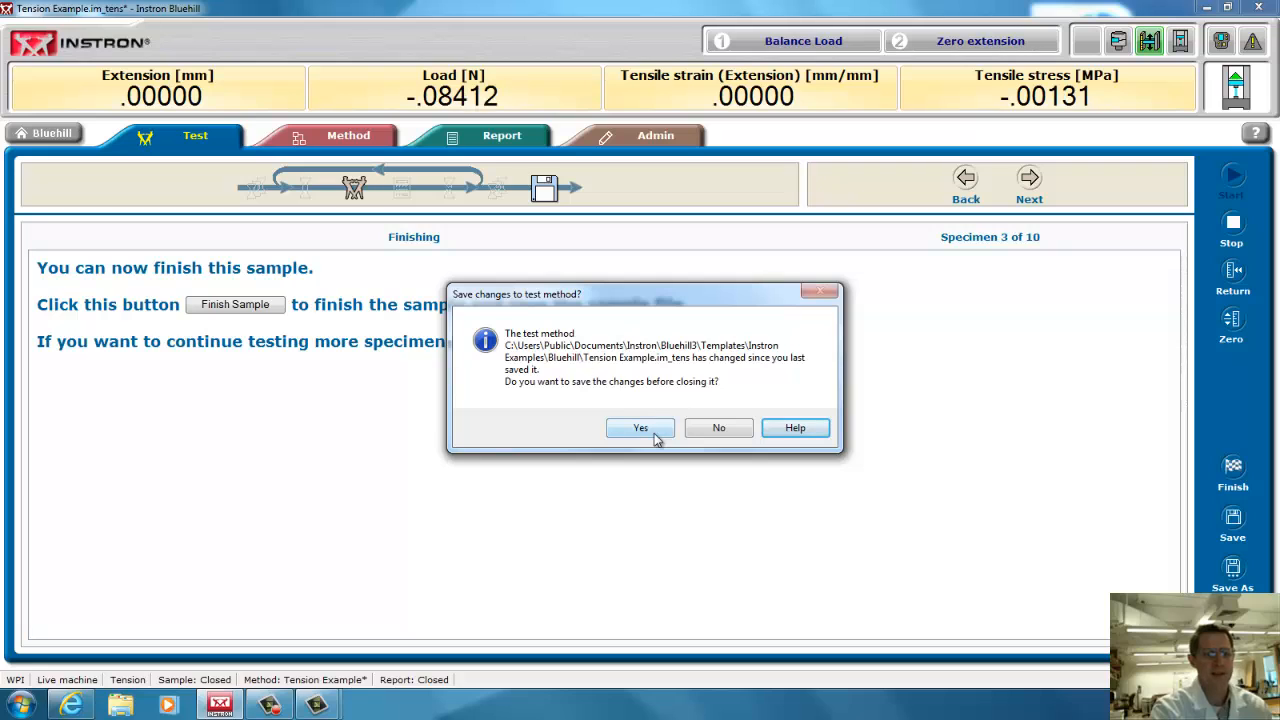
left_click(640, 427)
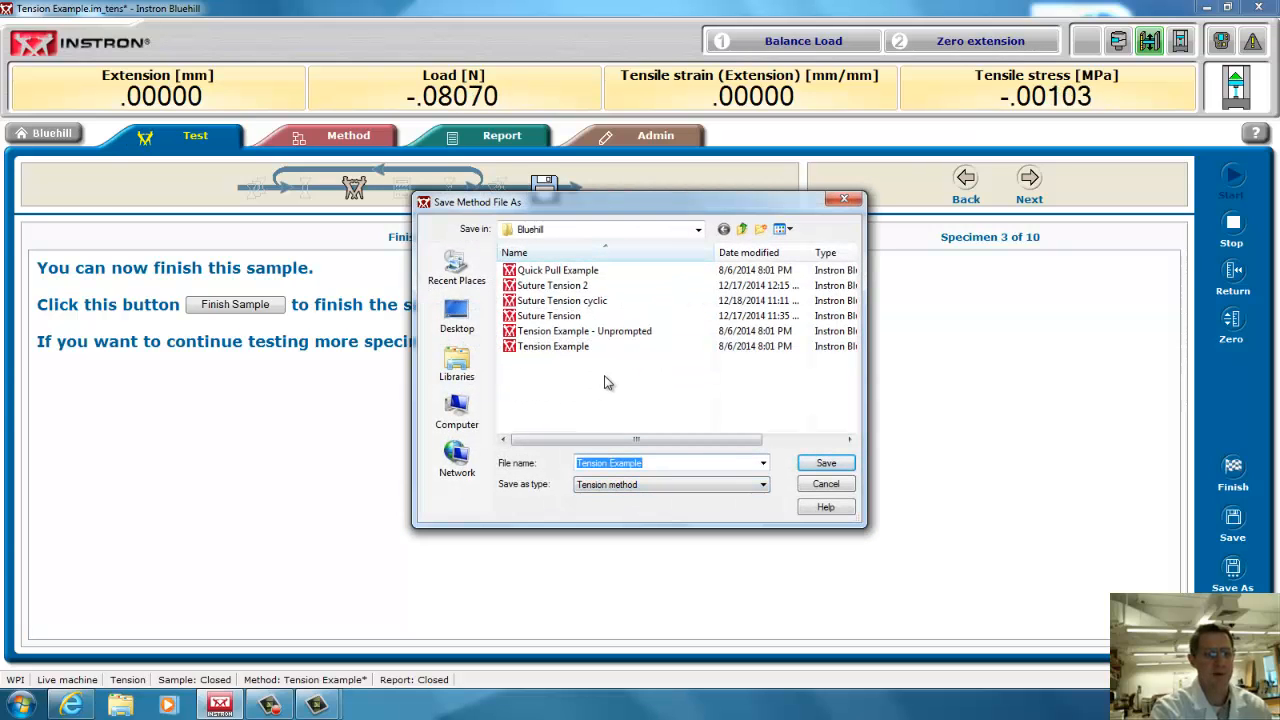
left_click(742, 229)
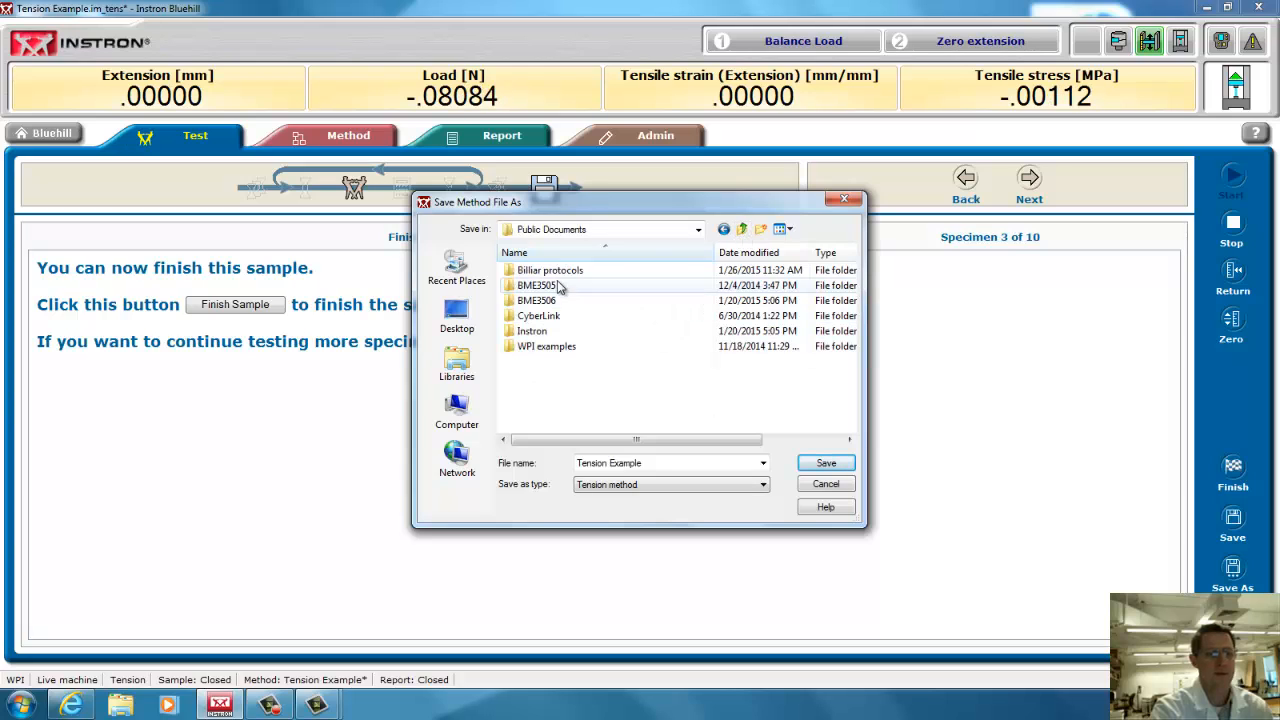
double_click(549, 270)
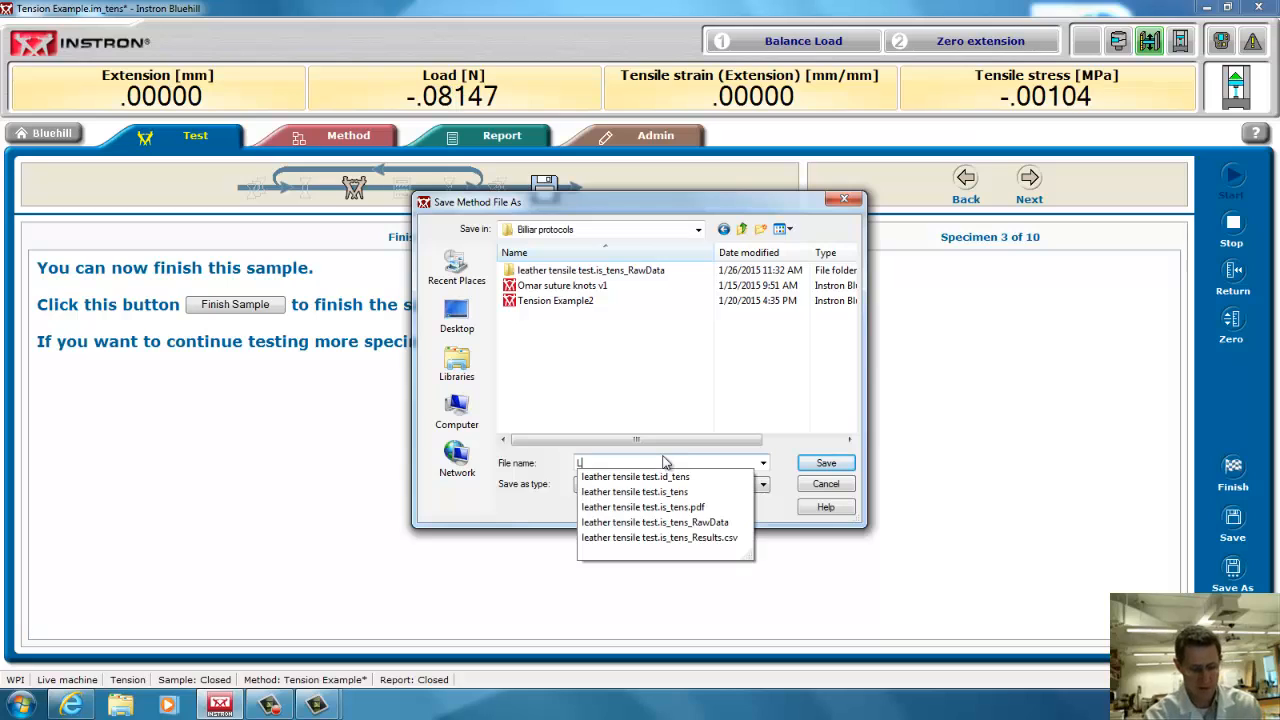
type("Leather e")
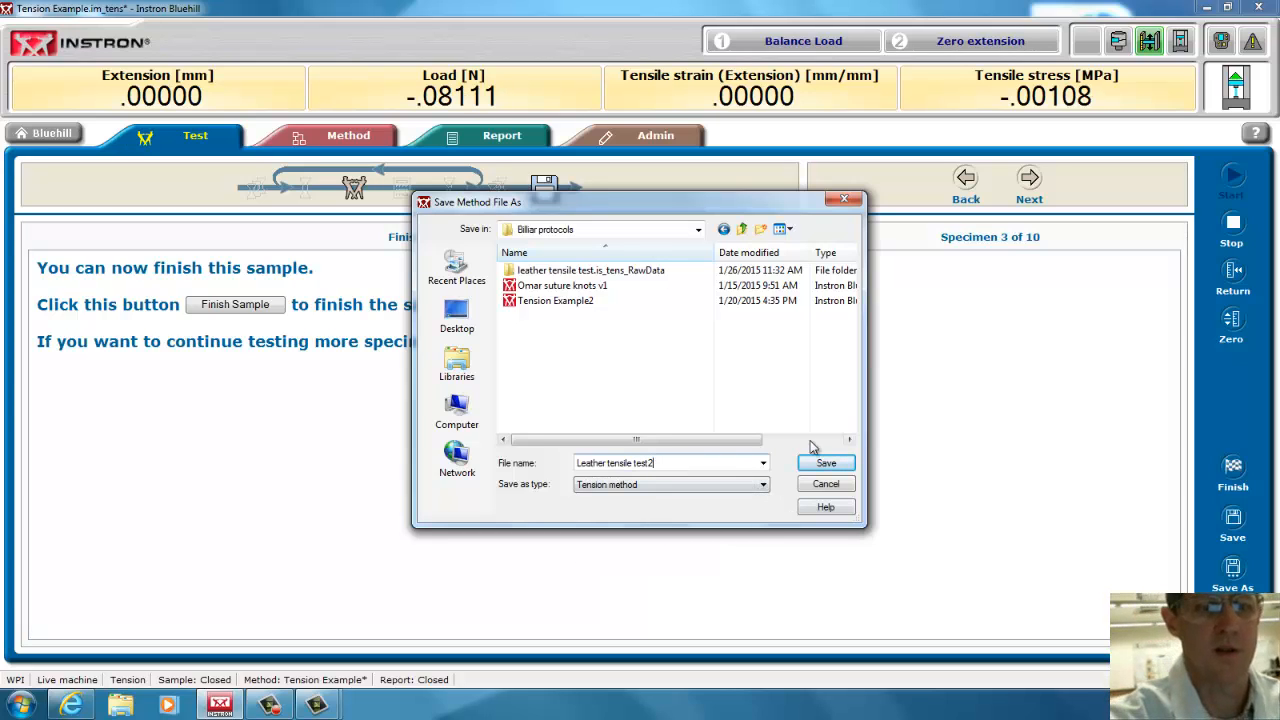
left_click(825, 462)
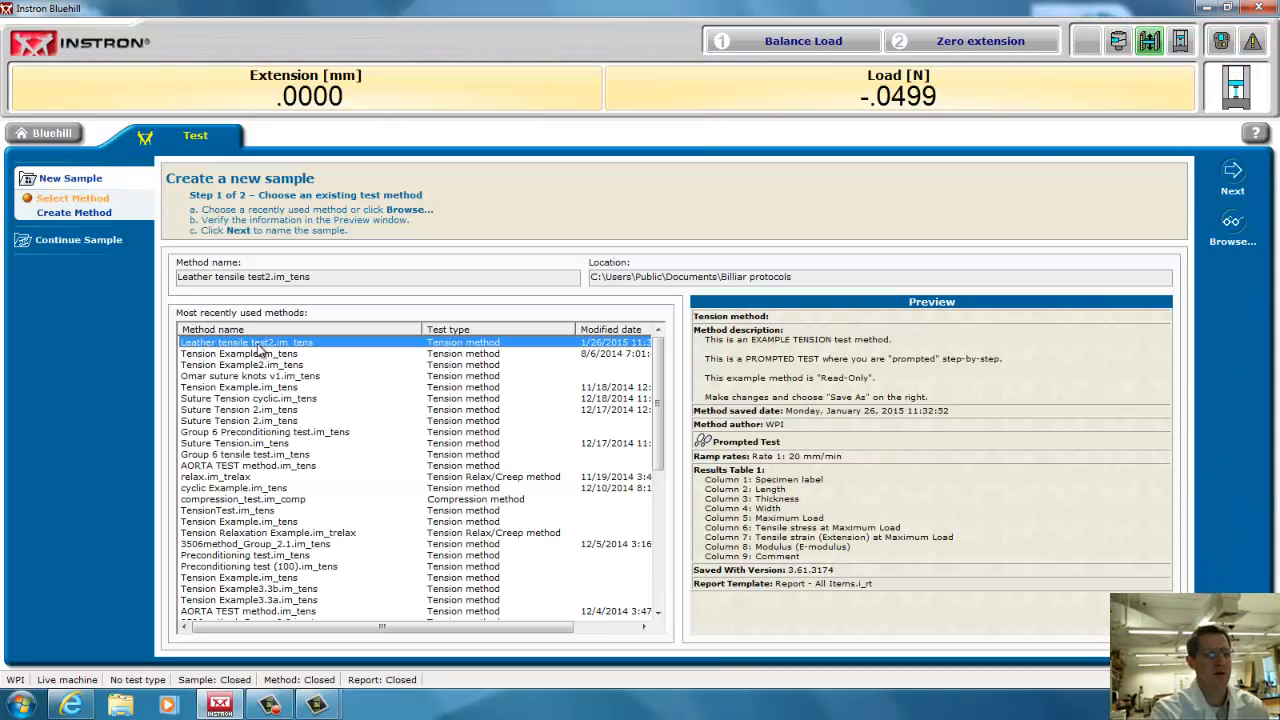
mouse_move(697, 525)
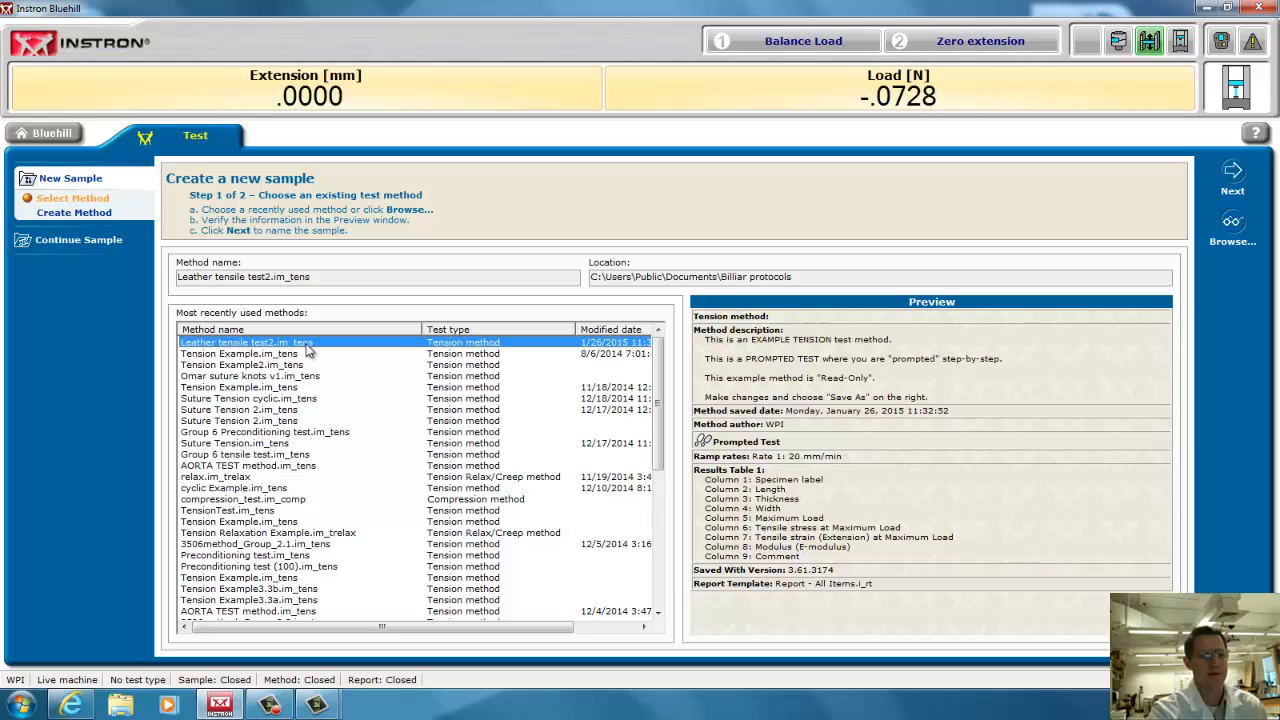
mouse_move(275, 592)
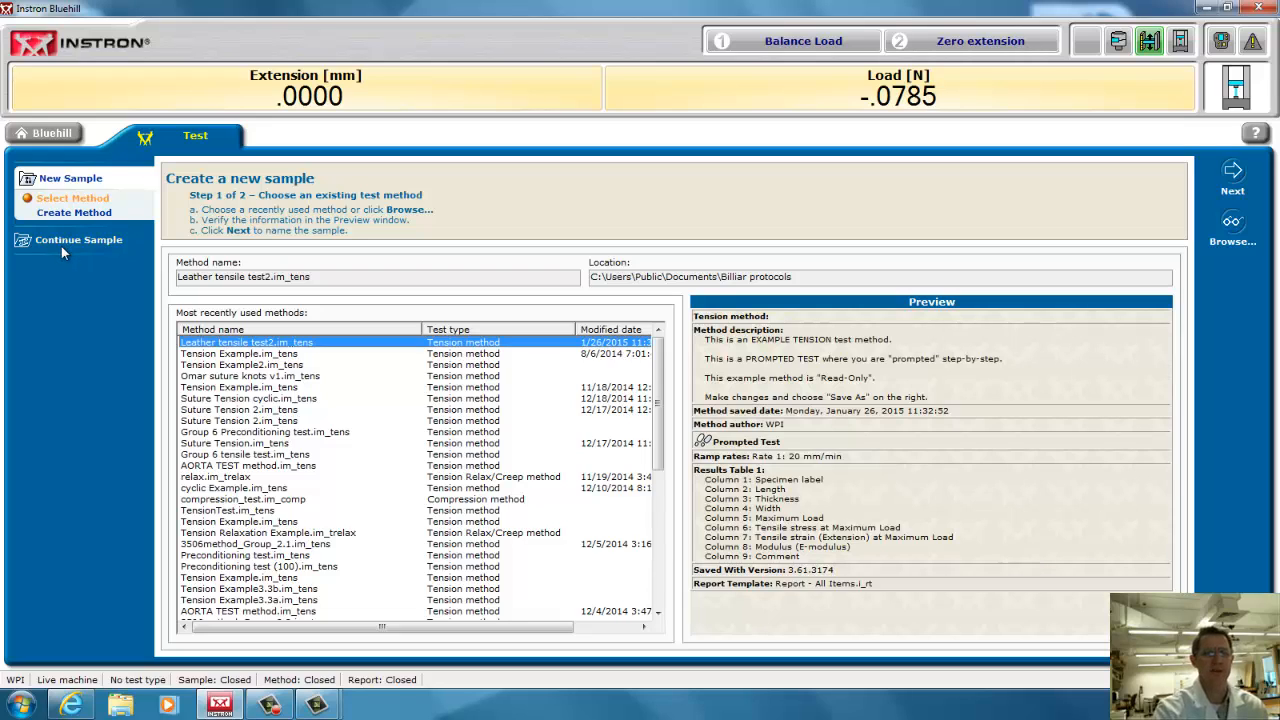
mouse_move(78, 240)
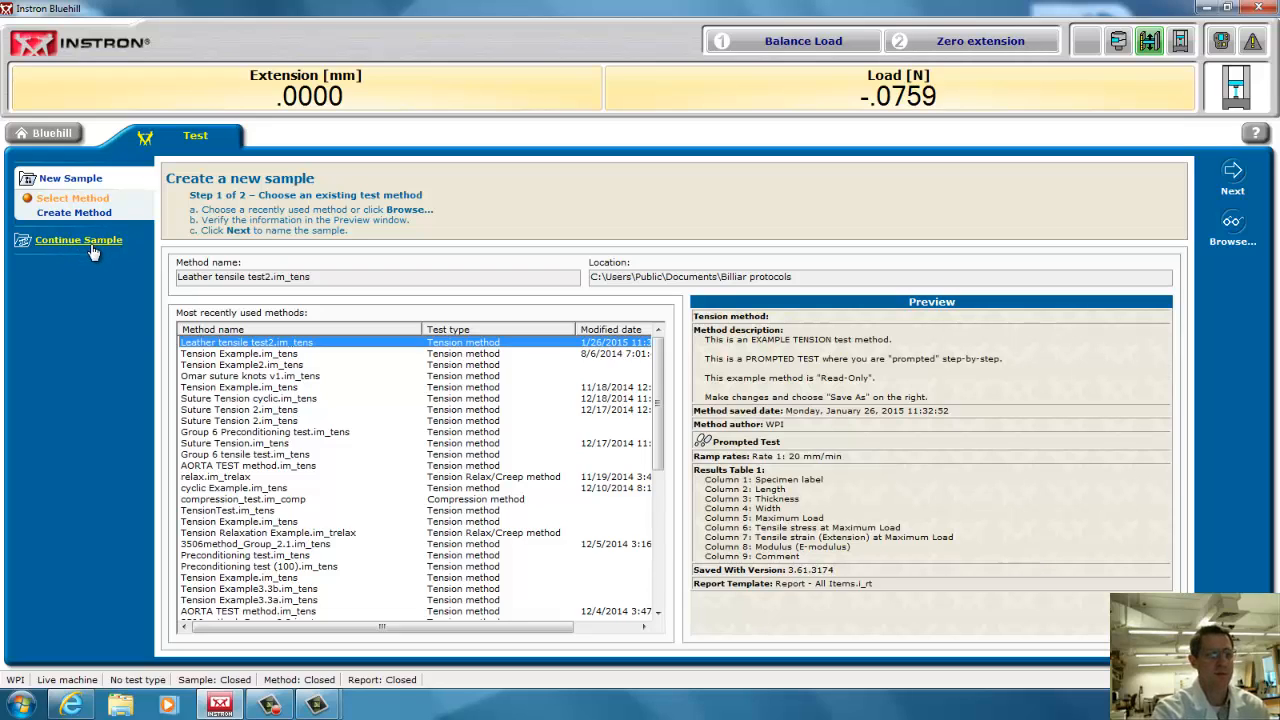
mouse_move(103, 276)
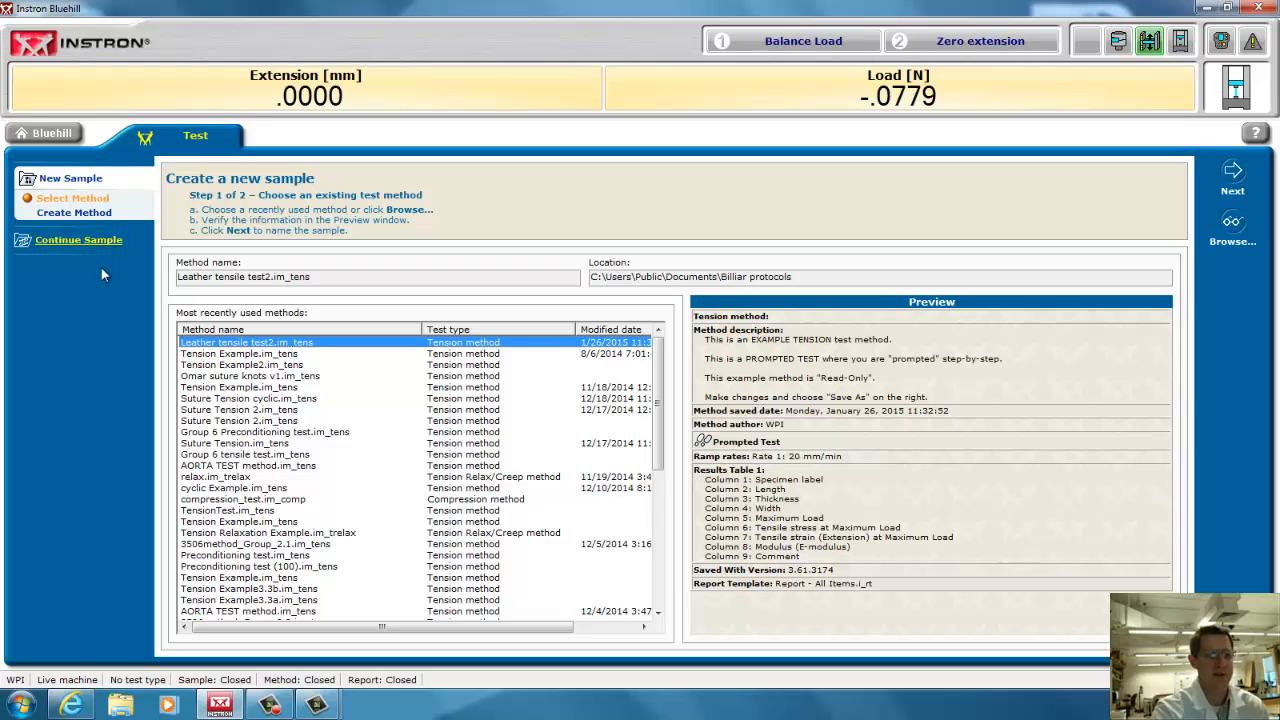
mouse_move(850, 512)
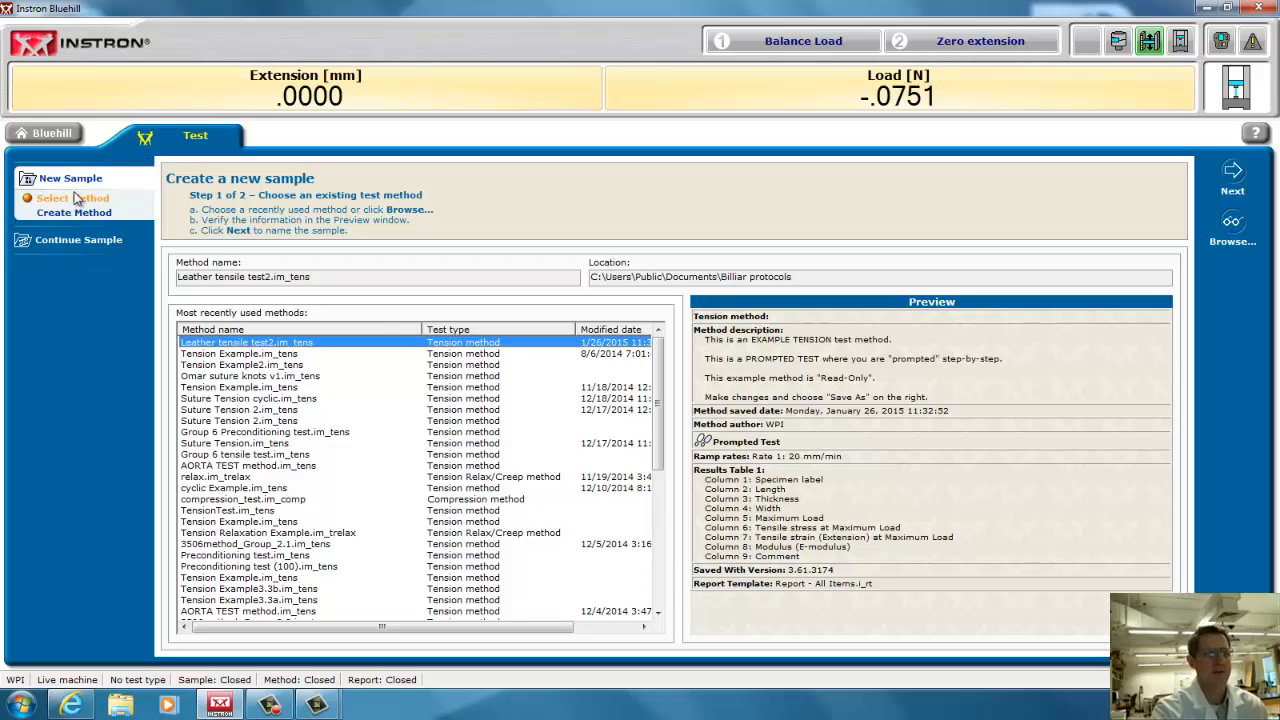
mouse_move(343, 332)
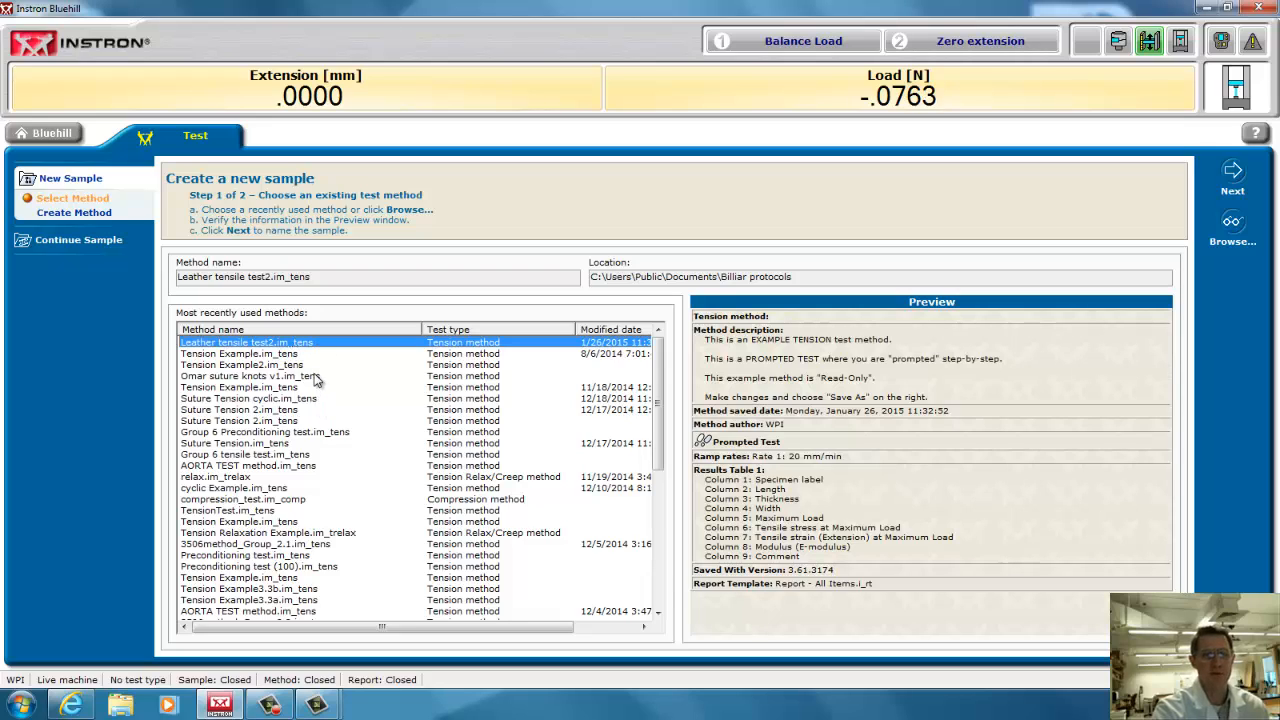
mouse_move(230, 355)
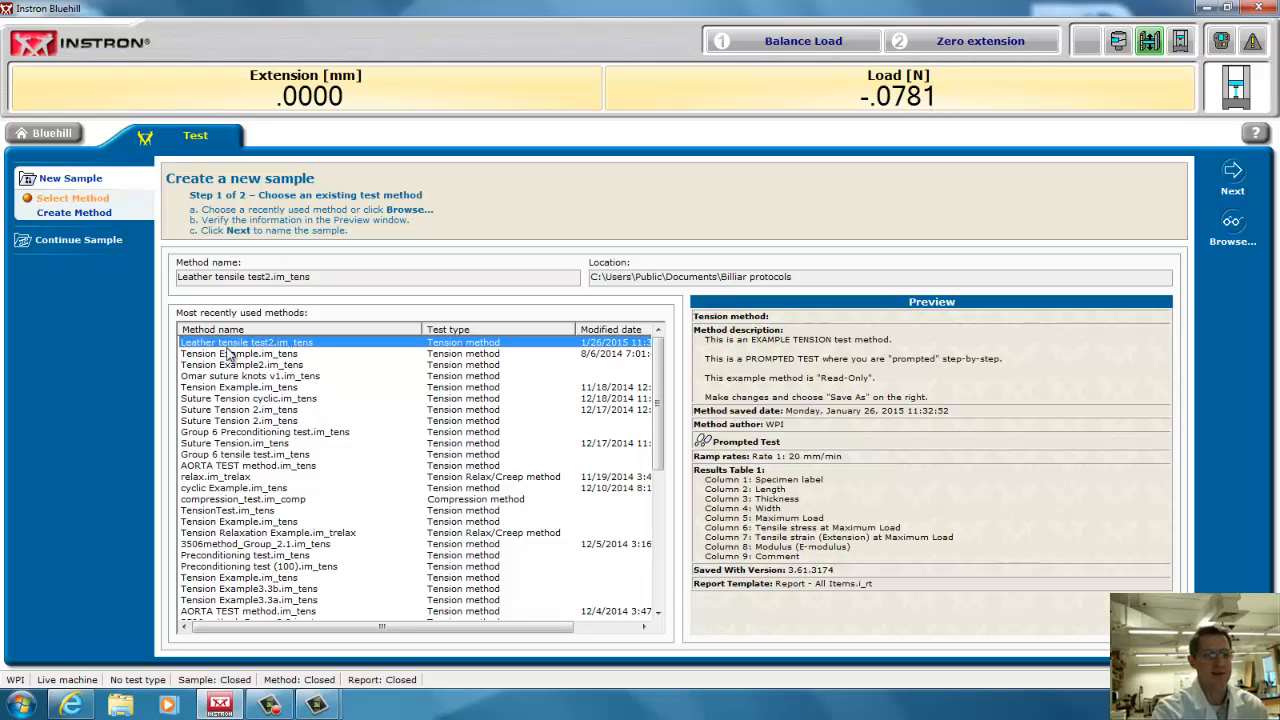
mouse_move(333, 378)
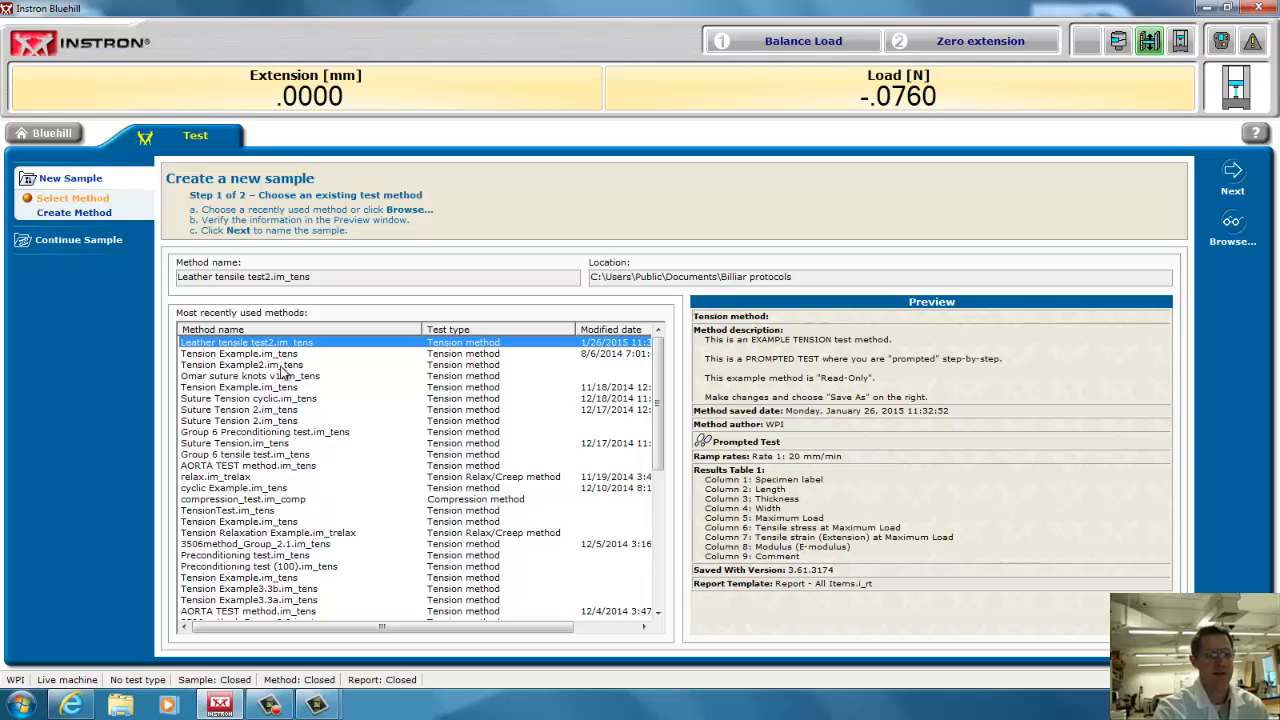
mouse_move(275, 525)
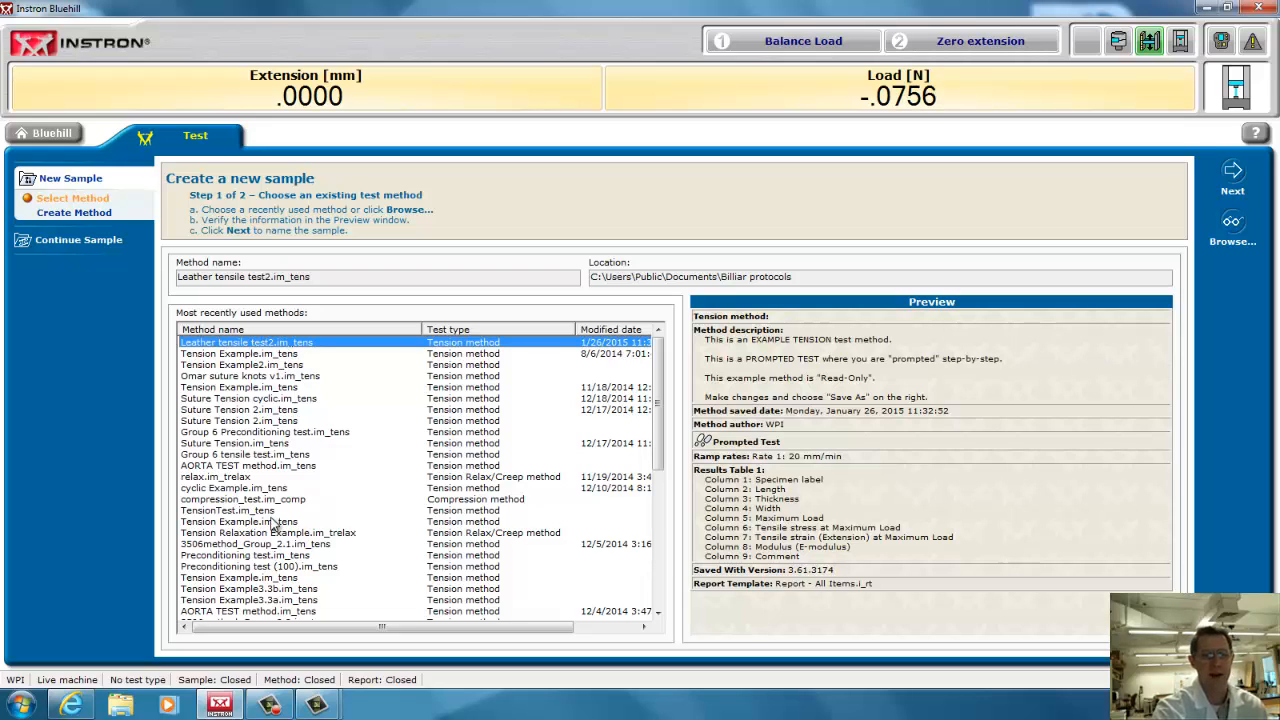